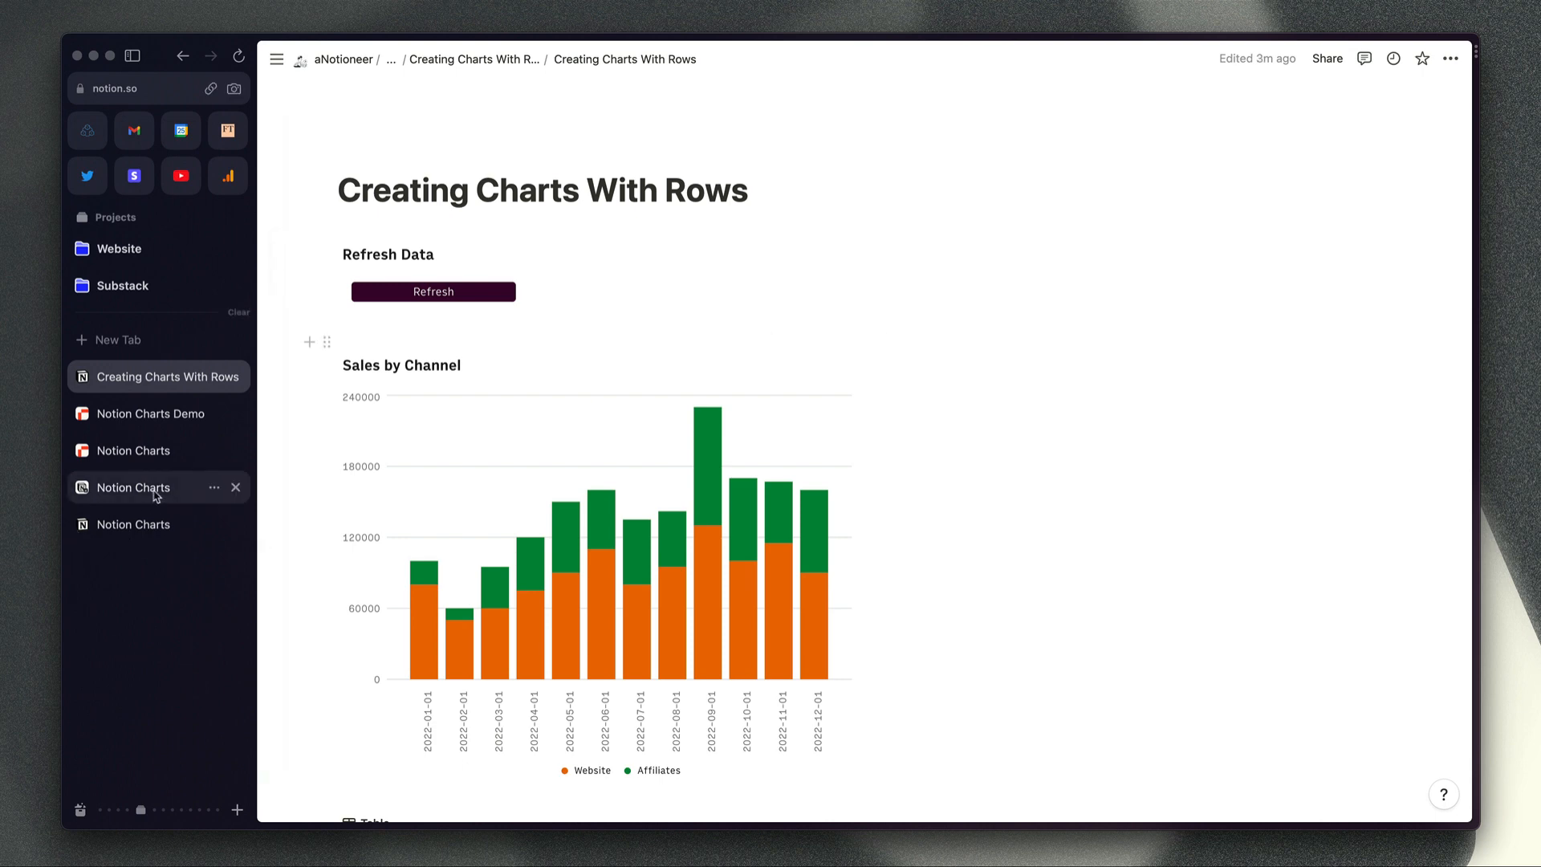
Browse the Charts for Notion website and its comparison gallery, then return to the Creating Charts With Rows page.
left_click(133, 488)
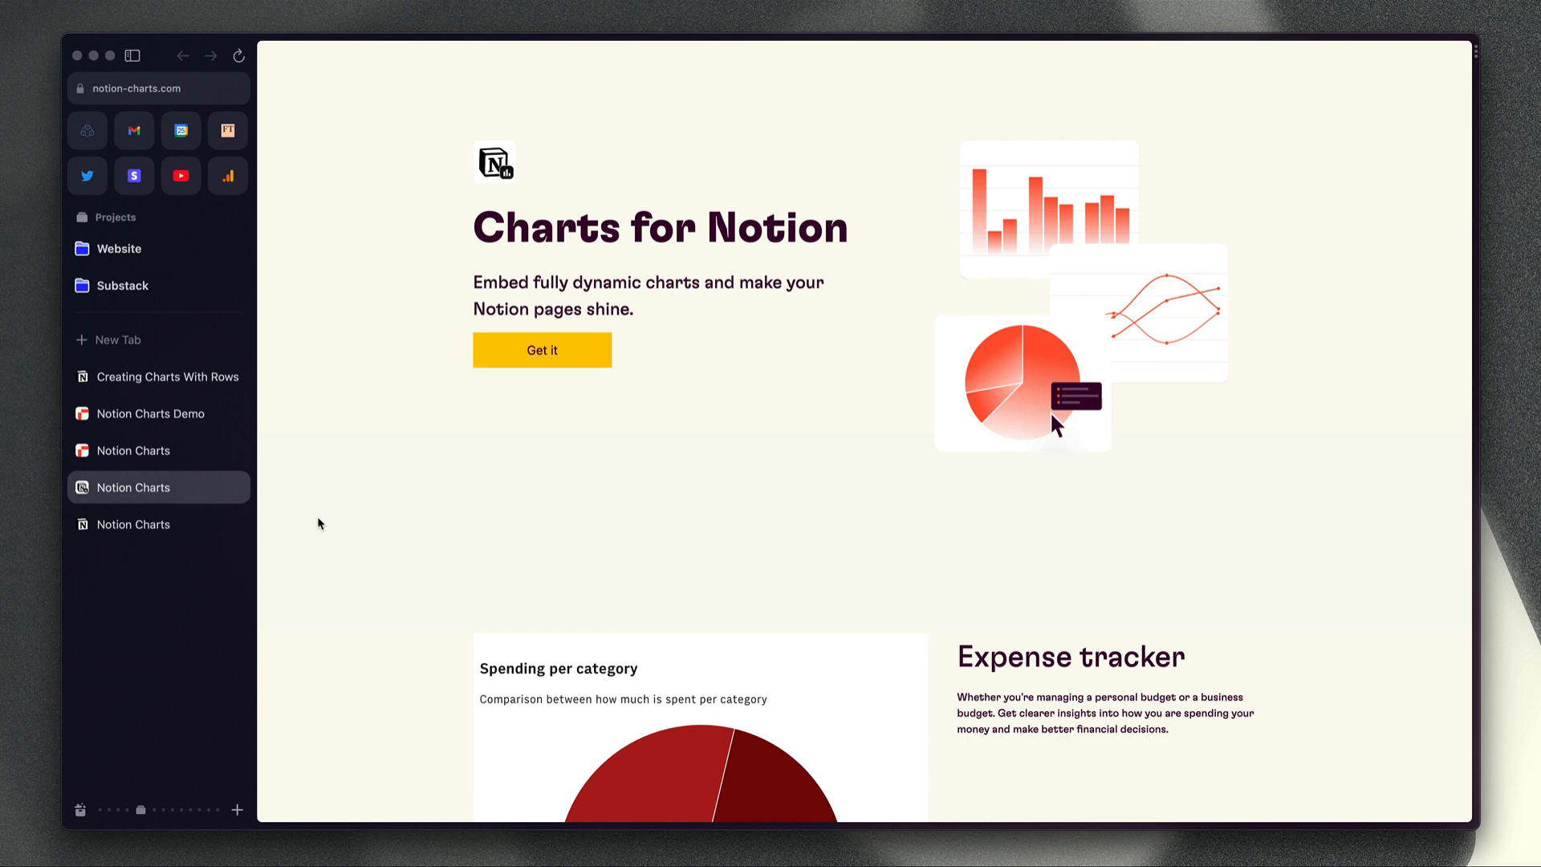
left_click(133, 523)
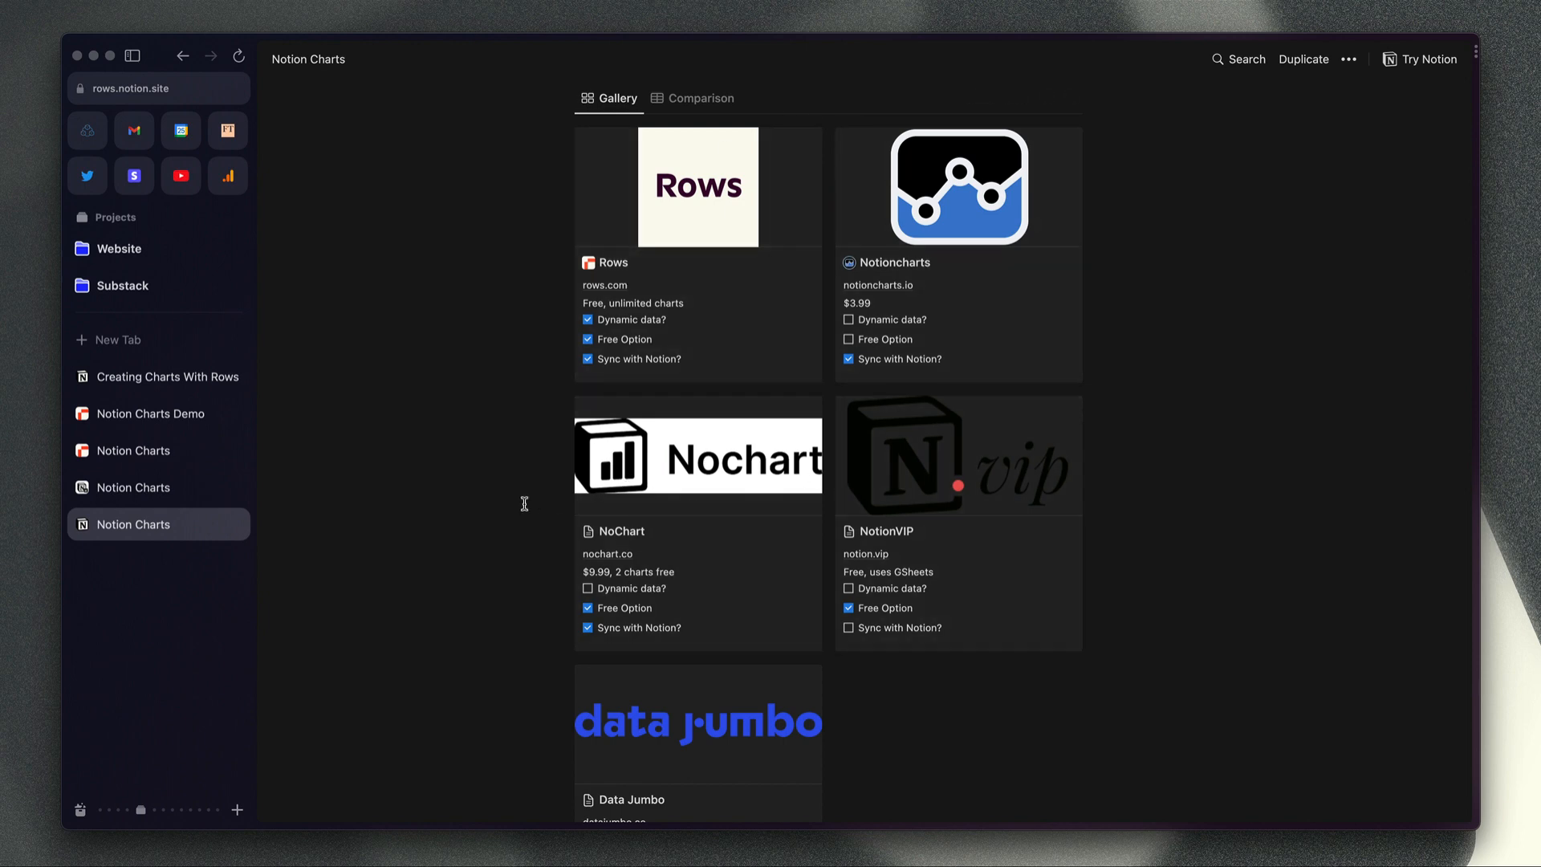
mouse_move(483, 500)
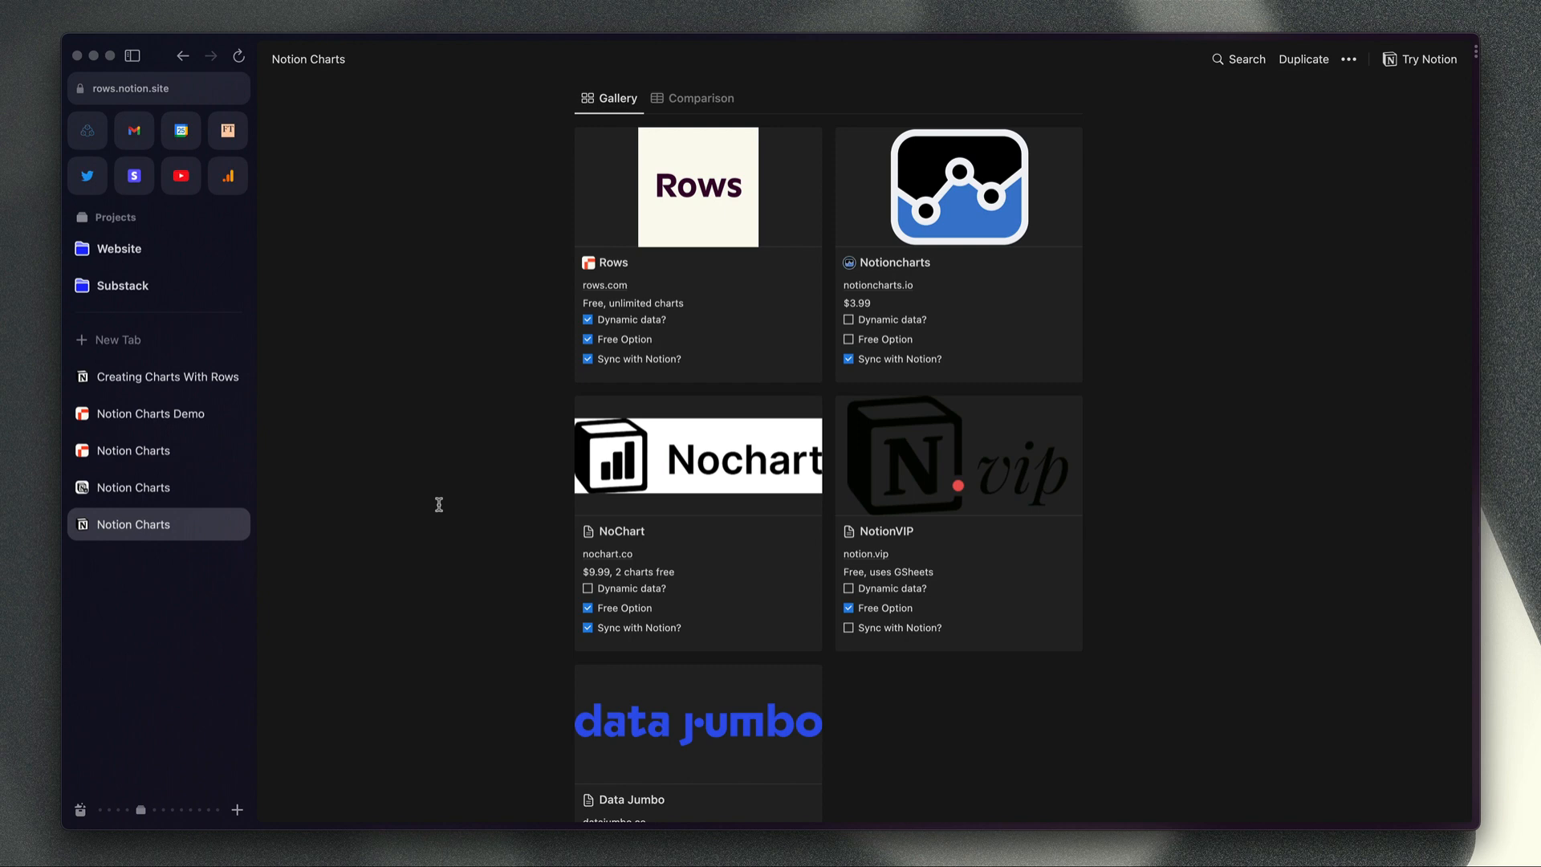
mouse_move(413, 538)
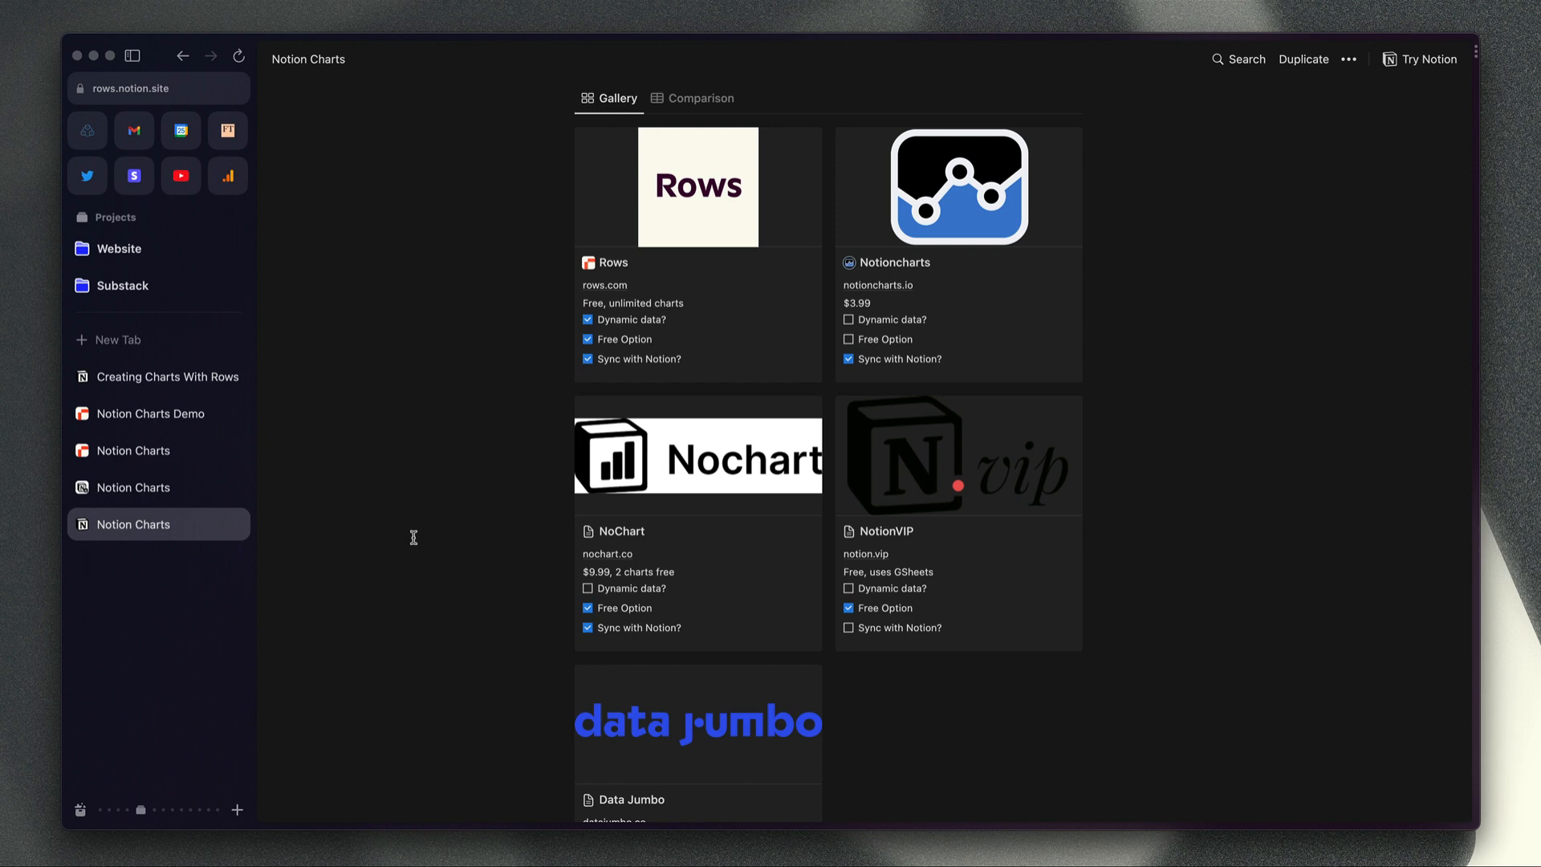
left_click(166, 376)
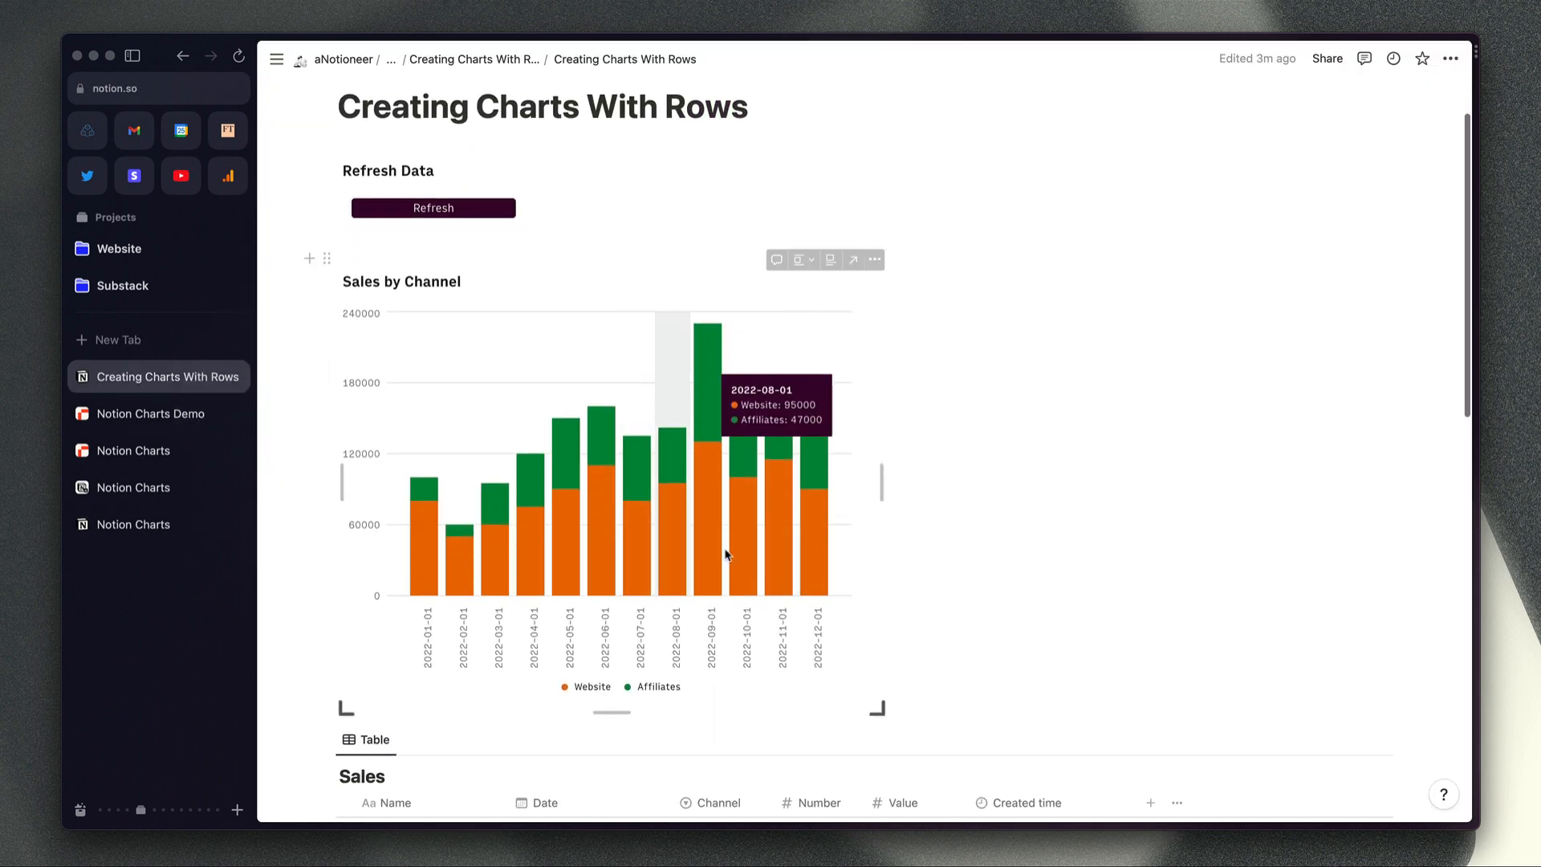
Scroll the Notion Charts spreadsheet through Settings, chart data, Config Data and API Request Config.
left_click(133, 450)
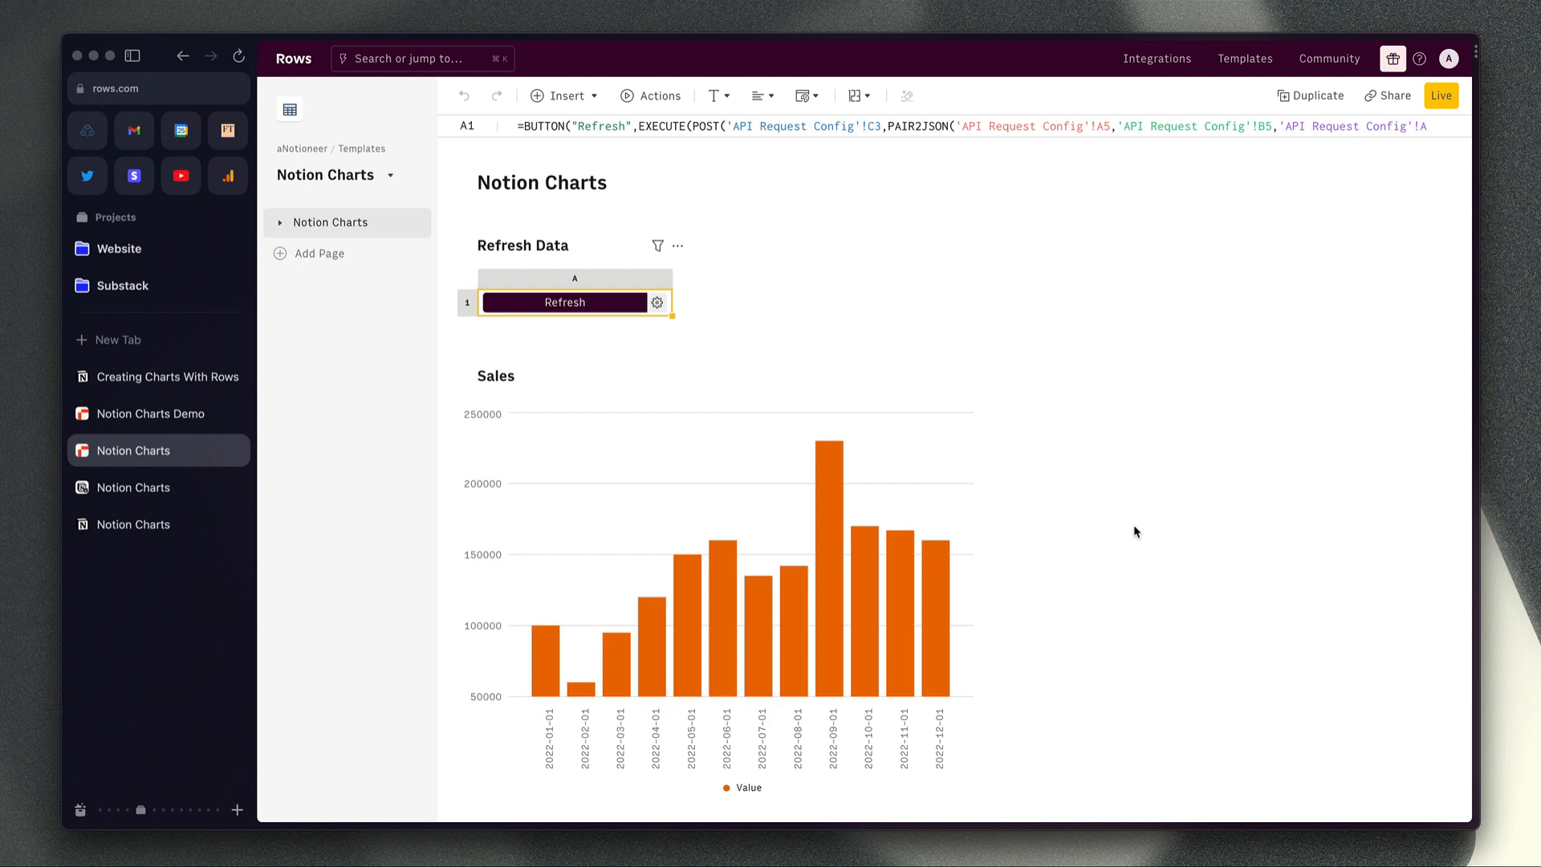
scroll("down", 3)
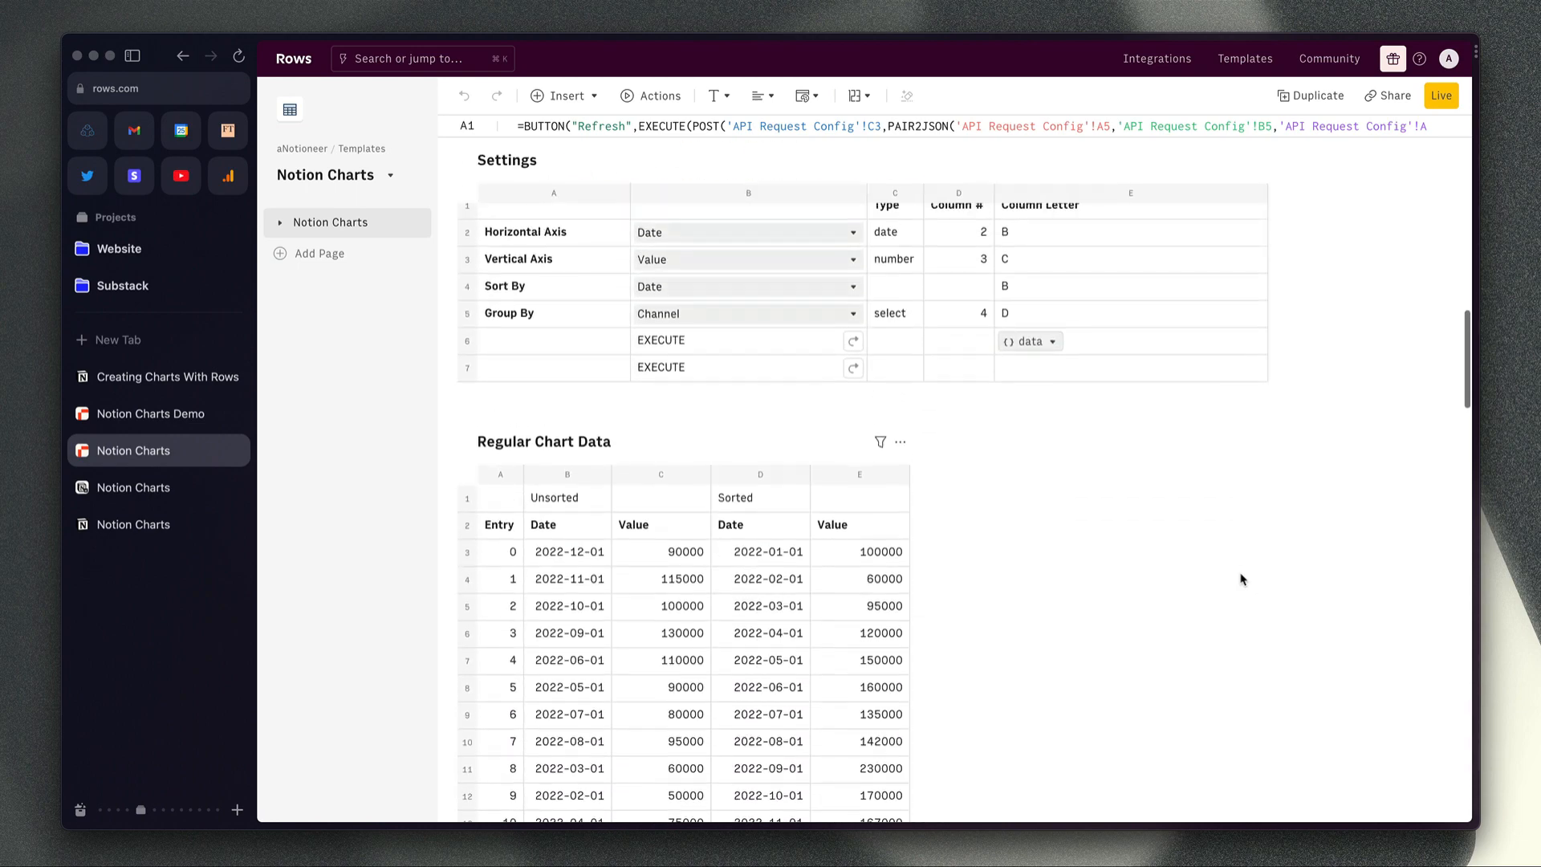
scroll("down", 3)
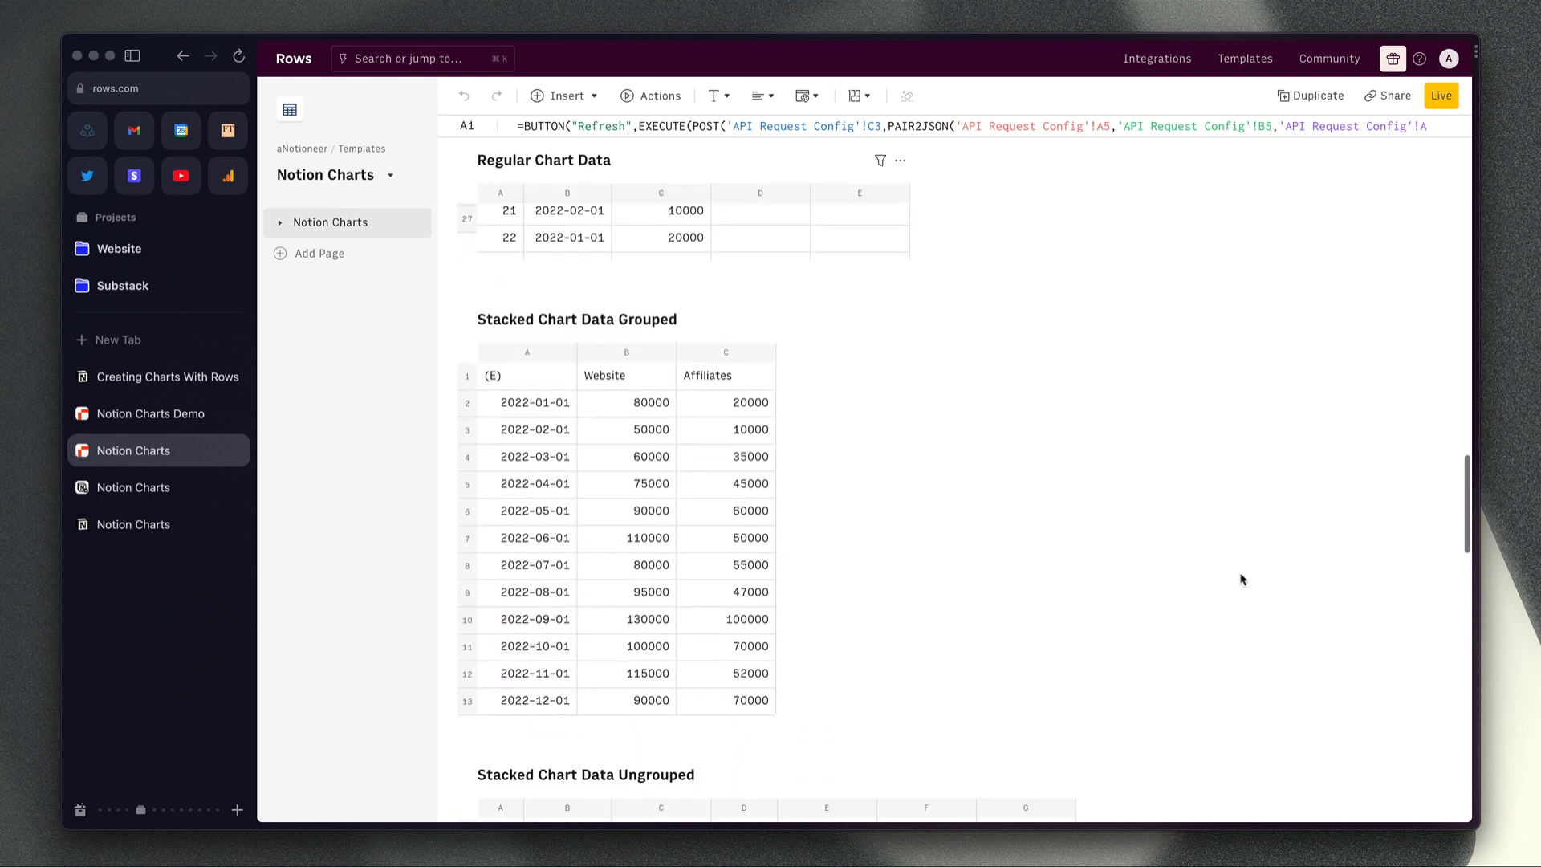
scroll("down", 3)
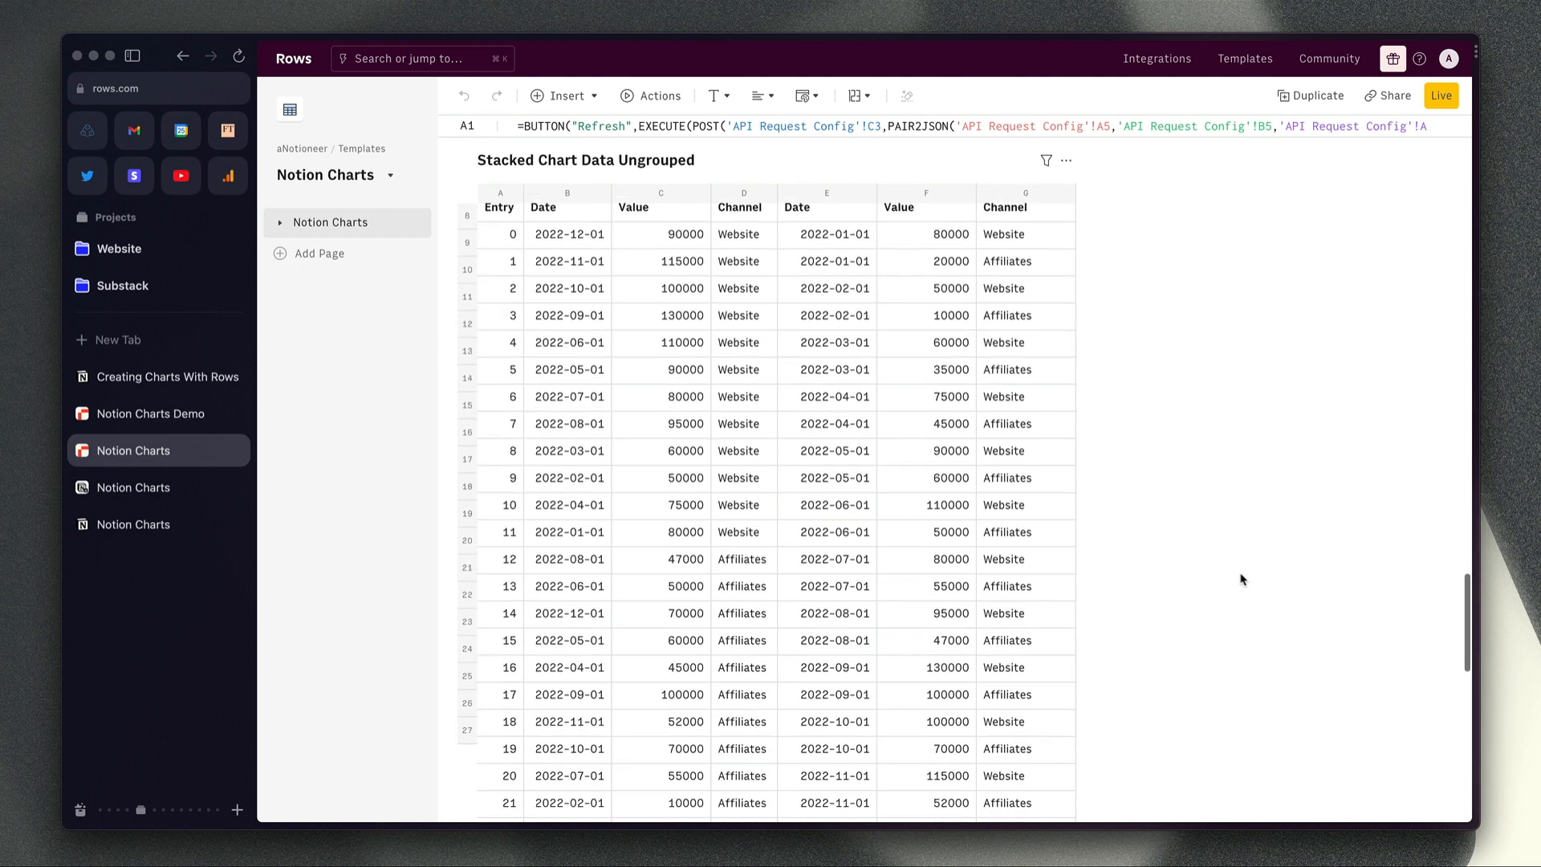
scroll("down", 3)
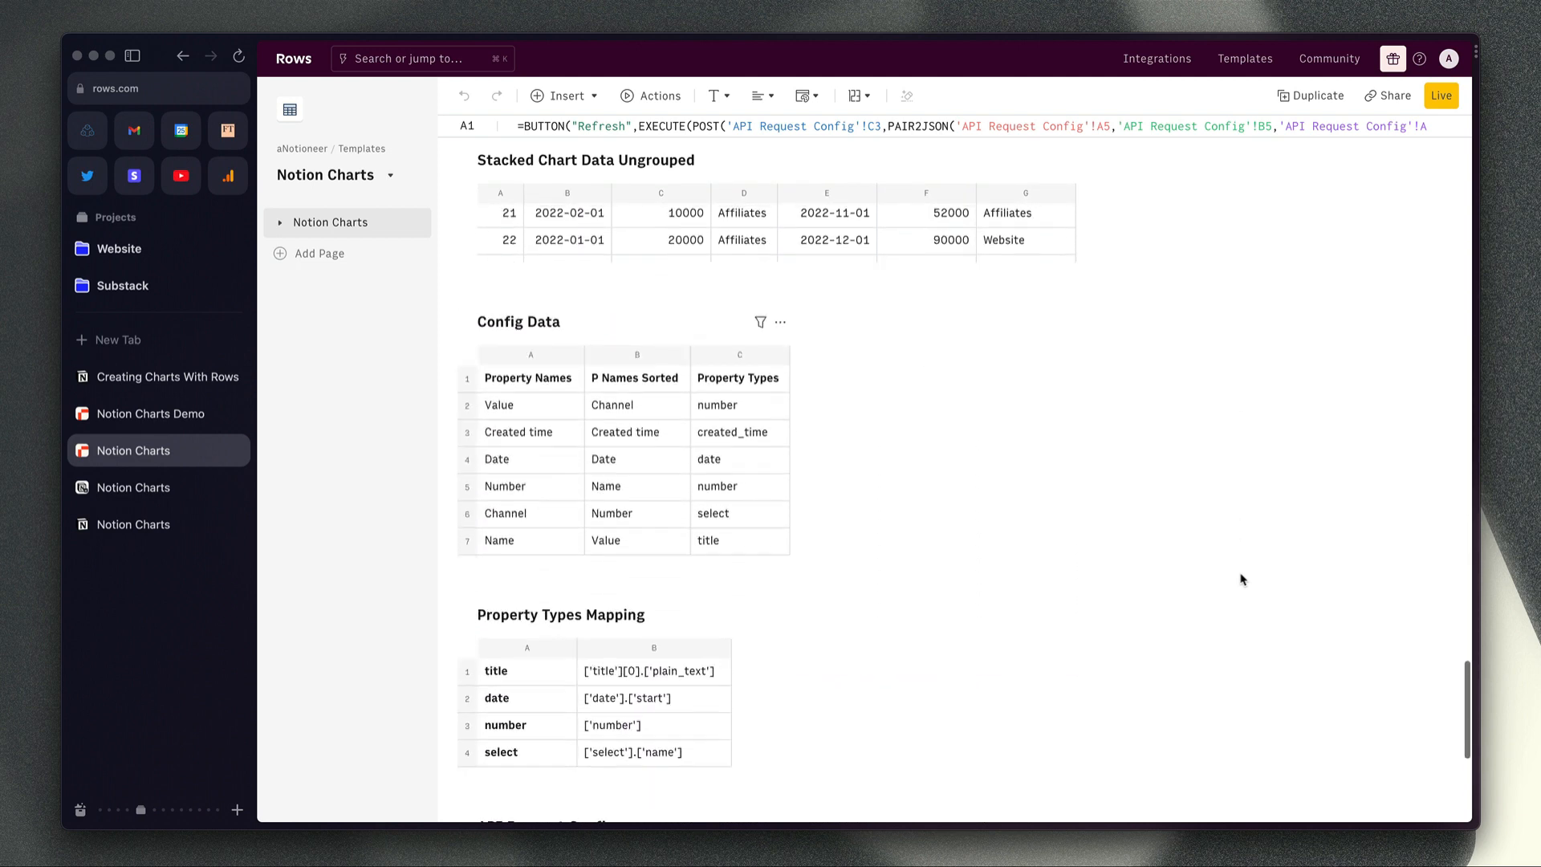
scroll("down", 3)
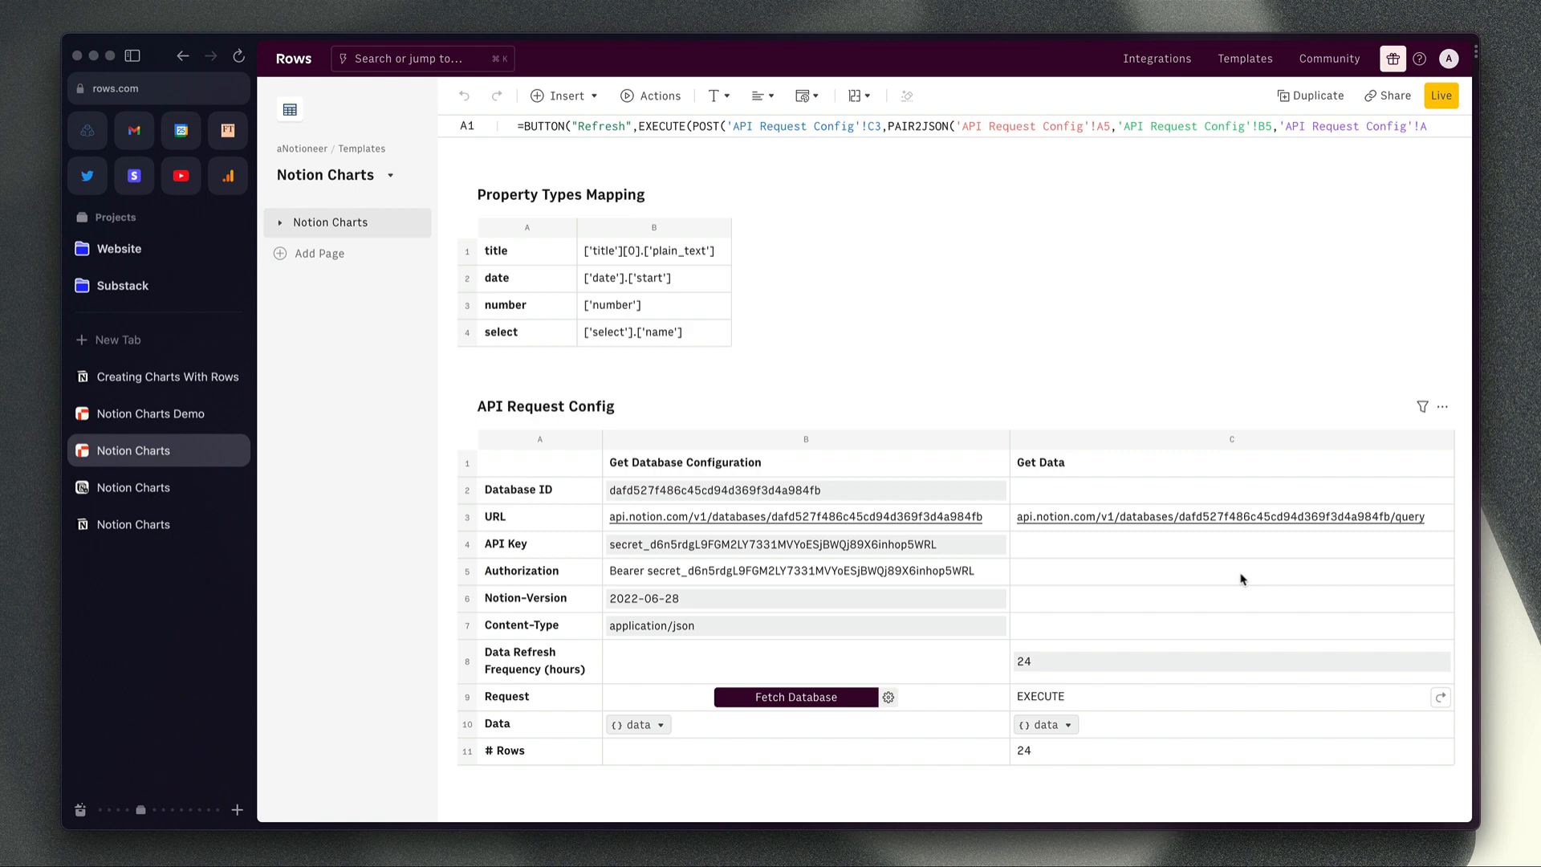
mouse_move(1045, 559)
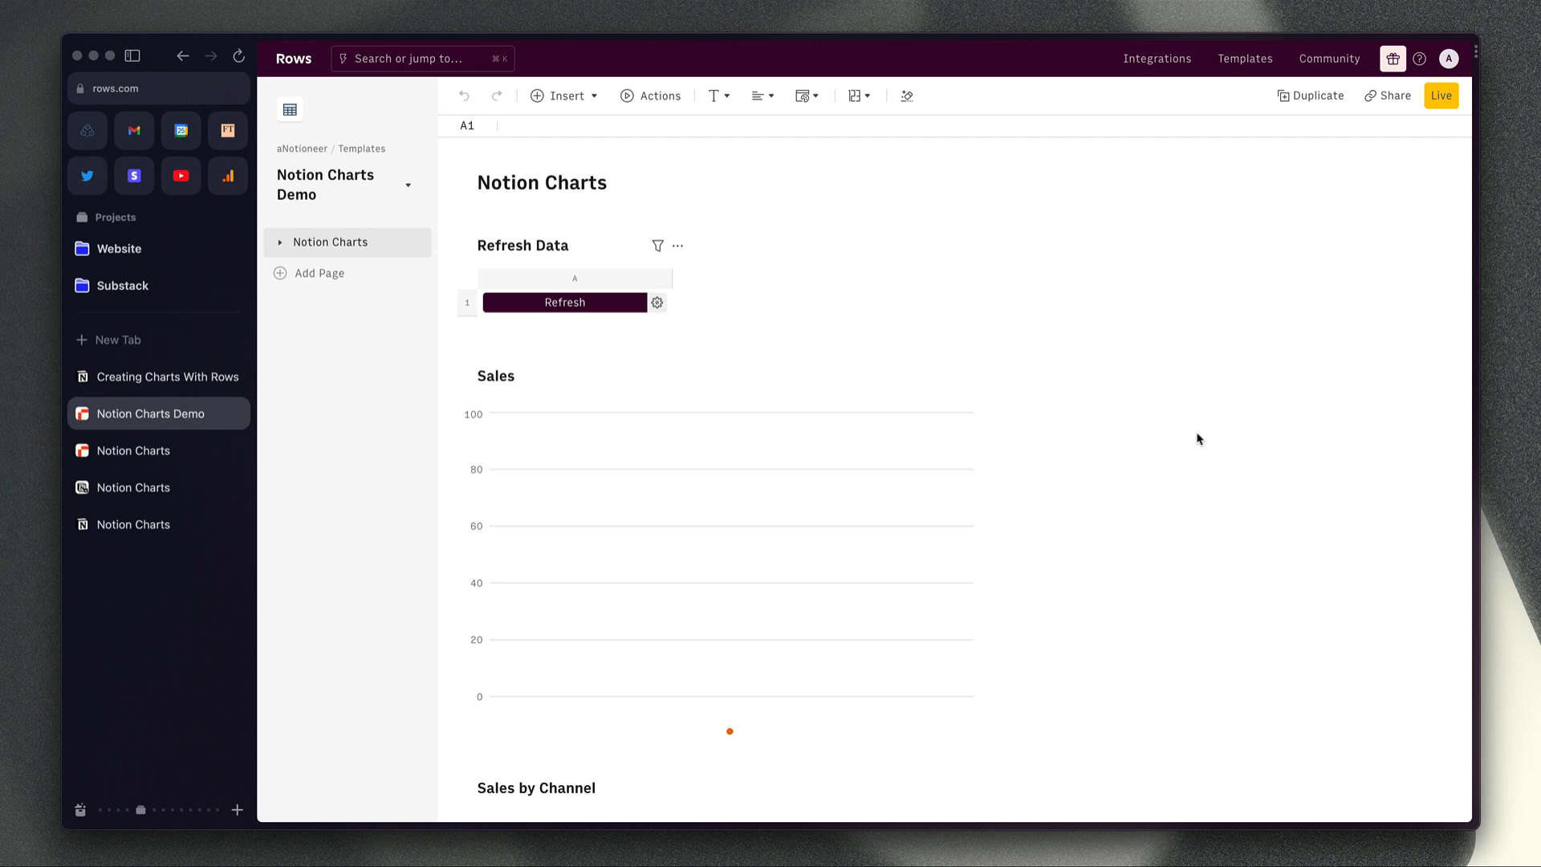
Review the populated Sales chart's setup in the Chart Editor via its ⋯ menu, then close the editor.
scroll("down", 3)
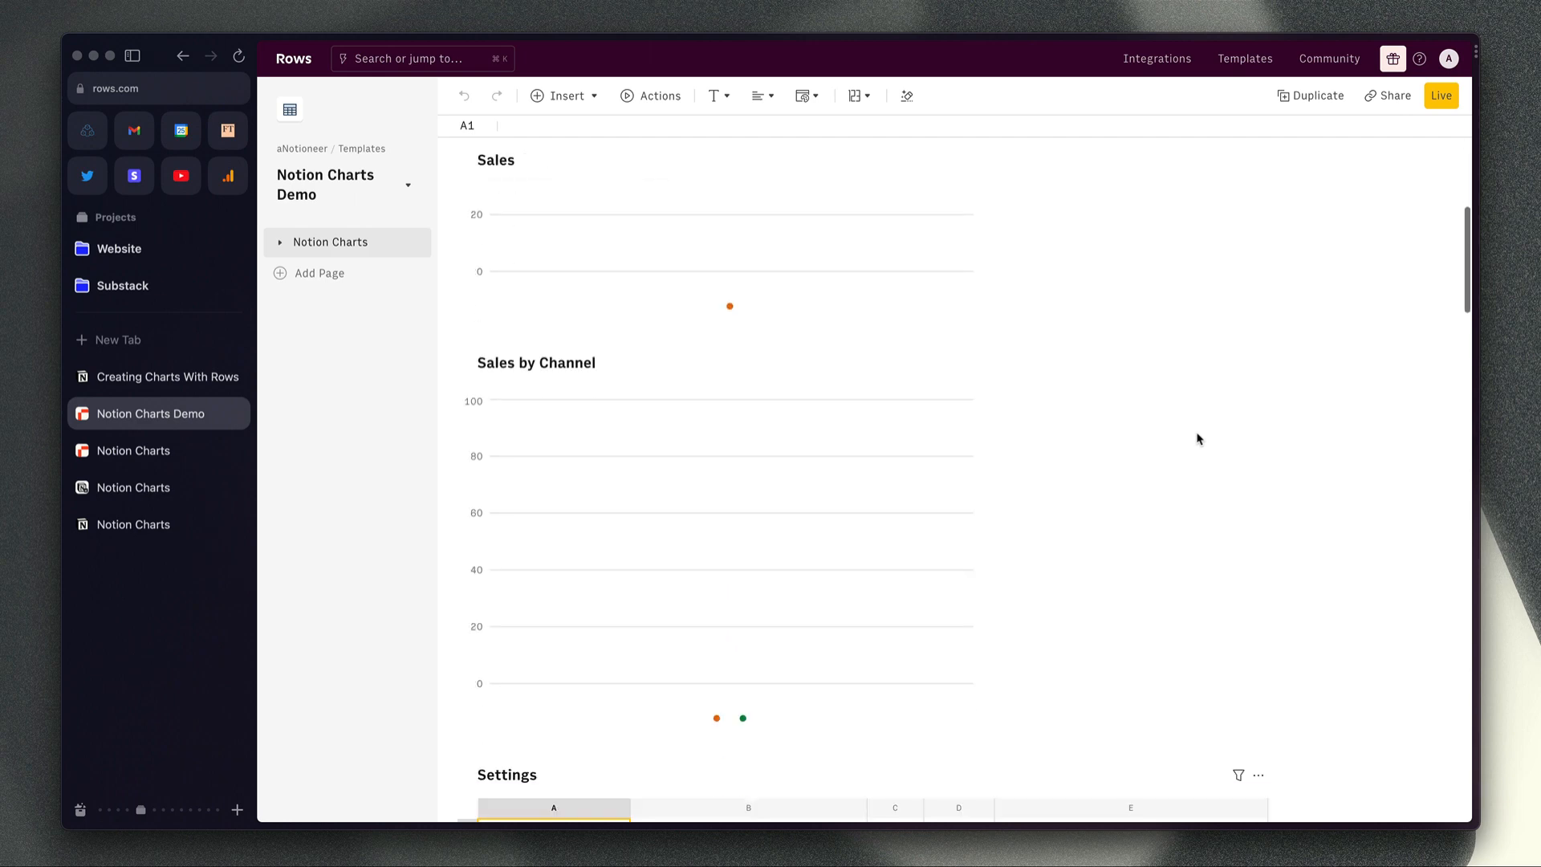
left_click(133, 449)
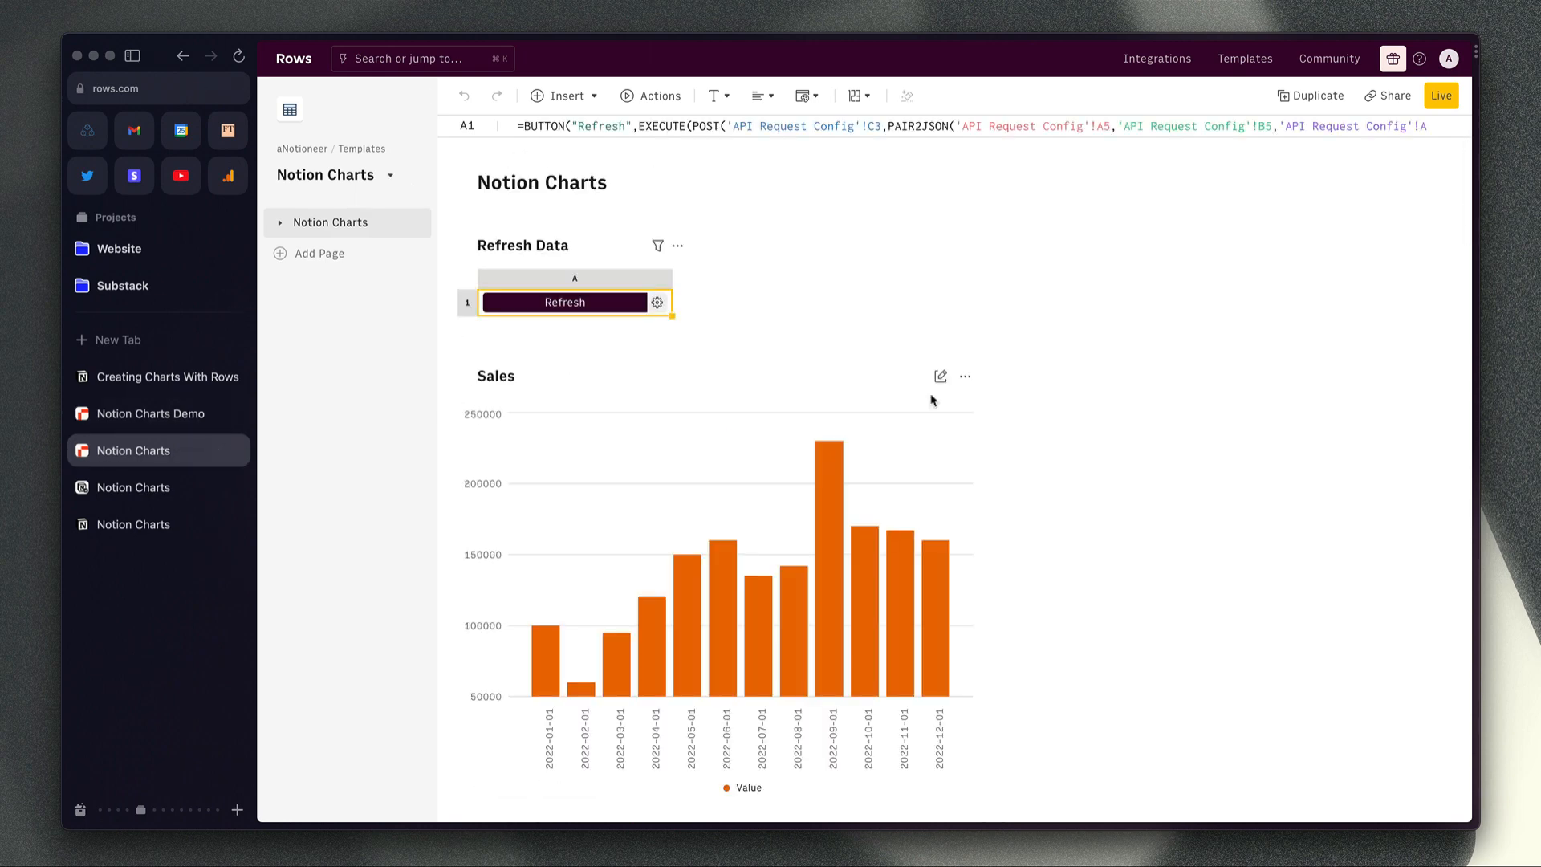
scroll("down", 3)
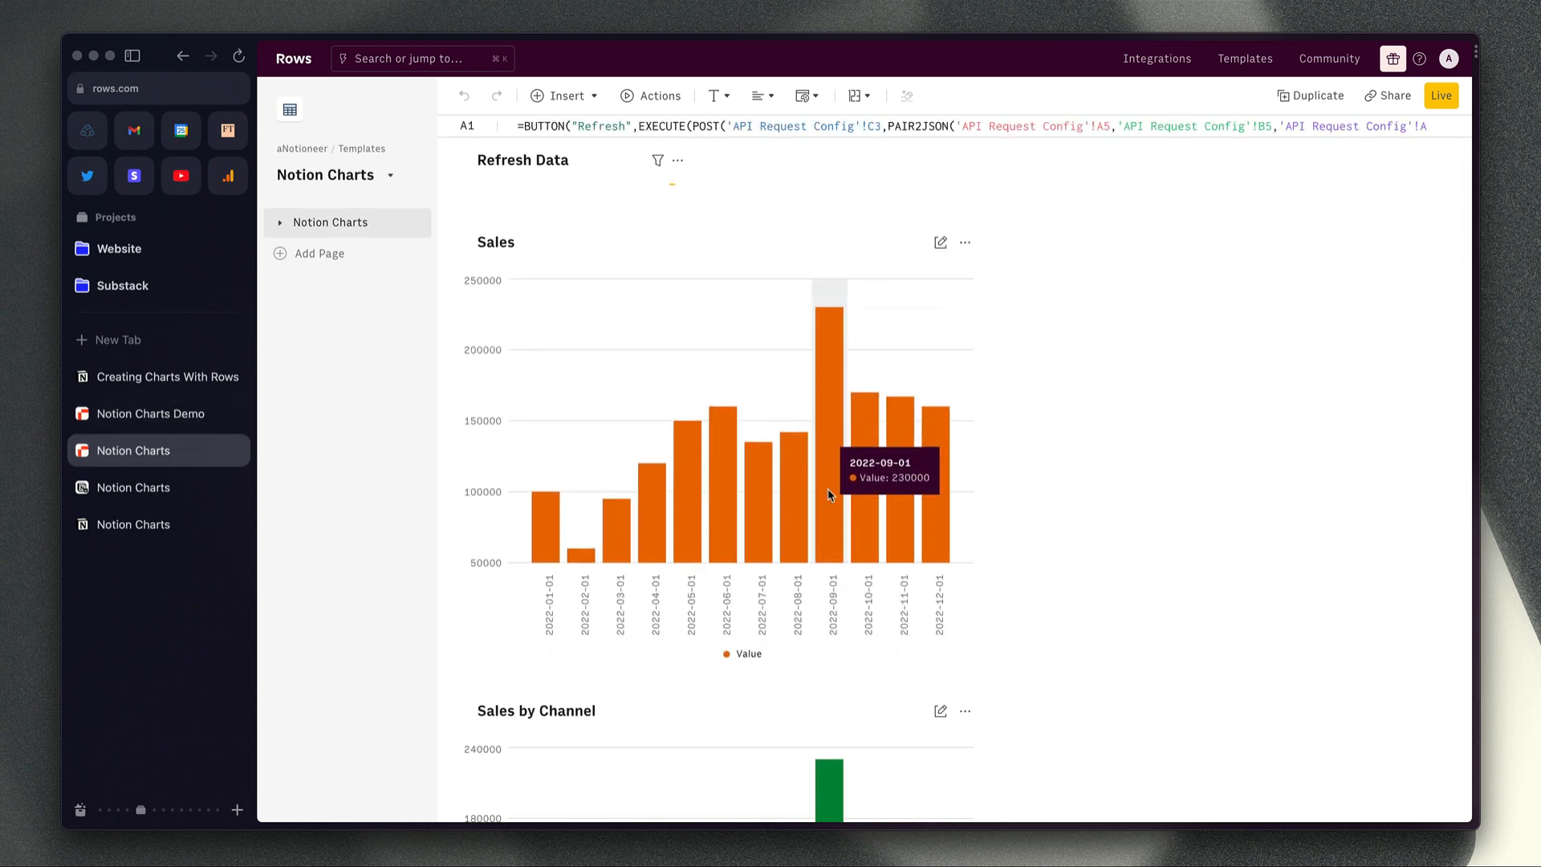
left_click(965, 242)
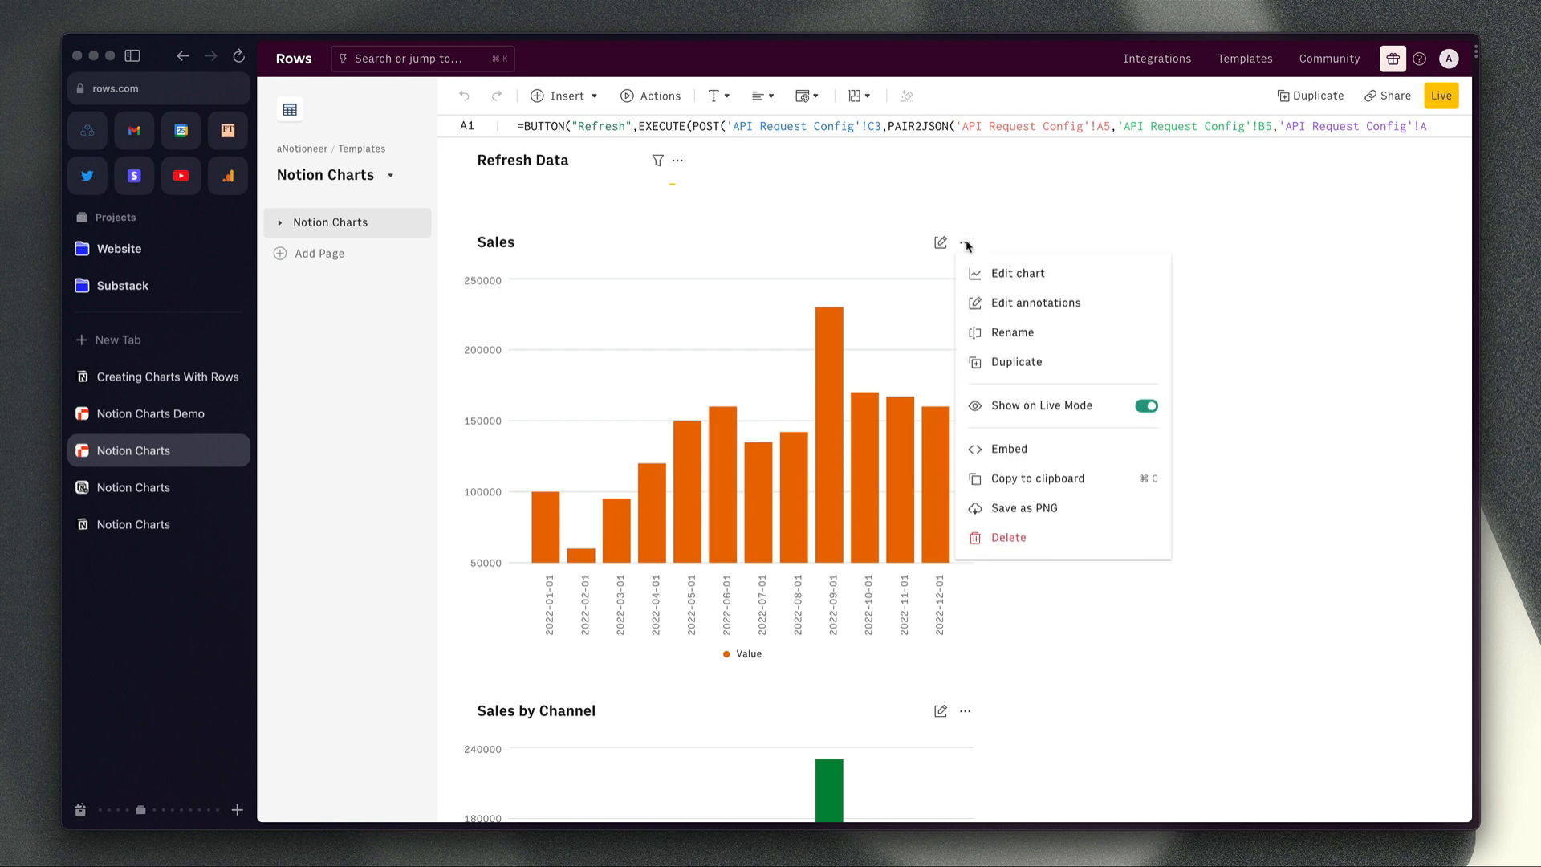
left_click(1019, 273)
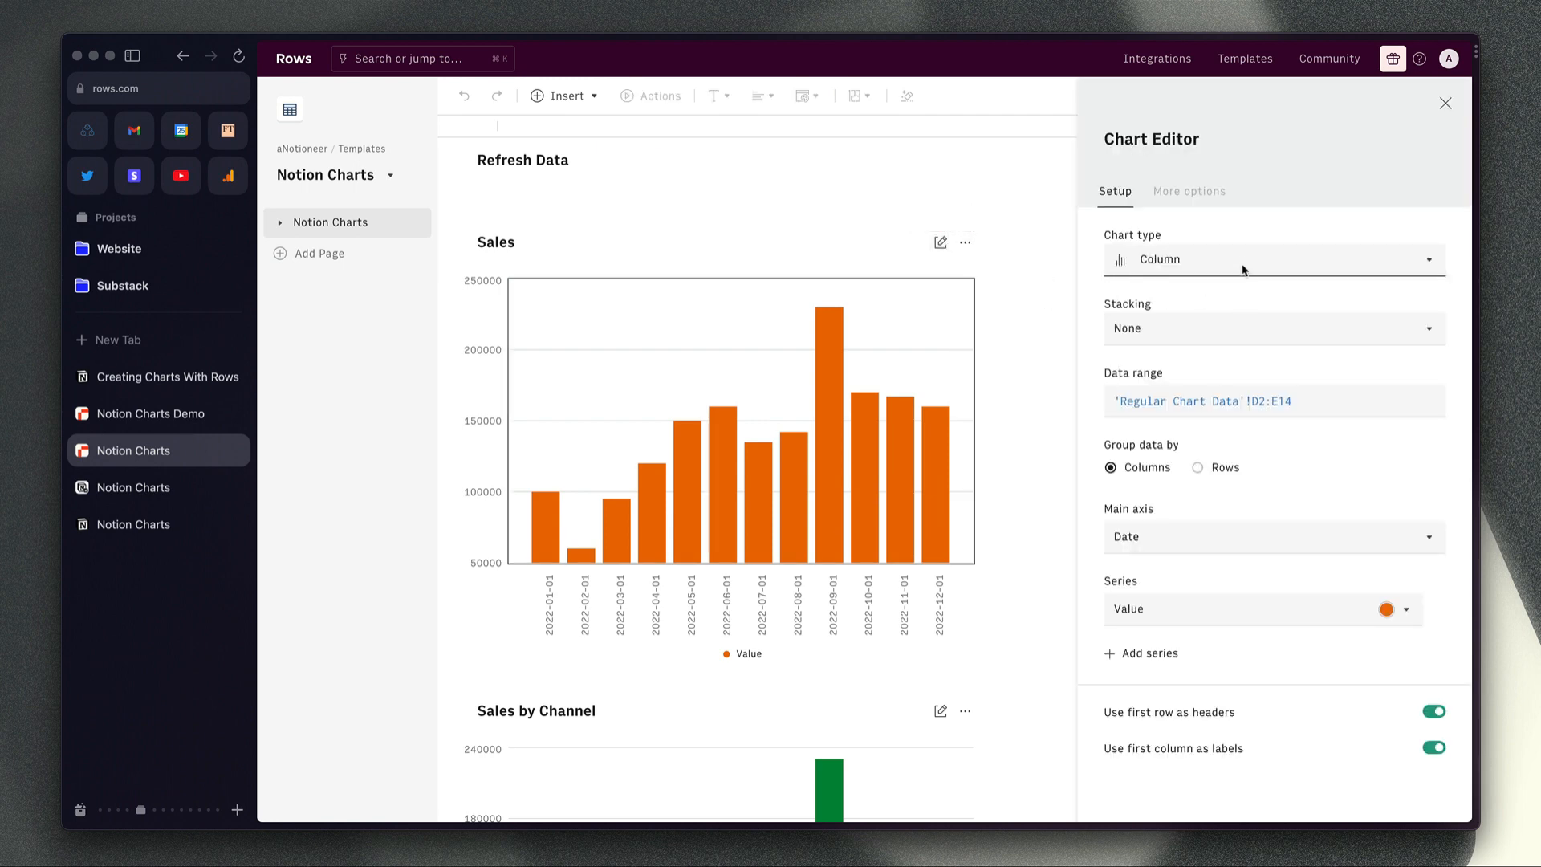
left_click(1271, 260)
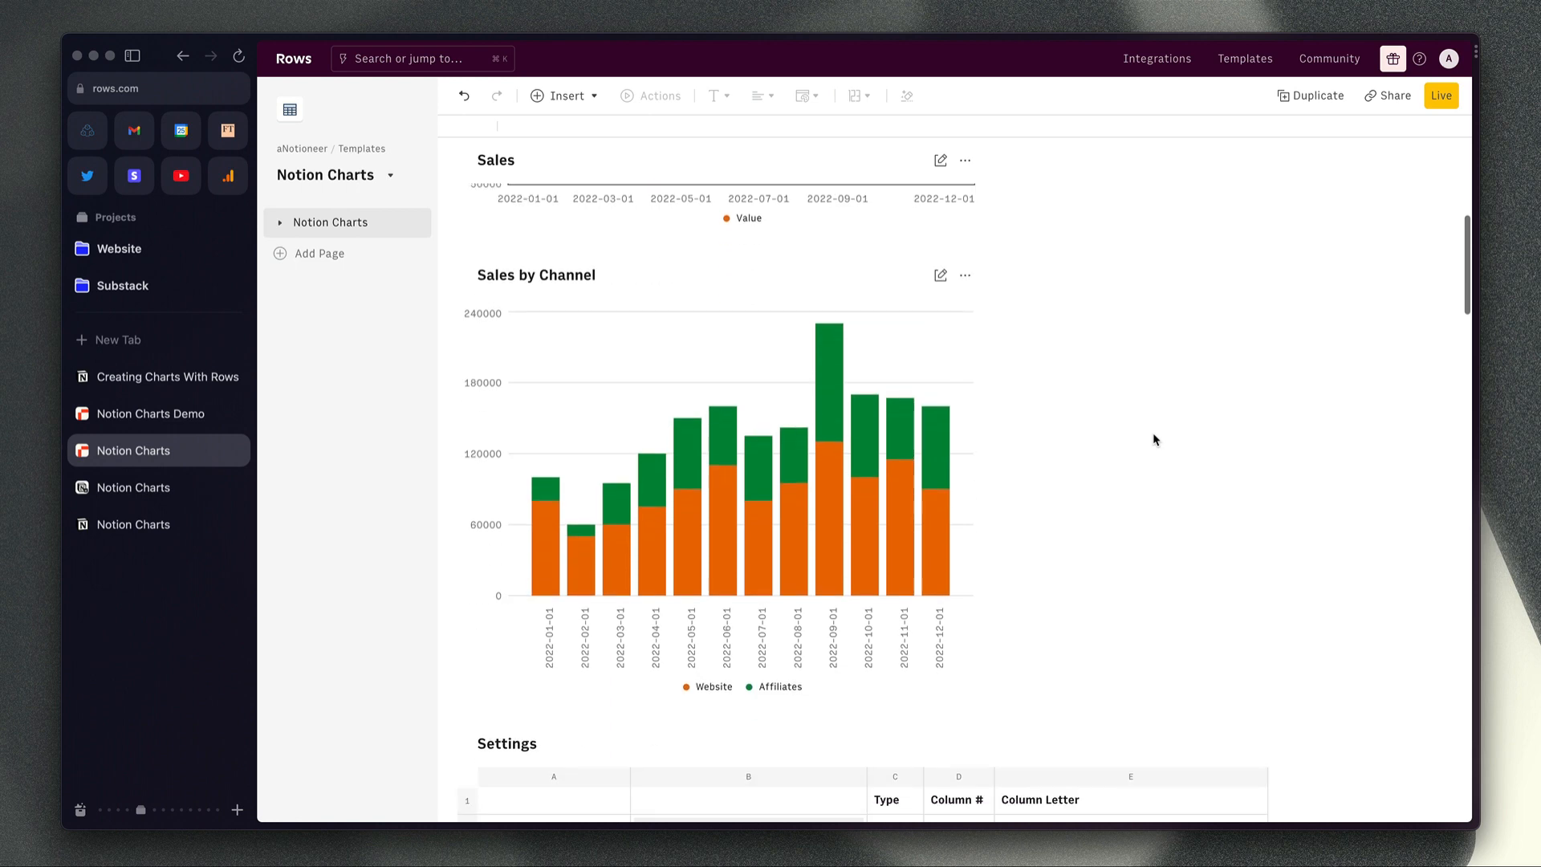
mouse_move(1144, 450)
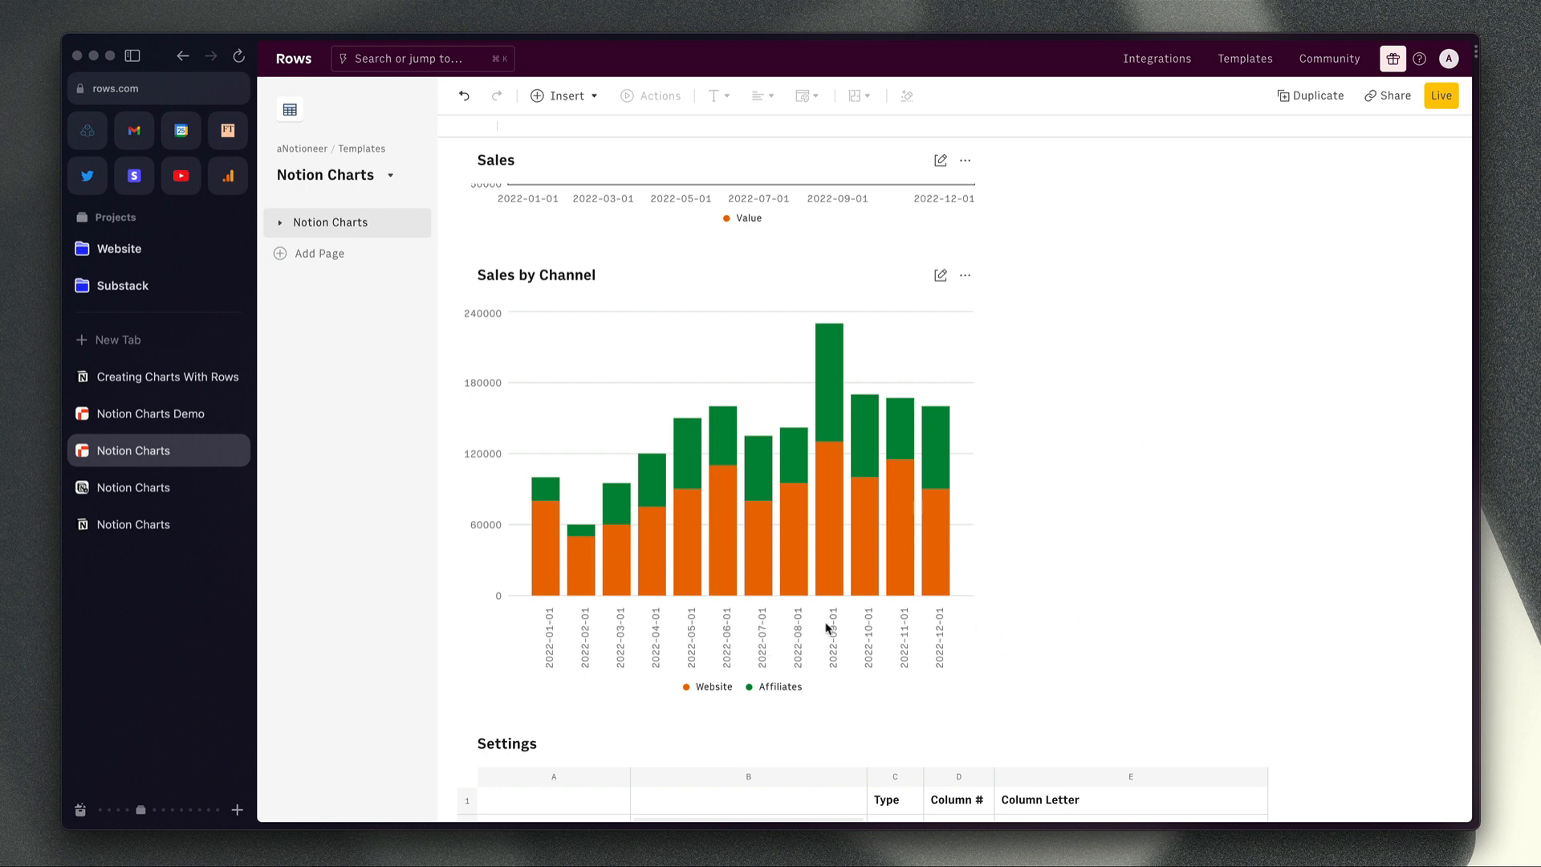
mouse_move(960, 651)
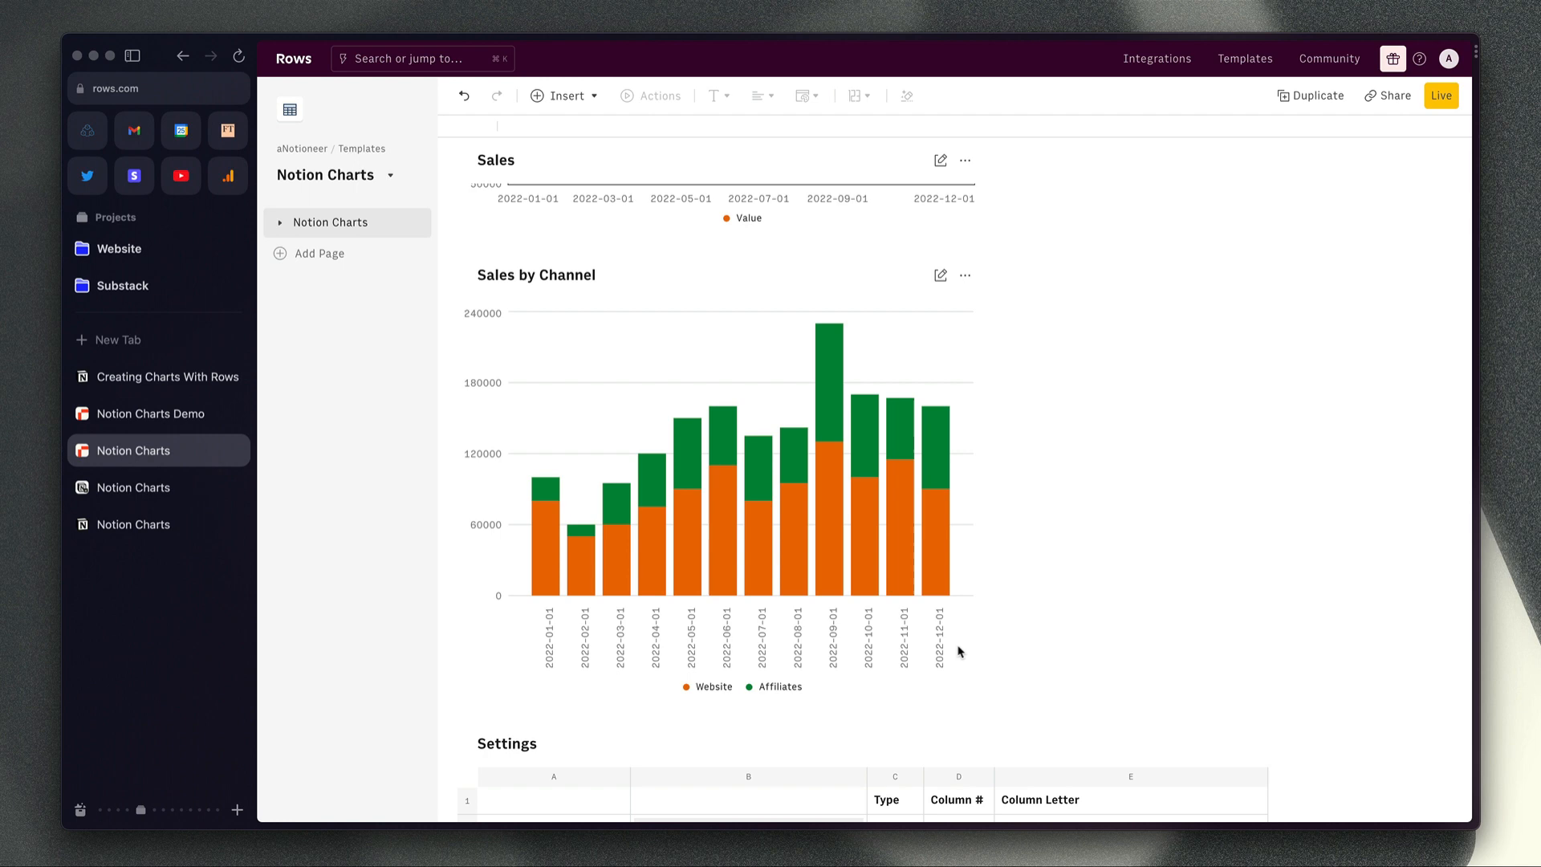
mouse_move(736, 690)
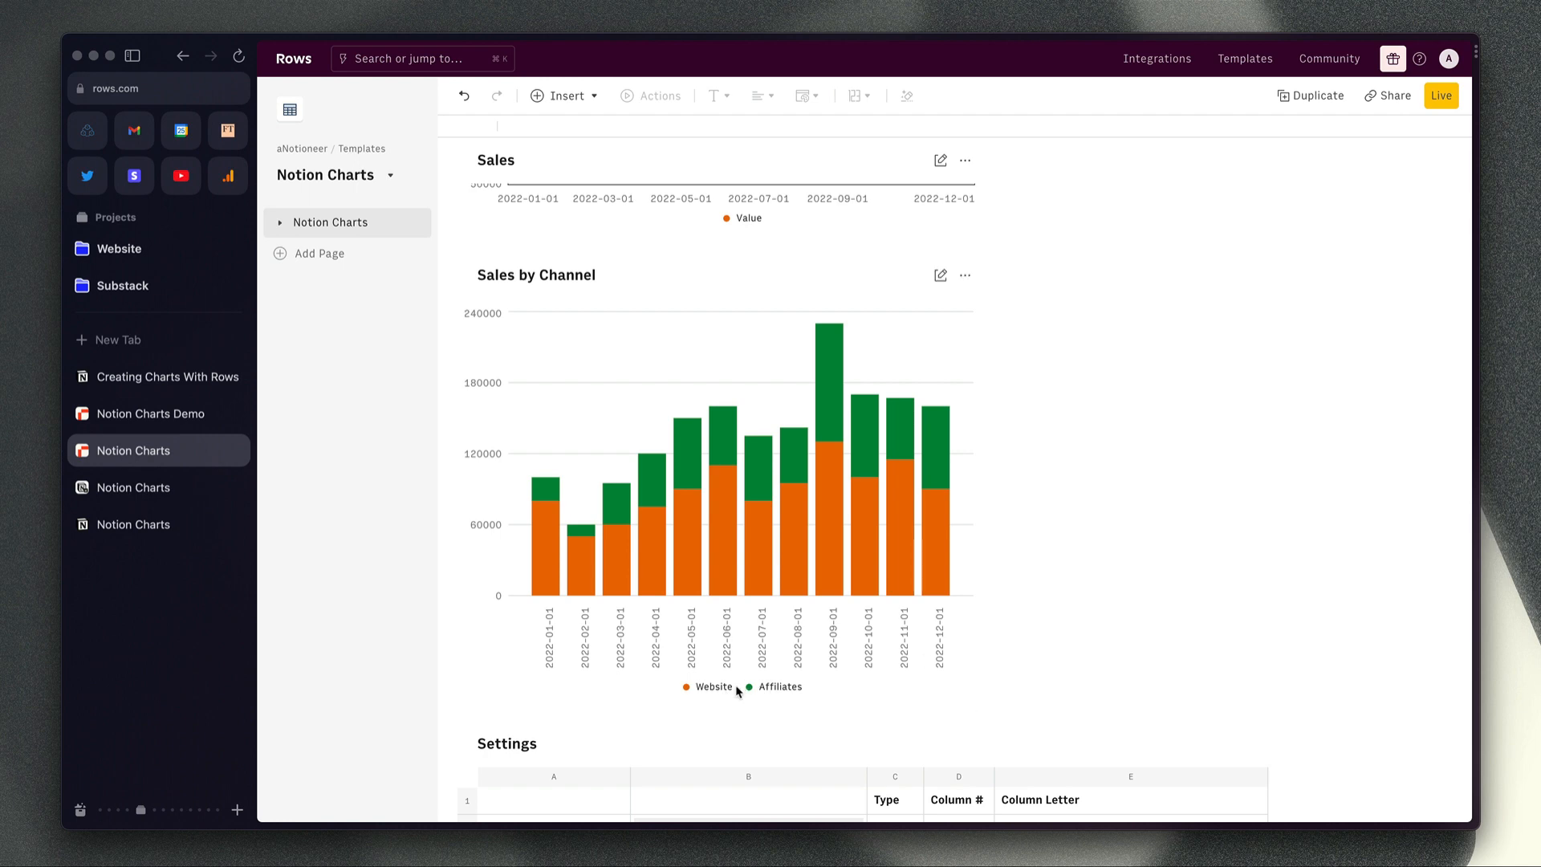
mouse_move(1127, 581)
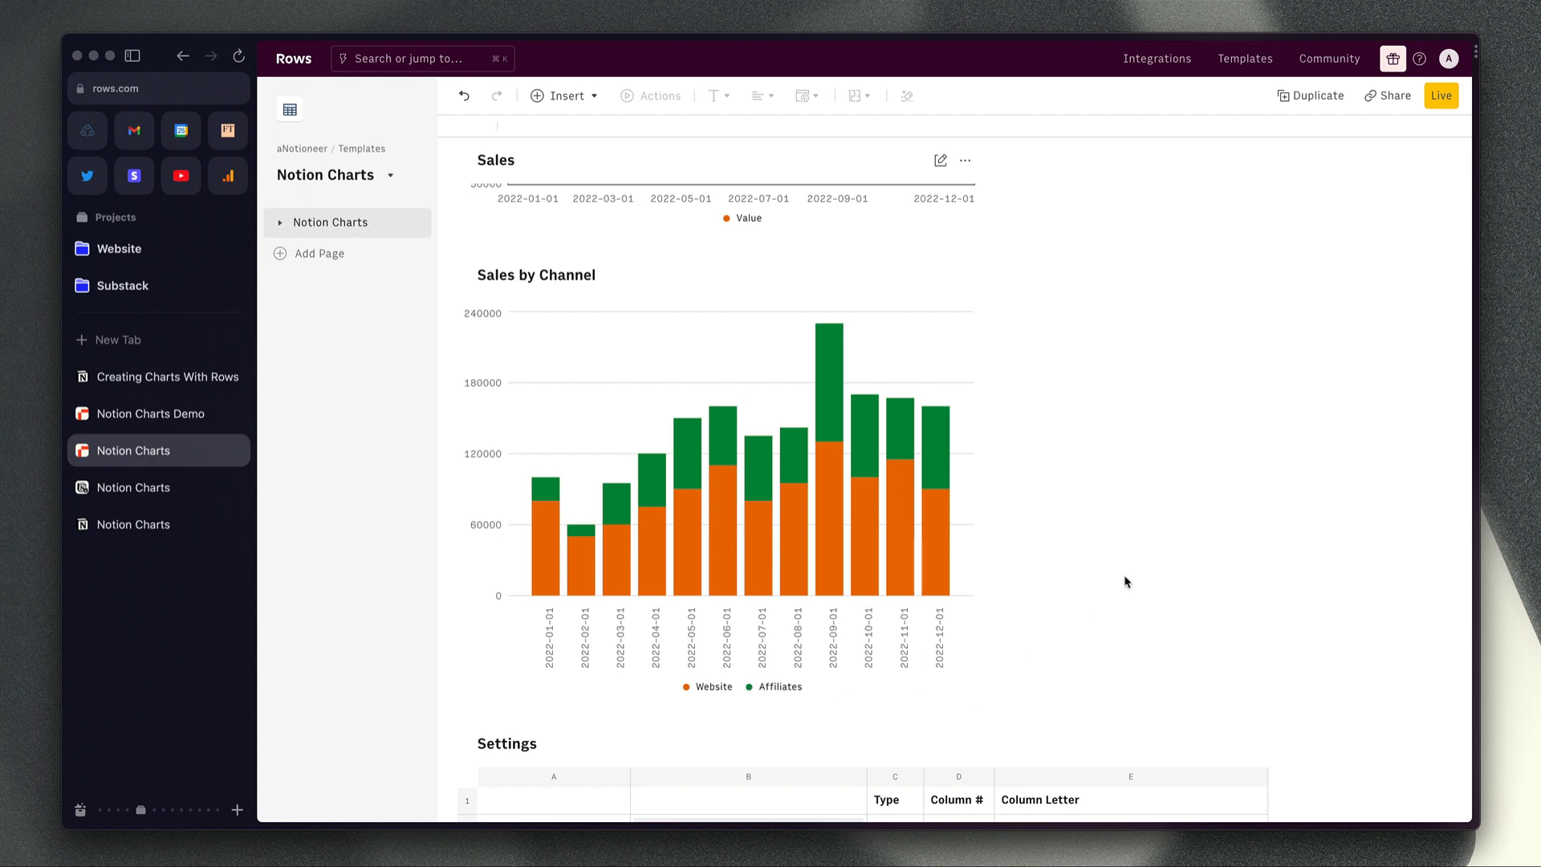
Scroll the Creating Charts With Rows page down to the Sales table's Affiliates and Website entries.
left_click(167, 376)
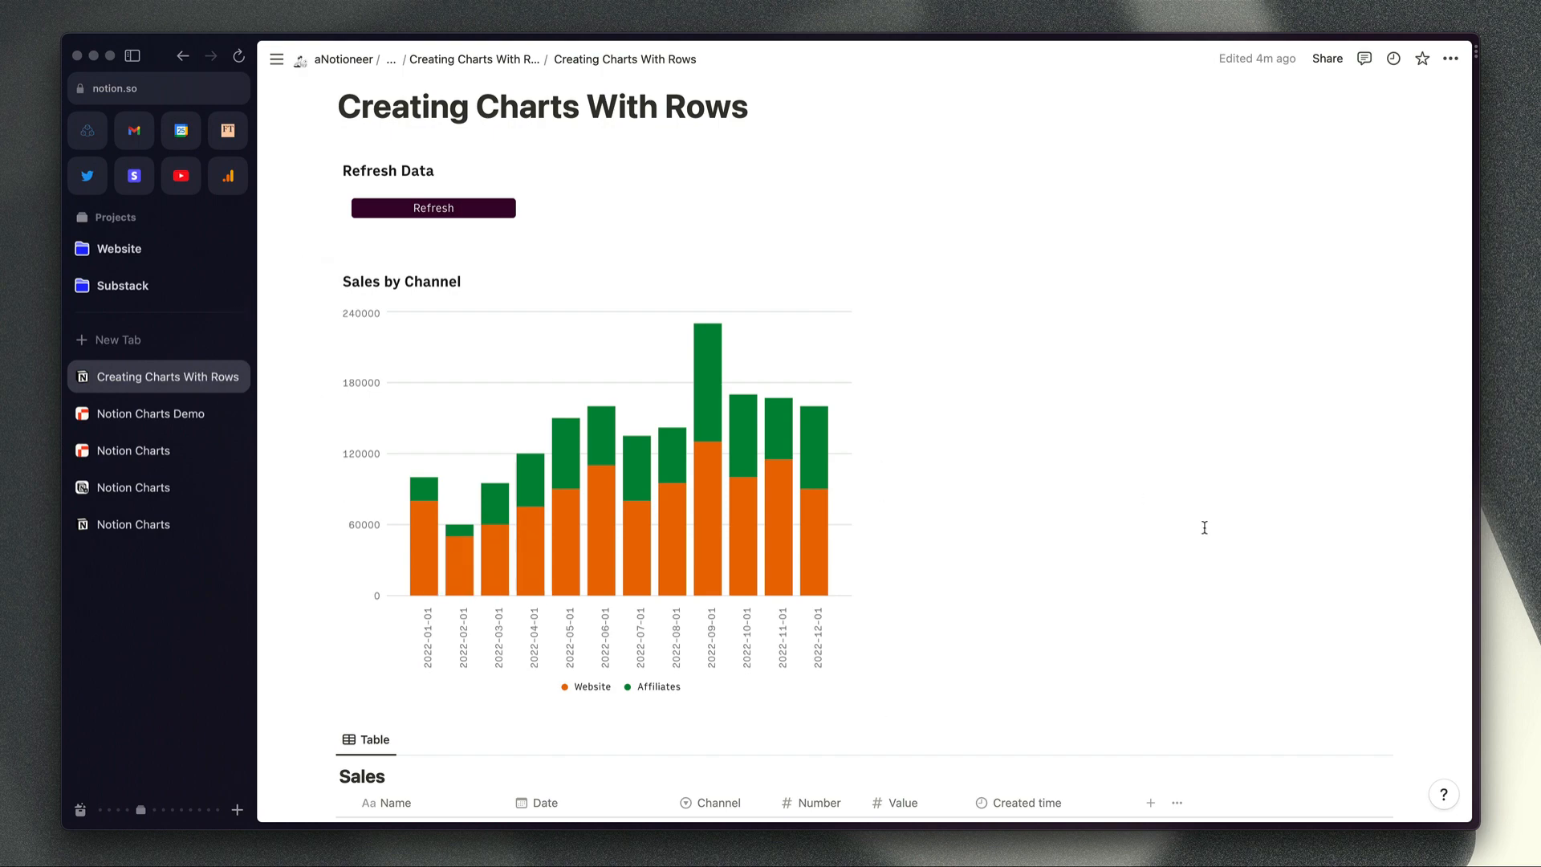
scroll("down", 3)
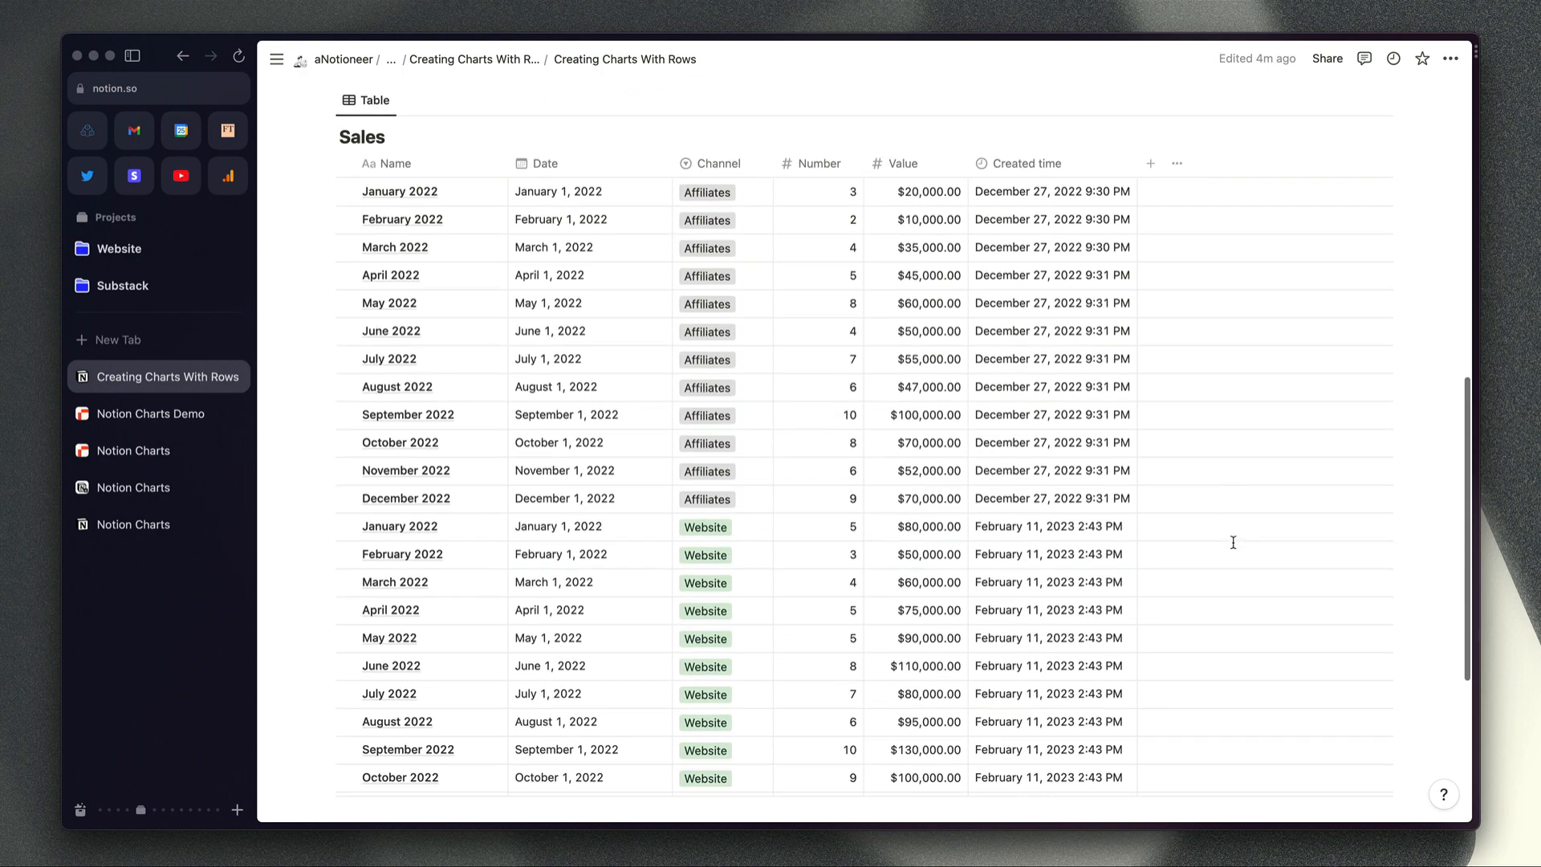
scroll("down", 3)
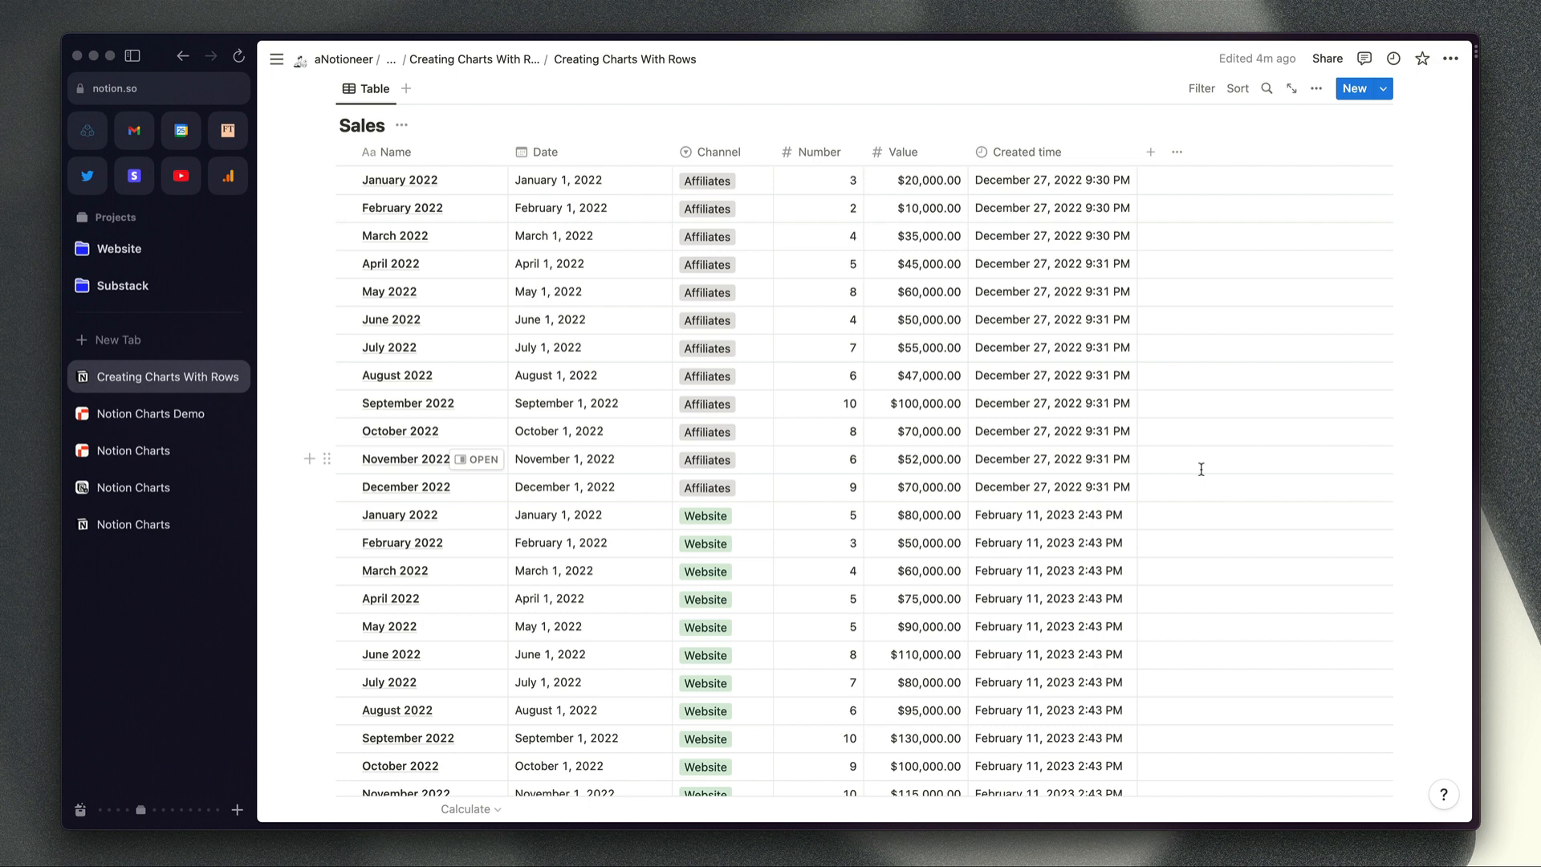
mouse_move(398, 483)
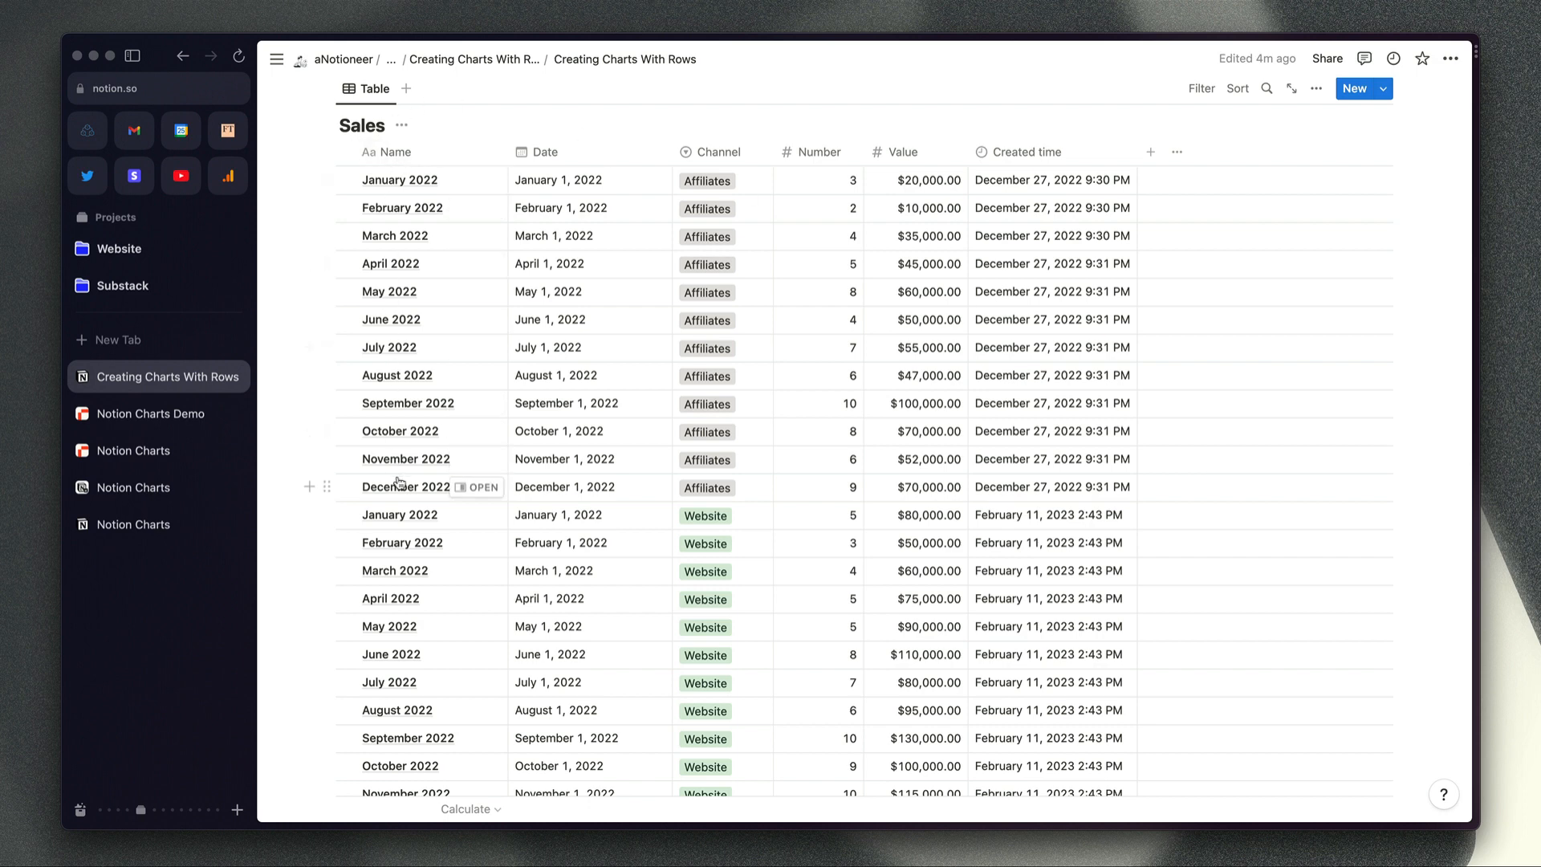
mouse_move(711, 573)
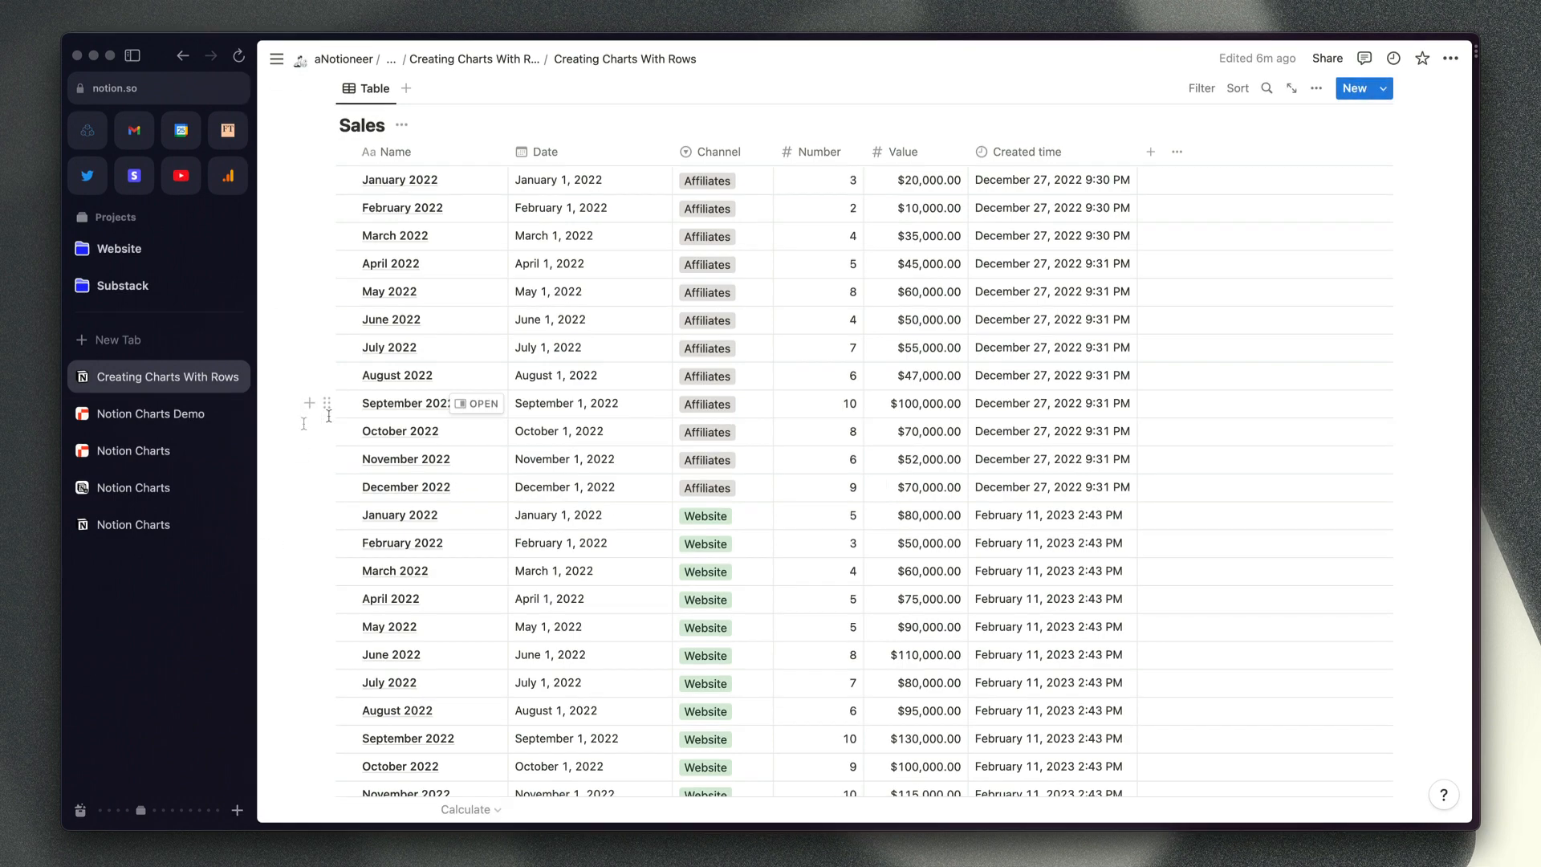
left_click(133, 450)
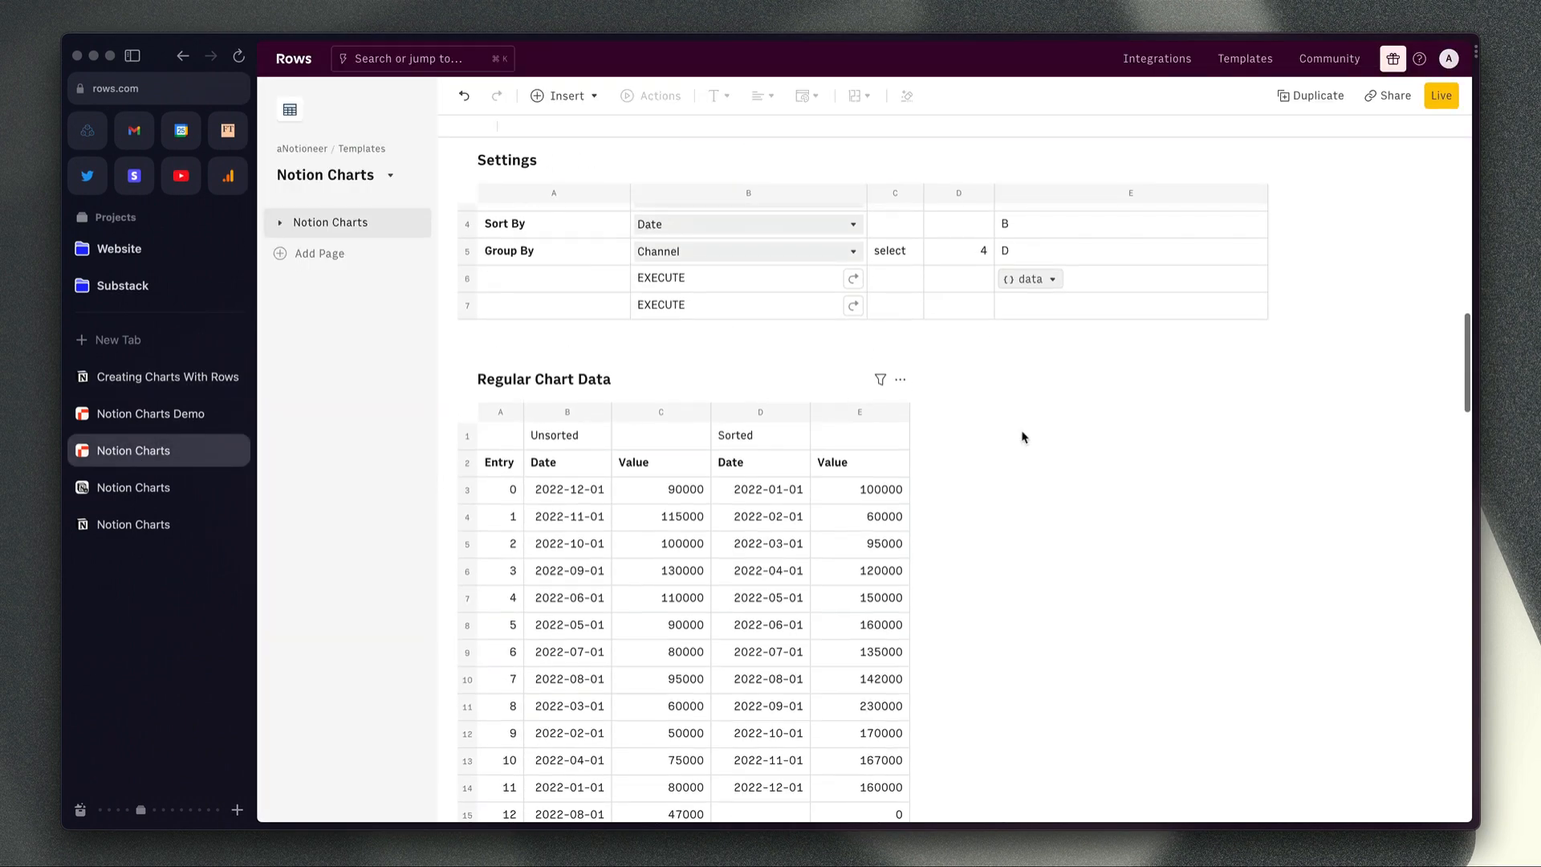
scroll("down", 3)
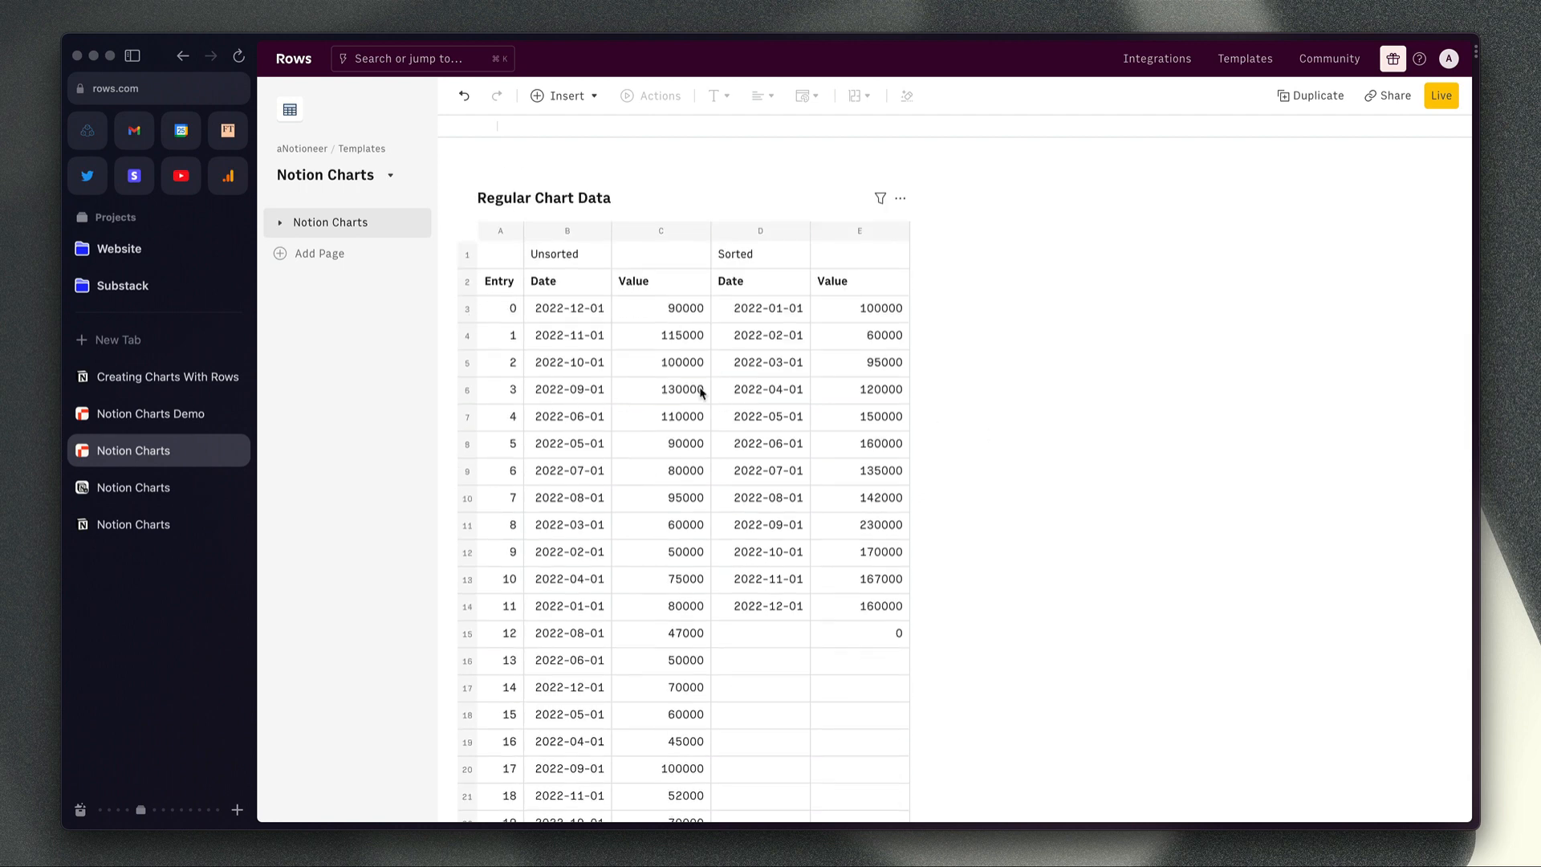
mouse_move(583, 388)
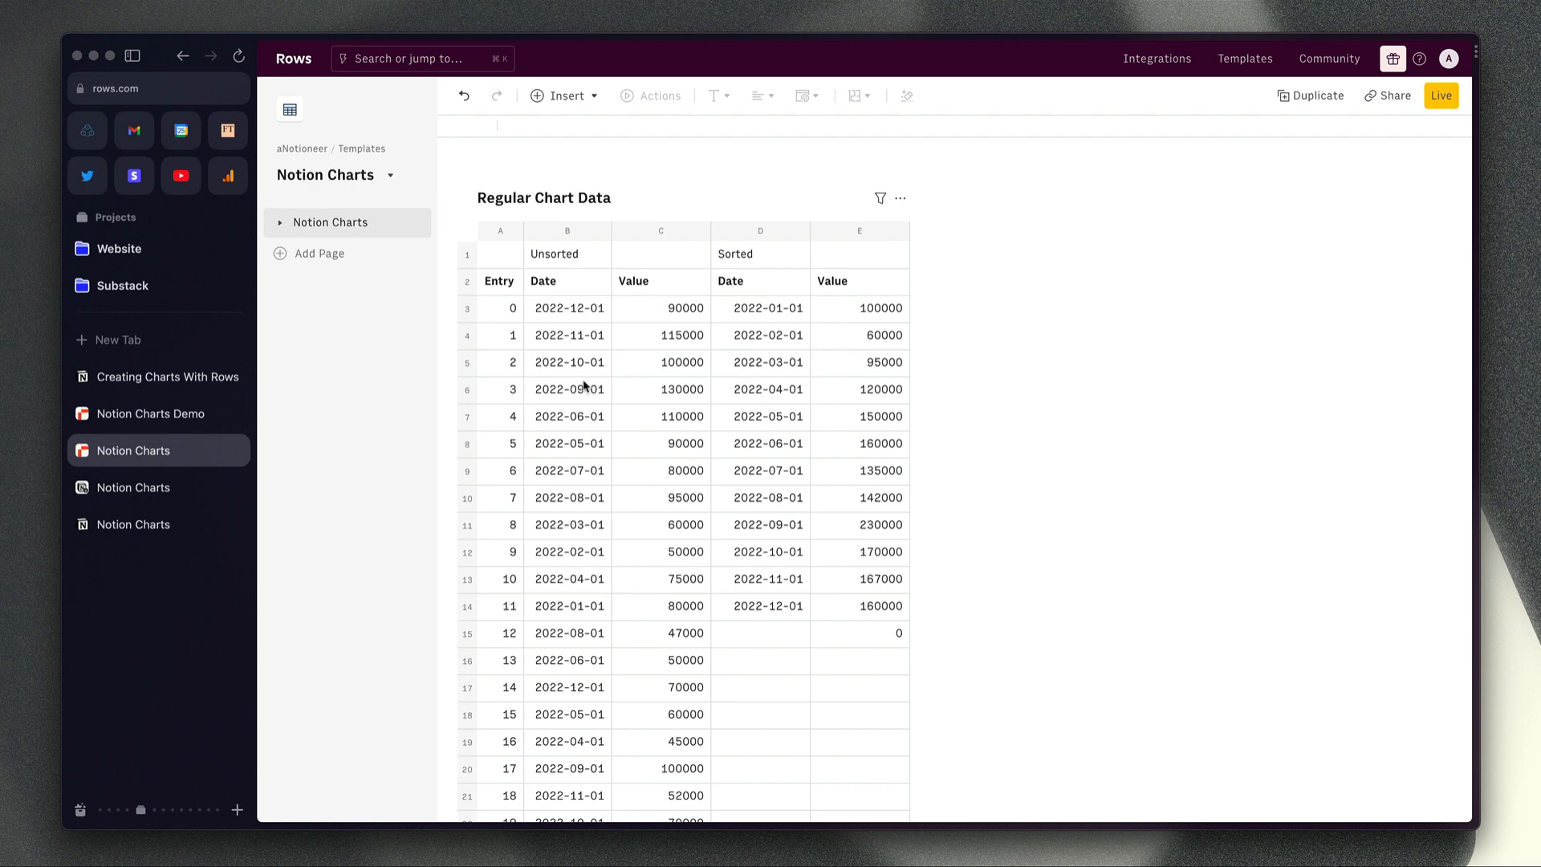
scroll("down", 3)
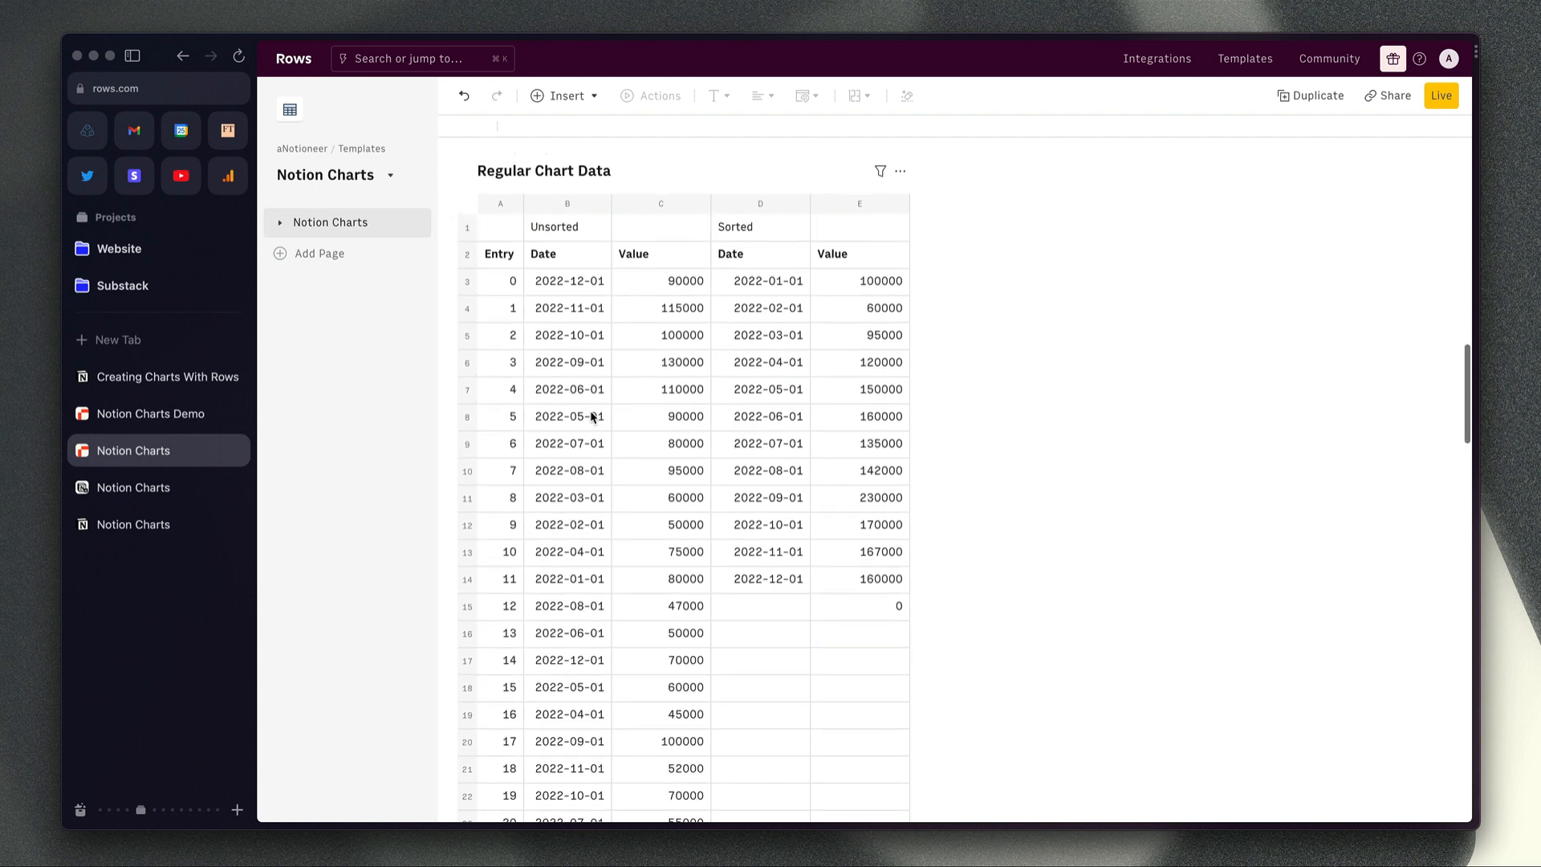
scroll("down", 3)
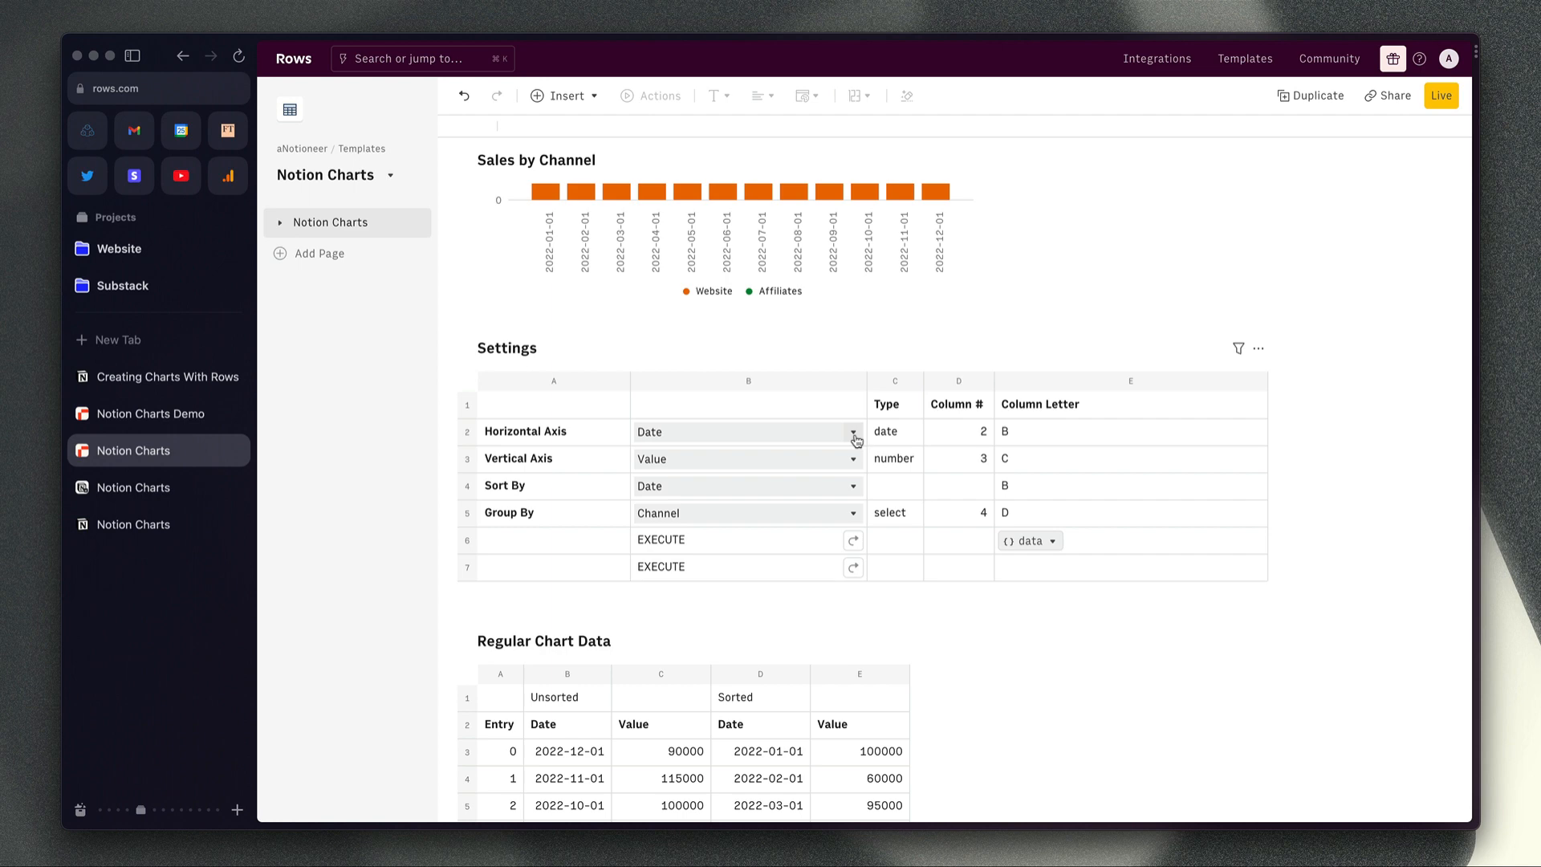
left_click(852, 432)
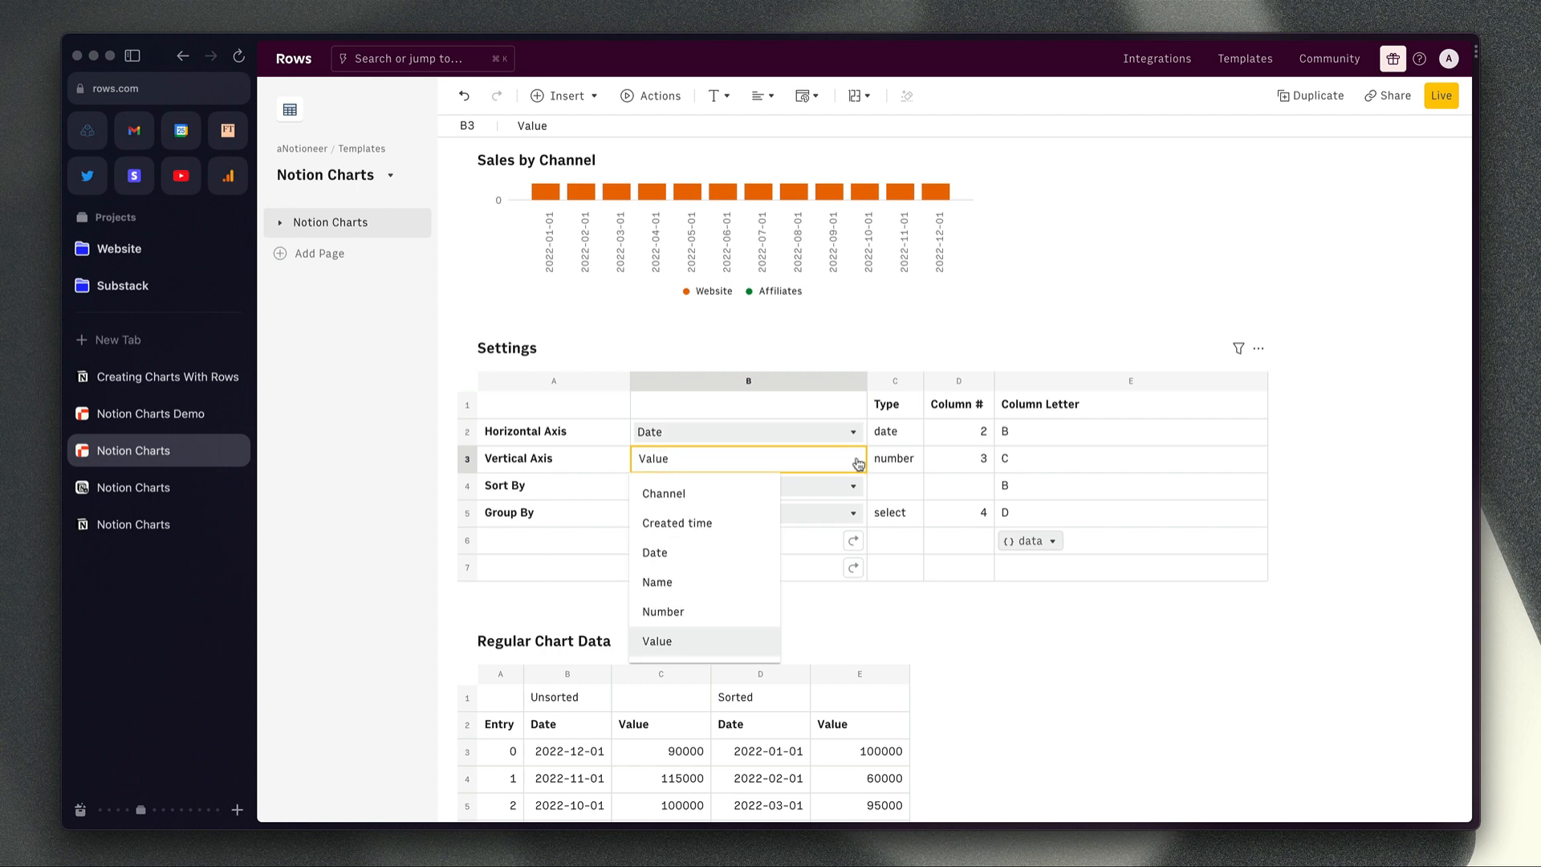
mouse_move(713, 602)
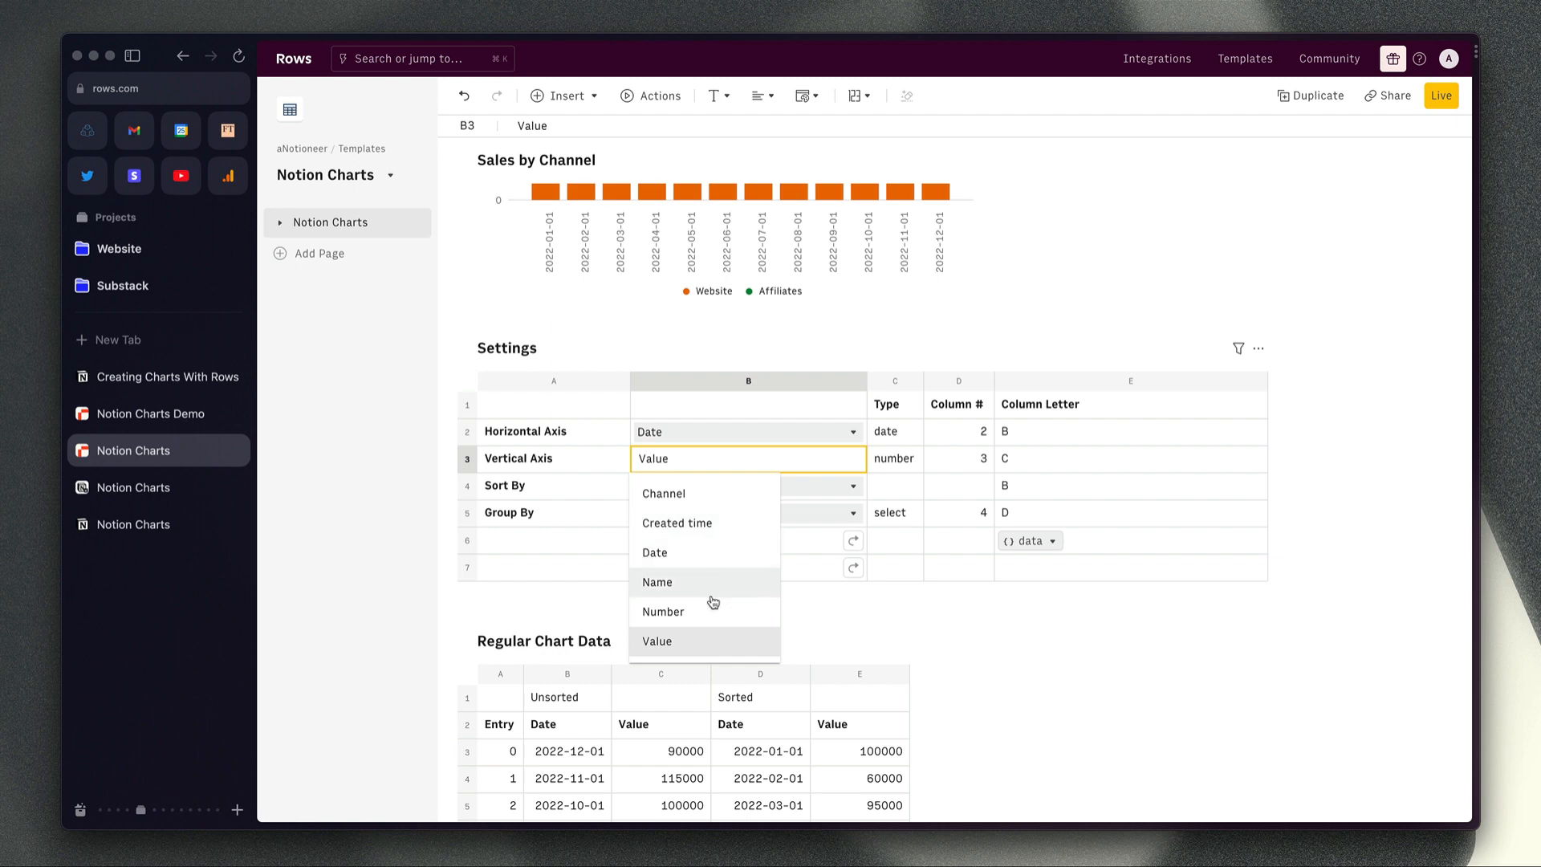
left_click(657, 641)
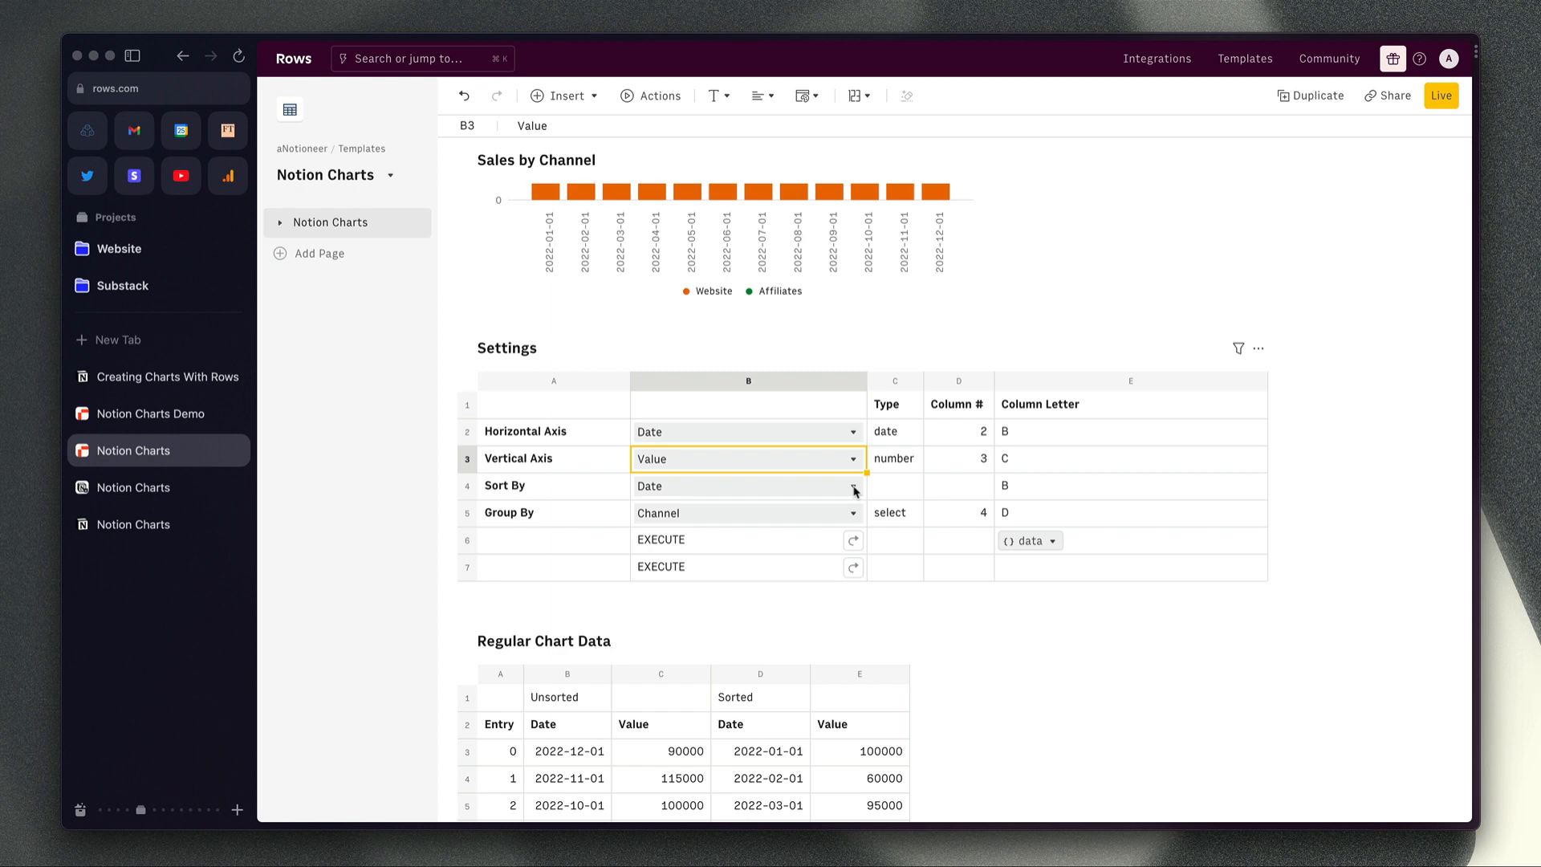
left_click(746, 485)
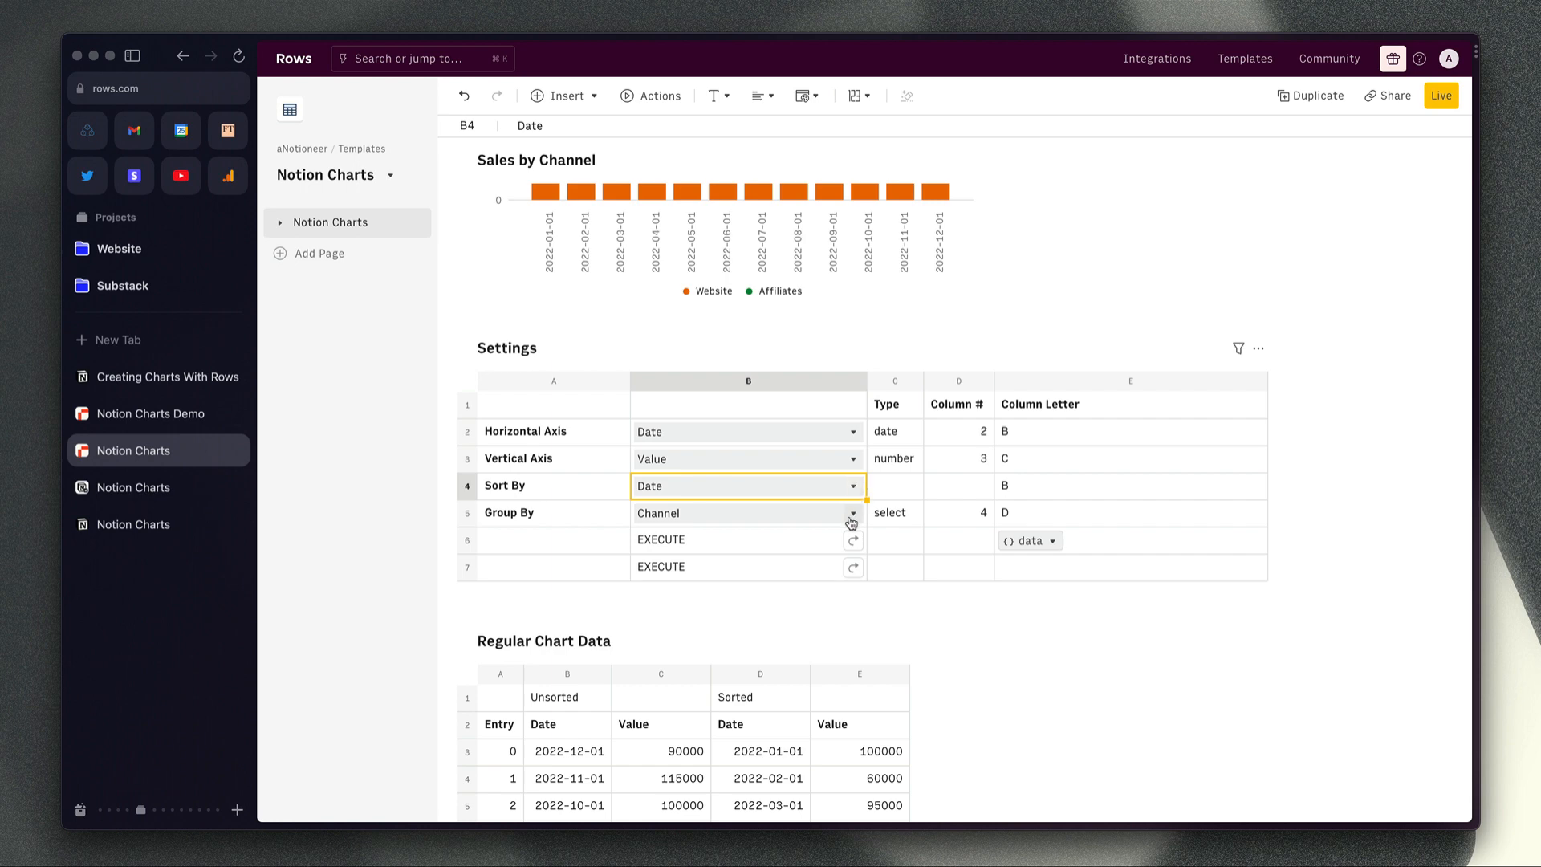
left_click(747, 512)
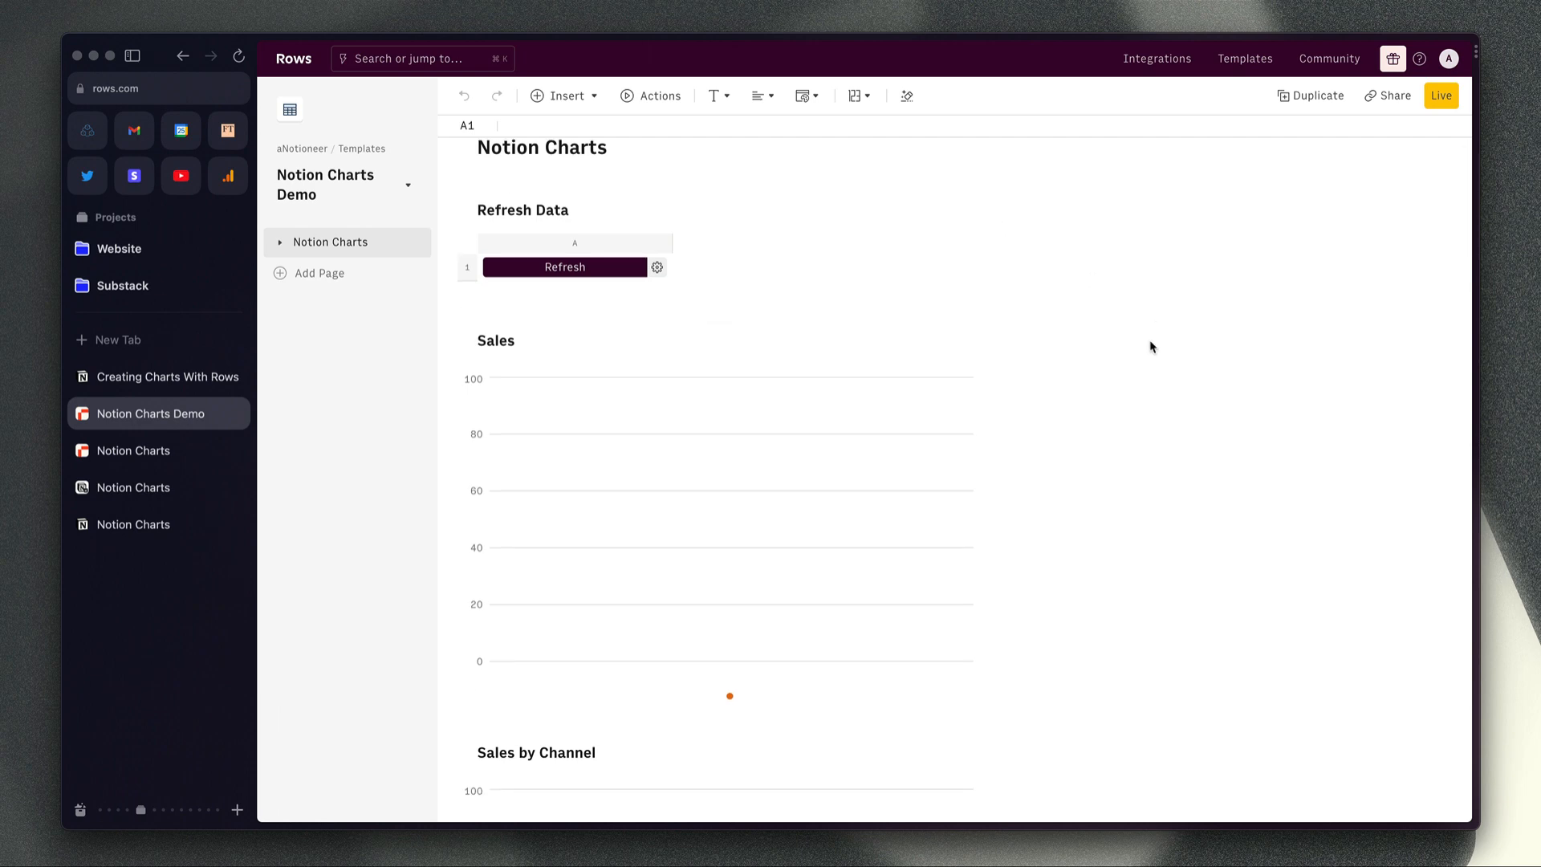
Scroll the Notion Charts Demo sheet down to the API Request Config table with empty Database ID.
scroll("down", 3)
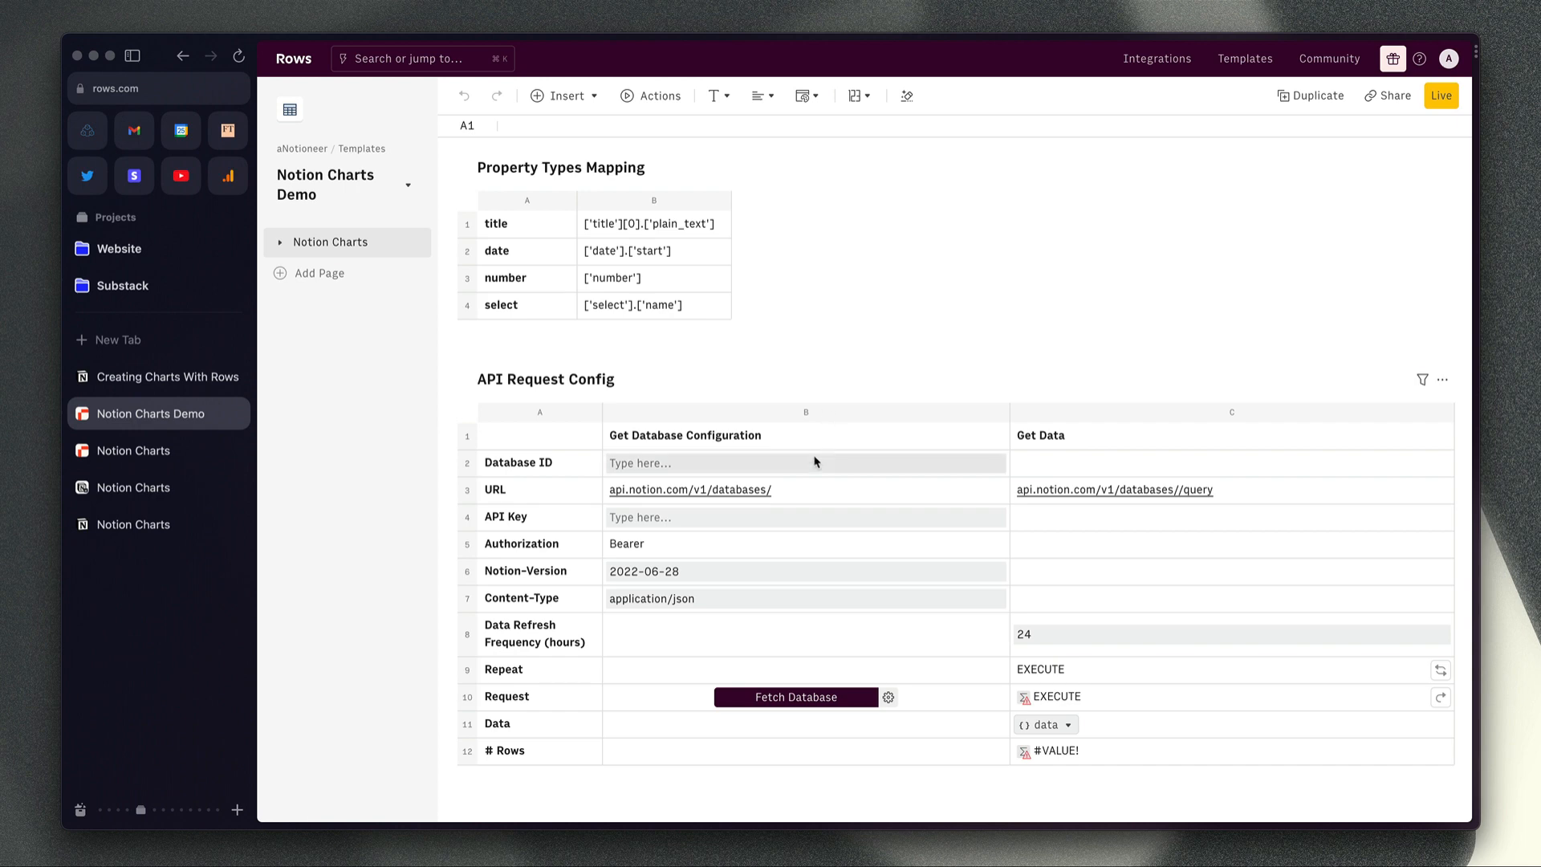
mouse_move(841, 467)
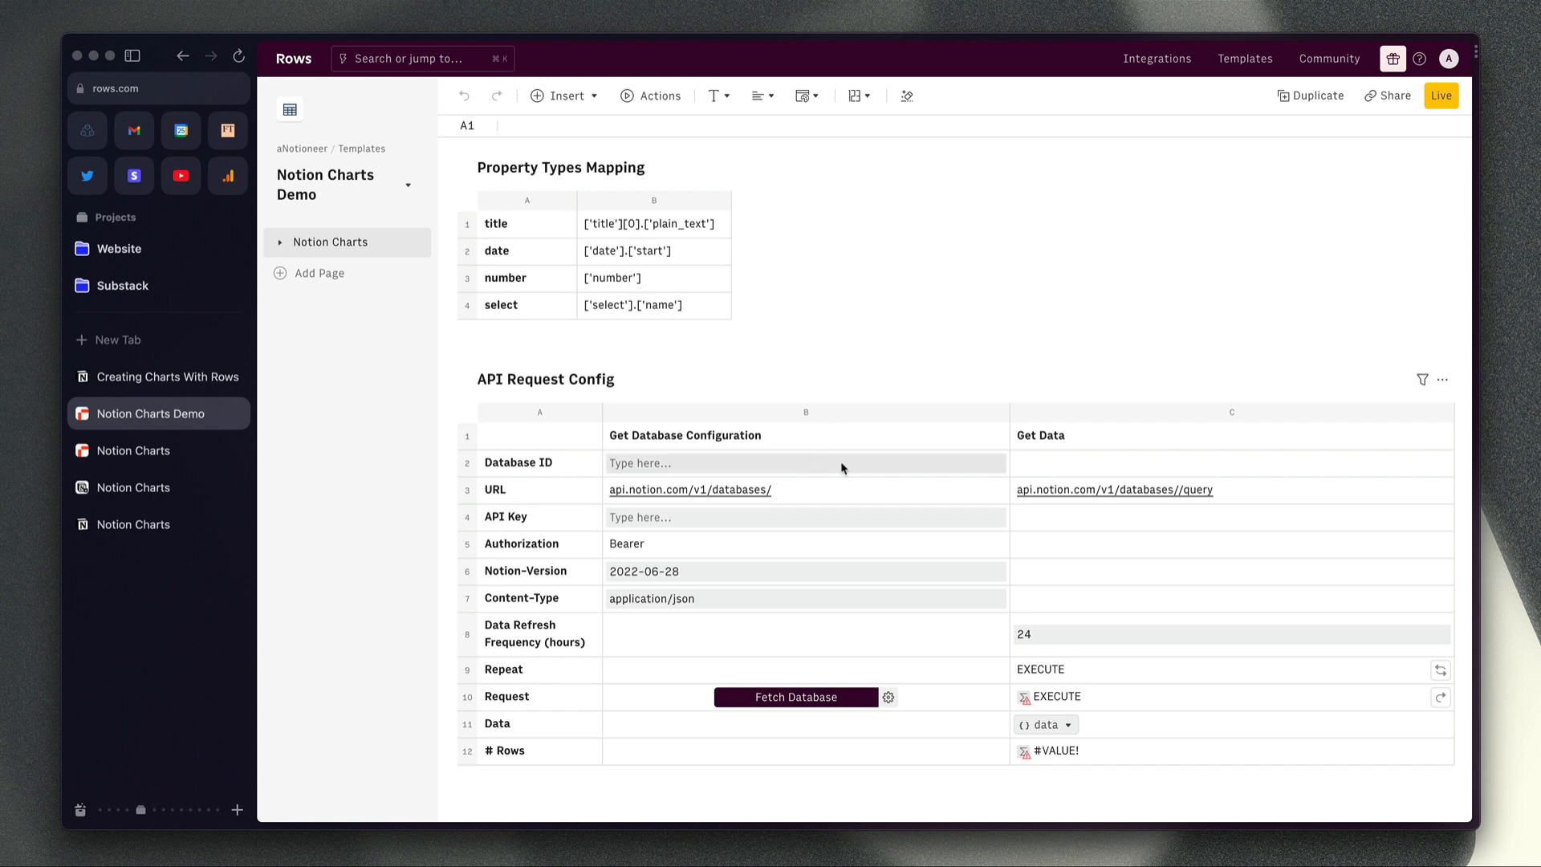
mouse_move(844, 471)
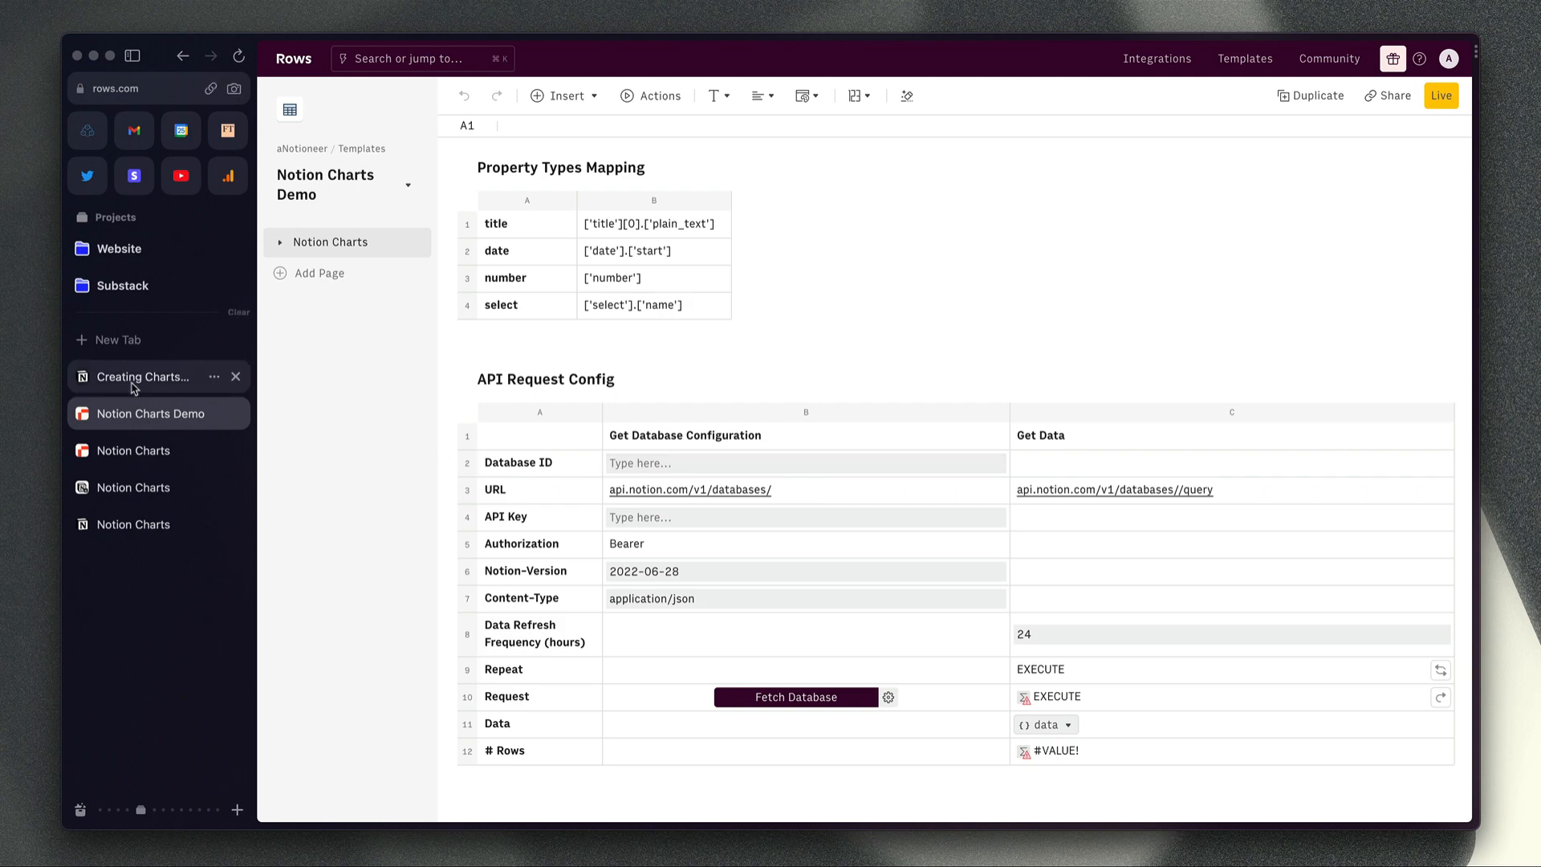
Select the Sales database ID from the Notion page address for the template's Database ID field.
left_click(141, 375)
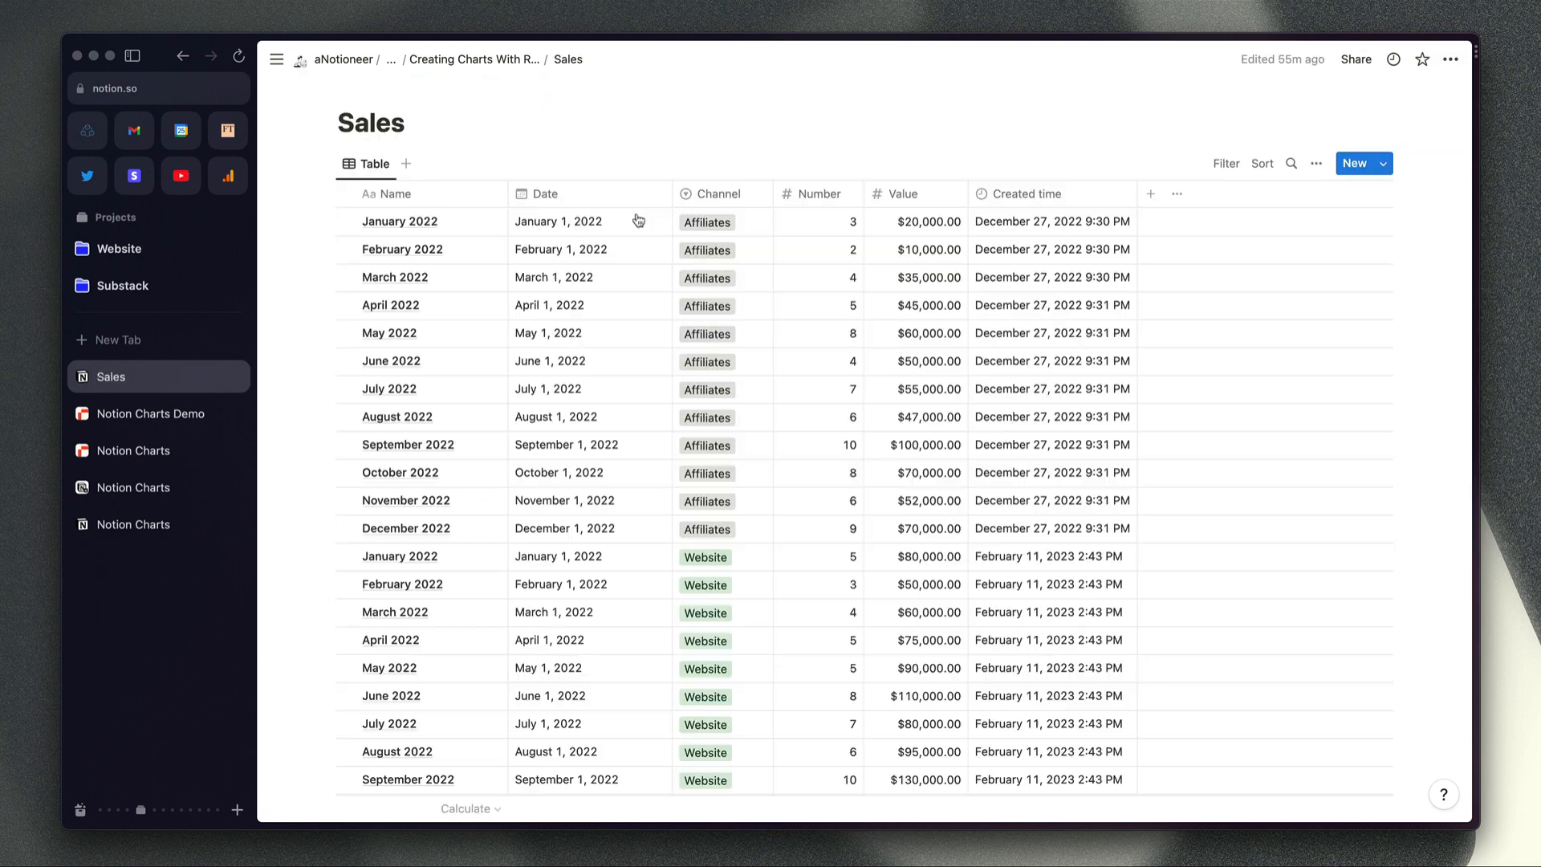
left_click(157, 88)
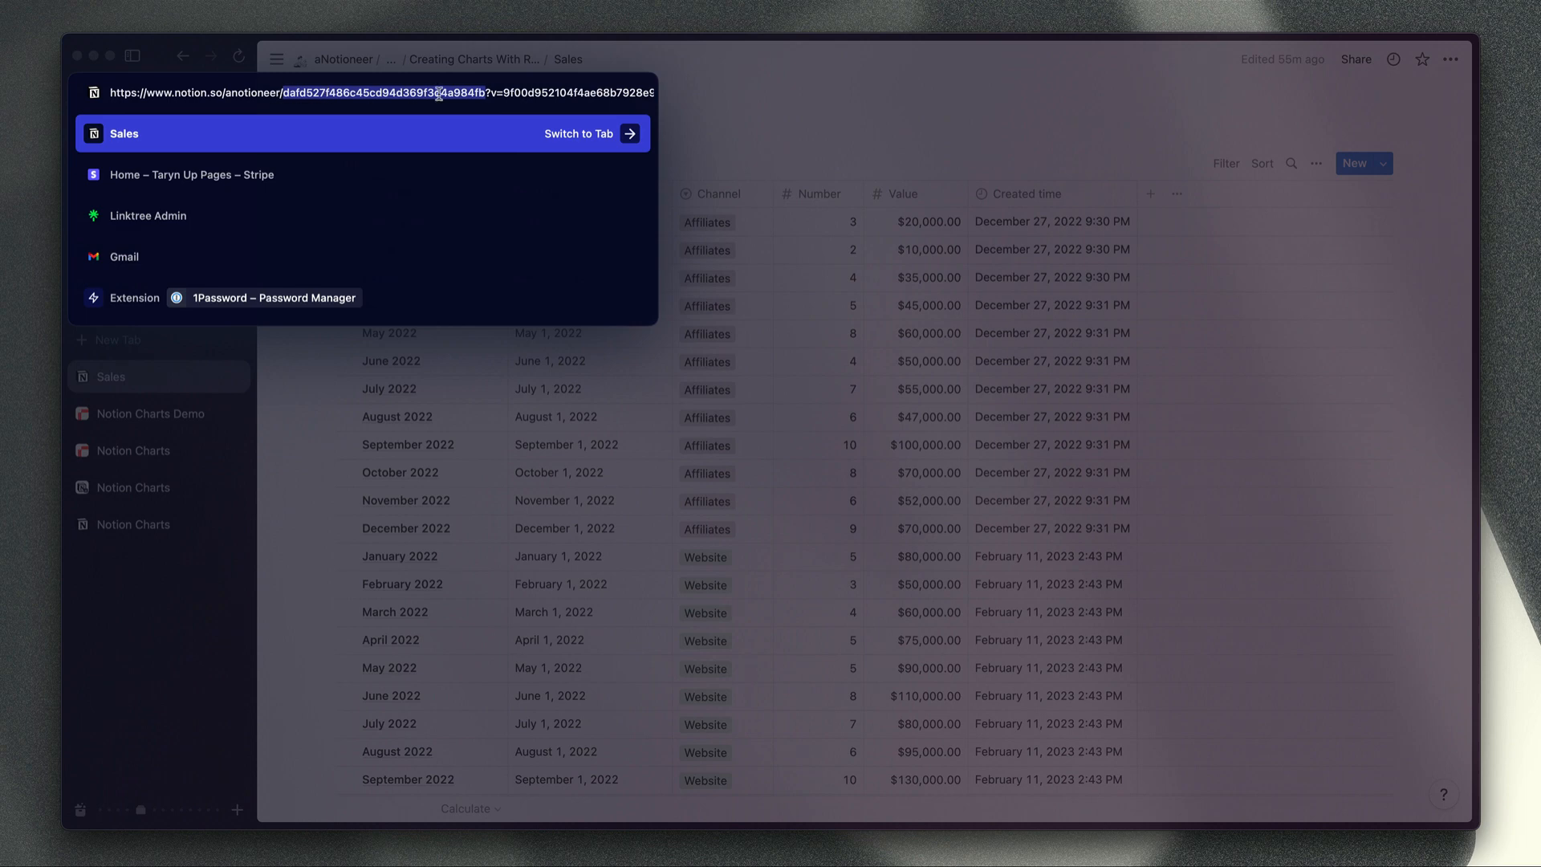
mouse_move(487, 91)
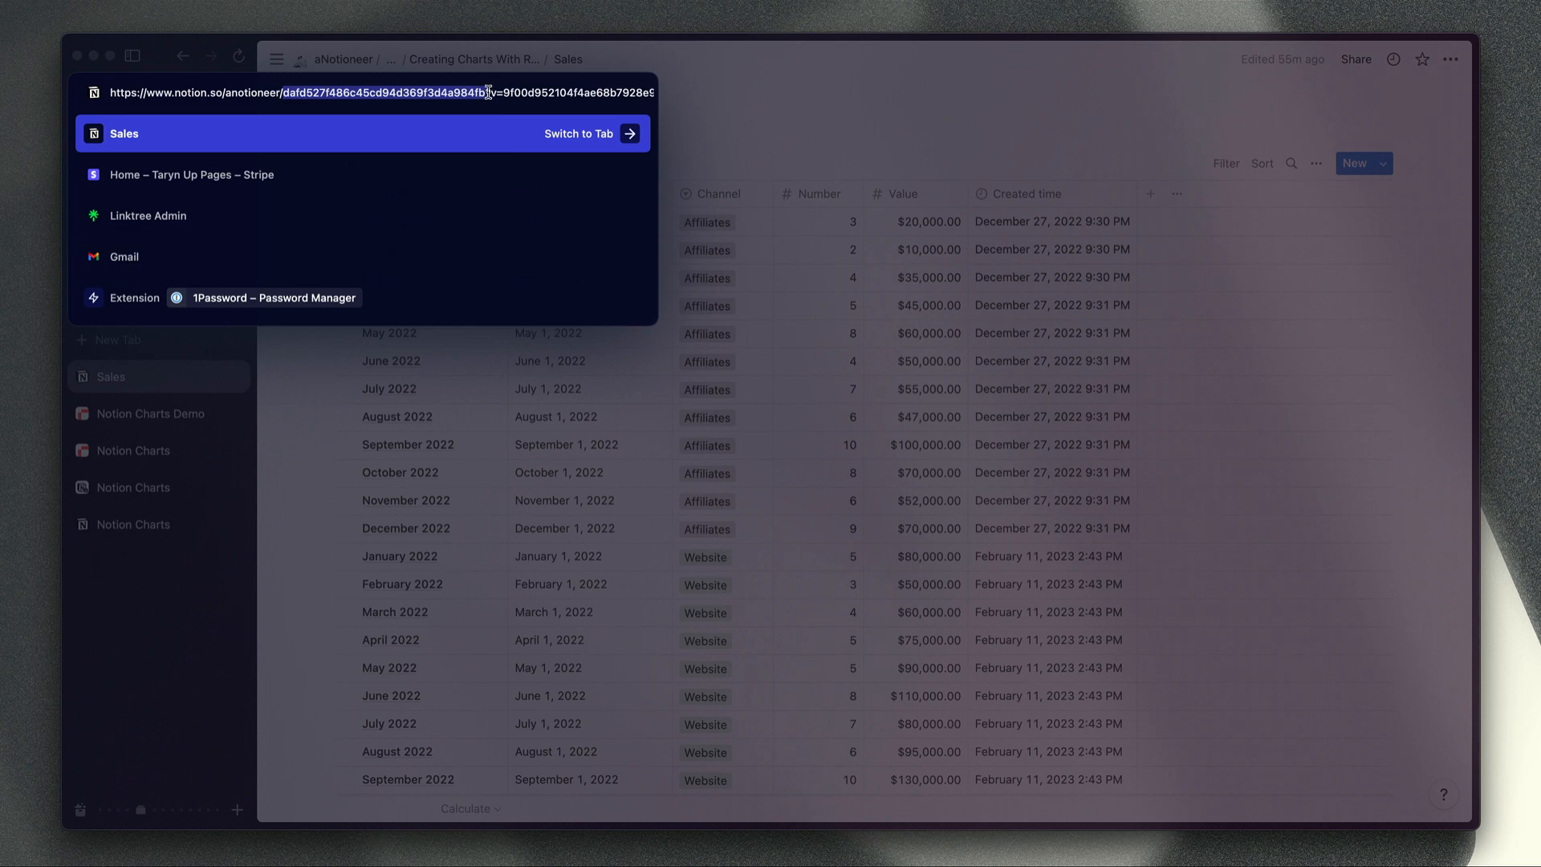
left_click(143, 412)
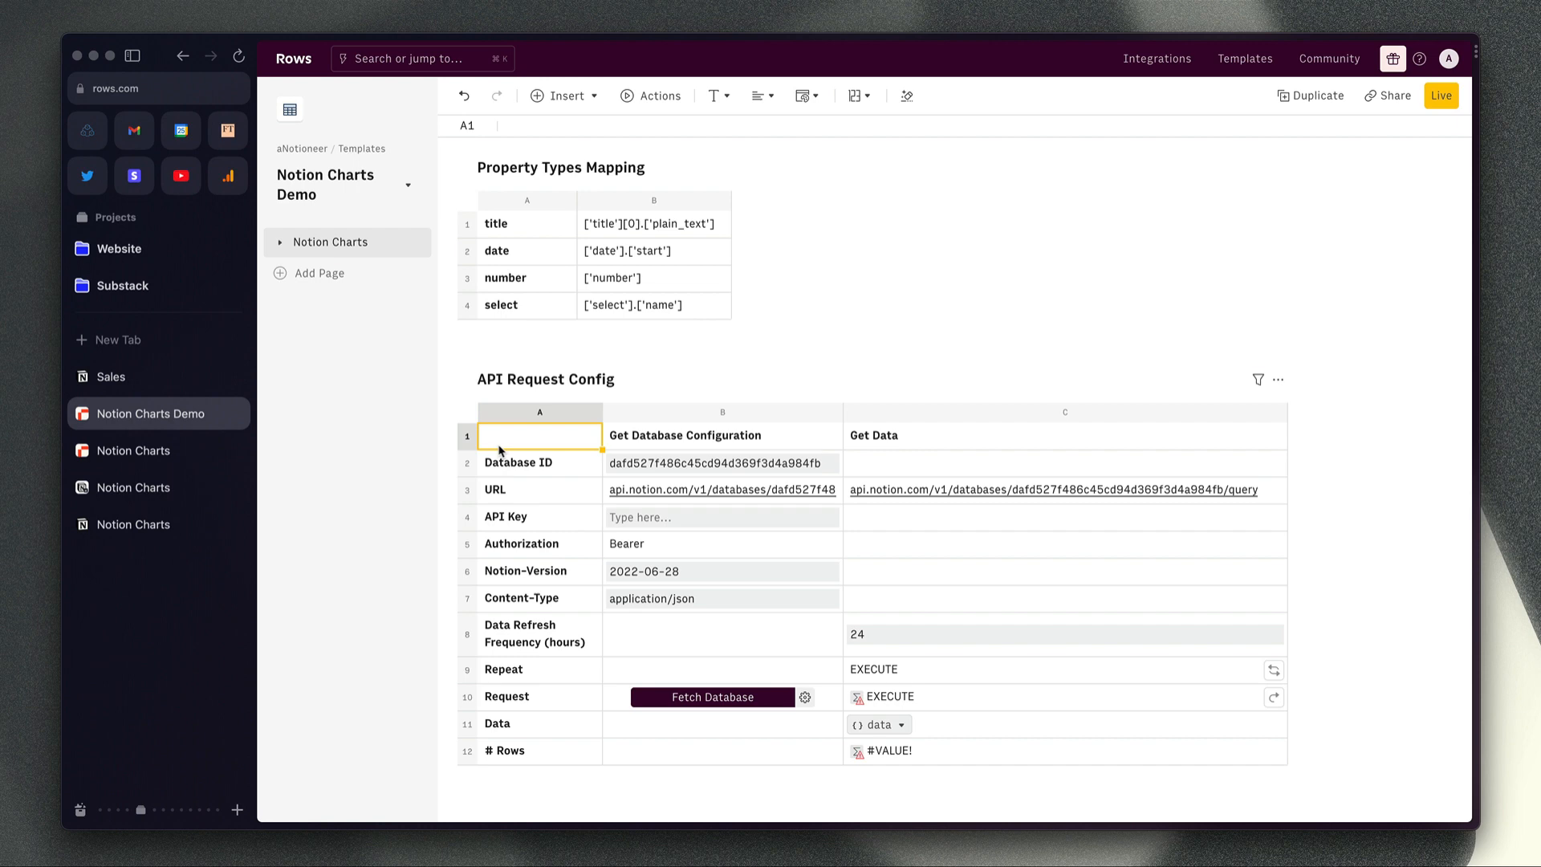
mouse_move(134, 451)
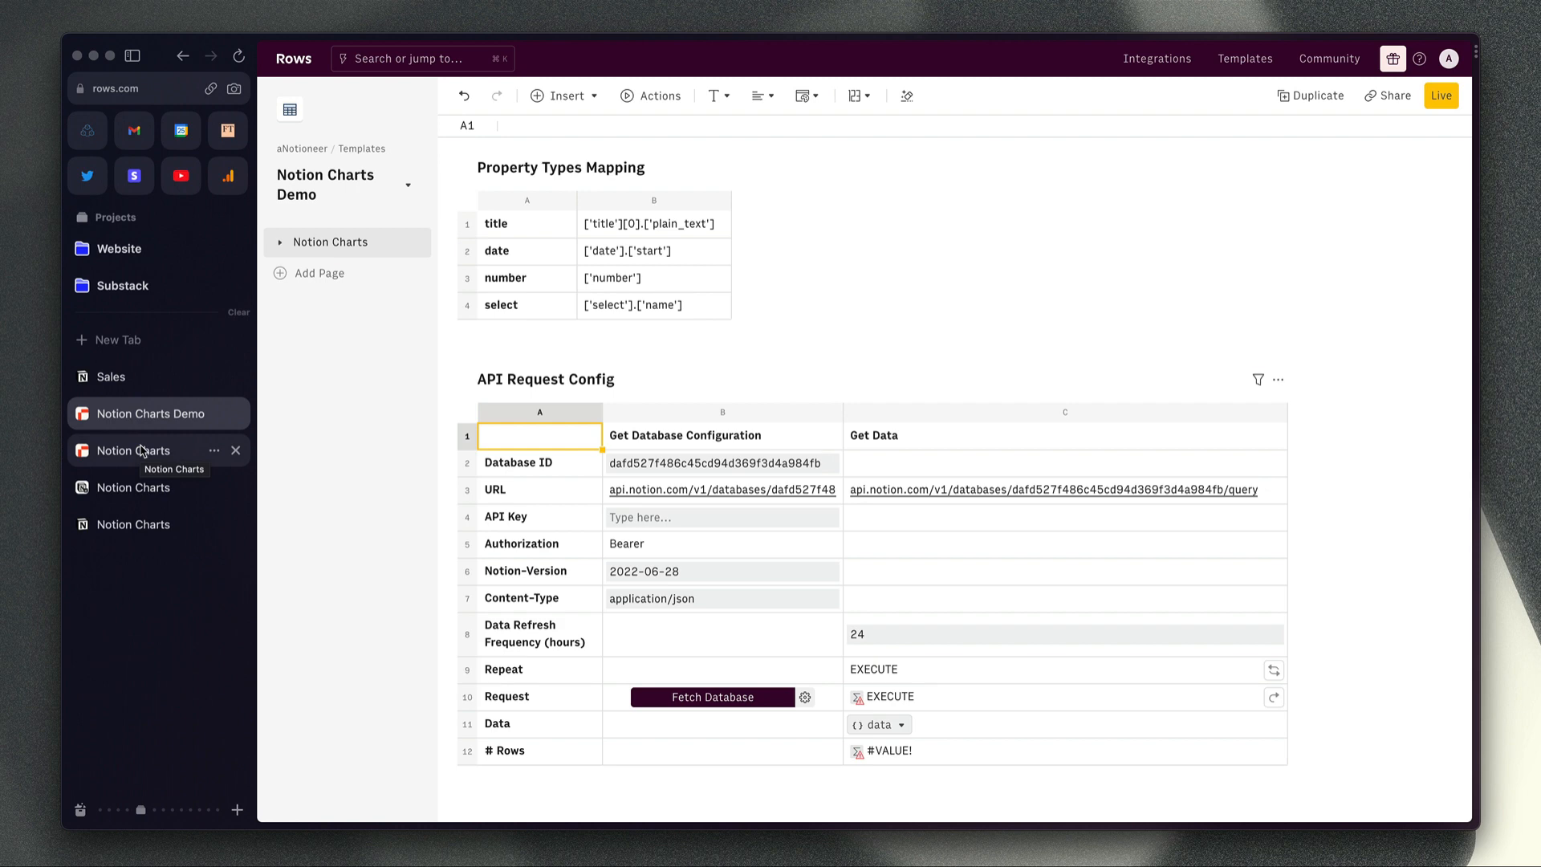
Enter the Notion API key, fetch the database returning 24 rows, and inspect the Get Data formula.
left_click(704, 697)
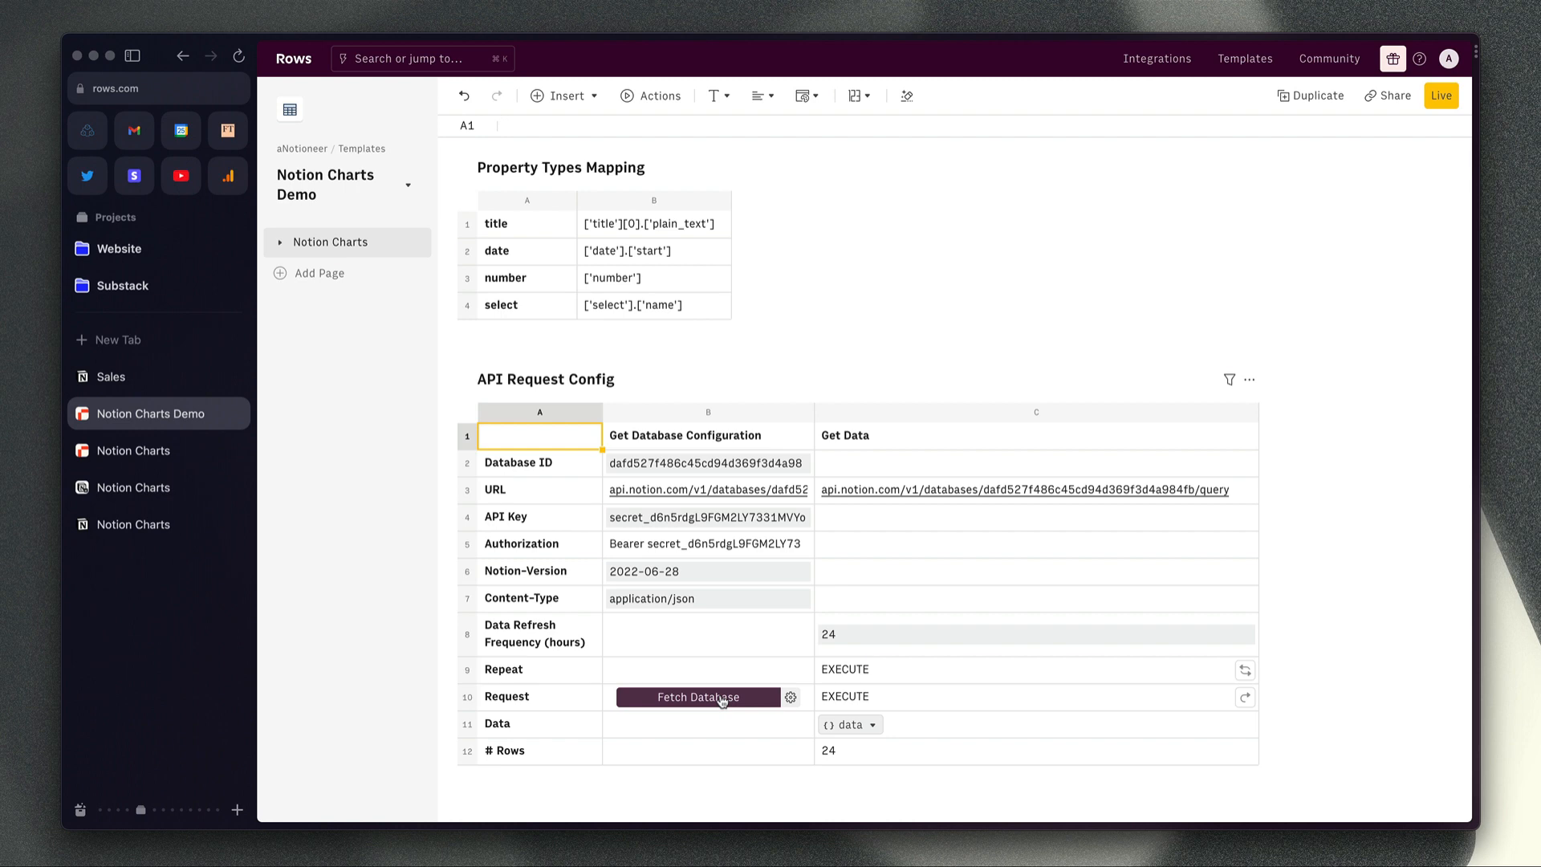
left_click(698, 696)
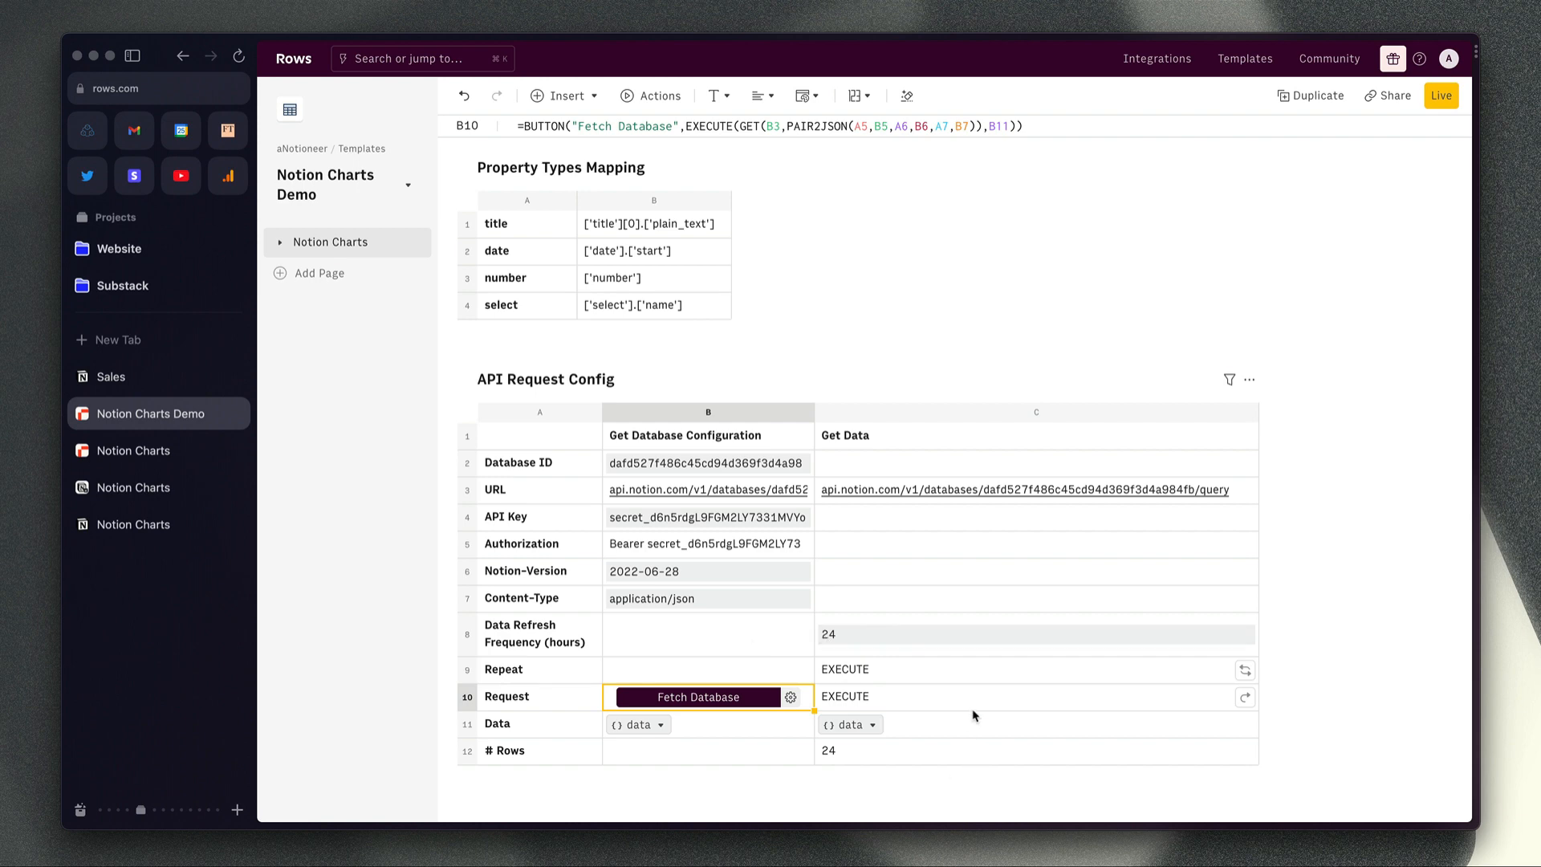
mouse_move(926, 725)
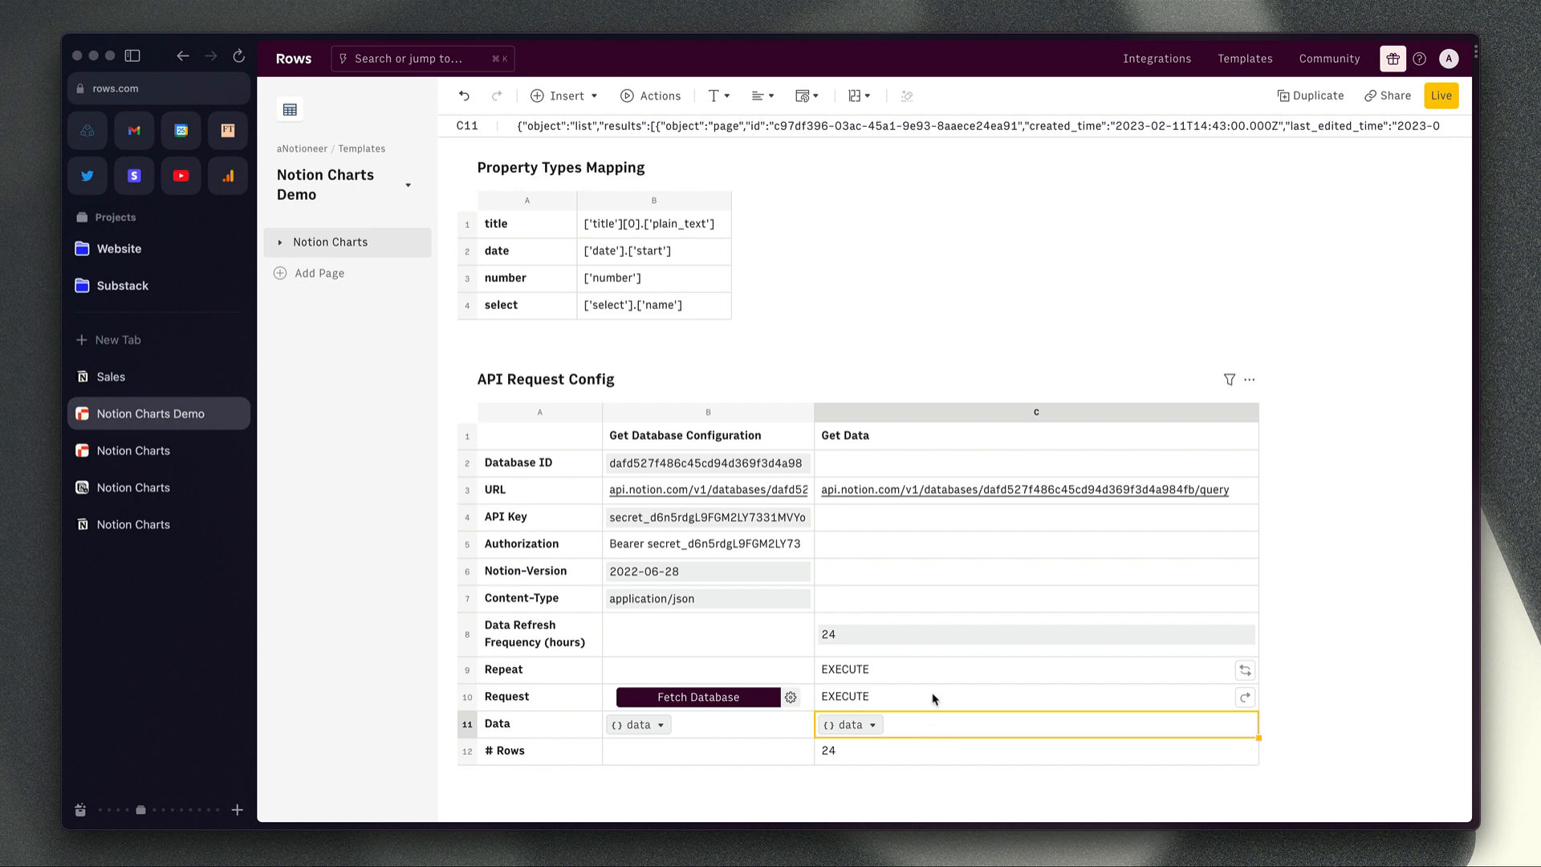
left_click(1032, 695)
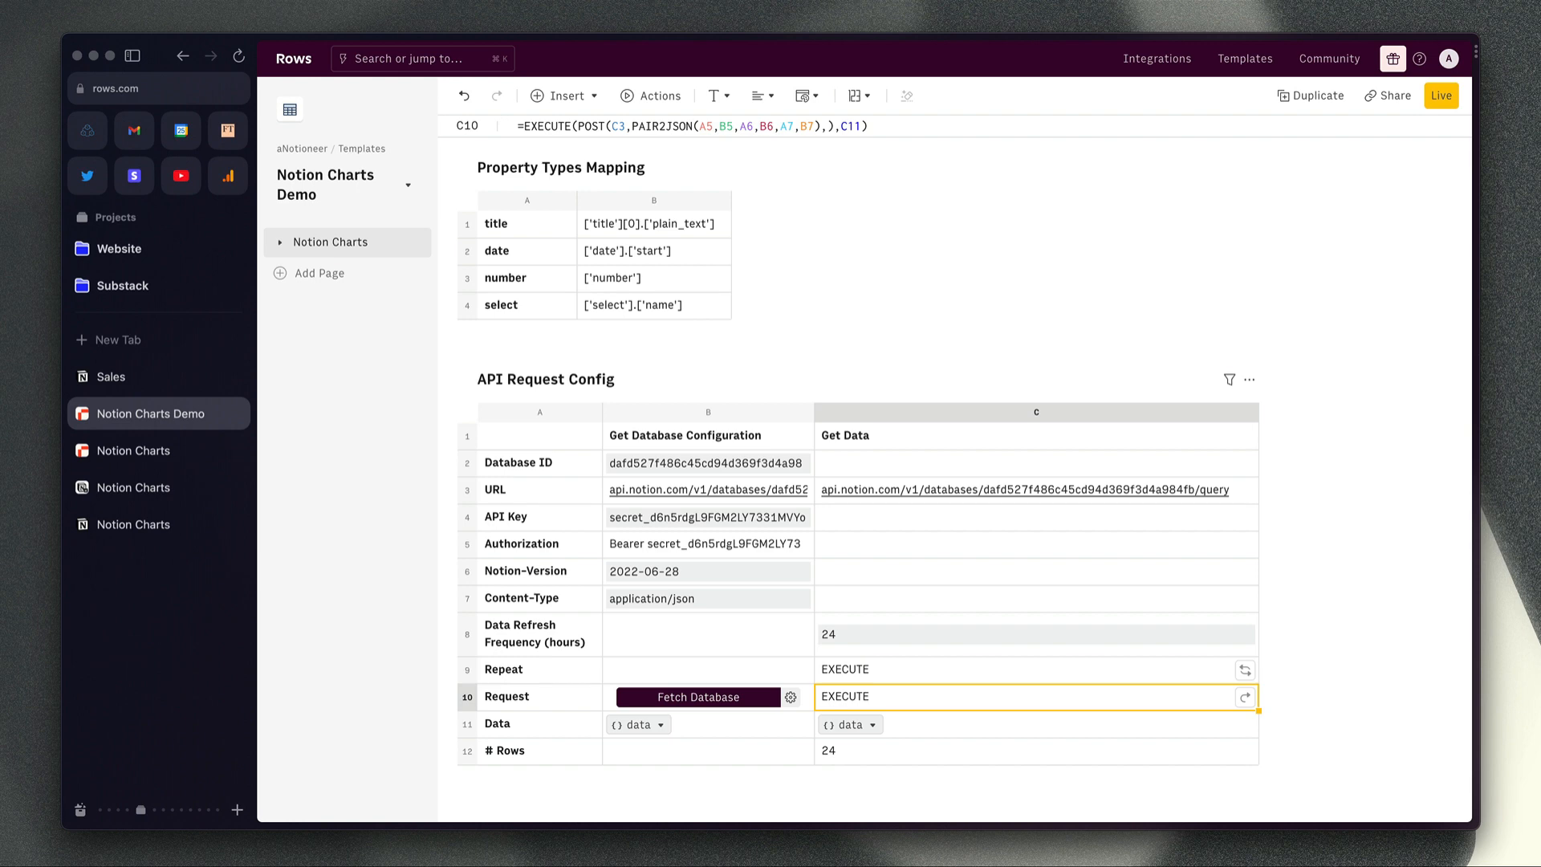
left_click(540, 435)
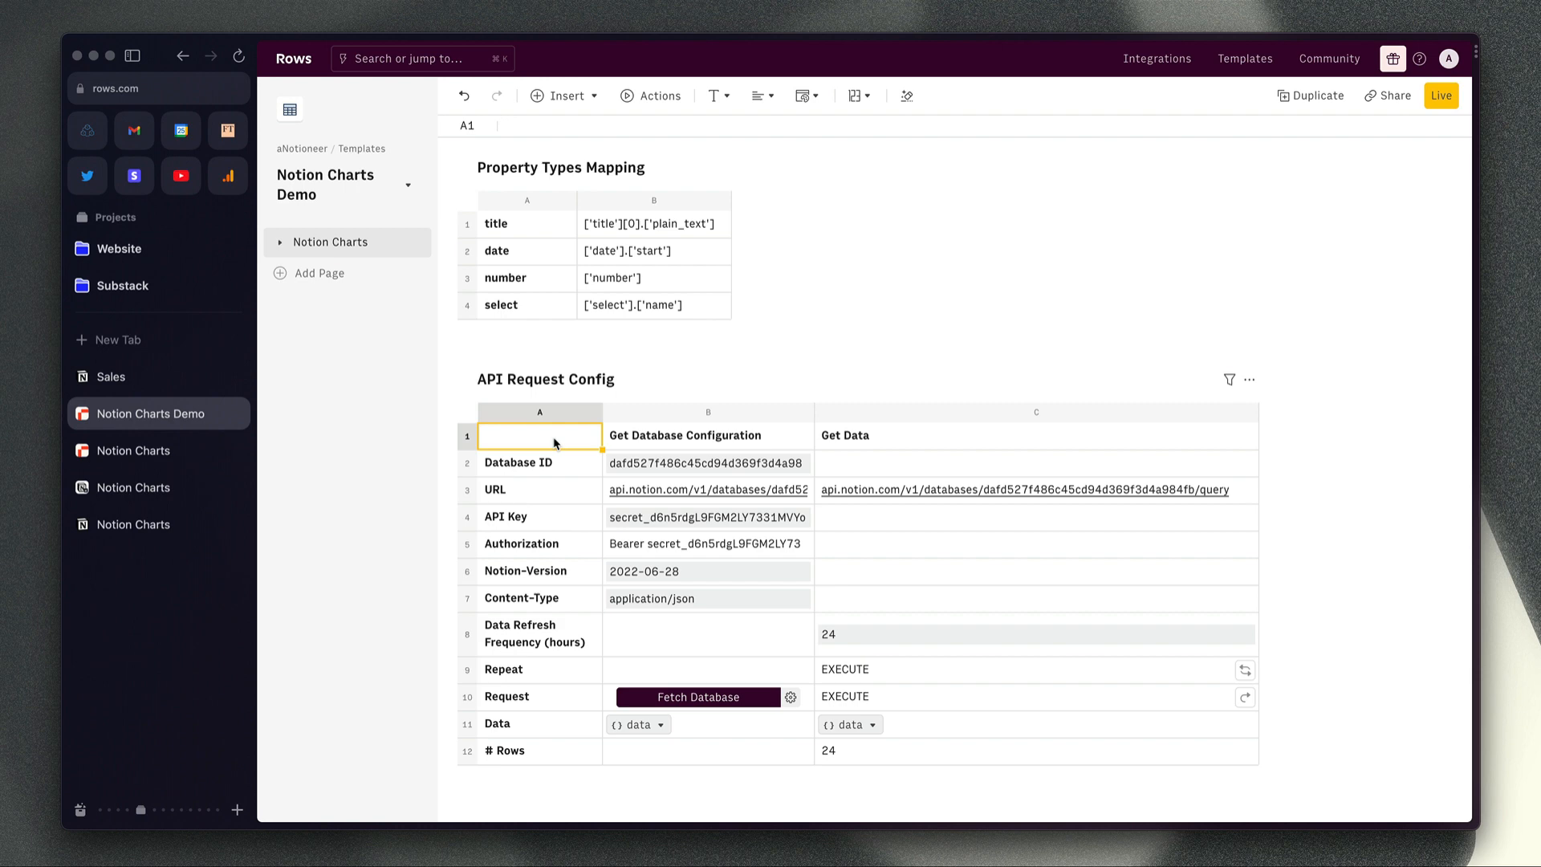
Set Horizontal Axis to Date, Vertical Axis to Value and Sort By to Date, filling the sorted chart data.
scroll("down", 3)
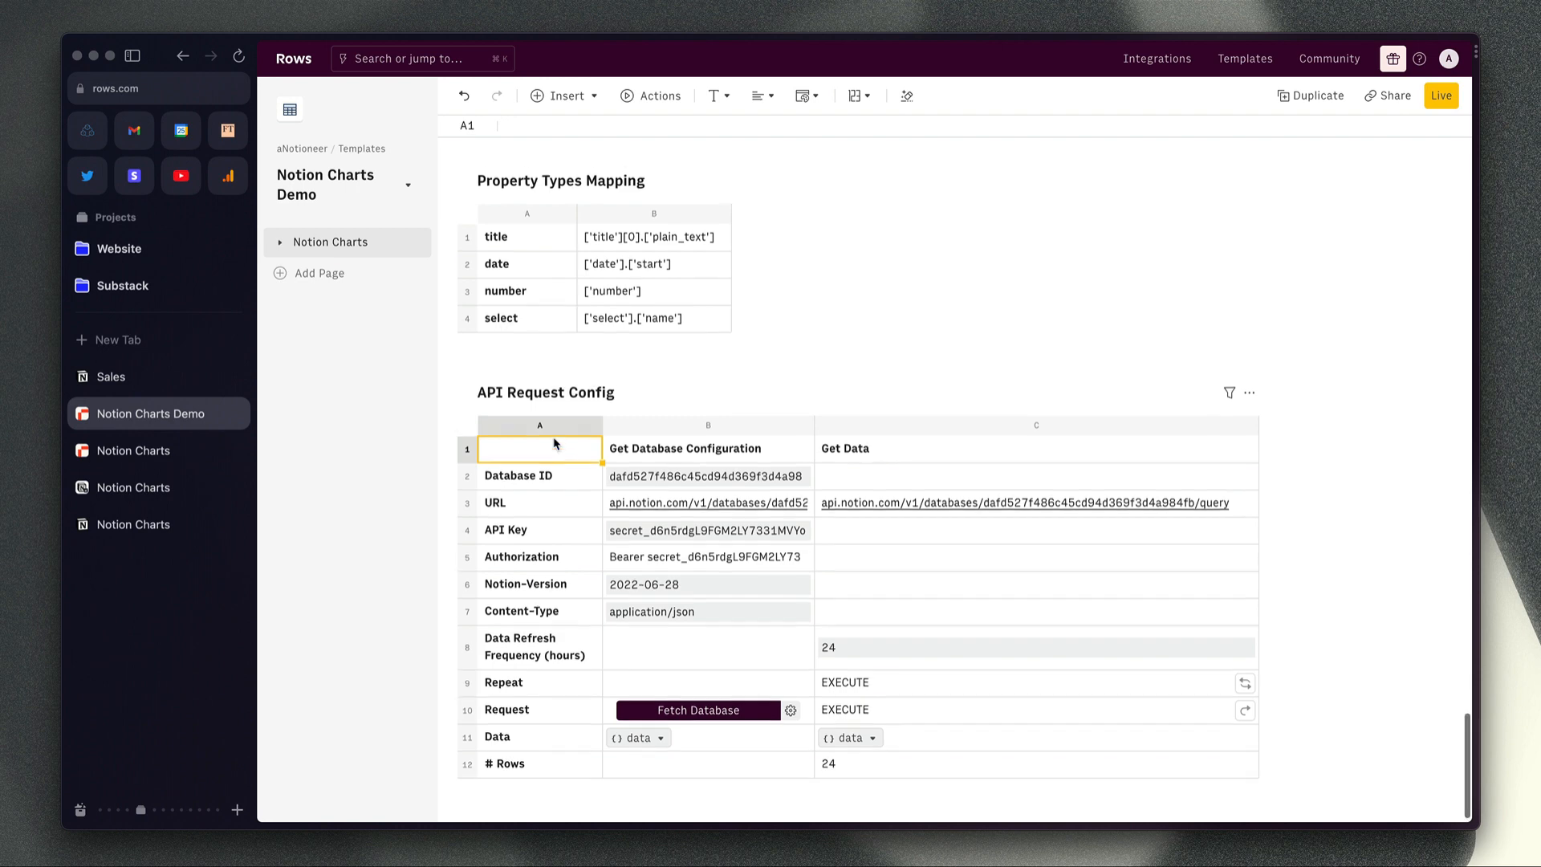
scroll("down", 3)
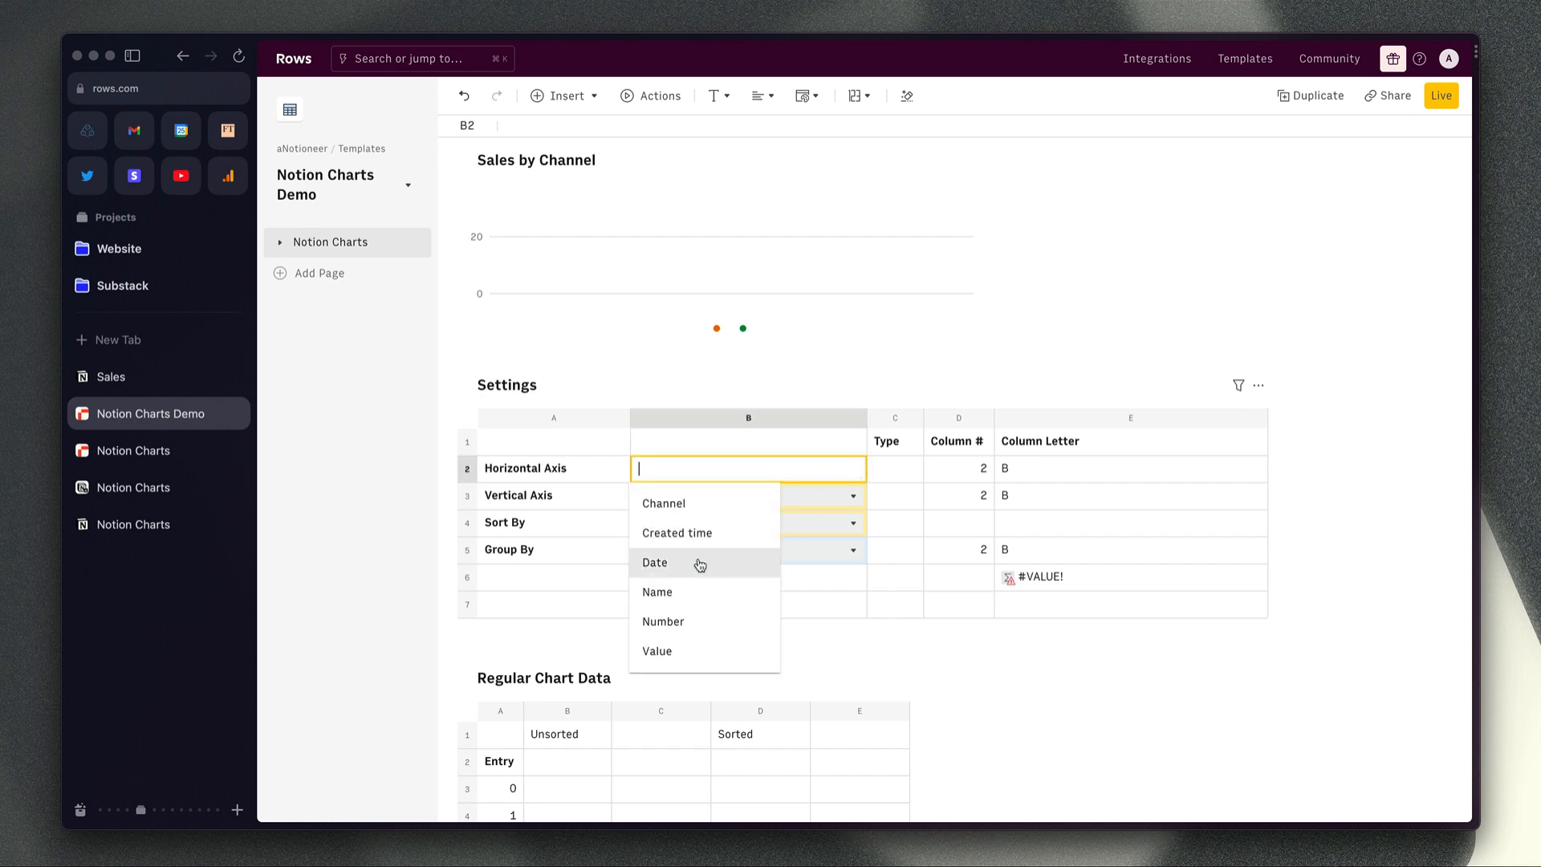
left_click(655, 562)
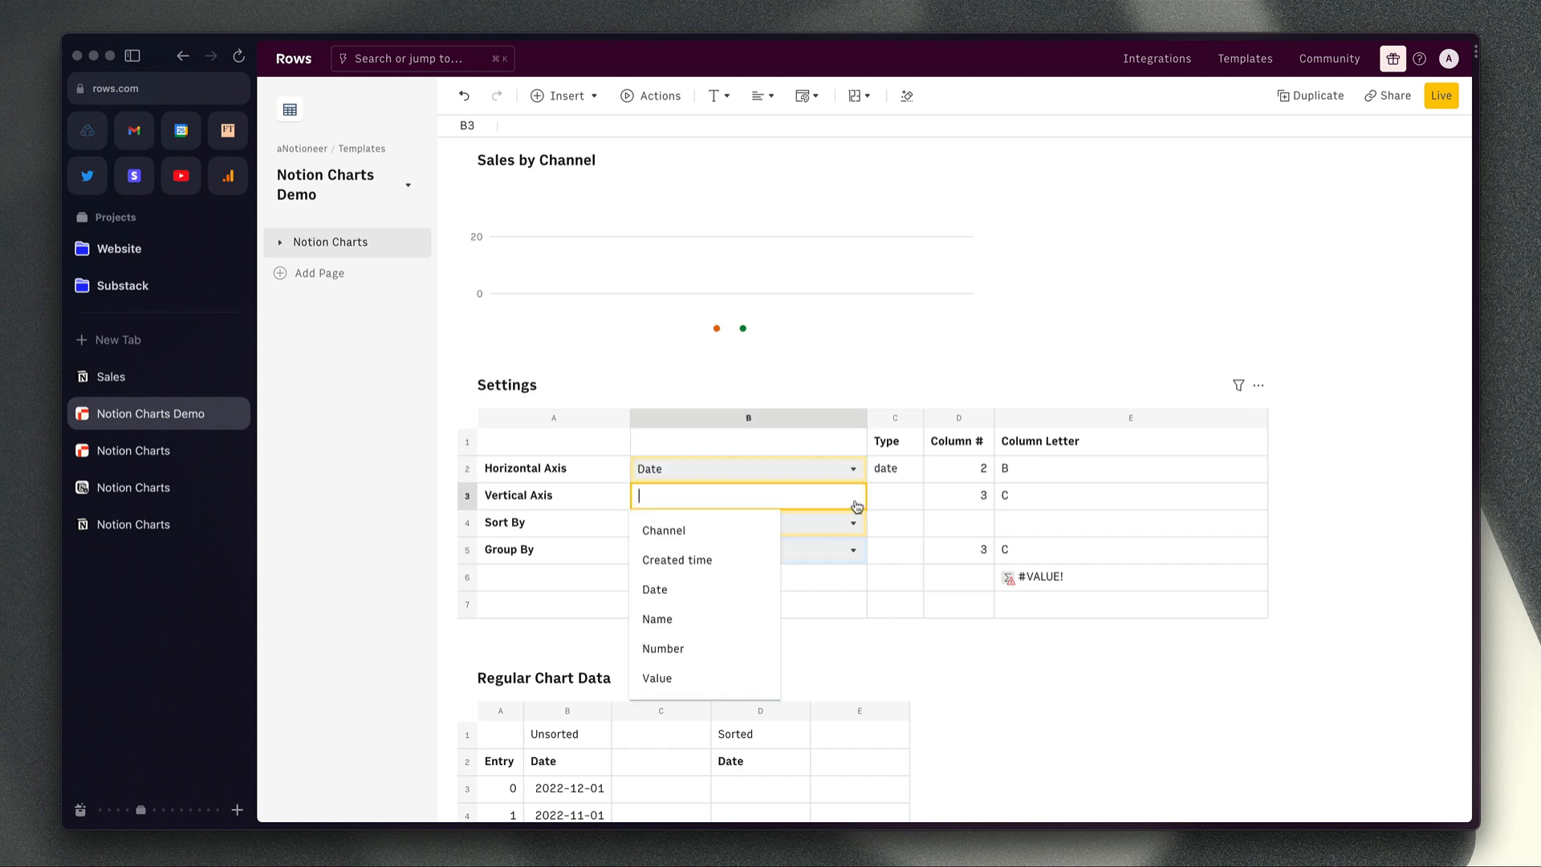
left_click(657, 677)
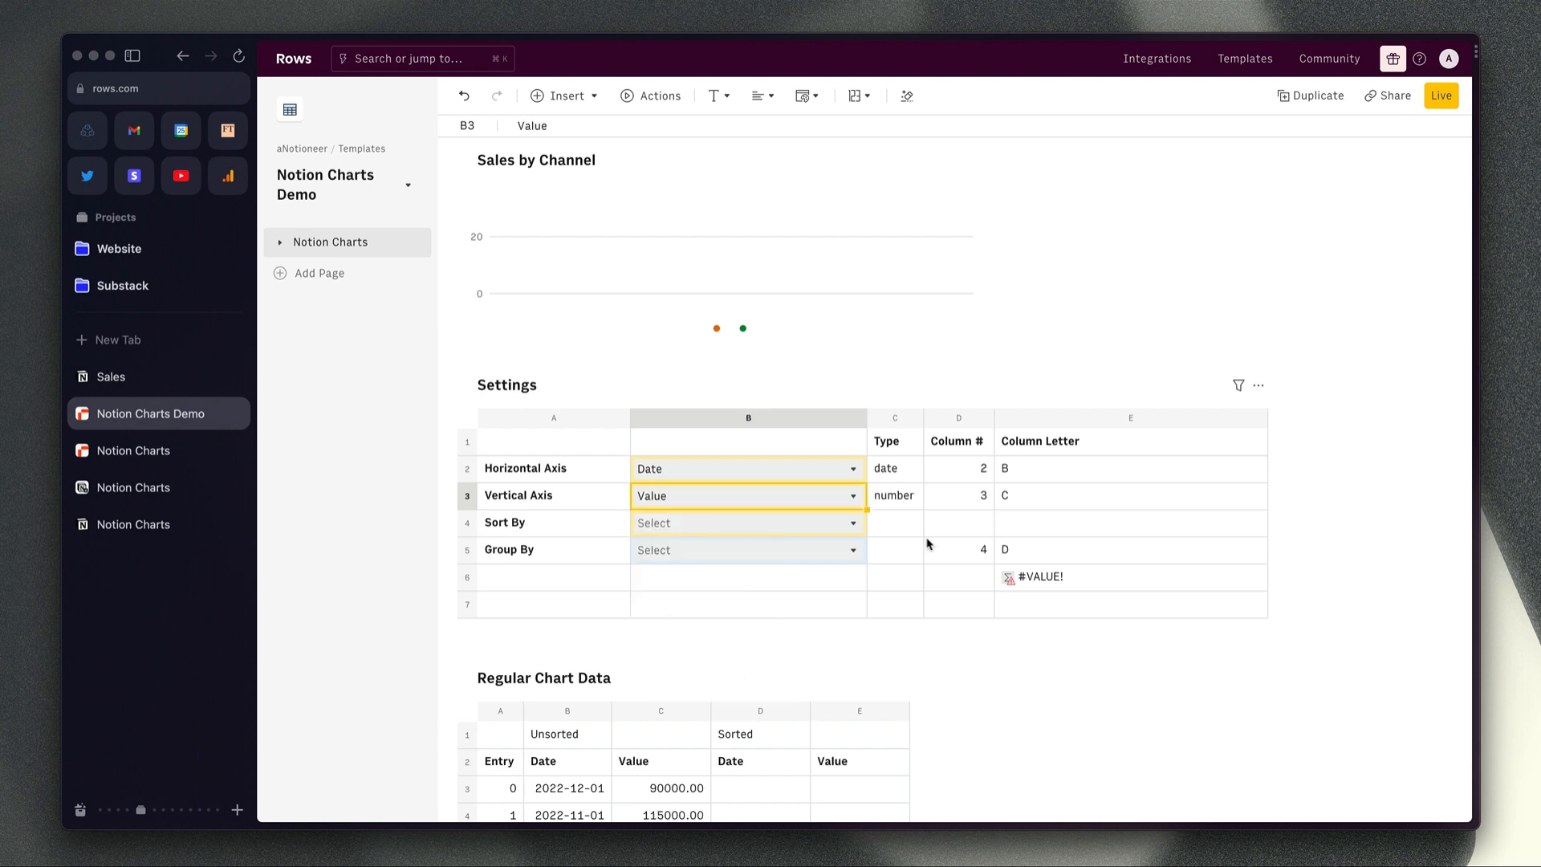
left_click(746, 521)
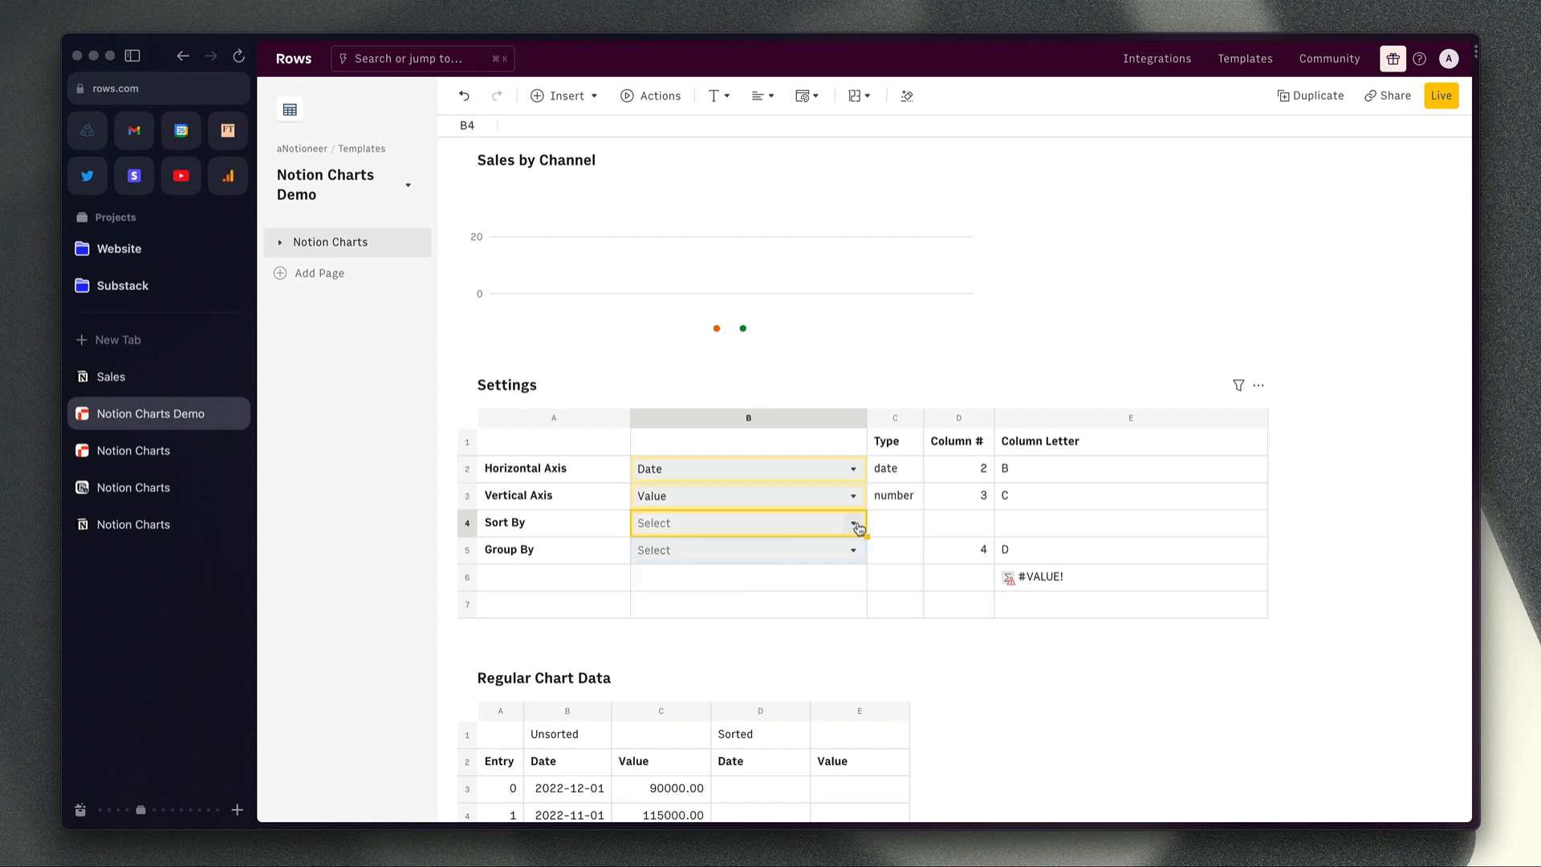
left_click(746, 522)
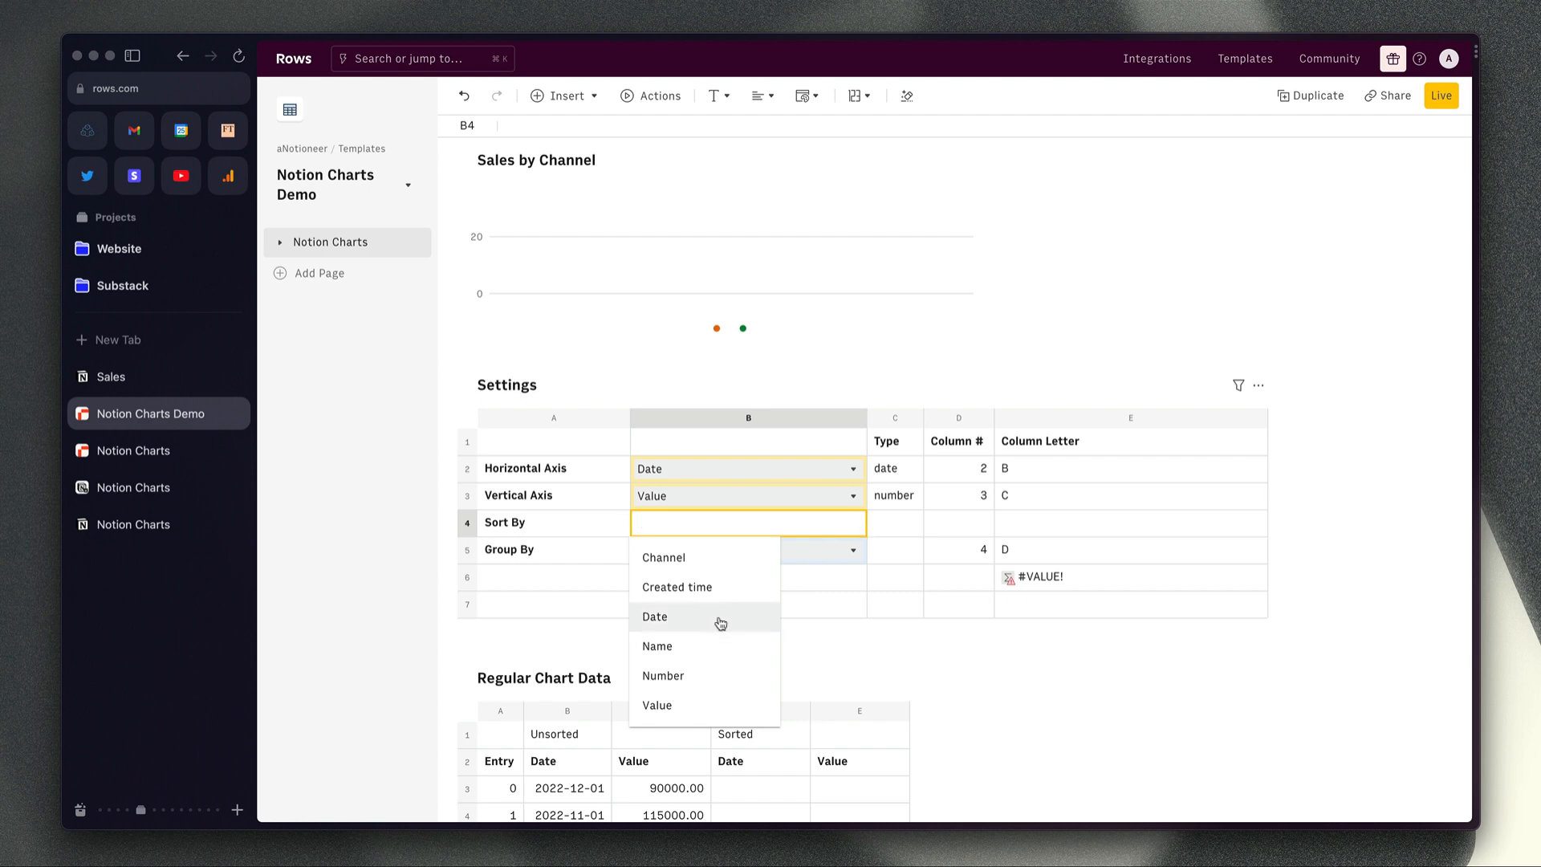
left_click(655, 616)
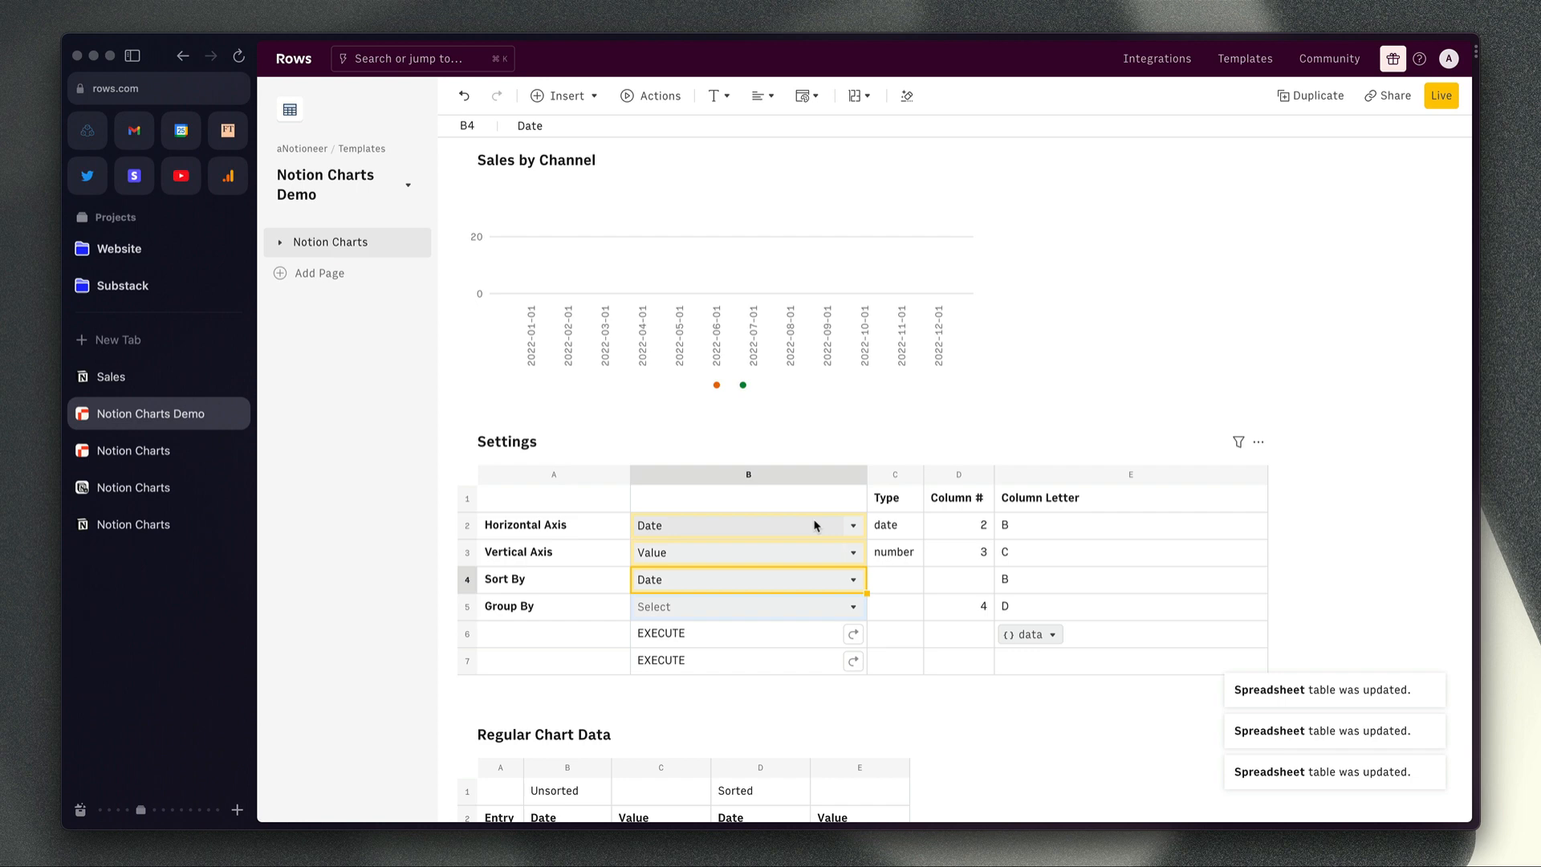
mouse_move(799, 587)
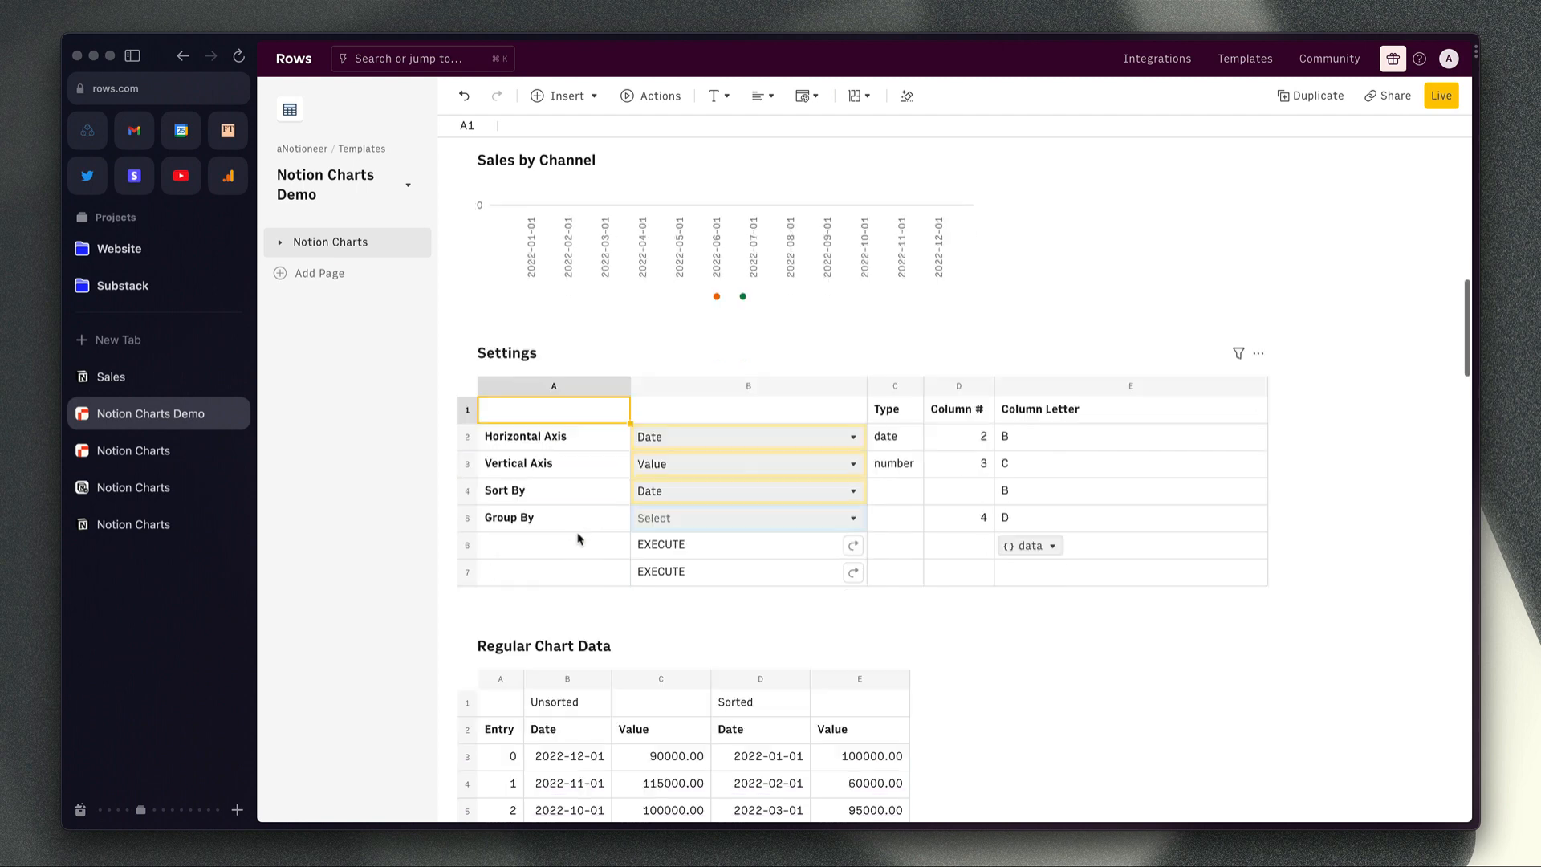
scroll("down", 3)
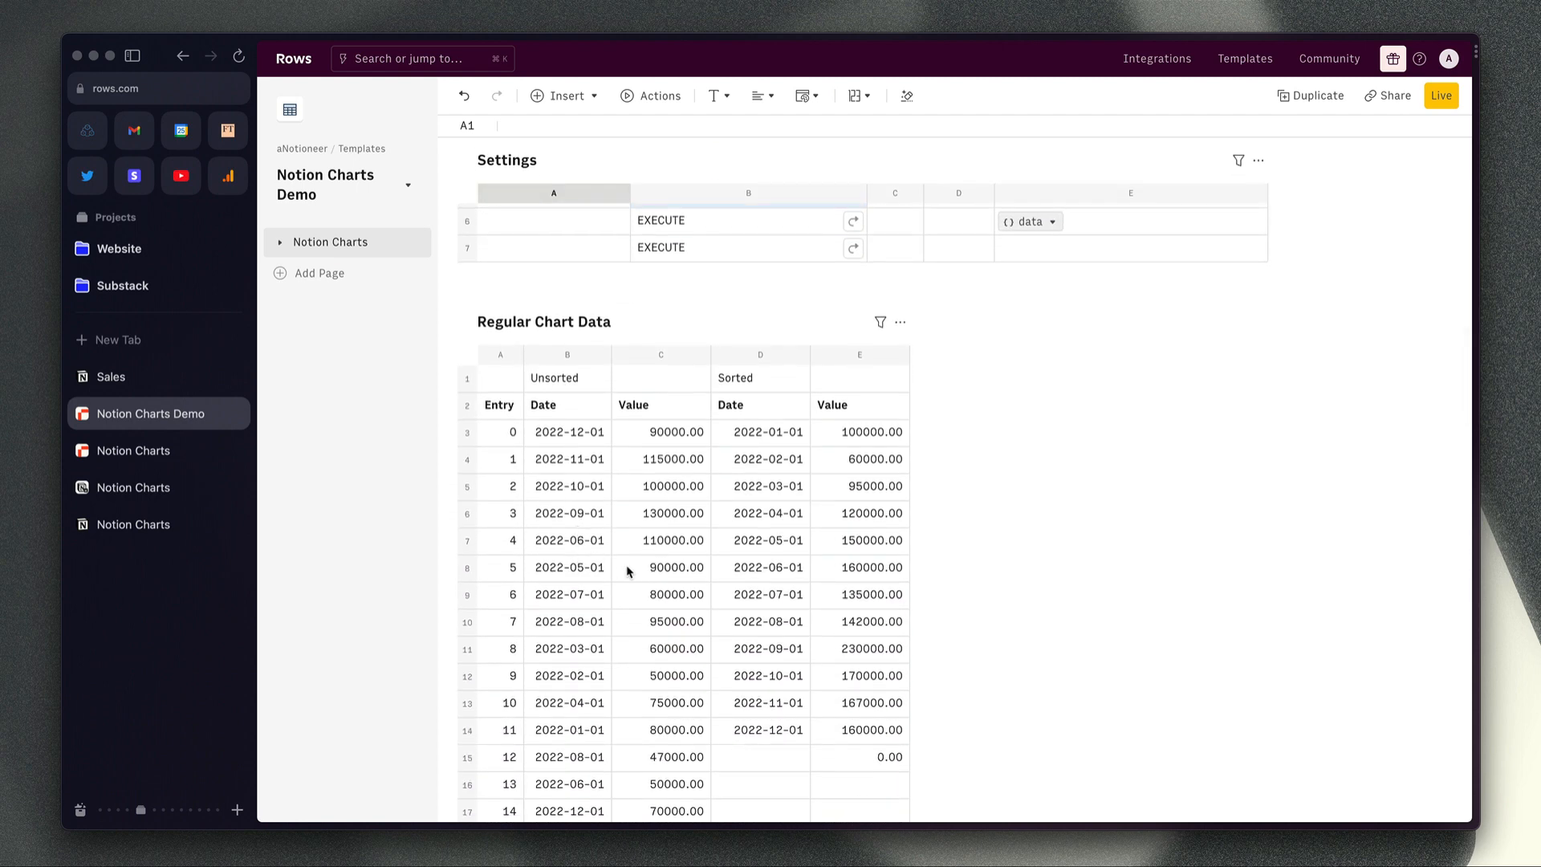
mouse_move(719, 511)
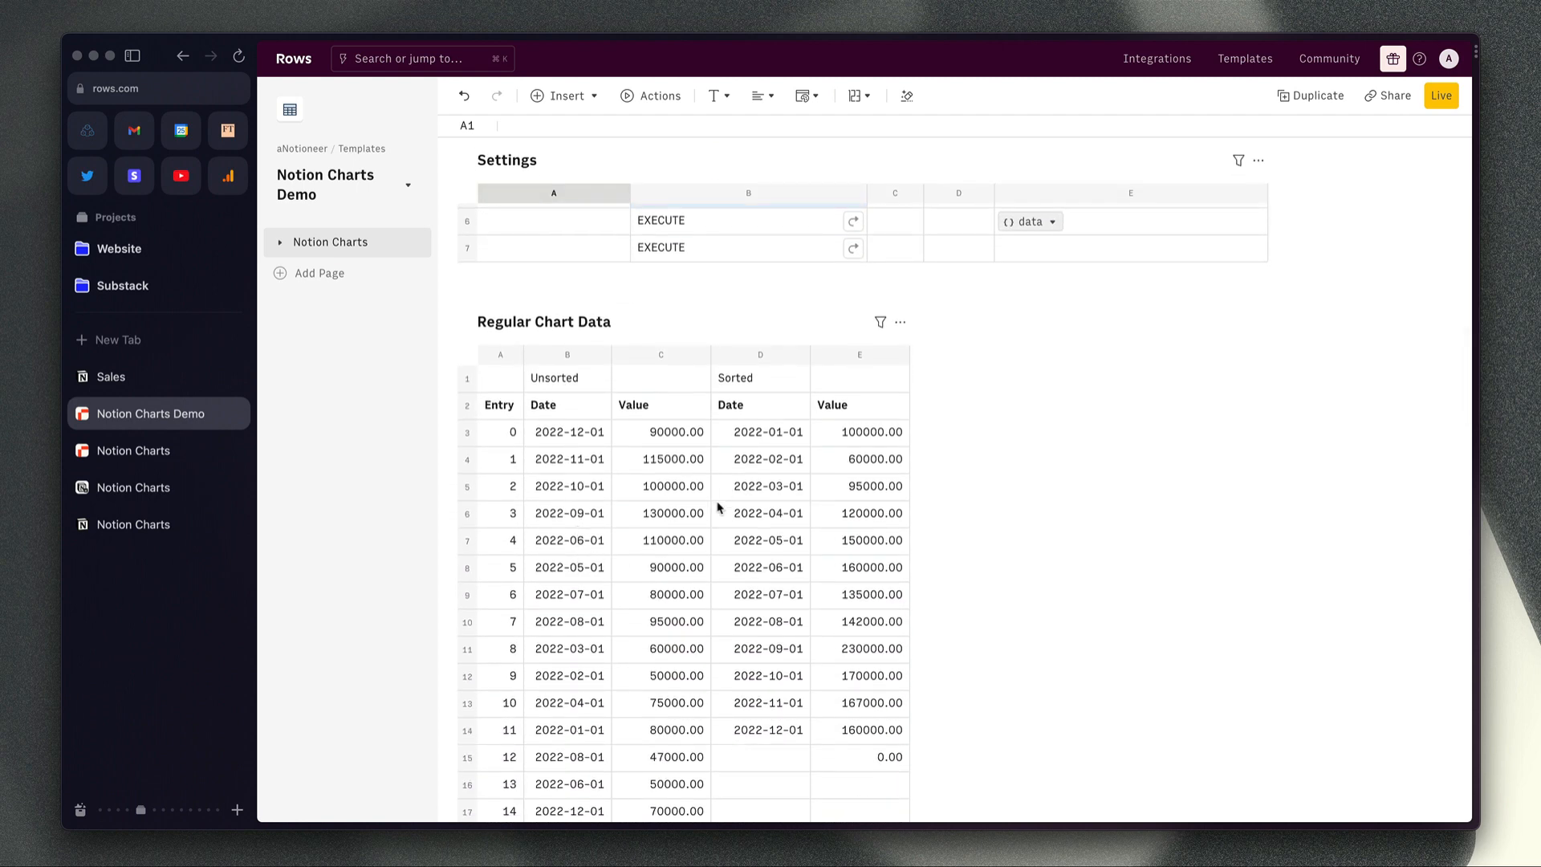
mouse_move(721, 504)
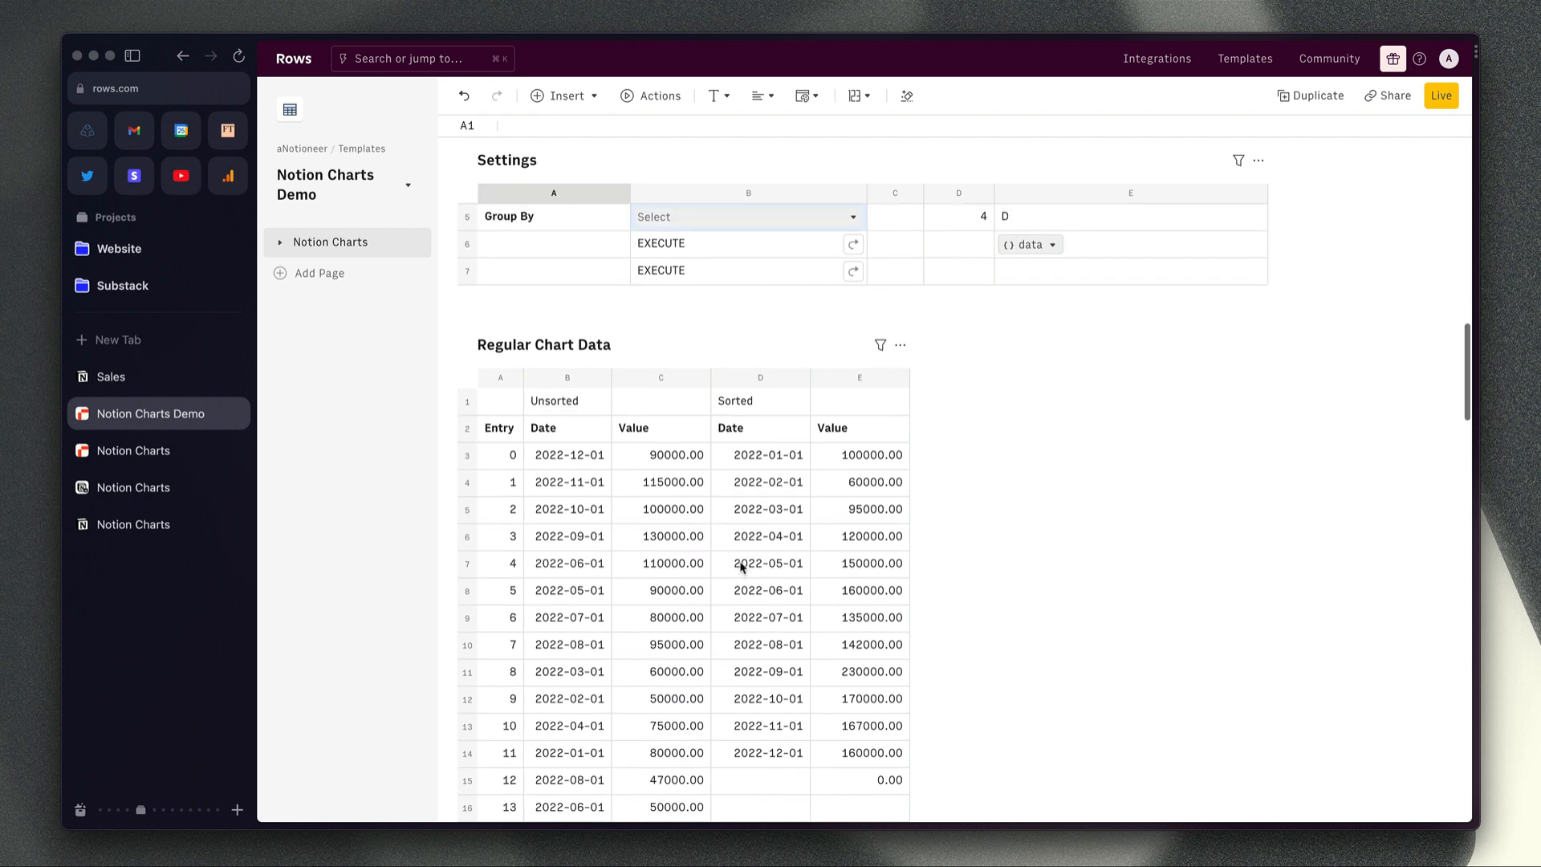
scroll("down", 3)
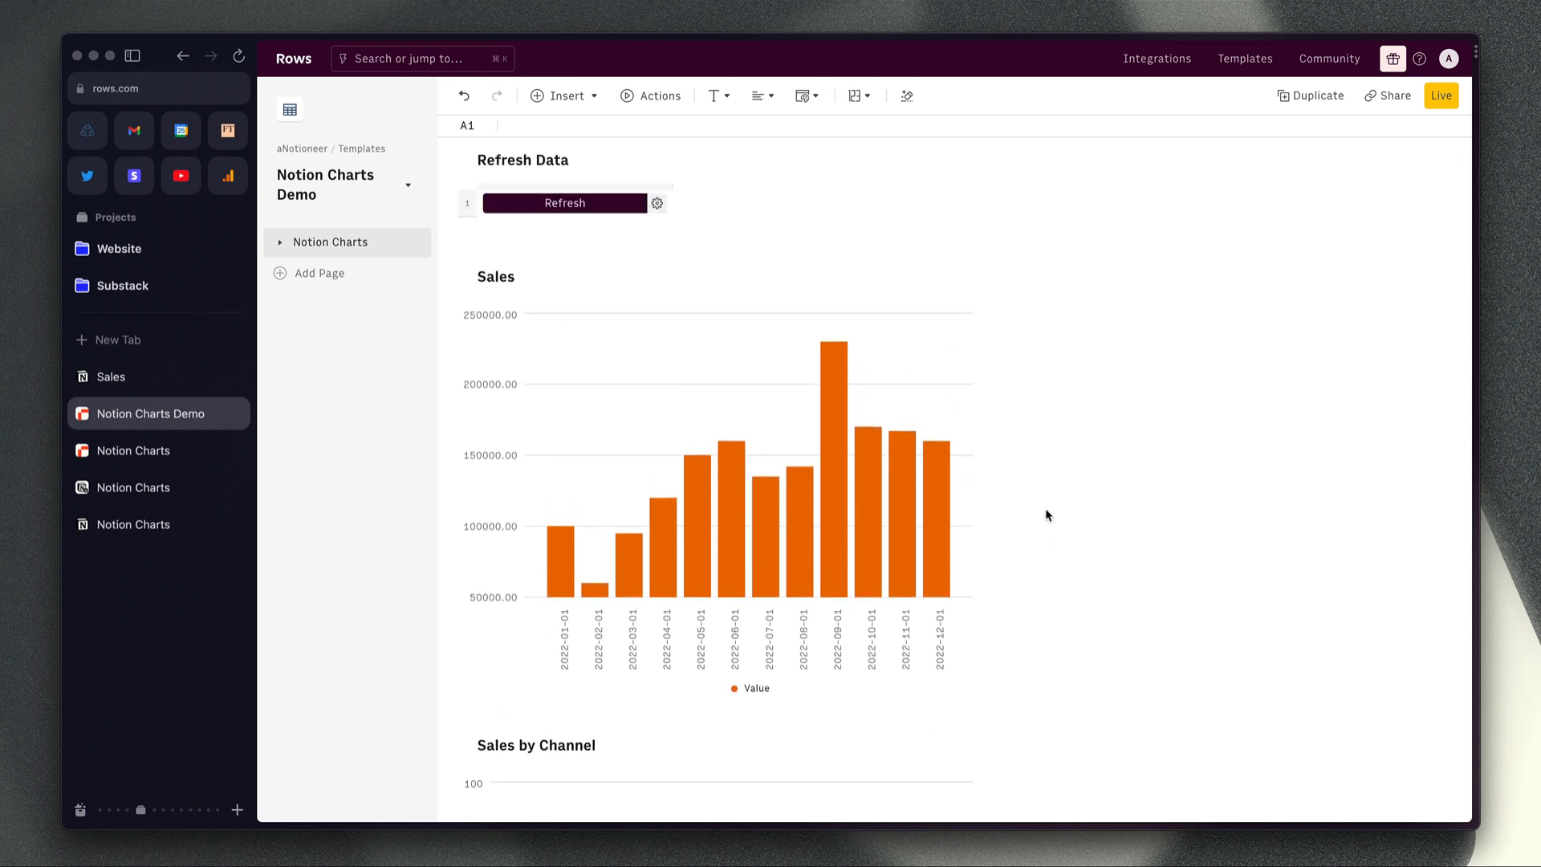
mouse_move(1053, 520)
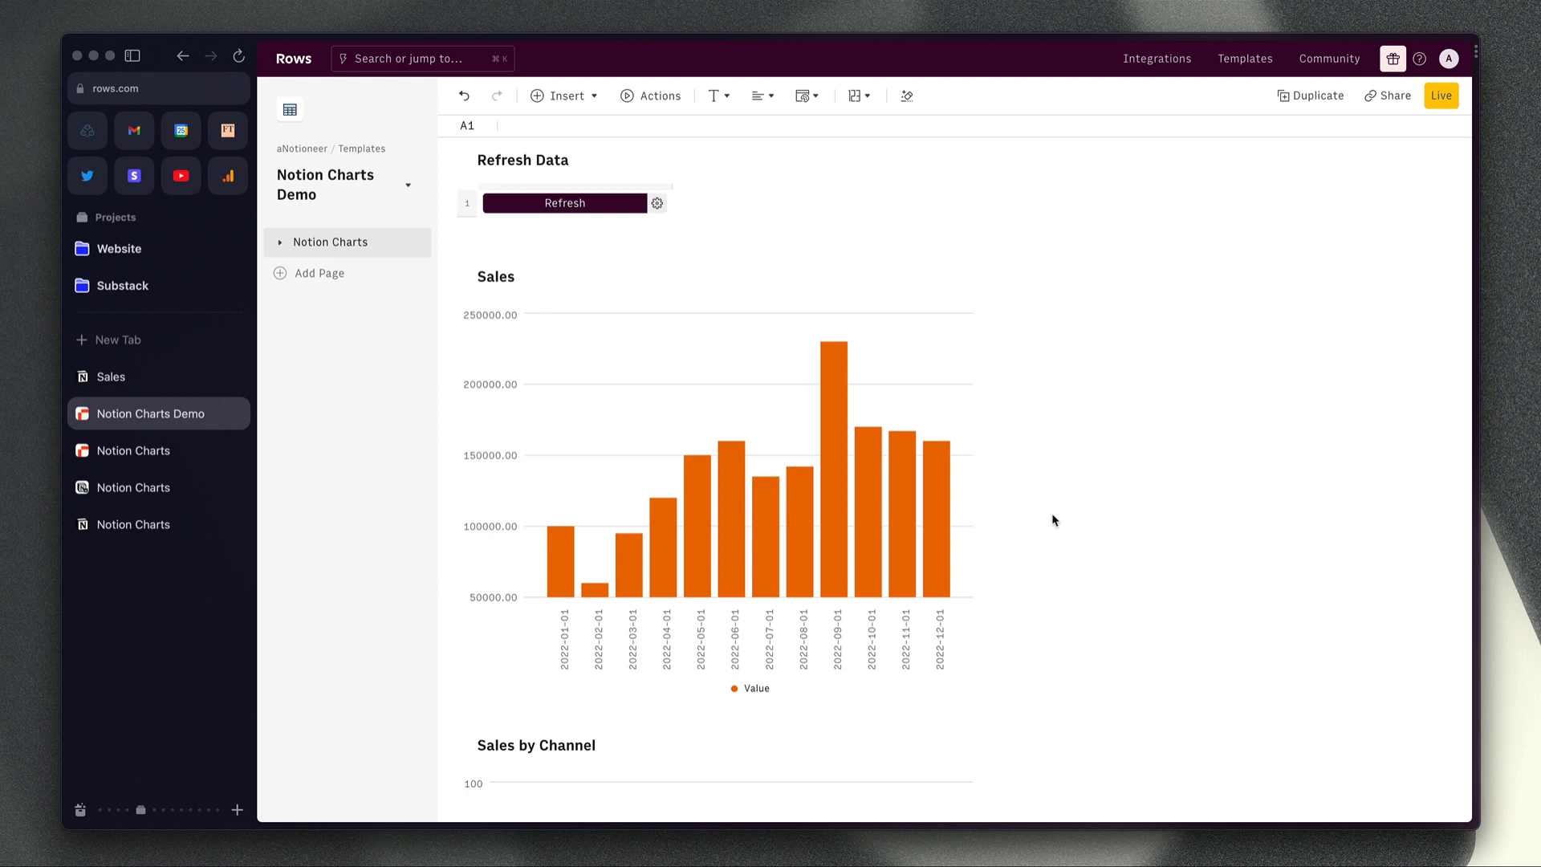
mouse_move(1015, 496)
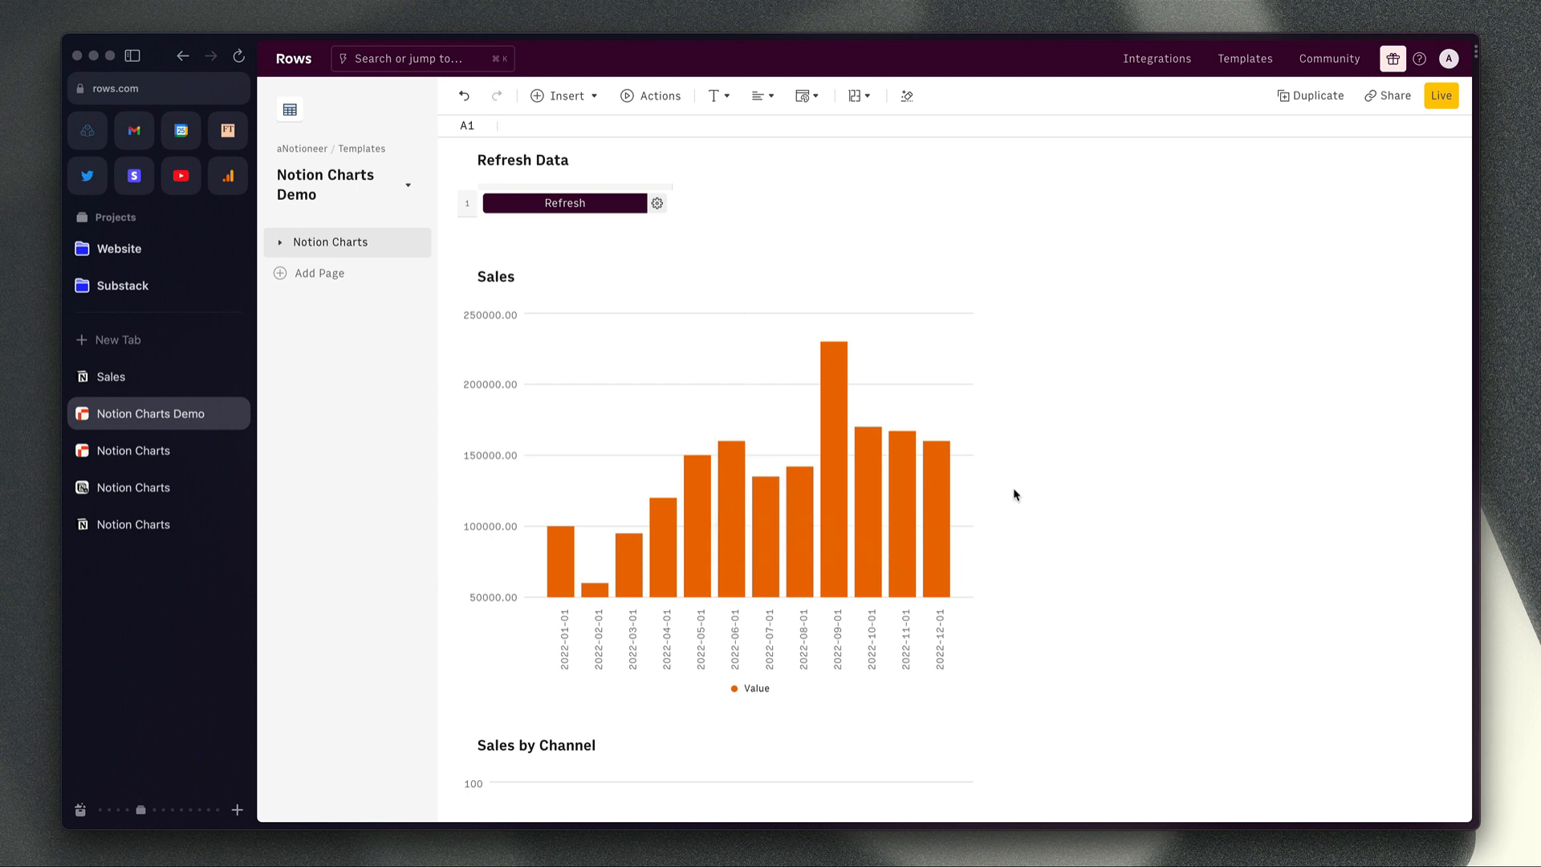
mouse_move(1071, 430)
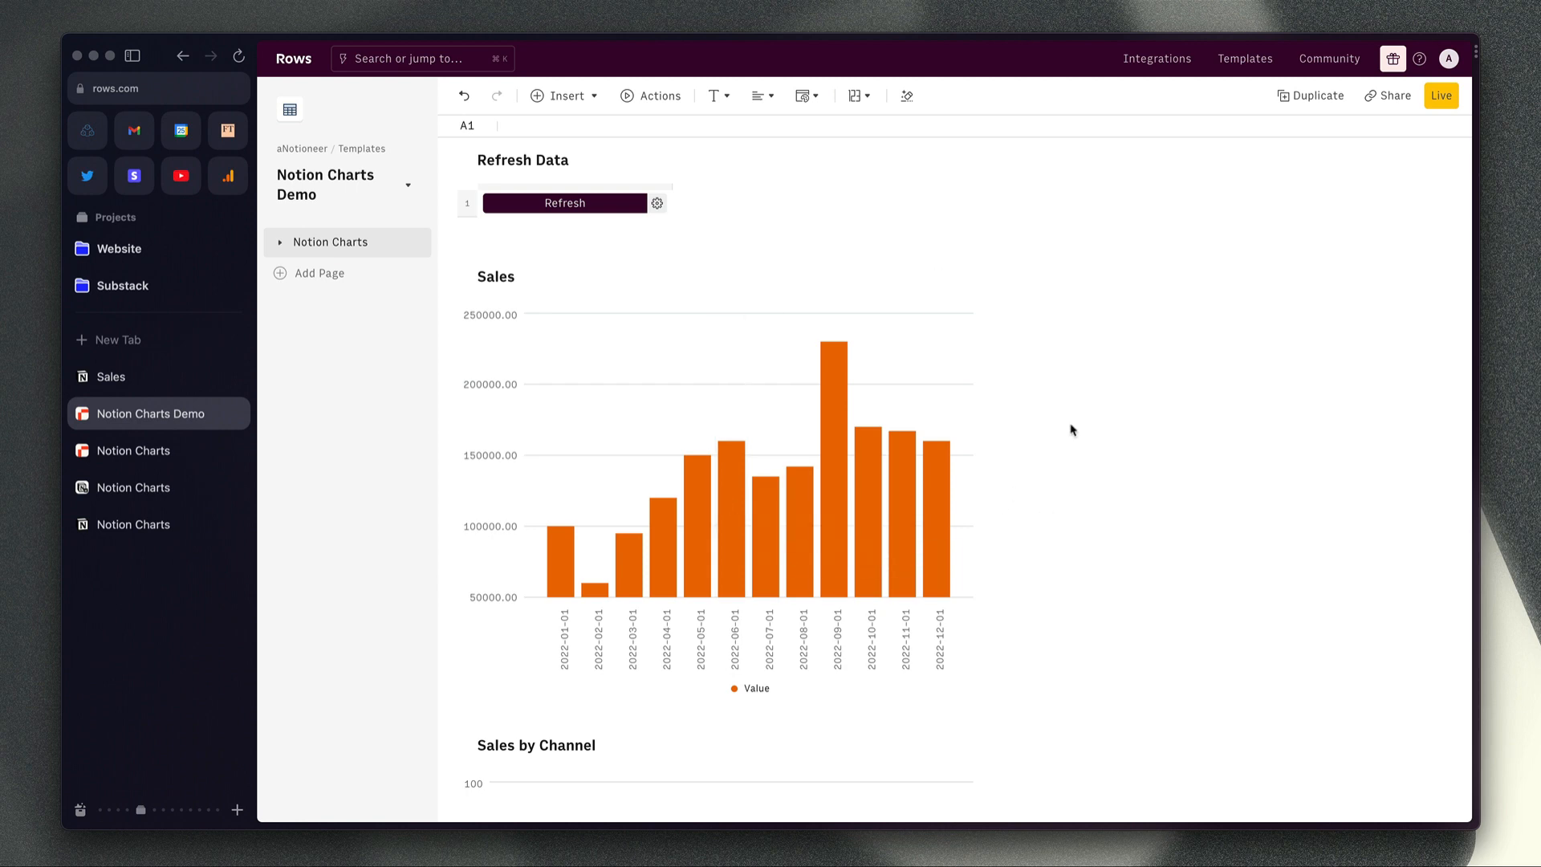
mouse_move(984, 328)
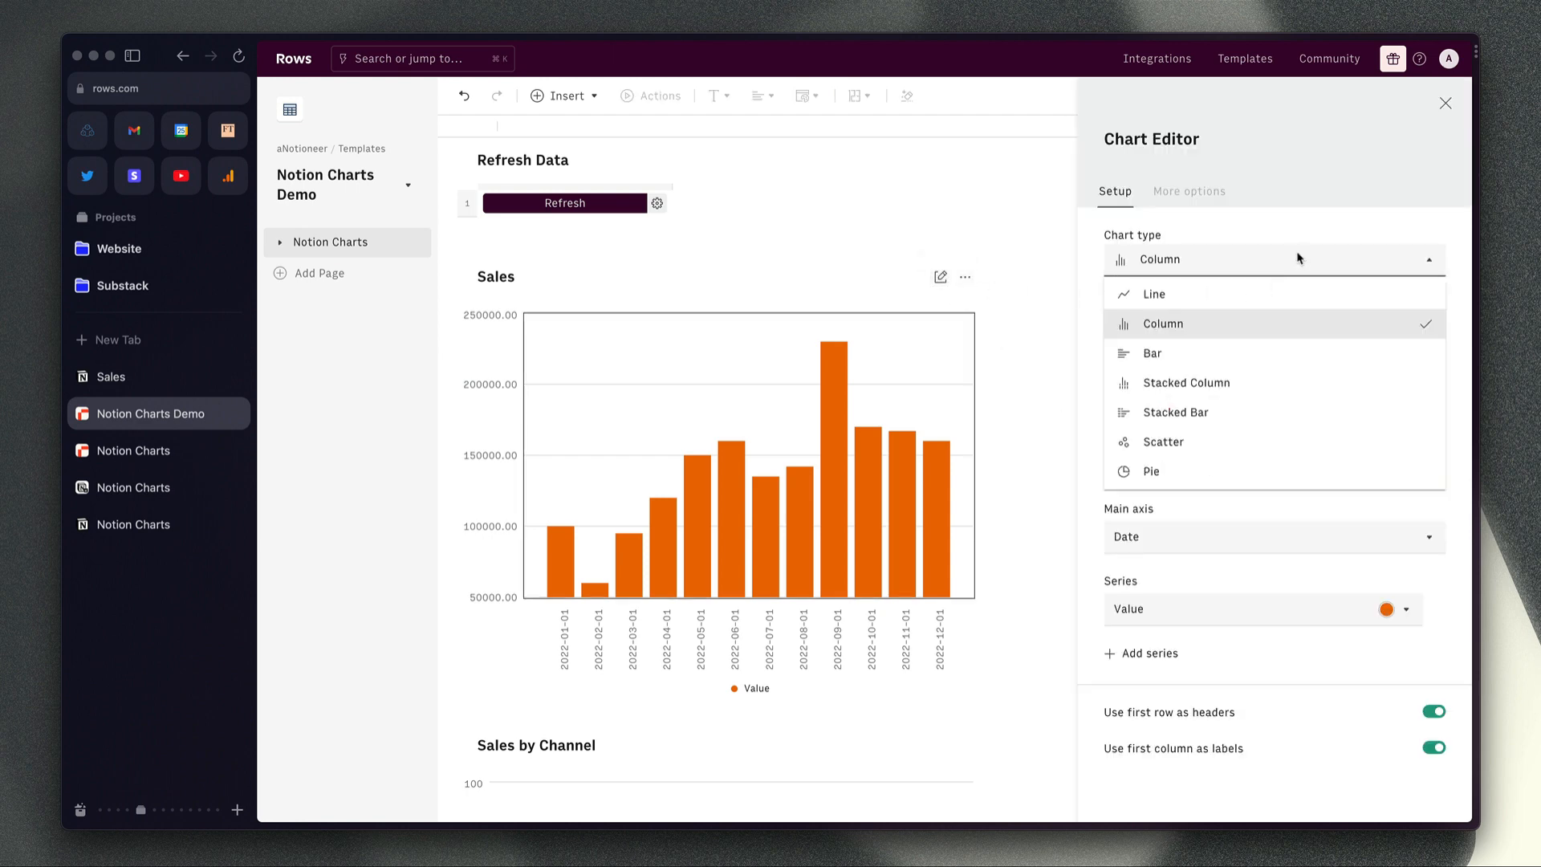
left_click(1153, 292)
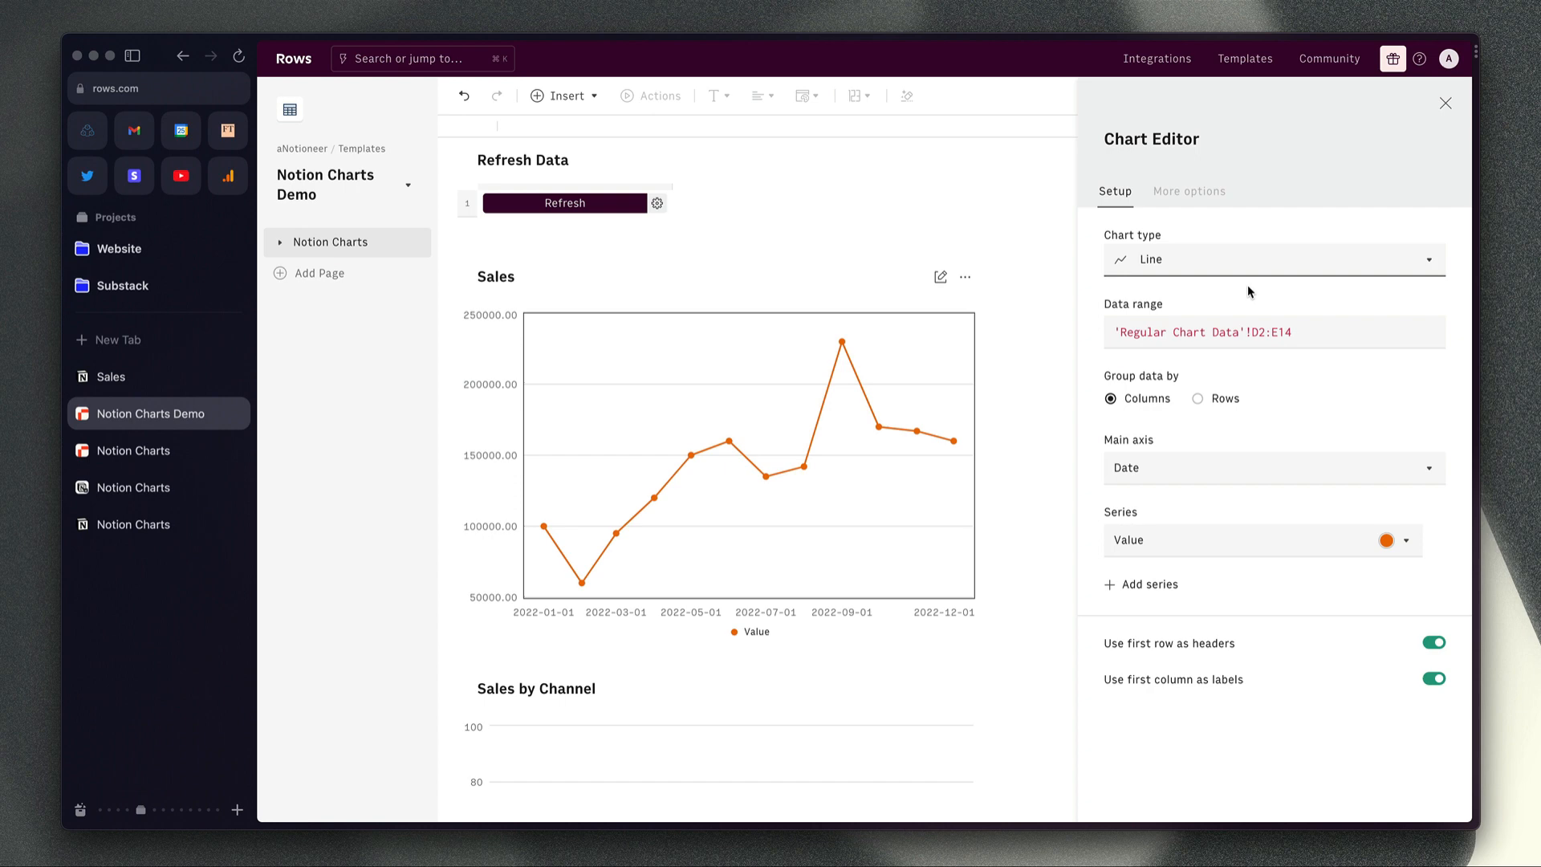
left_click(1271, 260)
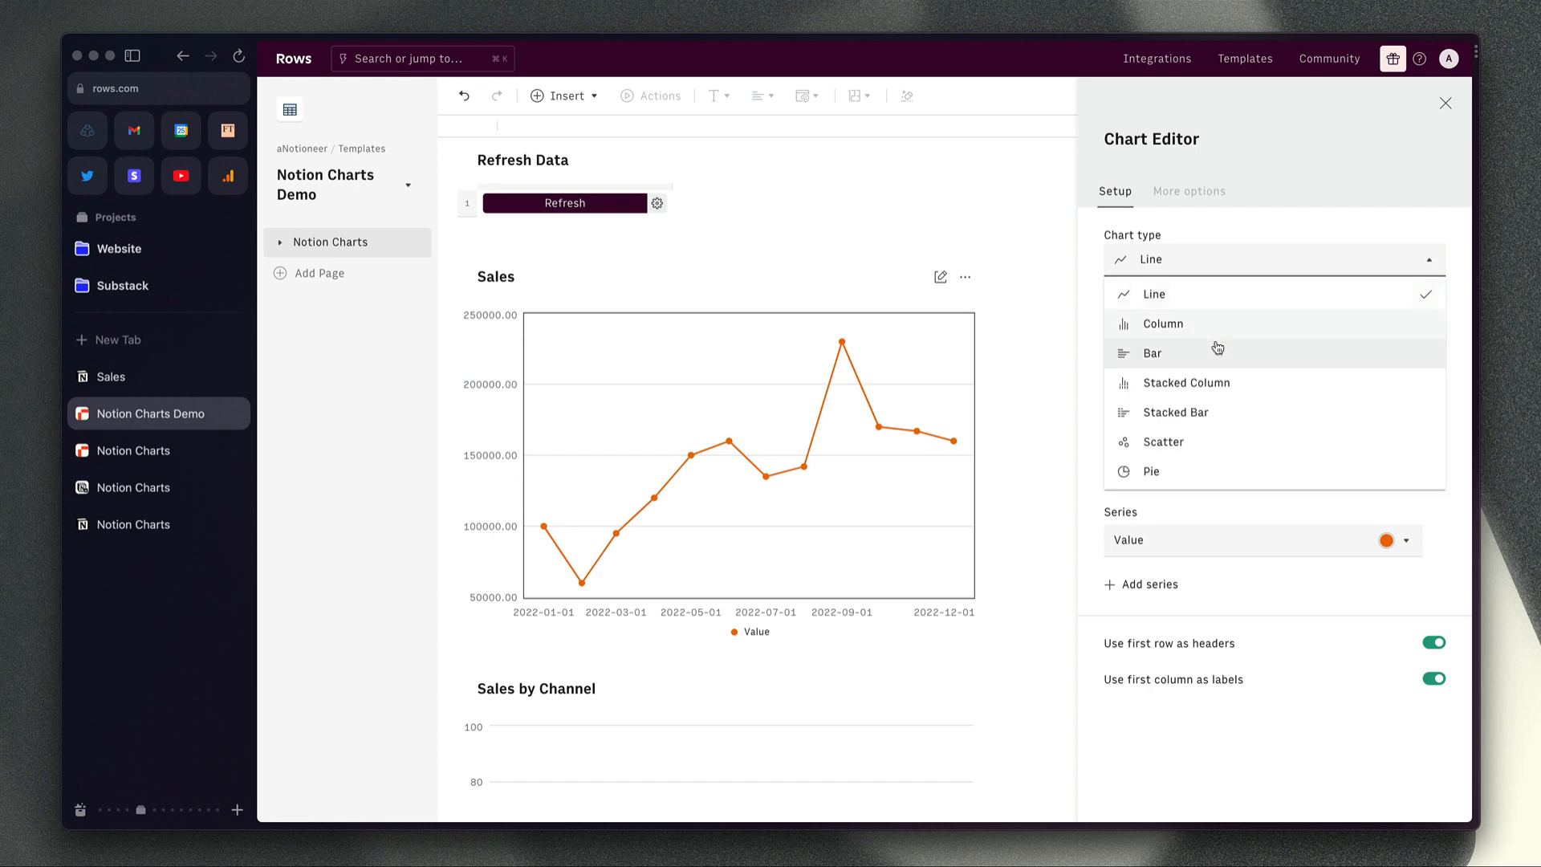
left_click(1152, 353)
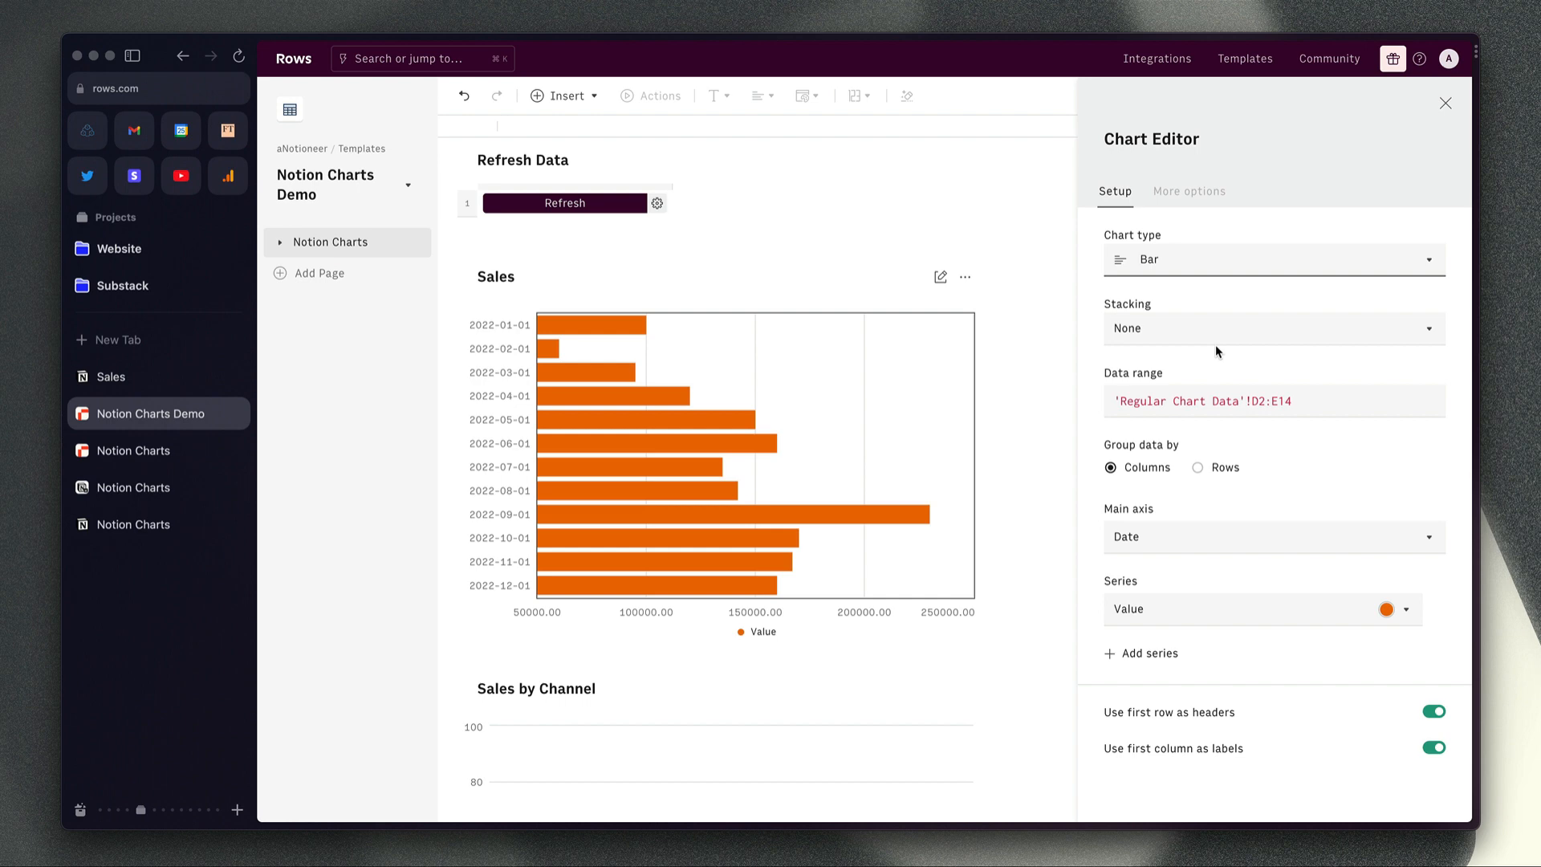
left_click(1271, 260)
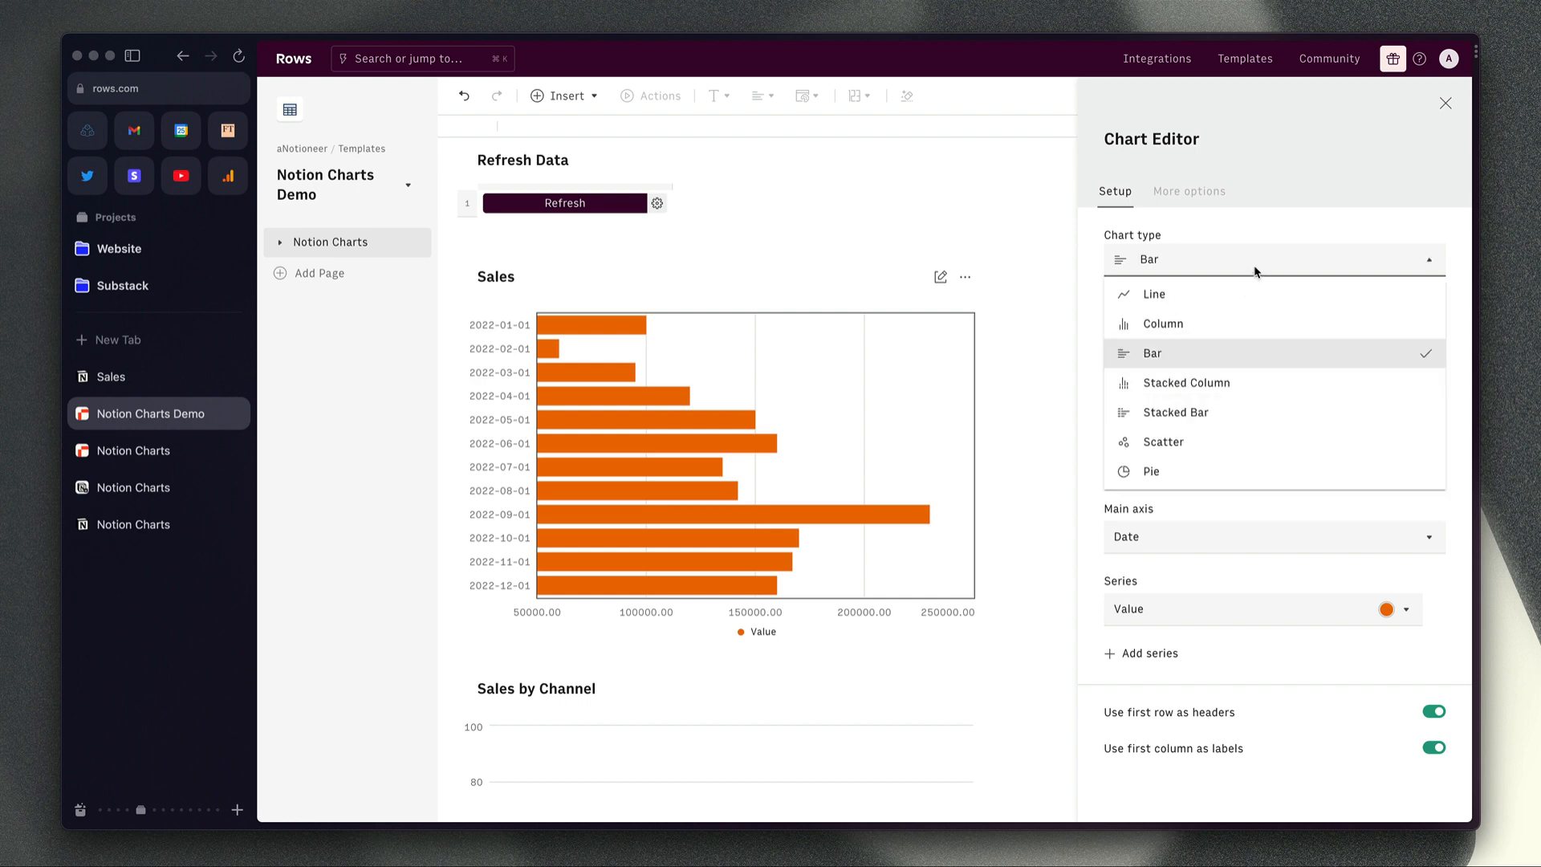
left_click(1162, 322)
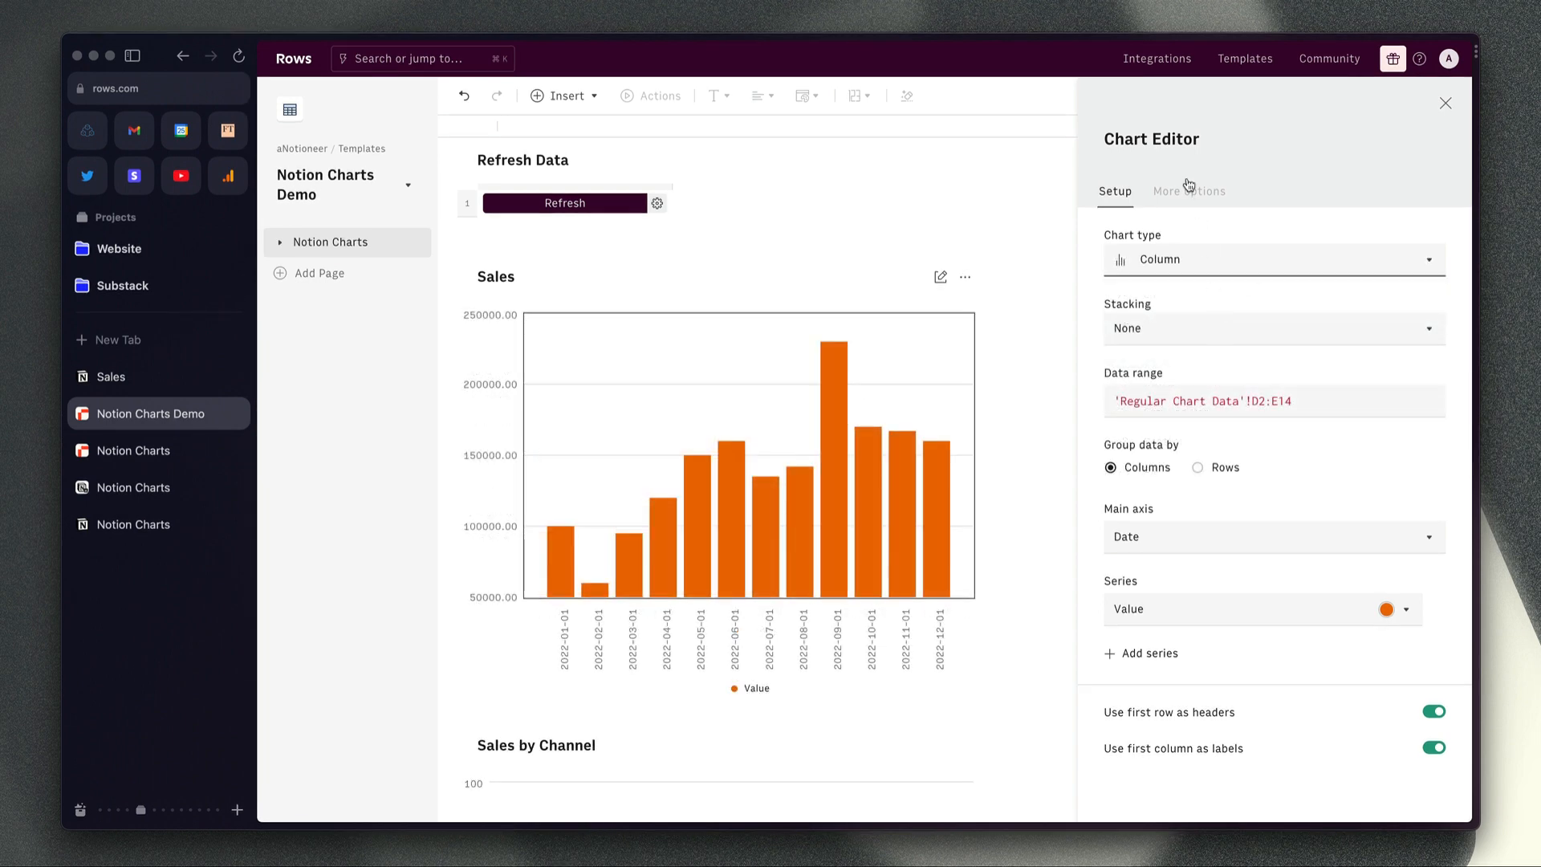
left_click(1188, 191)
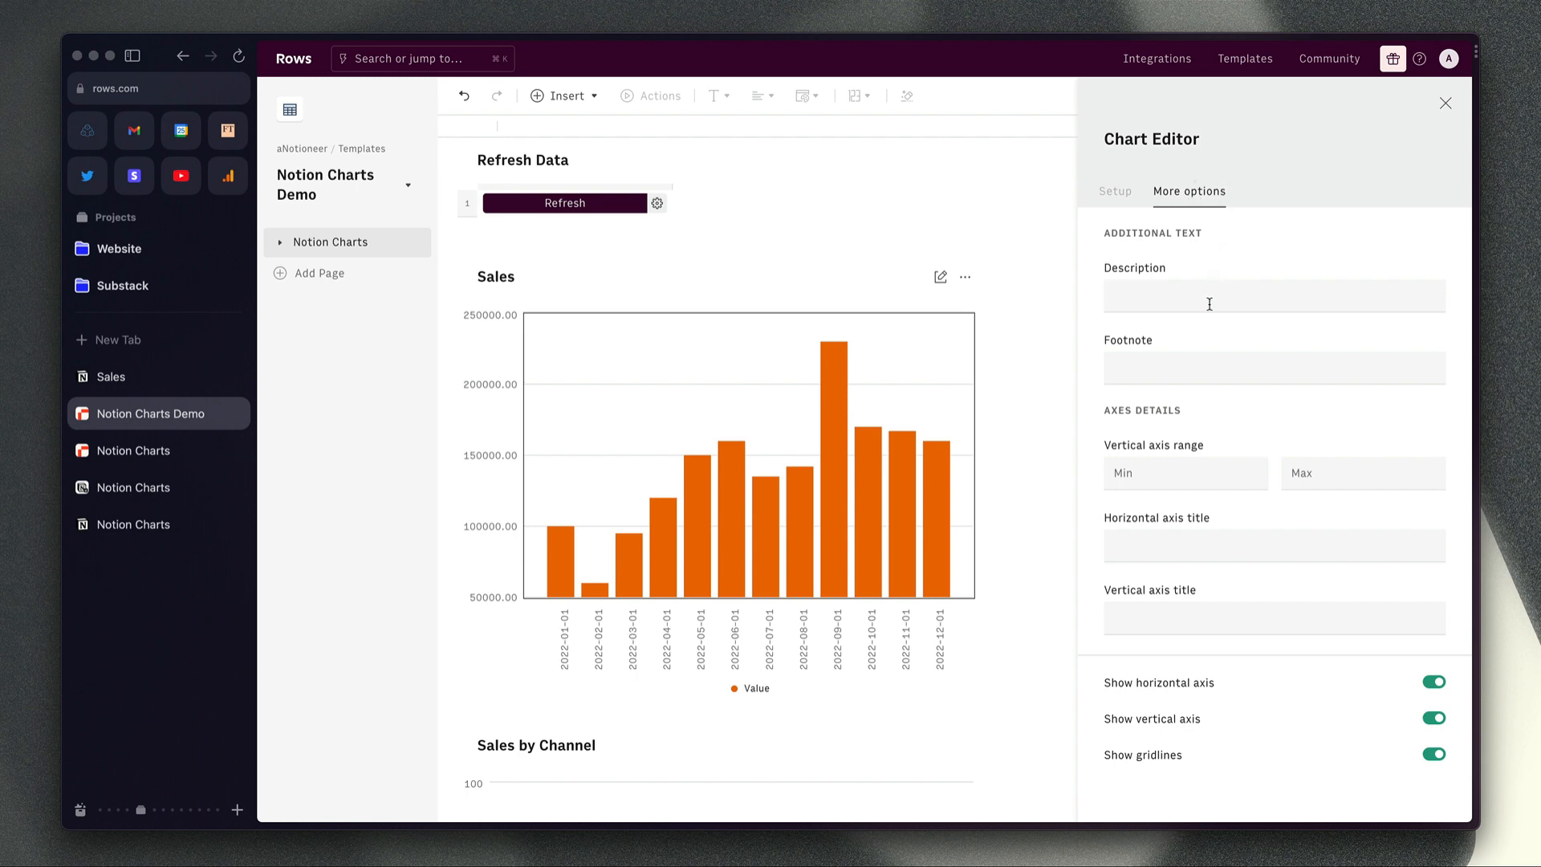
mouse_move(1342, 458)
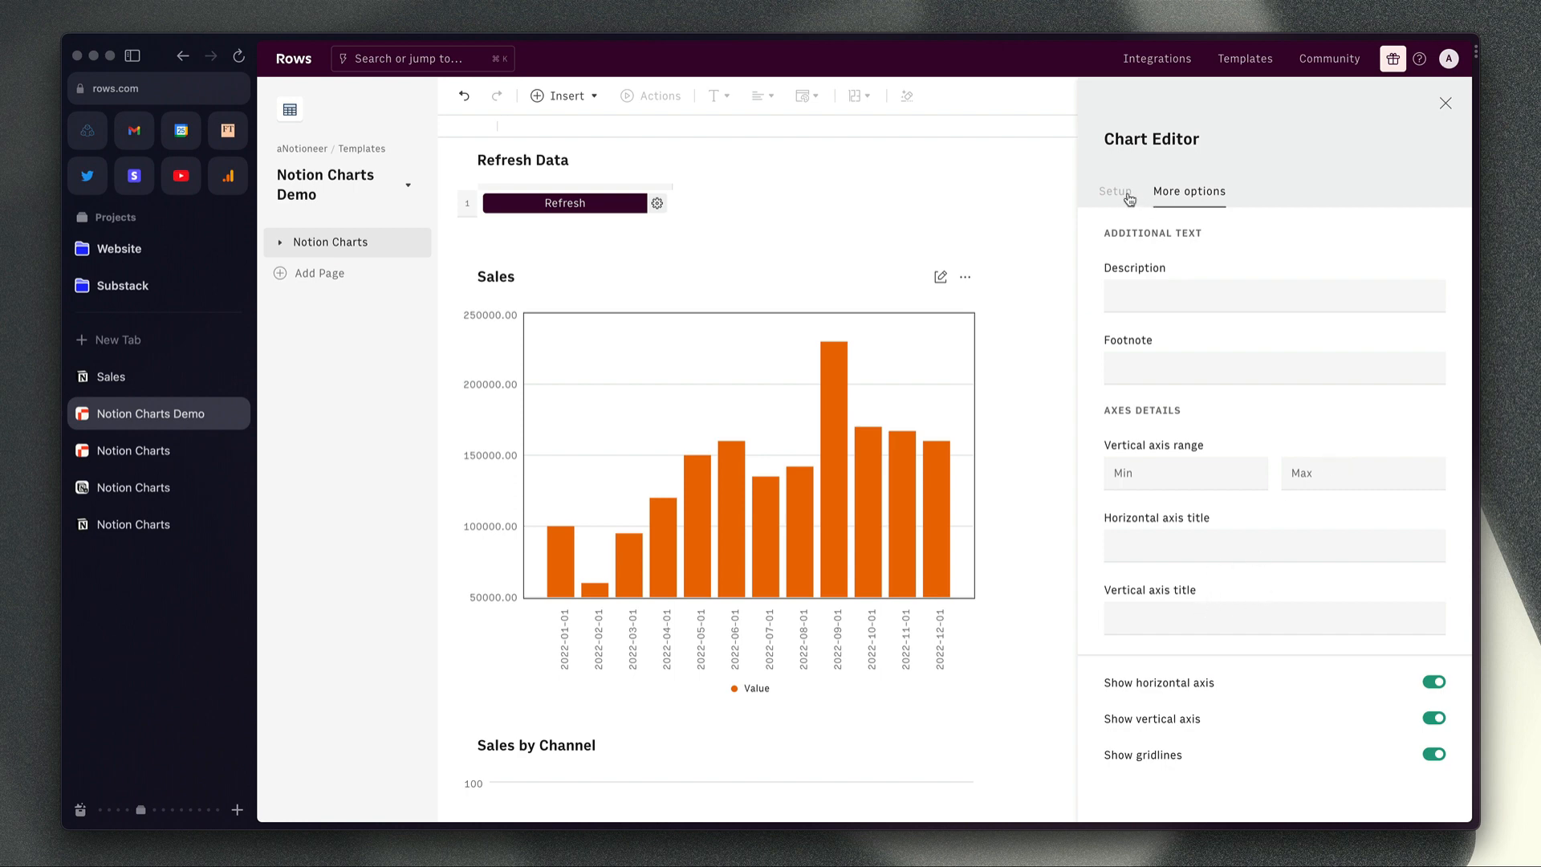
left_click(1445, 103)
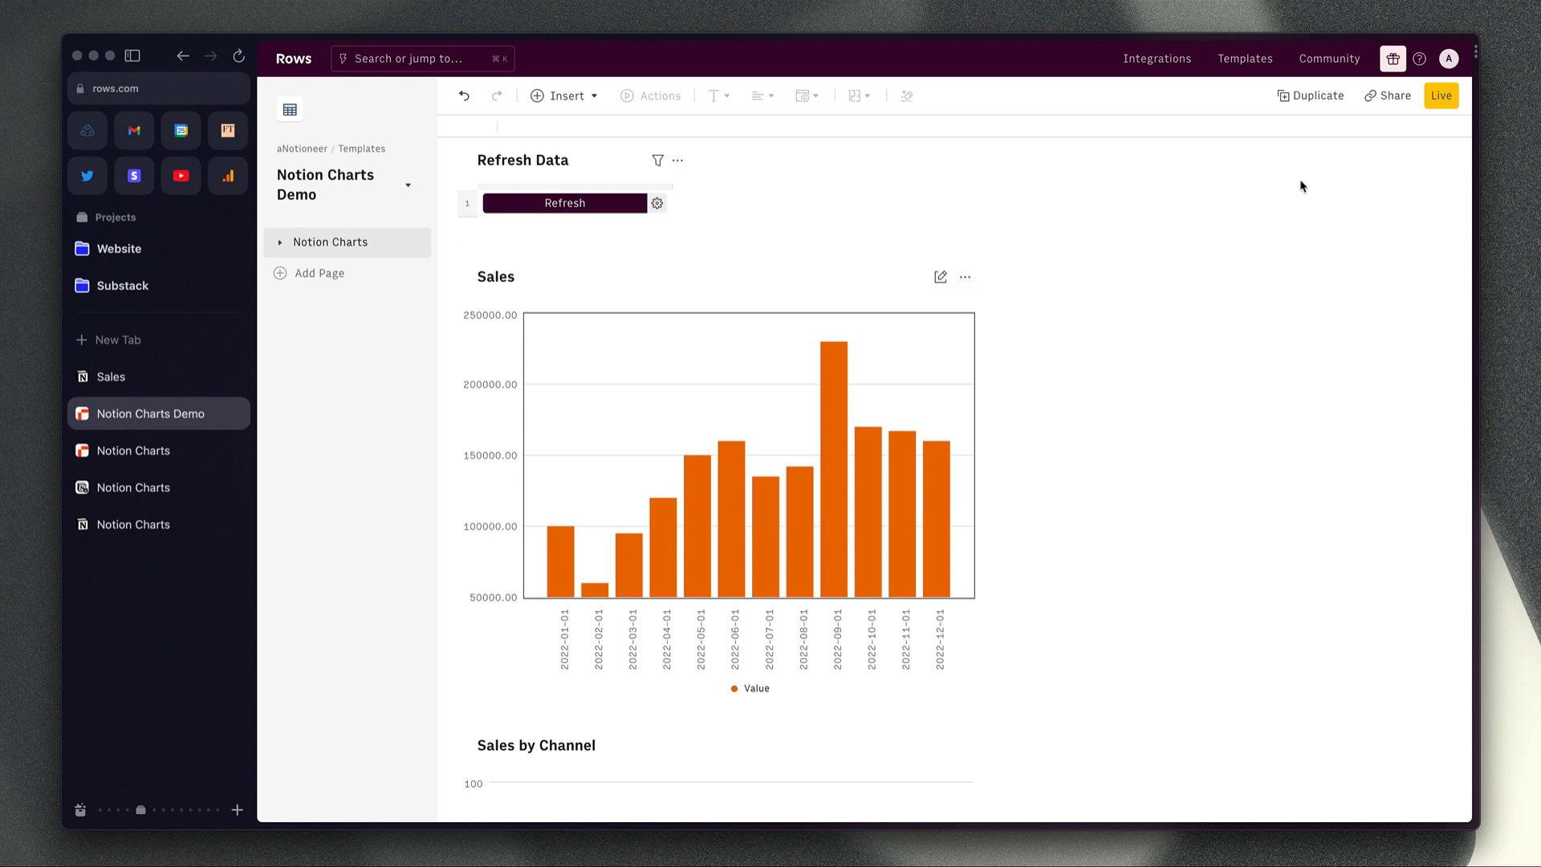
Copy the spreadsheet's private sharing link from the Share settings.
left_click(1387, 95)
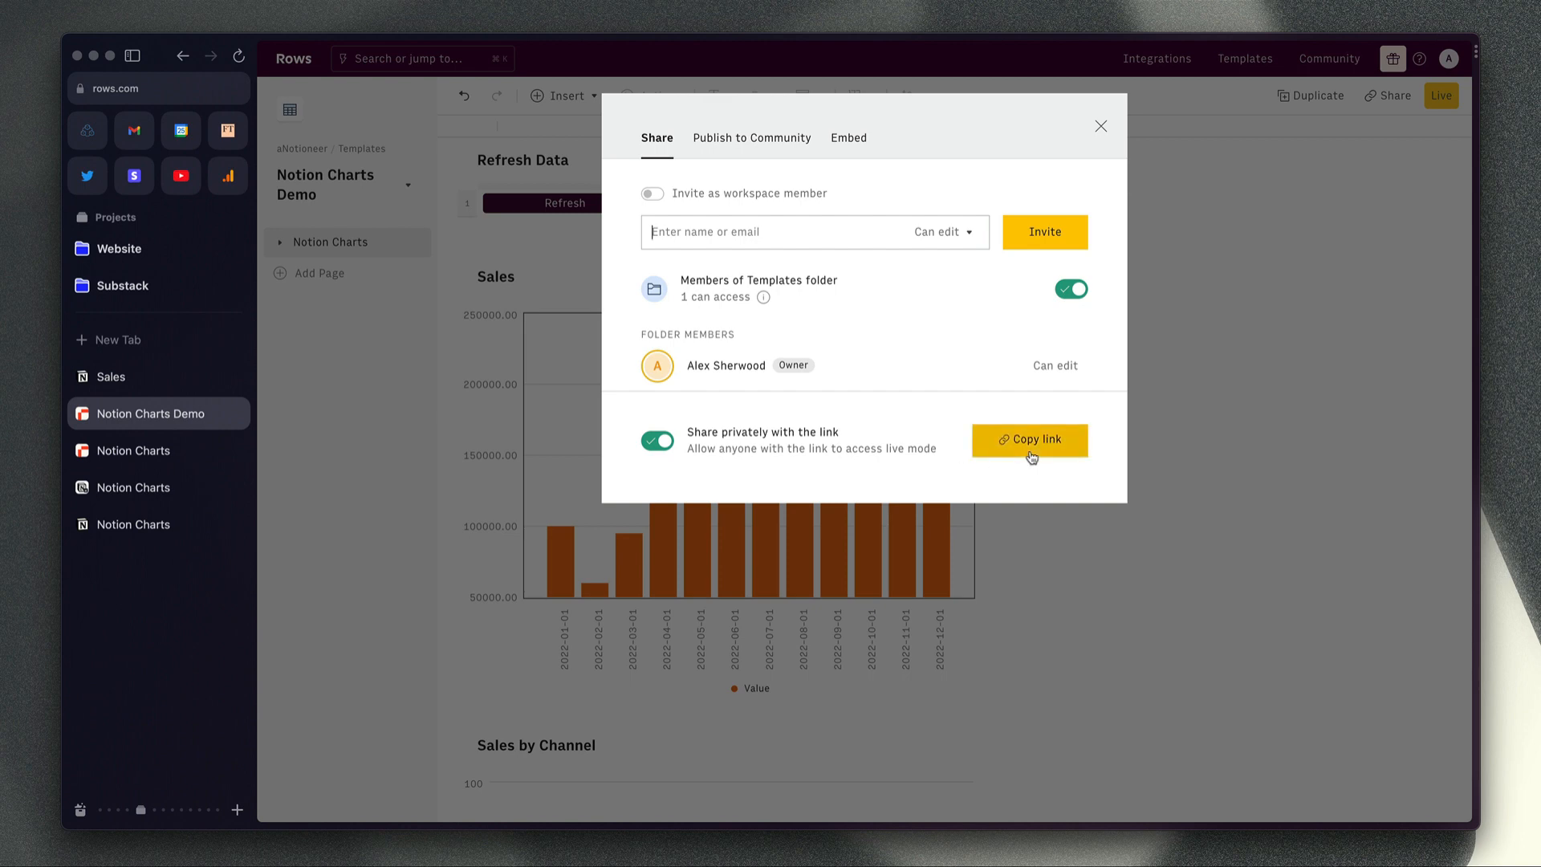
left_click(1028, 440)
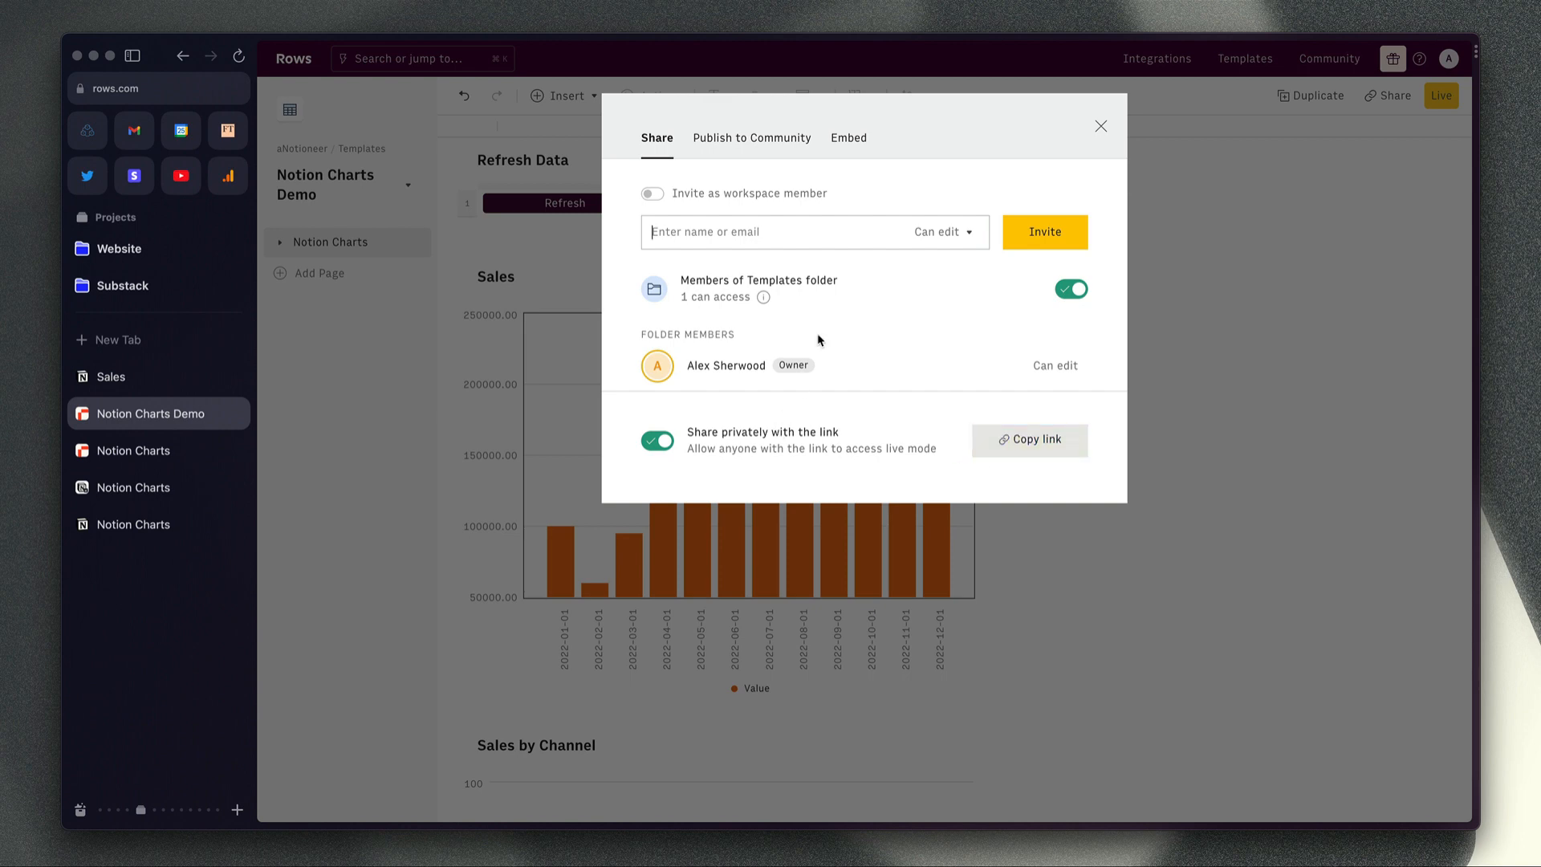
left_click(1101, 125)
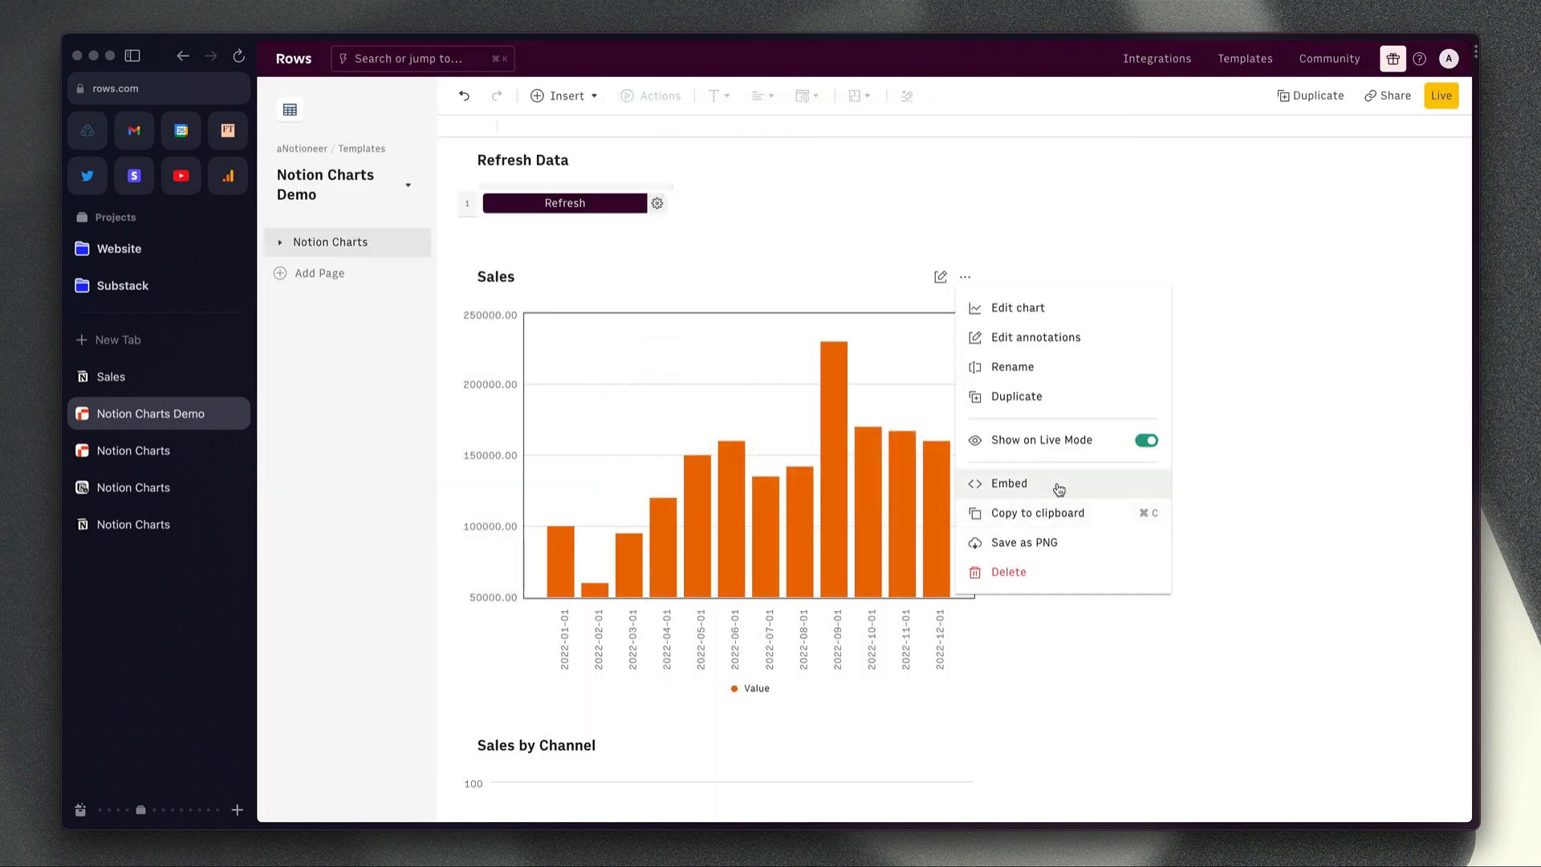
Copy the Sales chart's embed URL with Remove watermark enabled.
left_click(1008, 484)
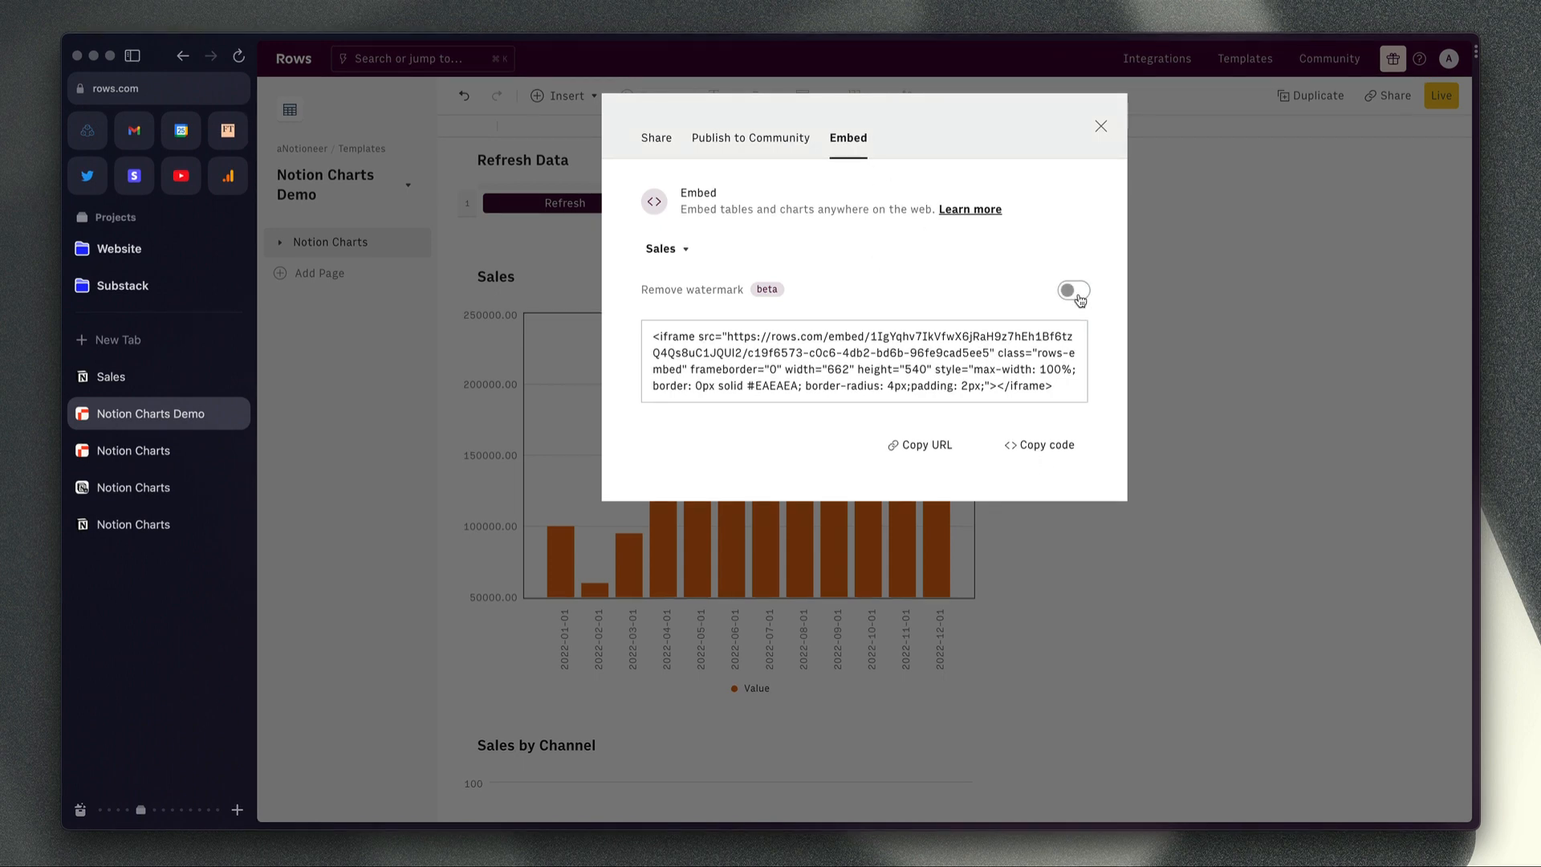
left_click(1073, 293)
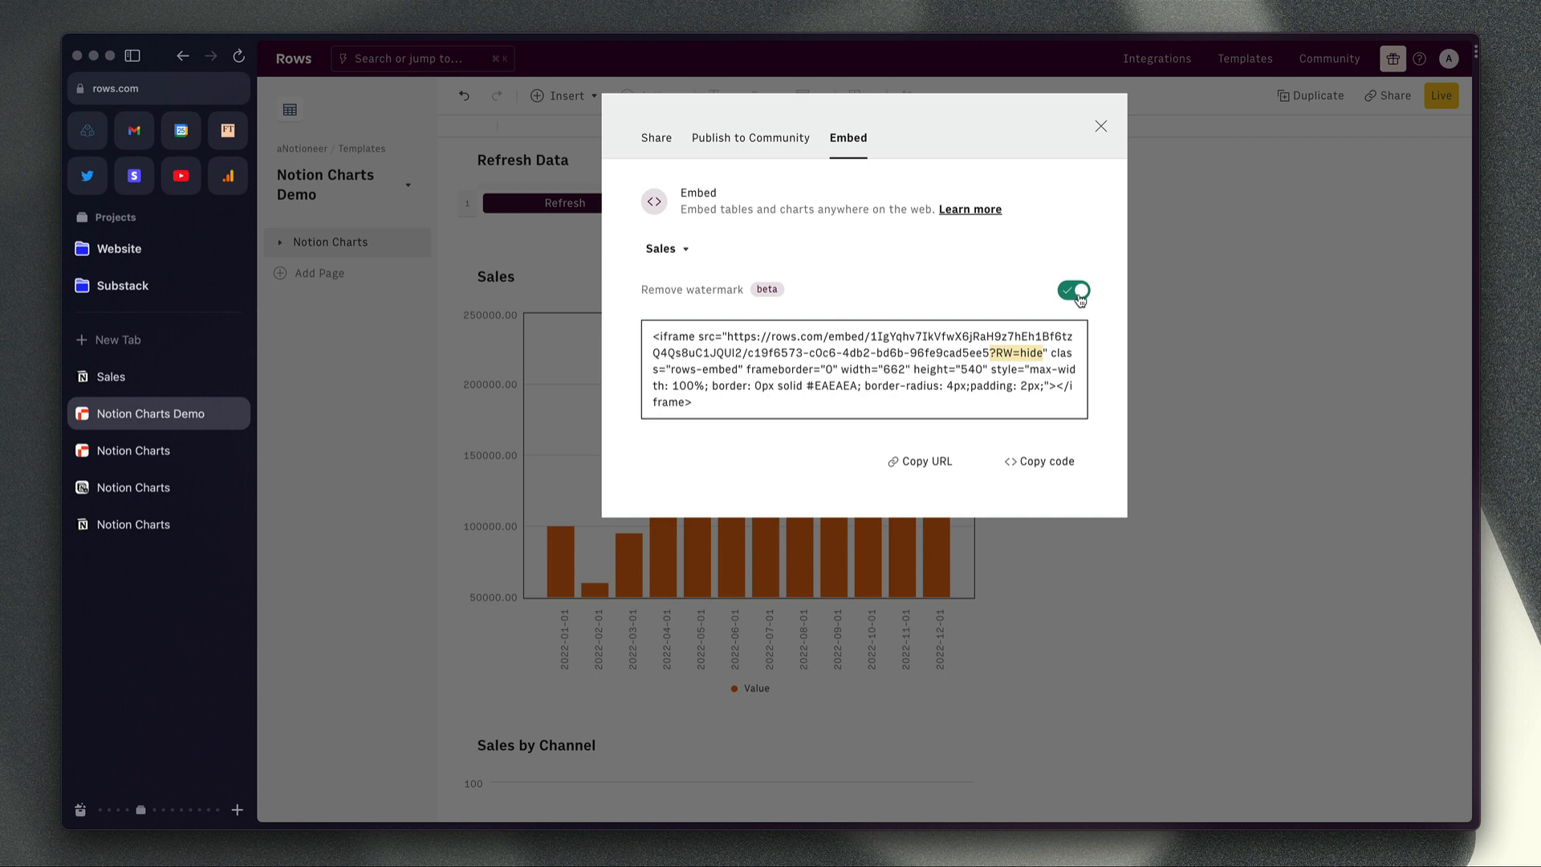
left_click(920, 461)
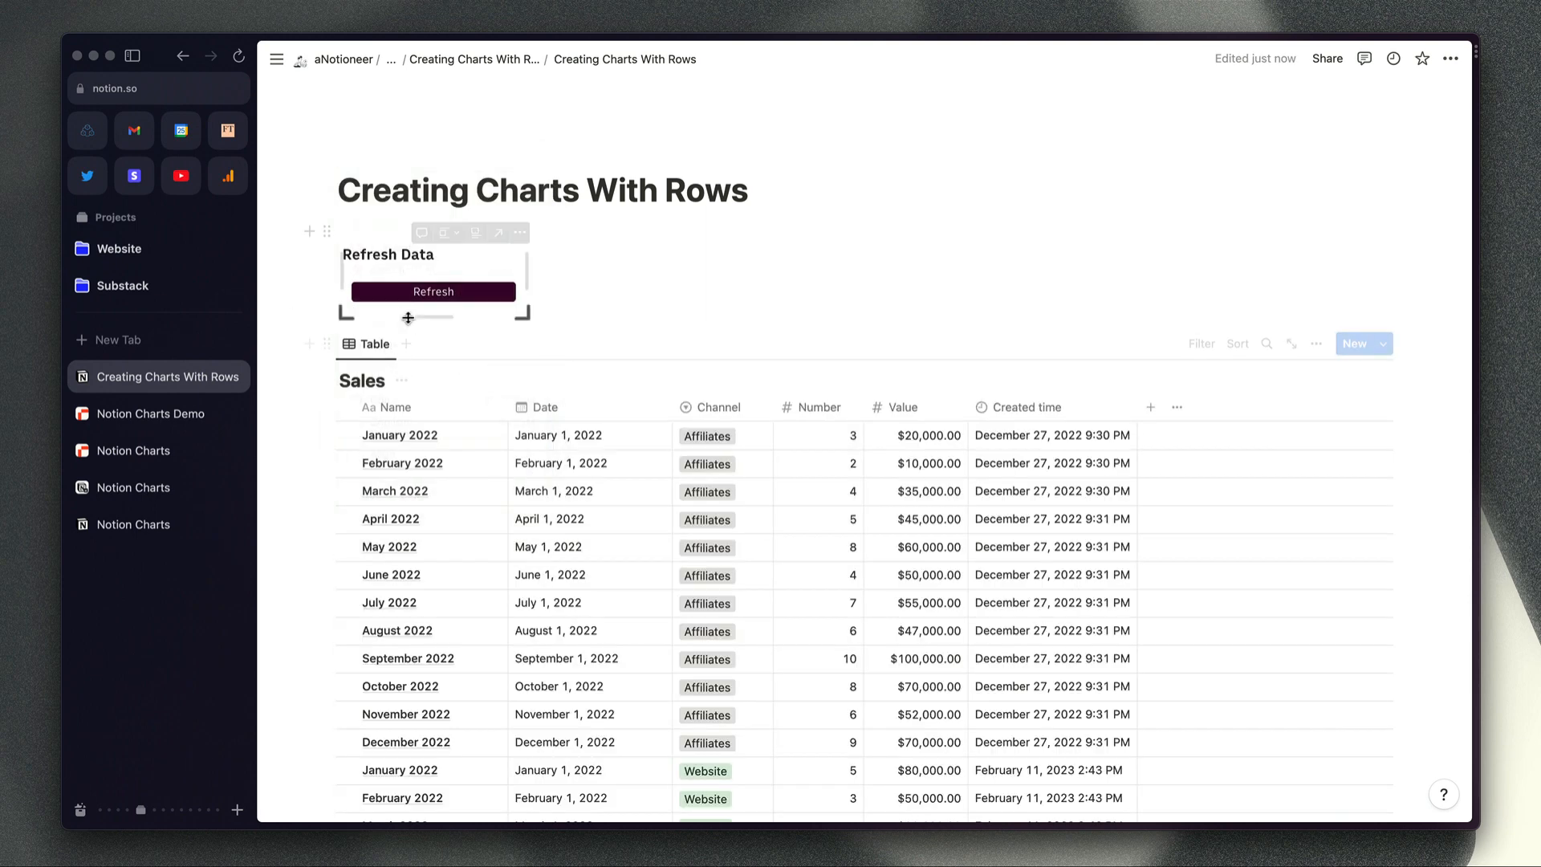
Create the embedded Sales chart on the Notion page below Refresh Data, then close the embed dialog in Rows.
scroll("down", 3)
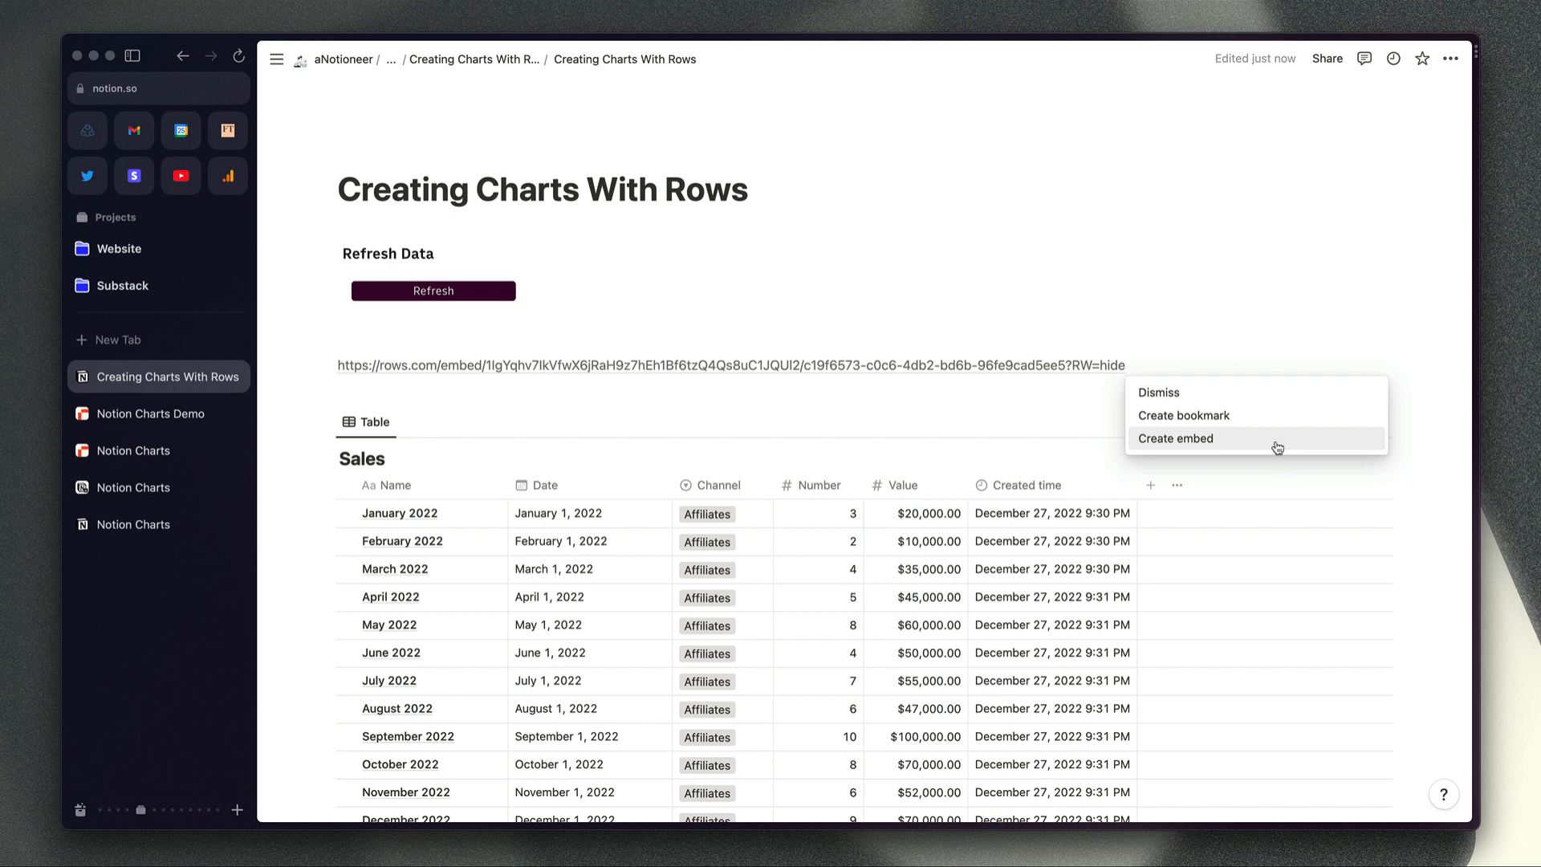
left_click(1175, 438)
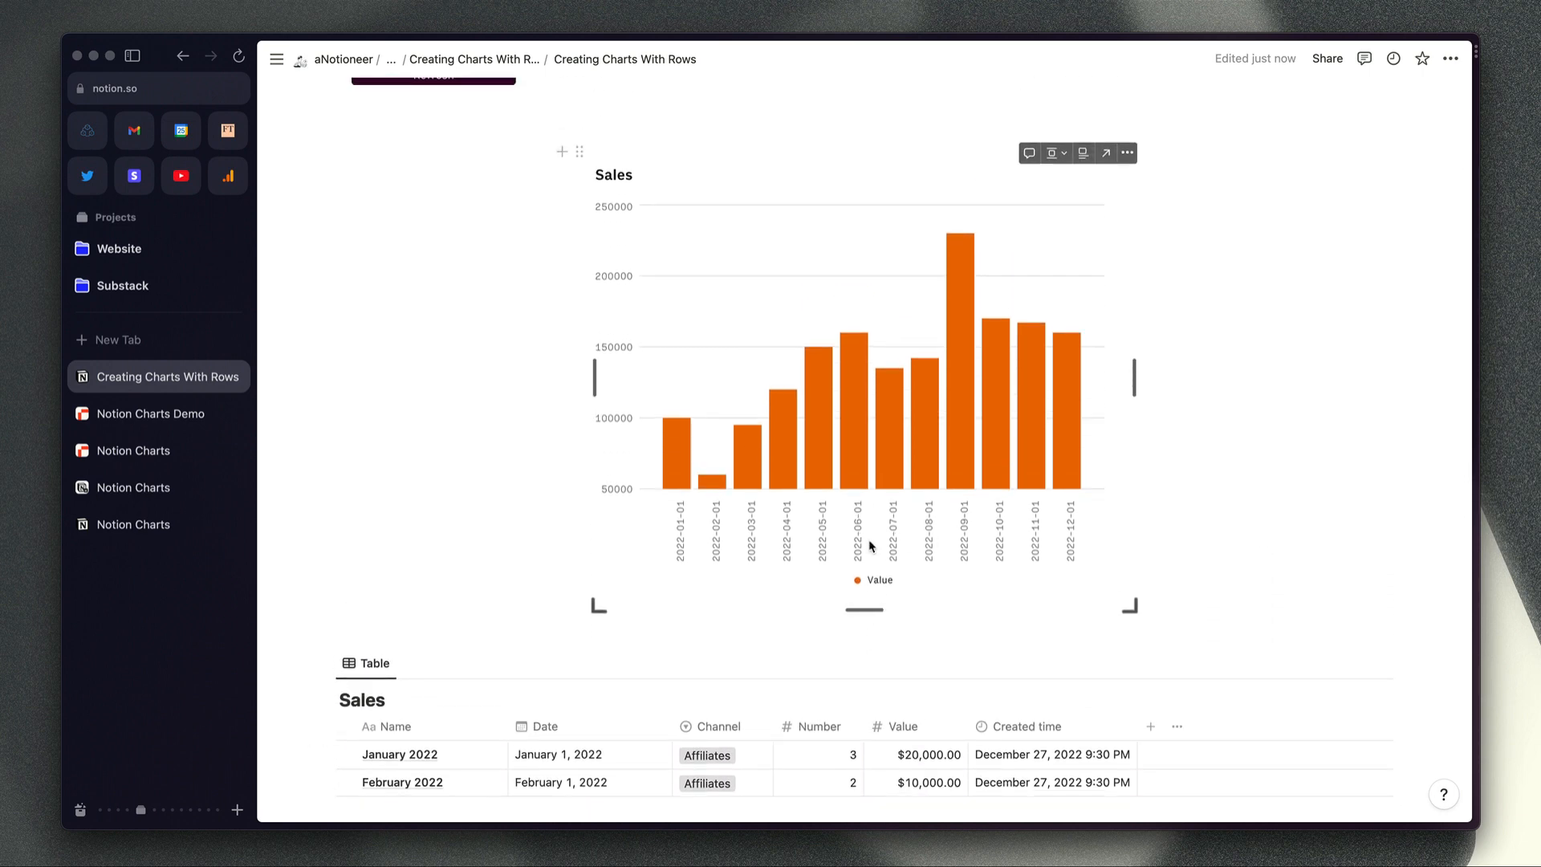
scroll("down", 3)
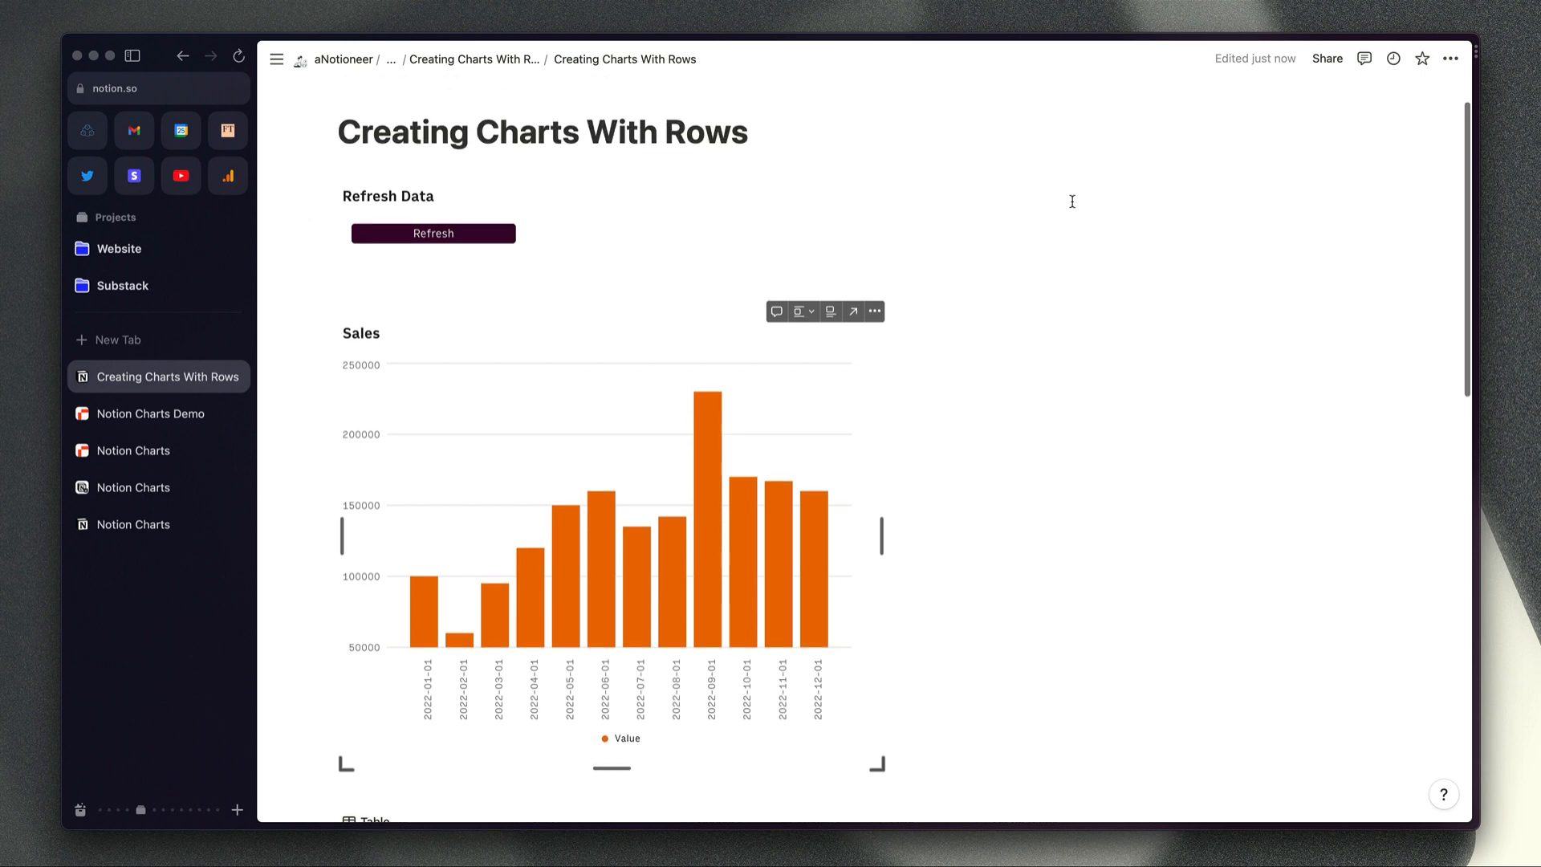
mouse_move(1088, 183)
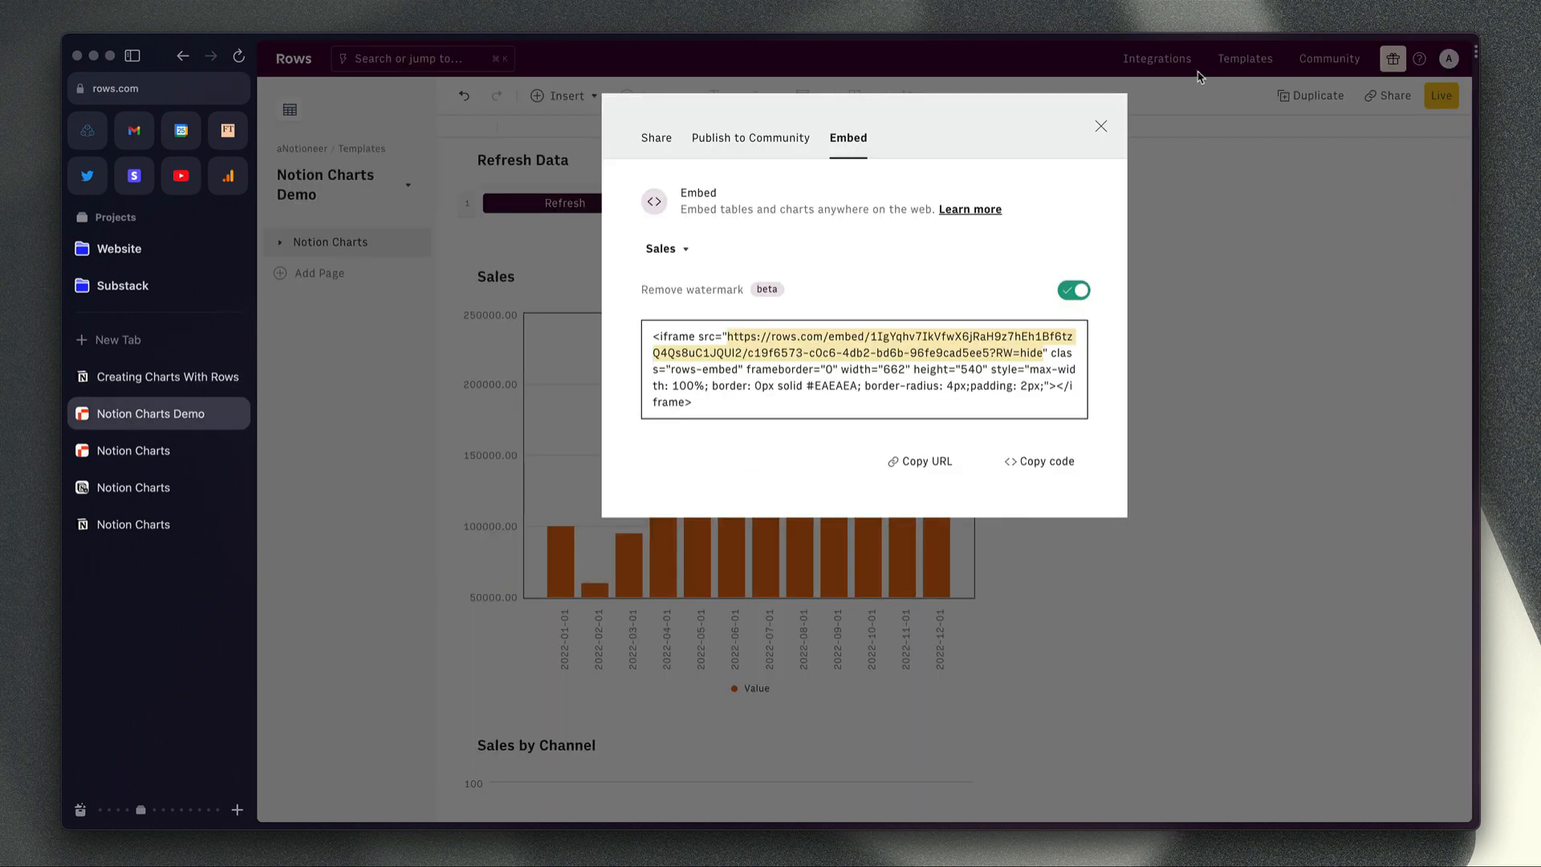
left_click(1101, 125)
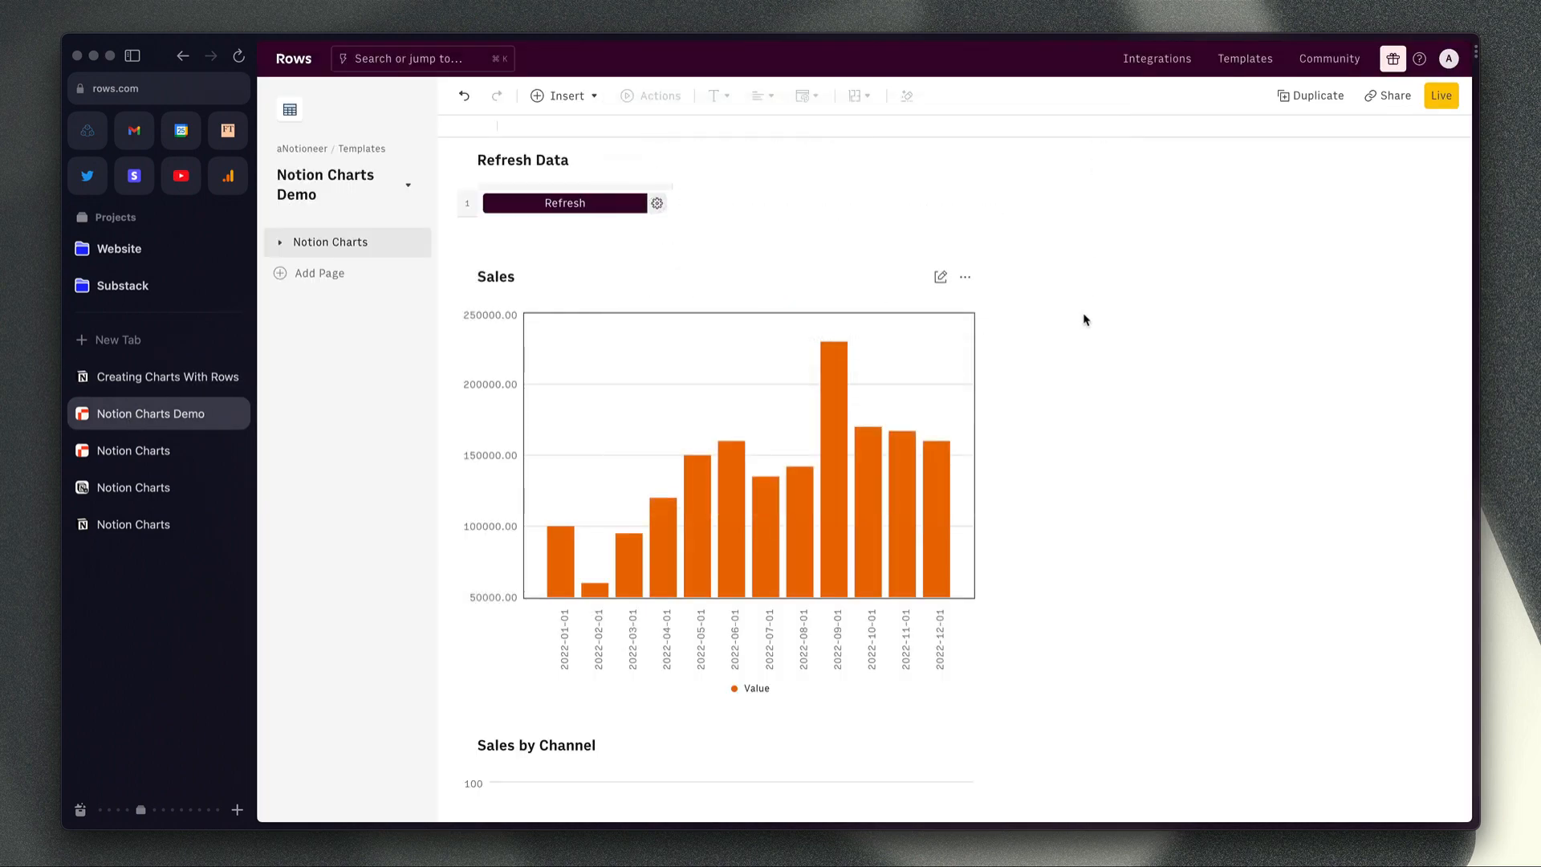
Format sorted Value cells E3:E14 as Number with thousands separators so the axis reads up to 250,000.
scroll("down", 3)
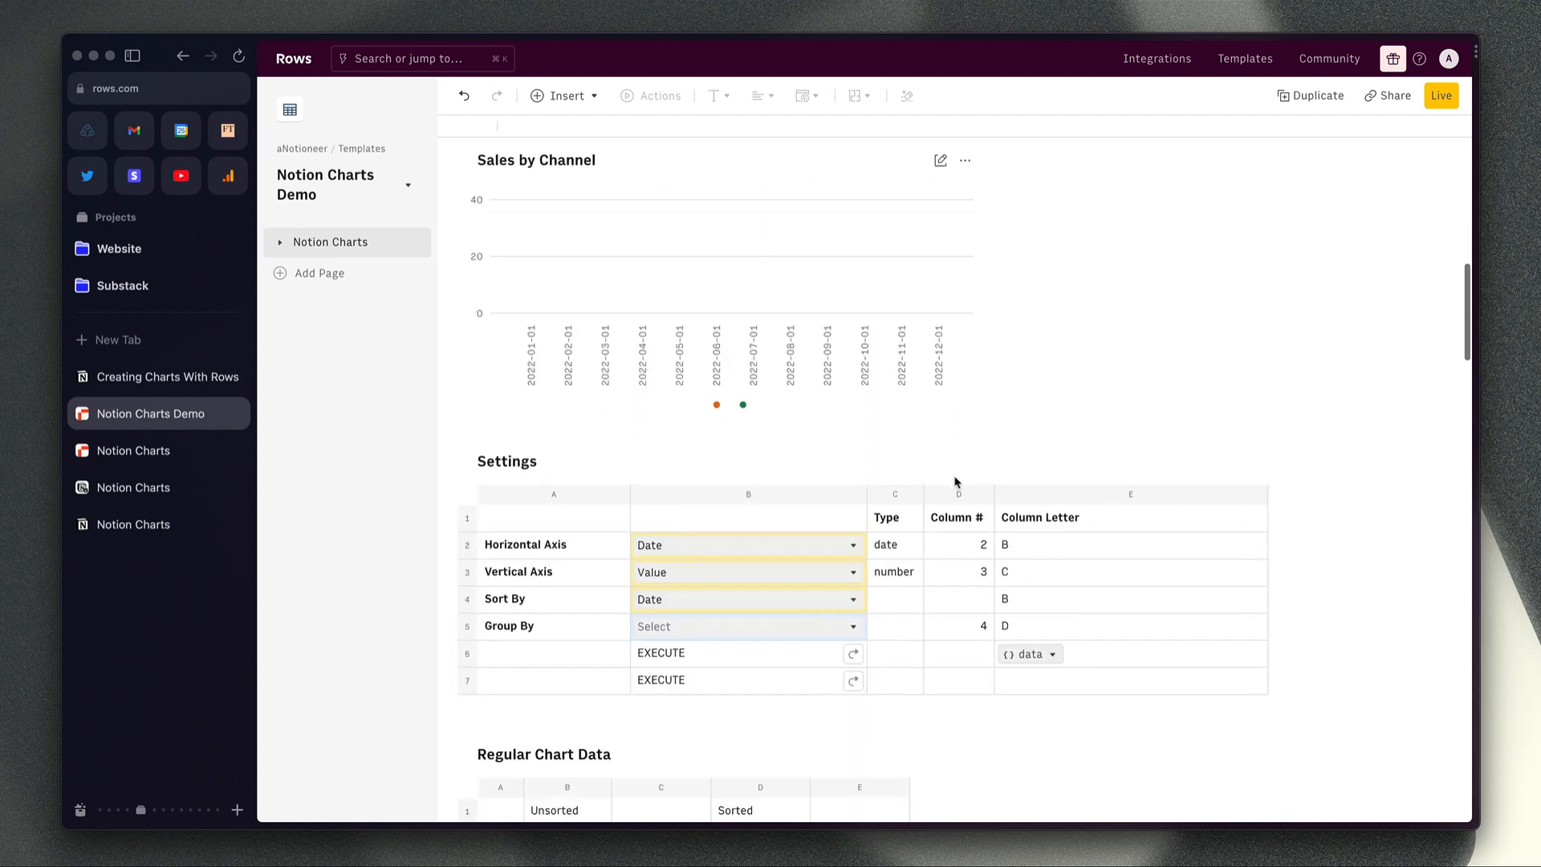
scroll("down", 3)
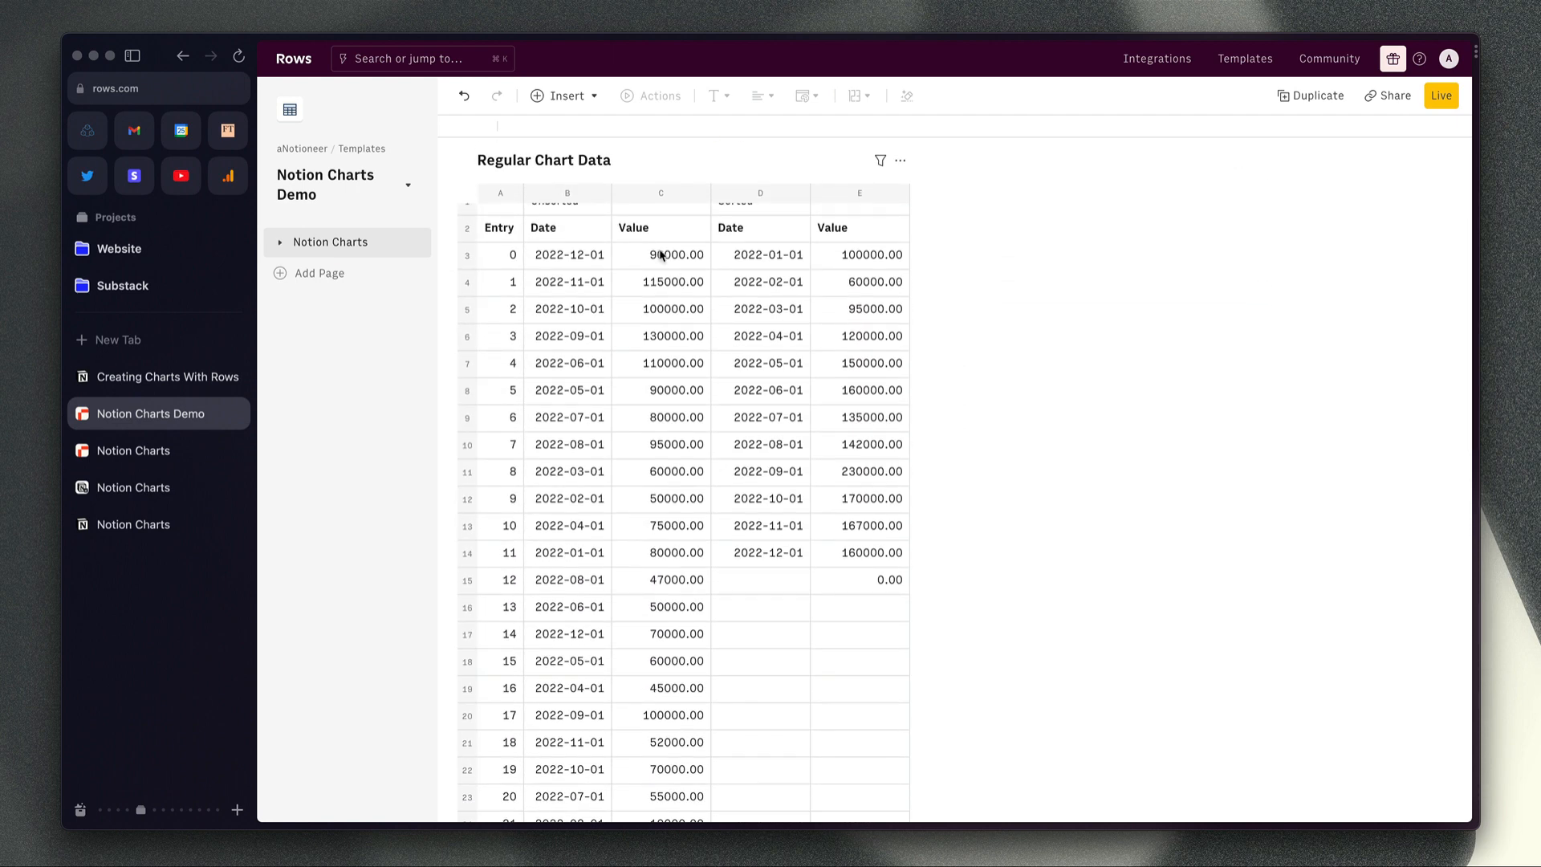
left_click(660, 255)
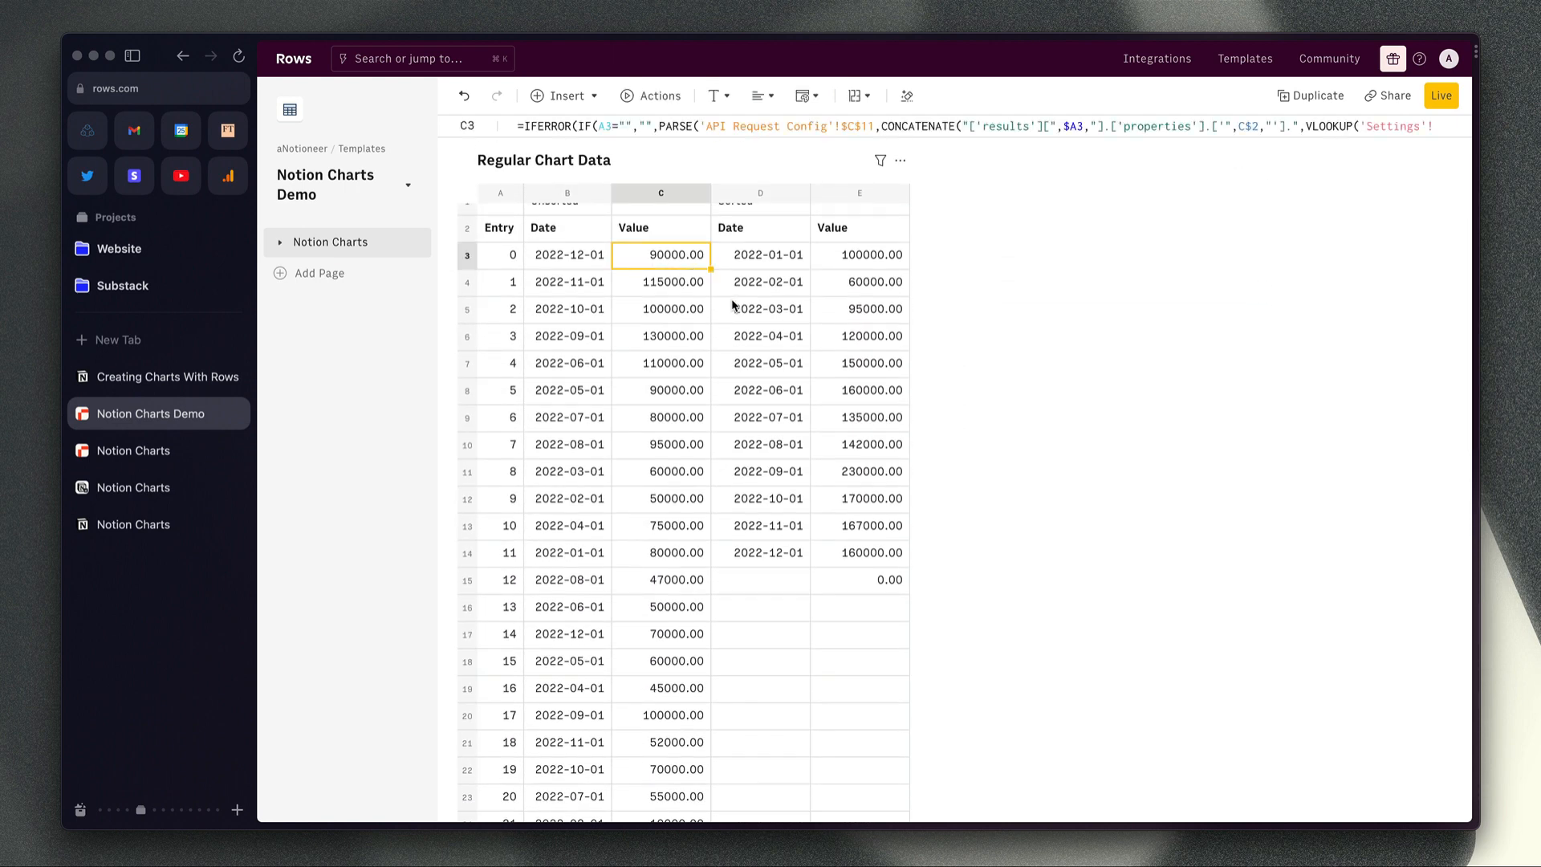
left_click(859, 256)
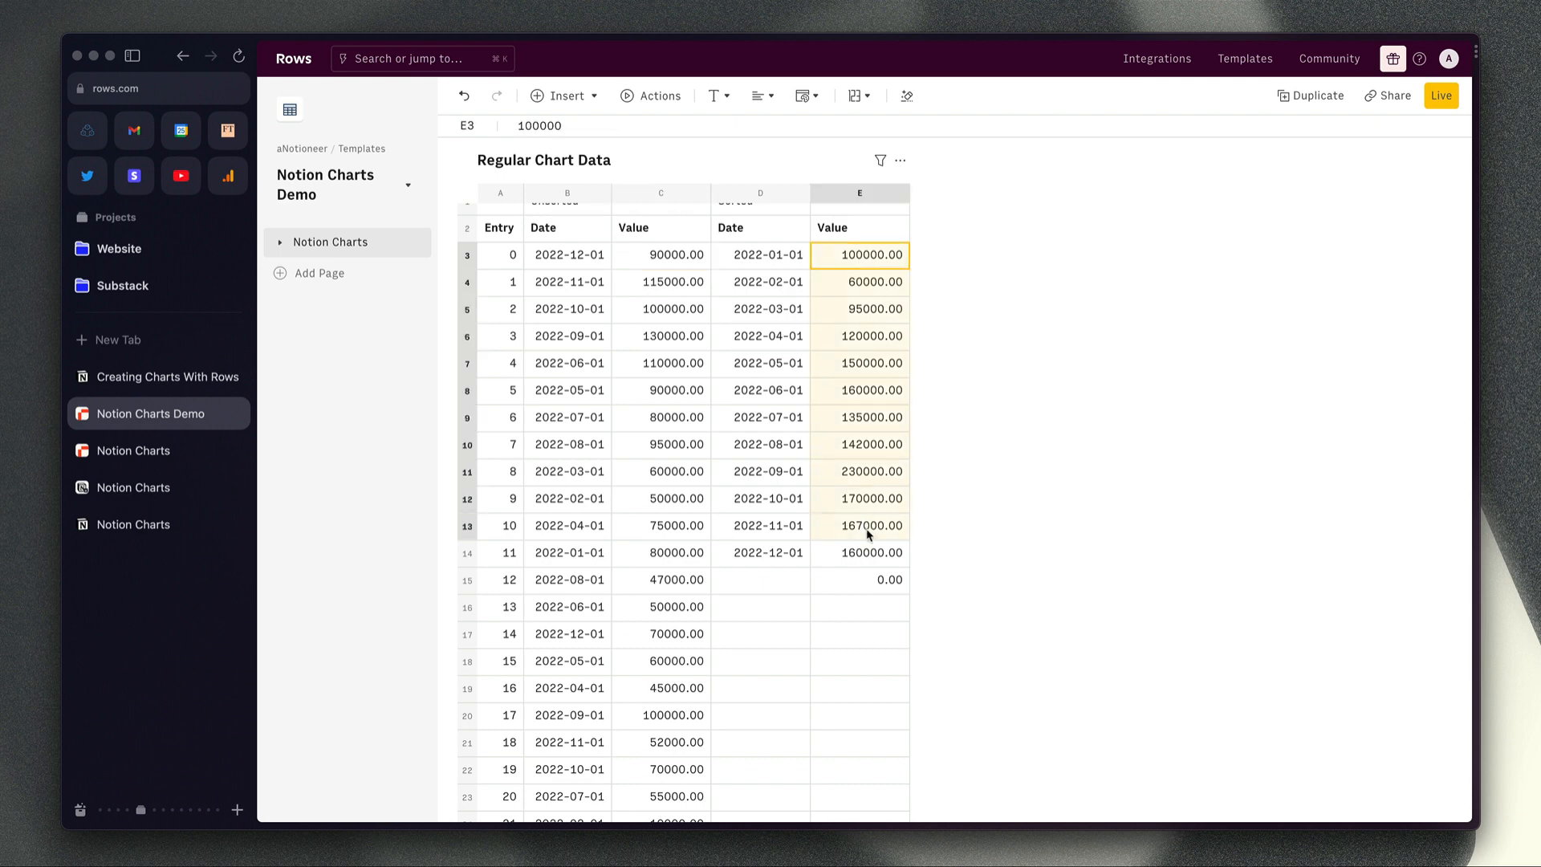
left_click(857, 550)
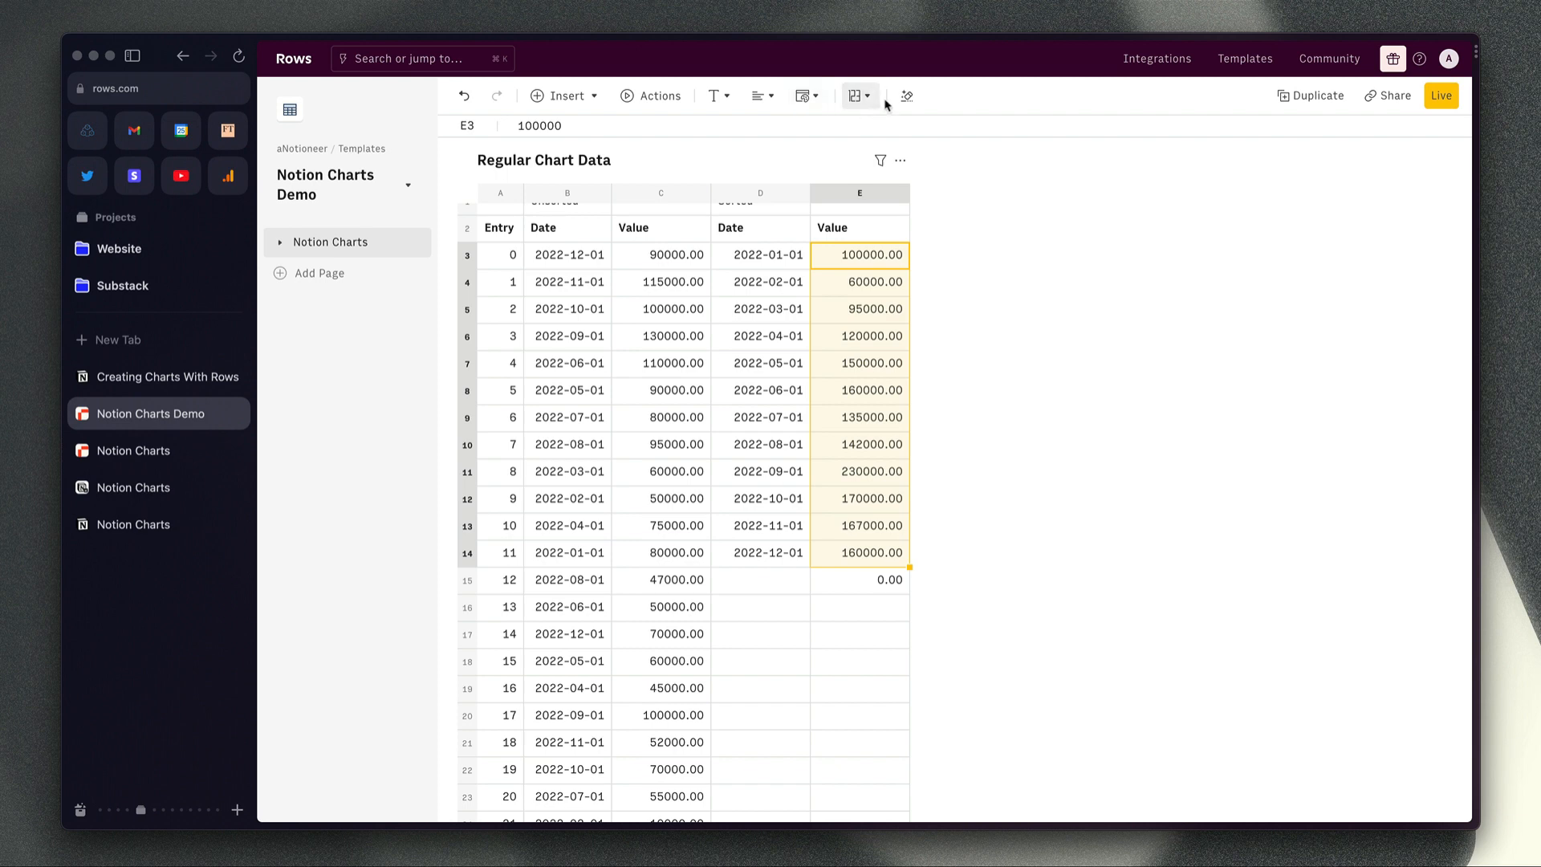
left_click(853, 95)
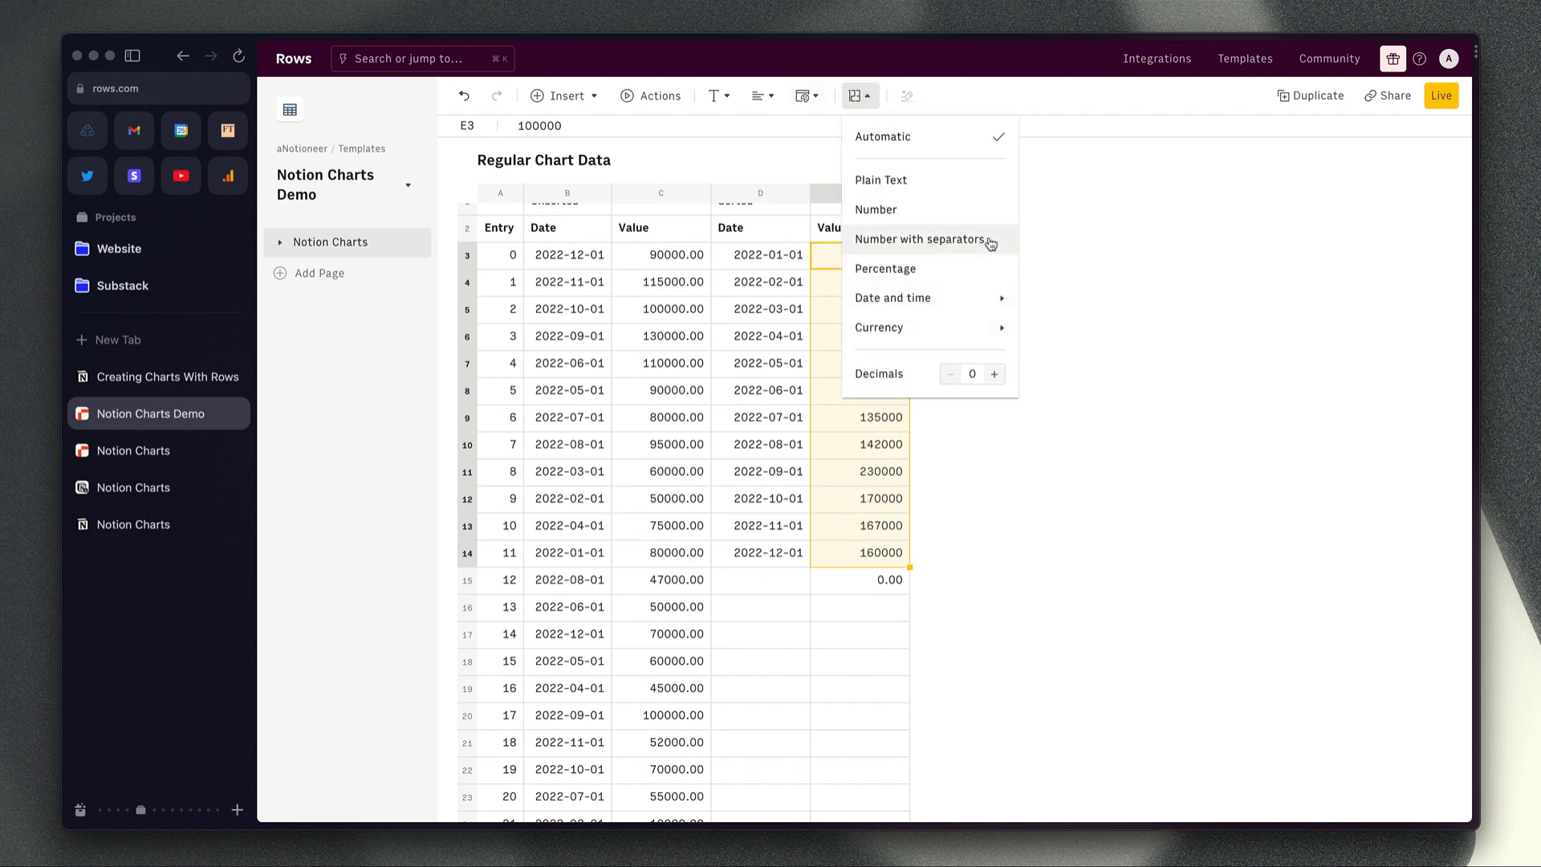
left_click(922, 240)
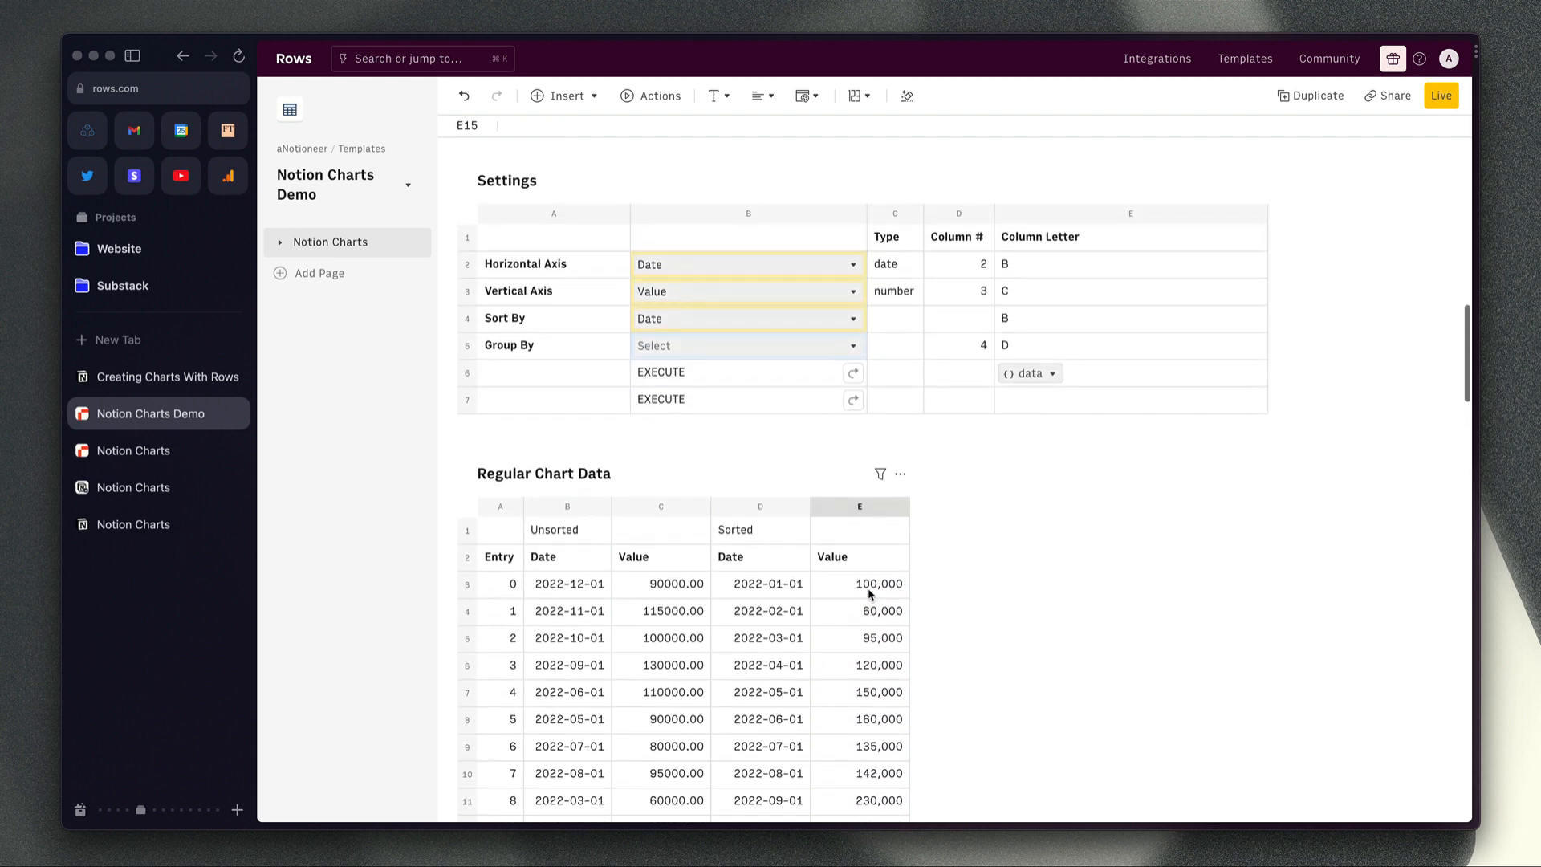
scroll("down", 3)
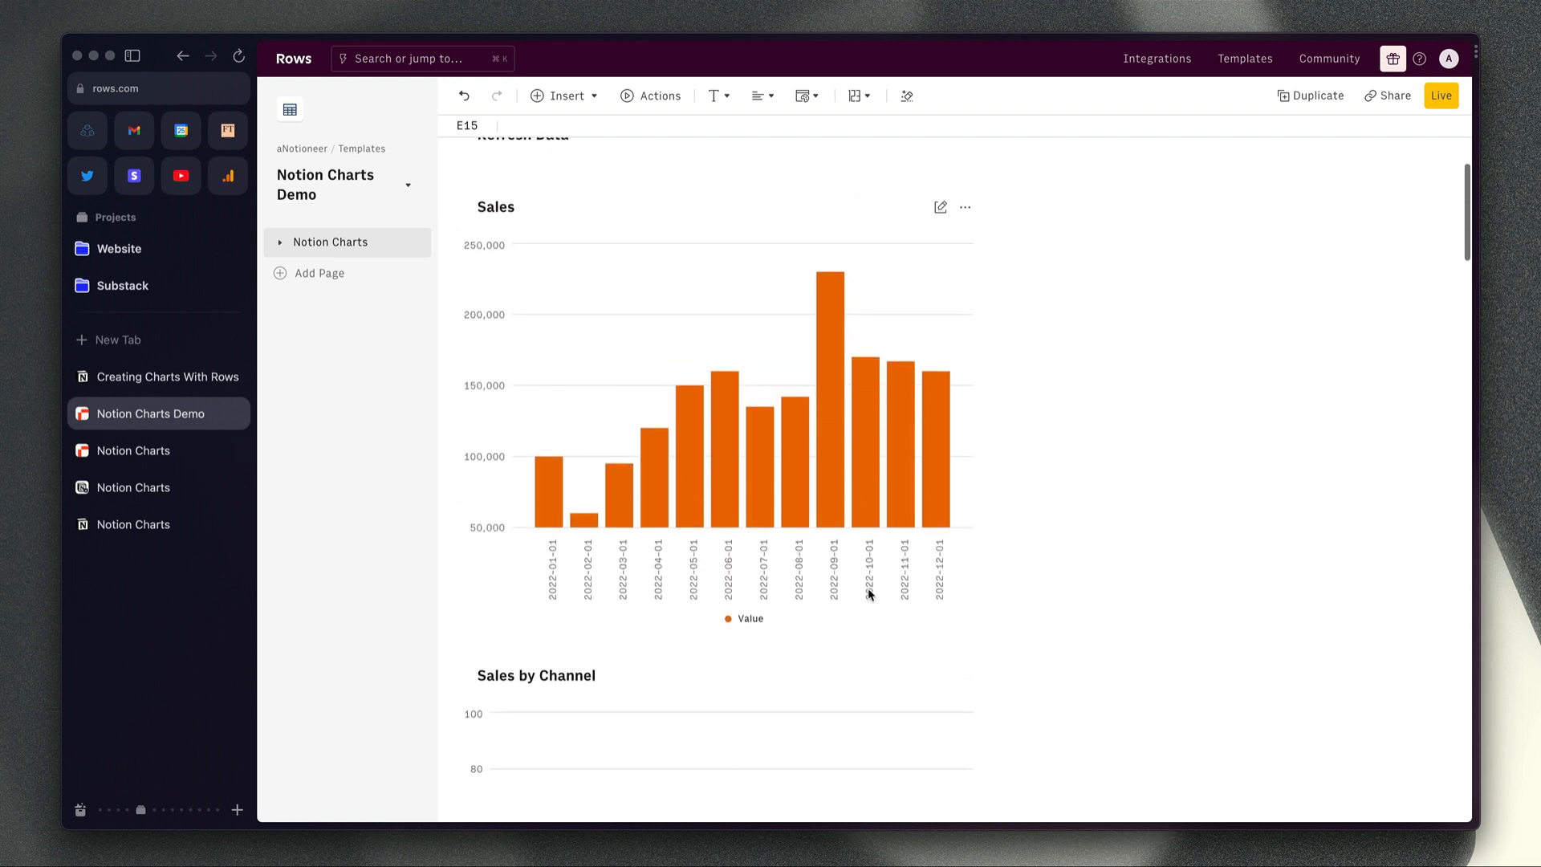
mouse_move(485, 513)
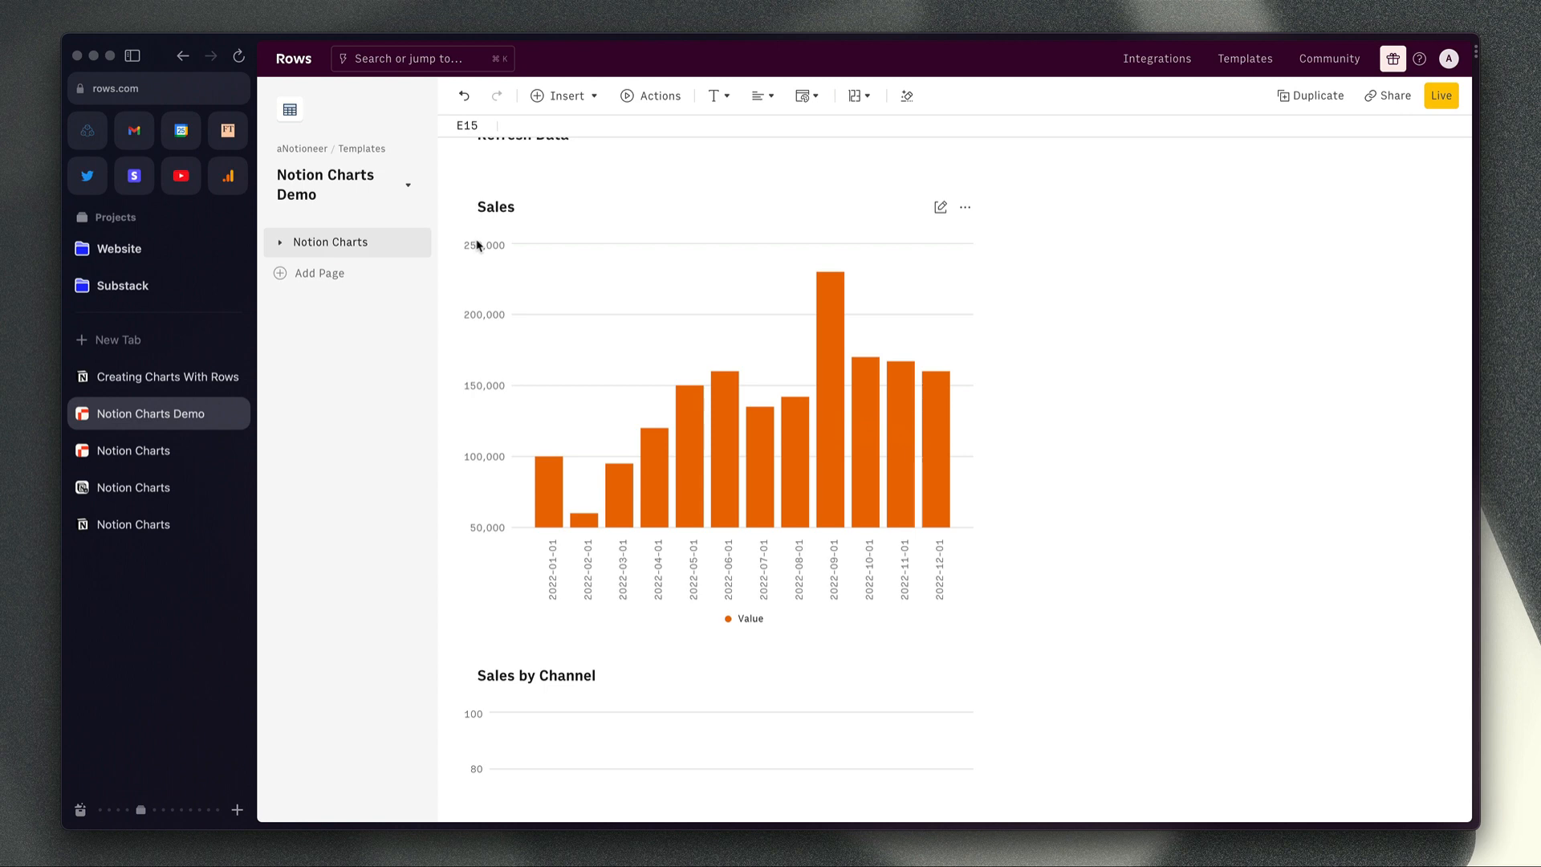
Visit the Creating Charts With Rows page, then return to the Notion Charts Demo workbook.
left_click(167, 376)
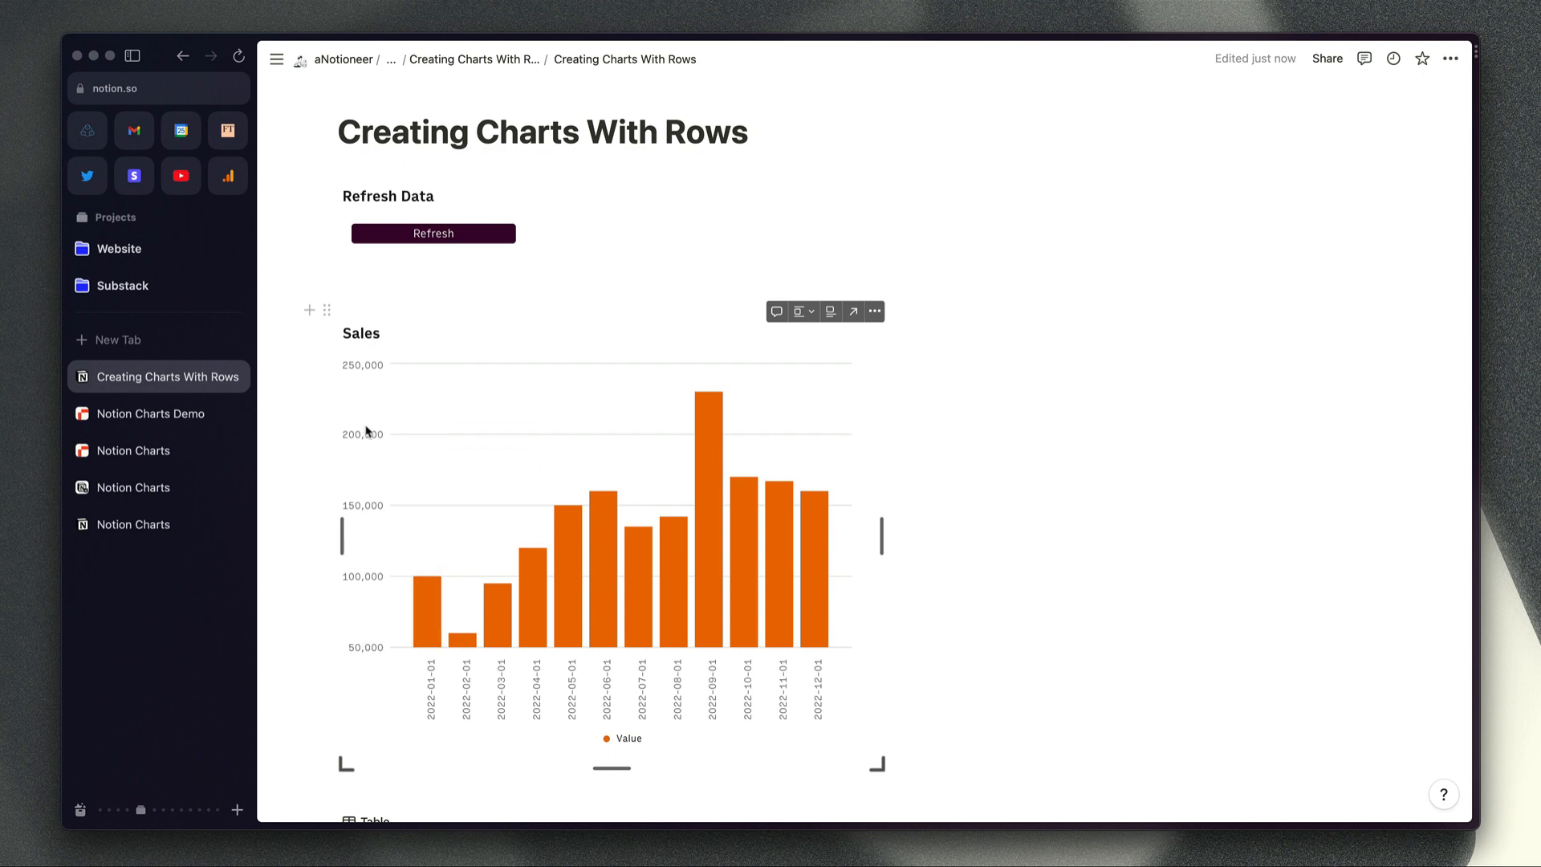
left_click(151, 413)
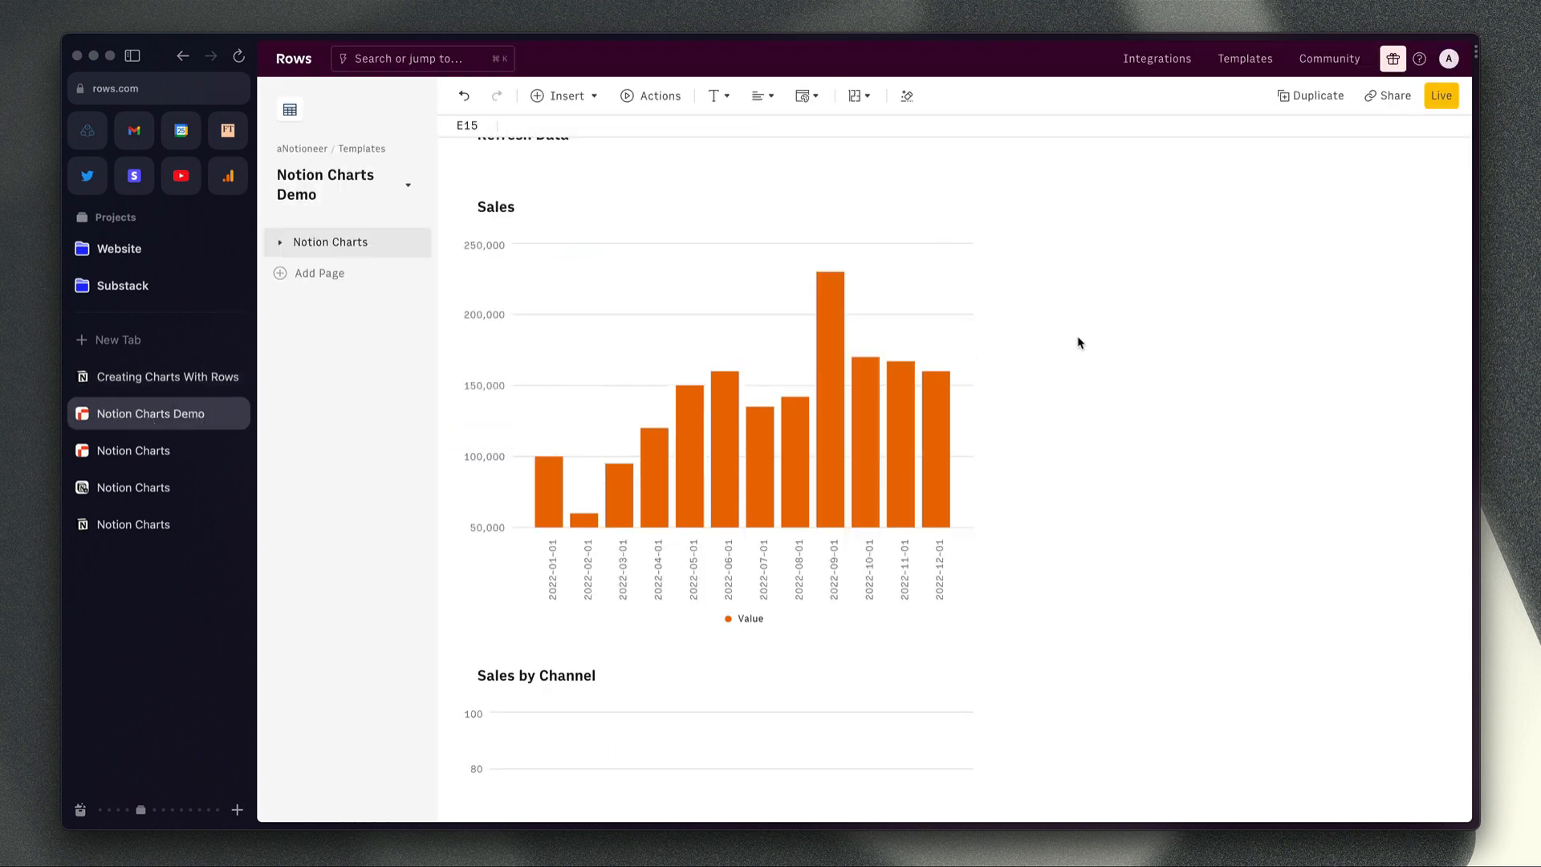
Set the chart's Group By setting to Channel for stacked Website and Affiliates bars.
scroll("down", 3)
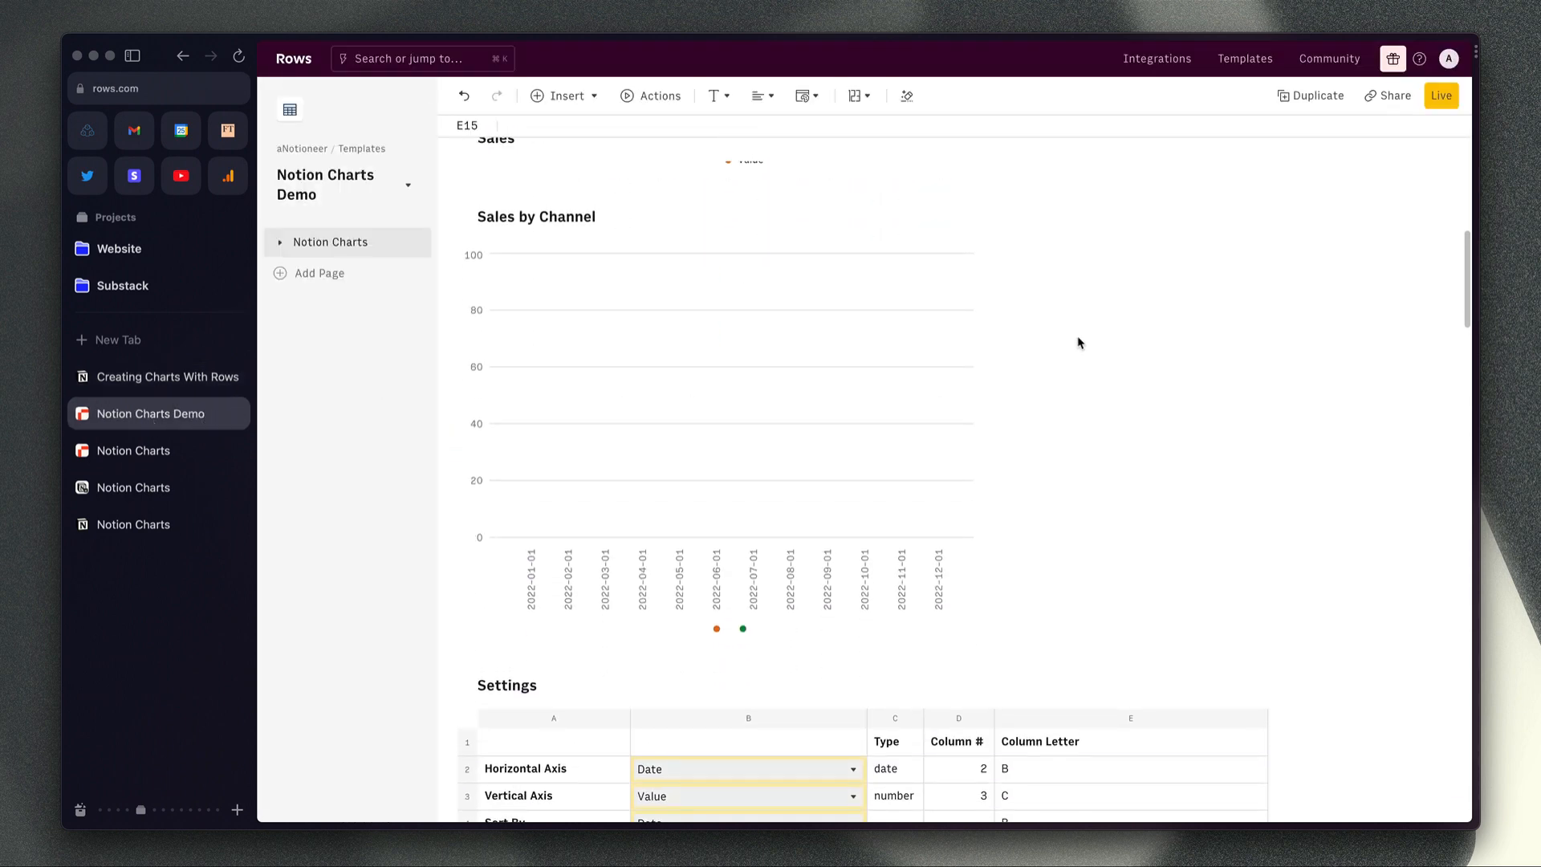
scroll("down", 3)
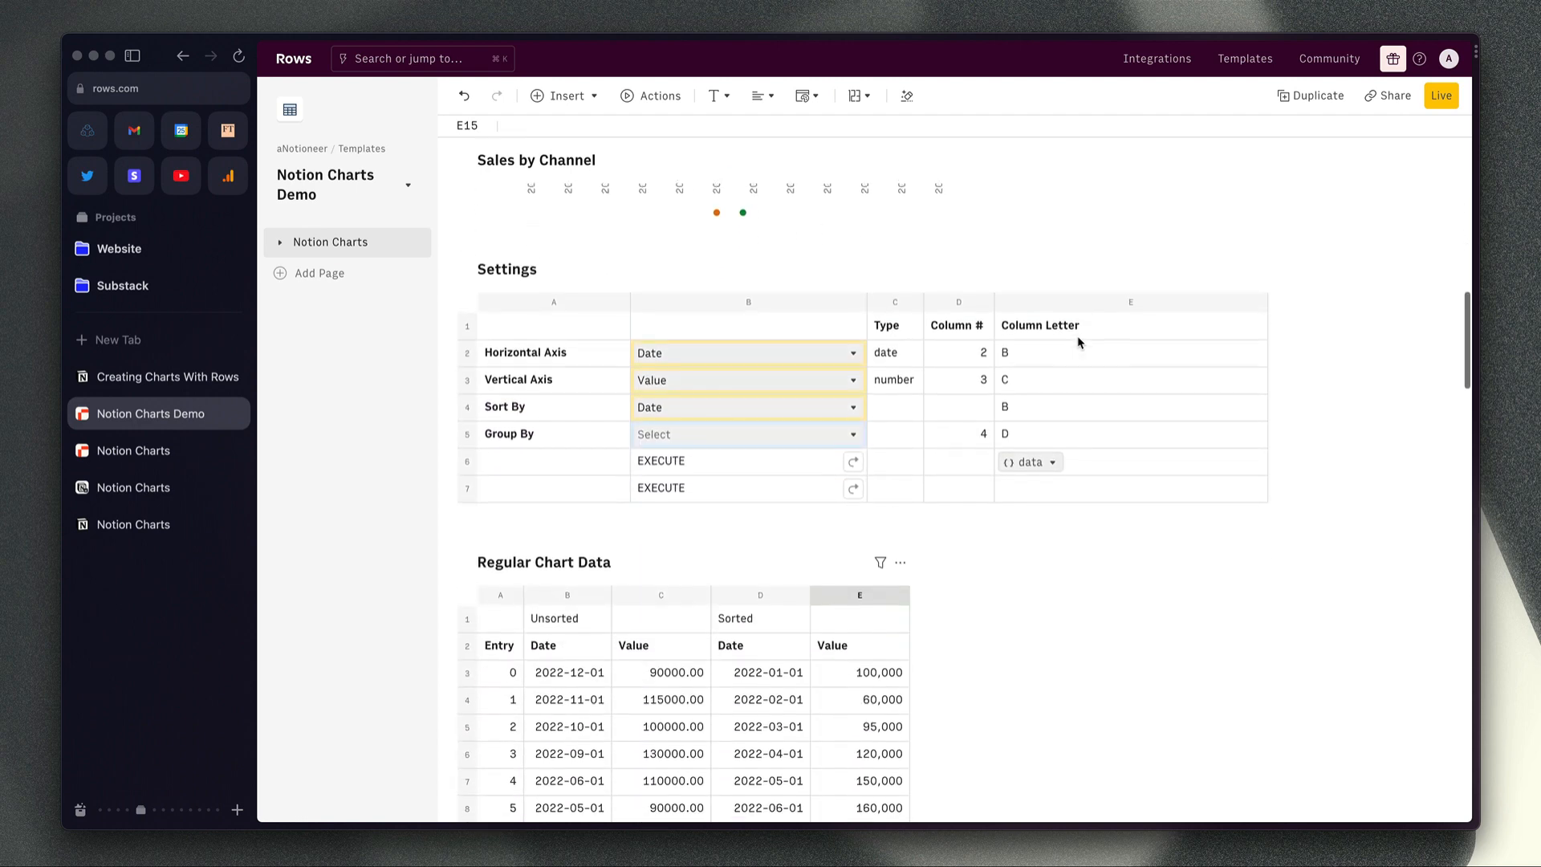
left_click(746, 433)
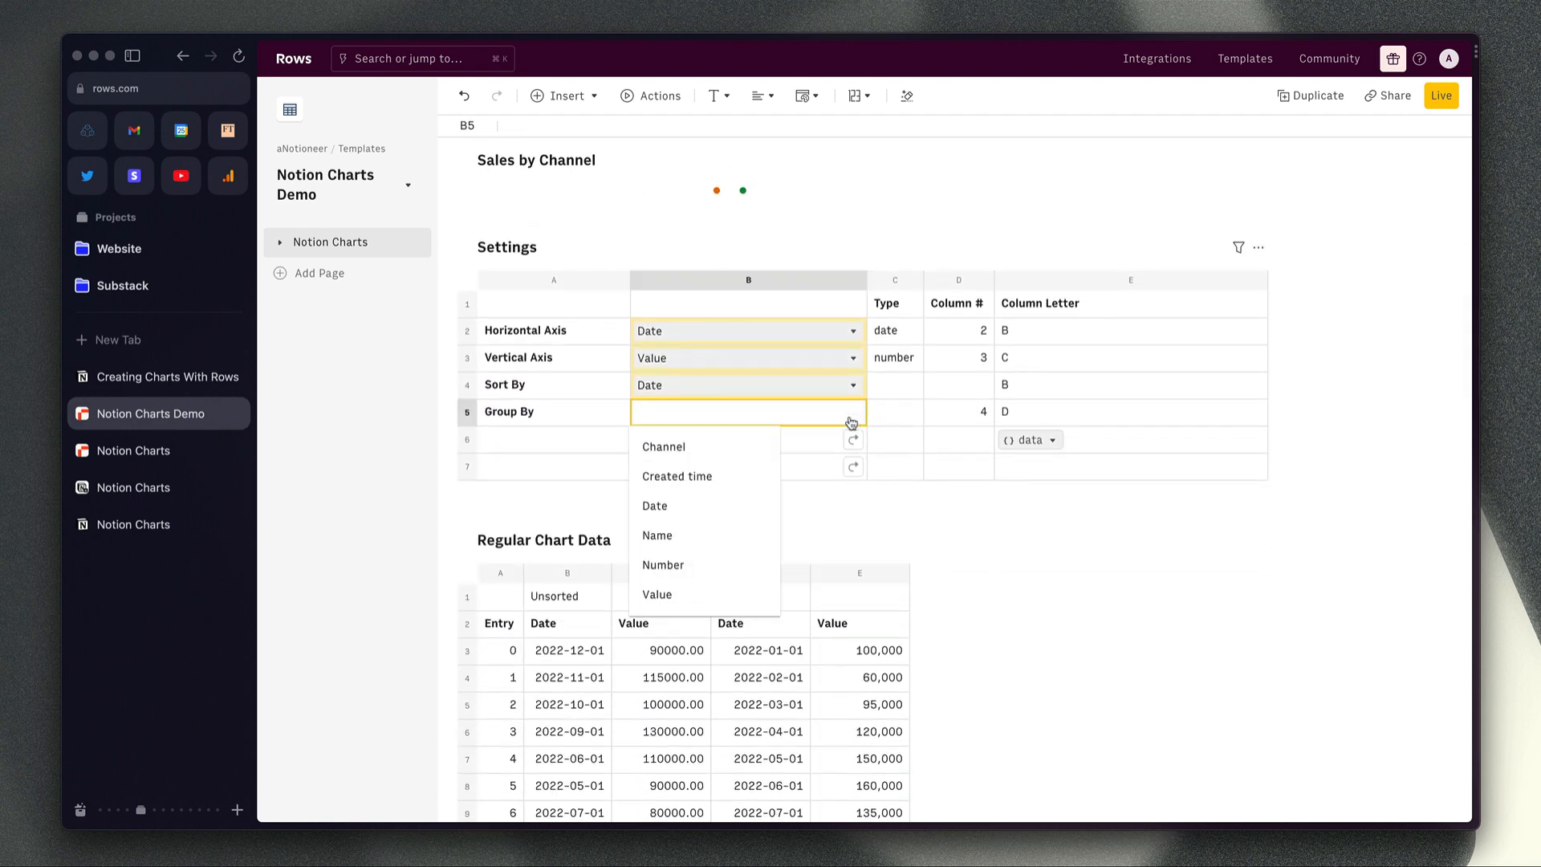
mouse_move(734, 451)
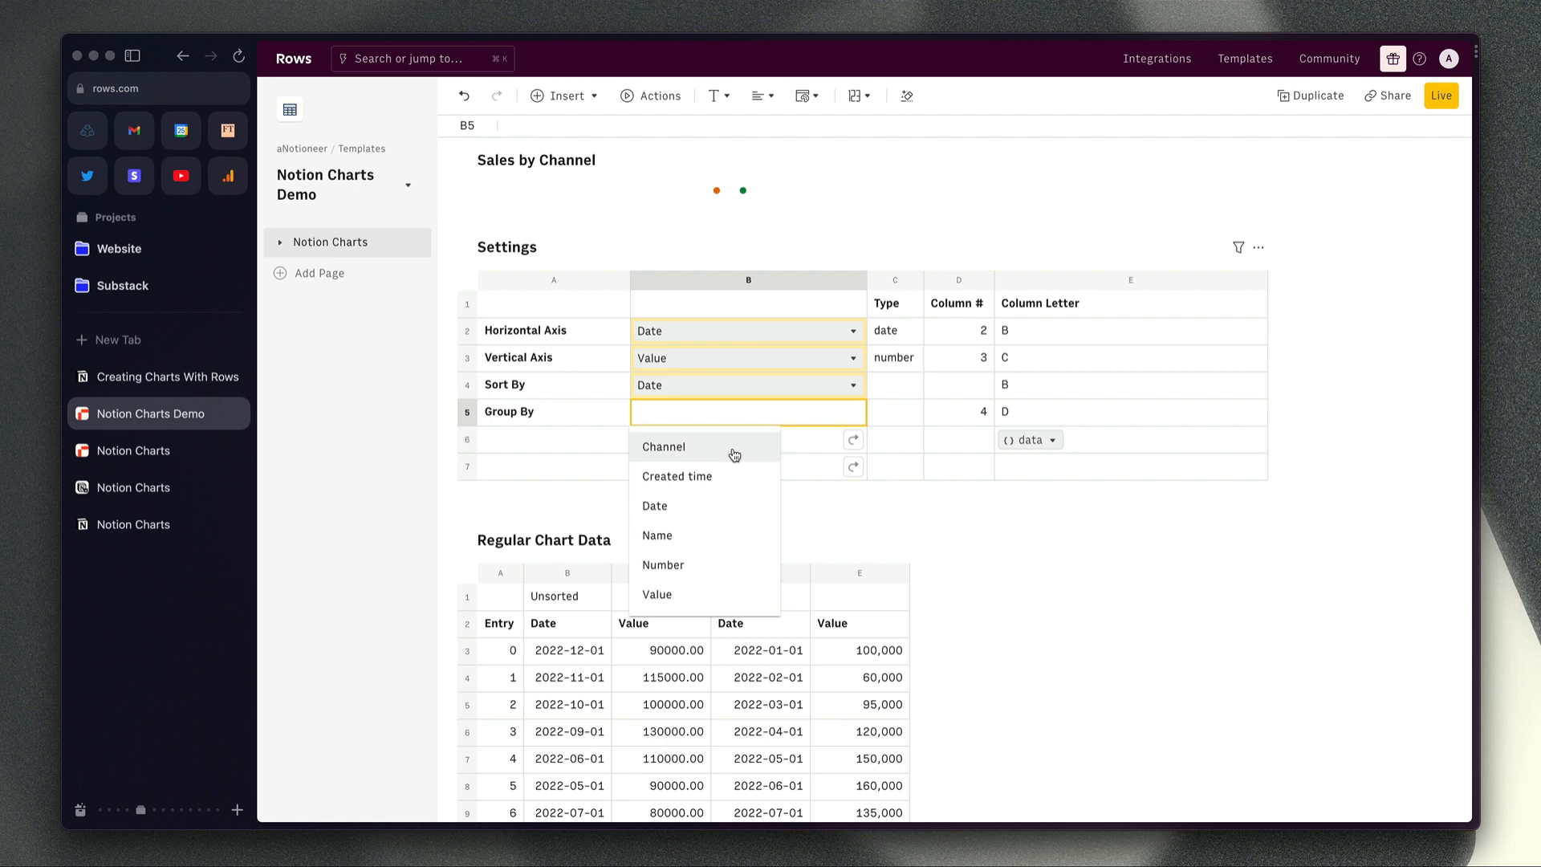
left_click(663, 446)
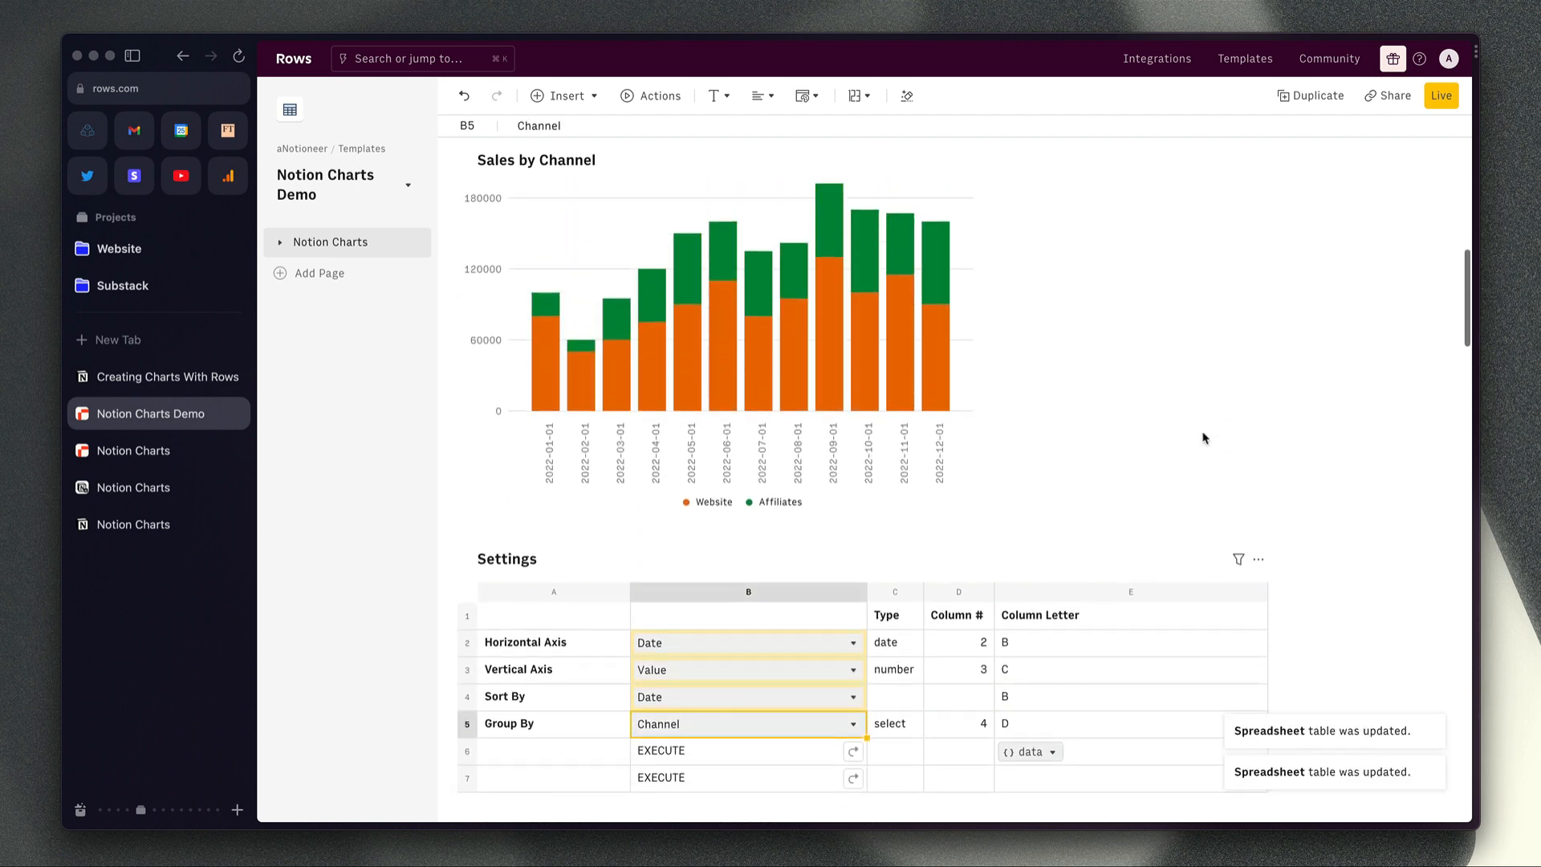
scroll("down", 3)
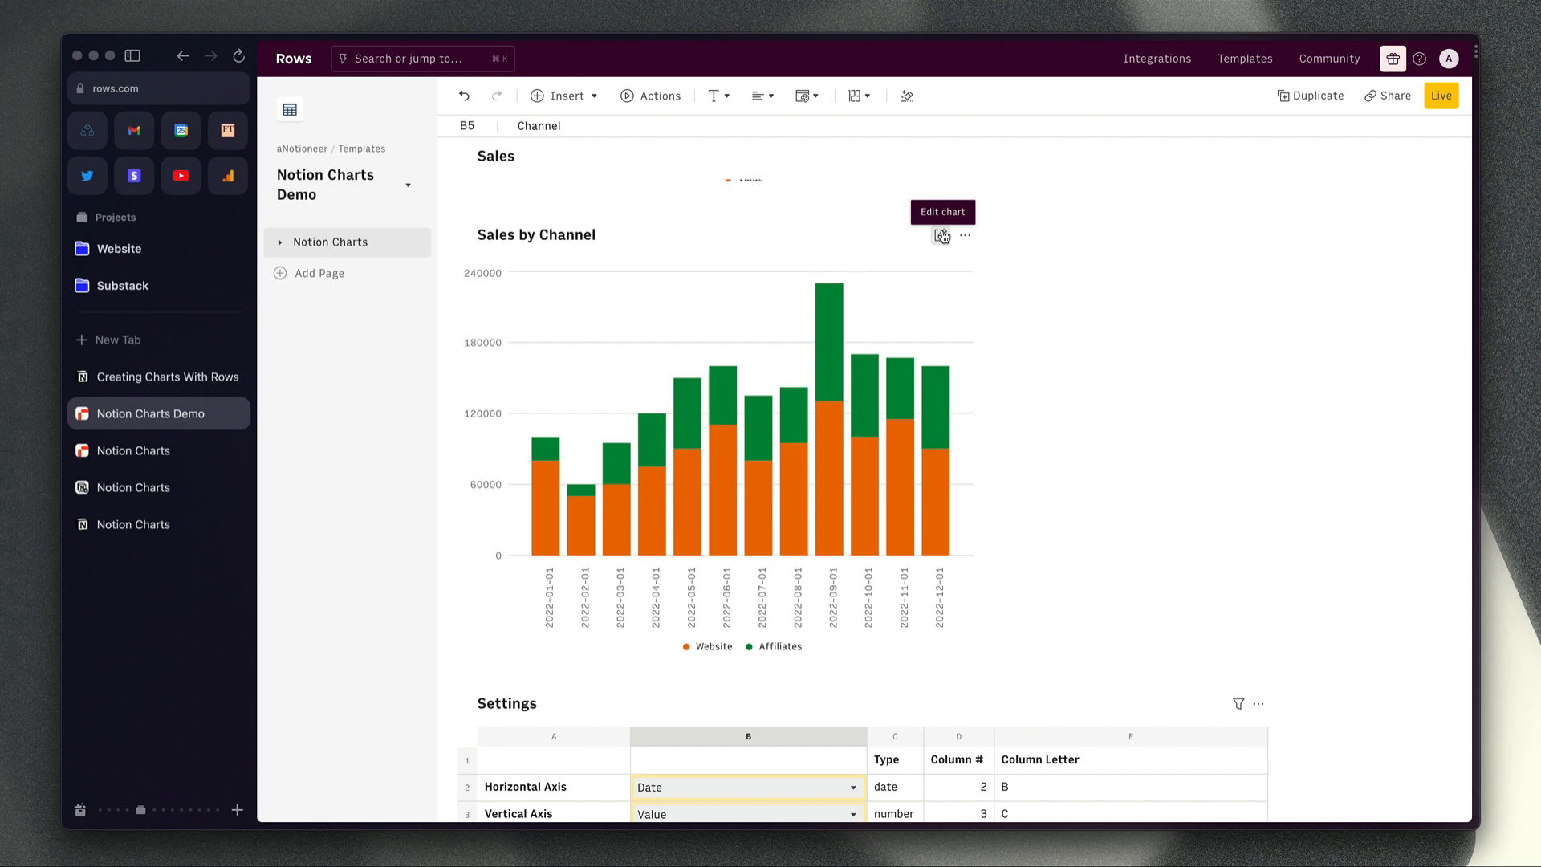
mouse_move(829, 344)
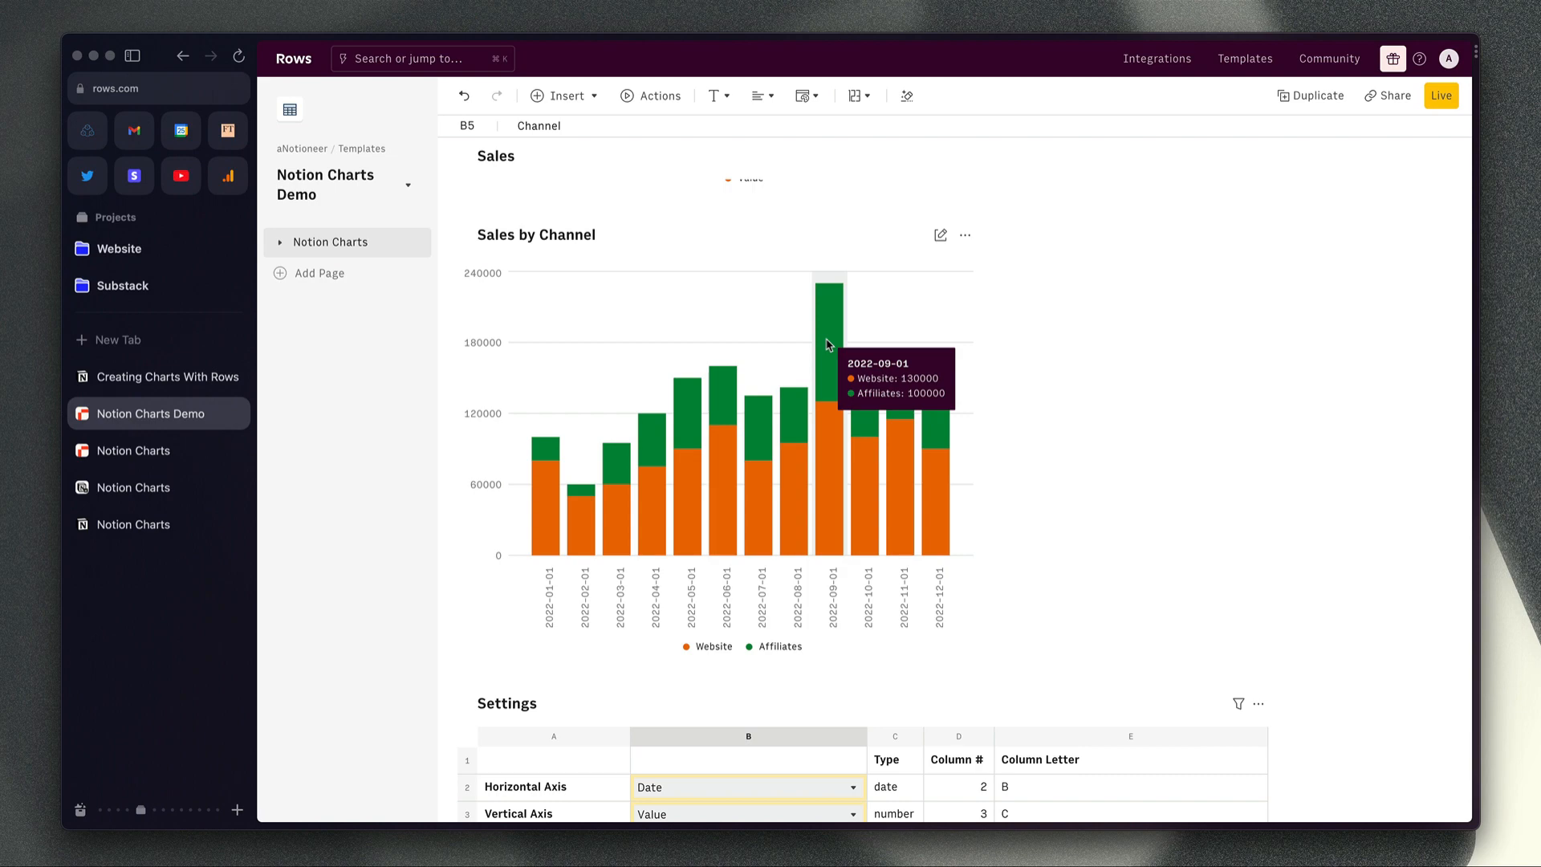
scroll("down", 3)
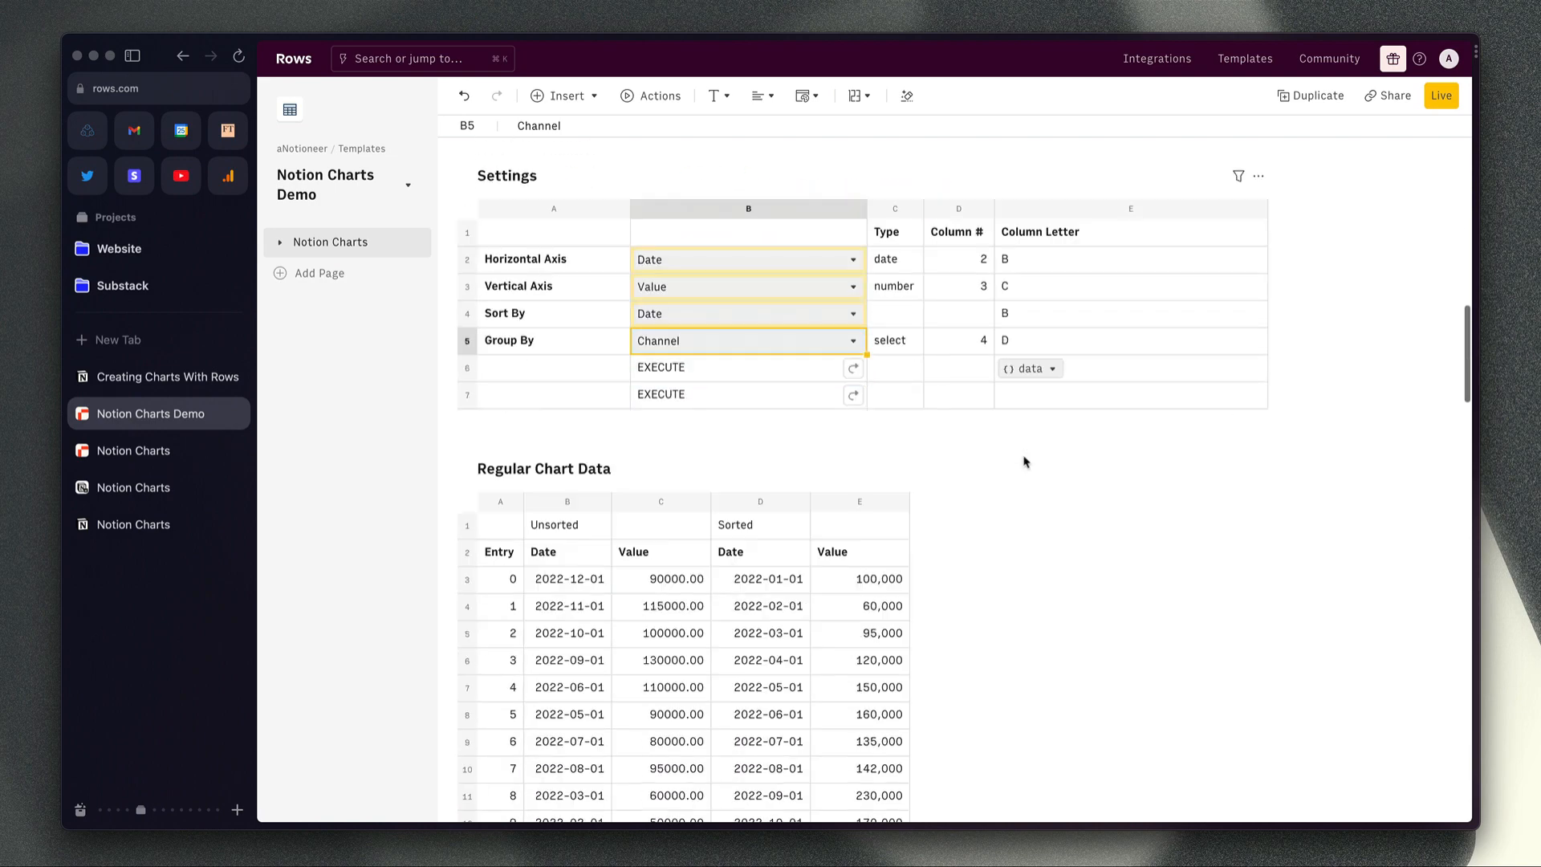
scroll("down", 3)
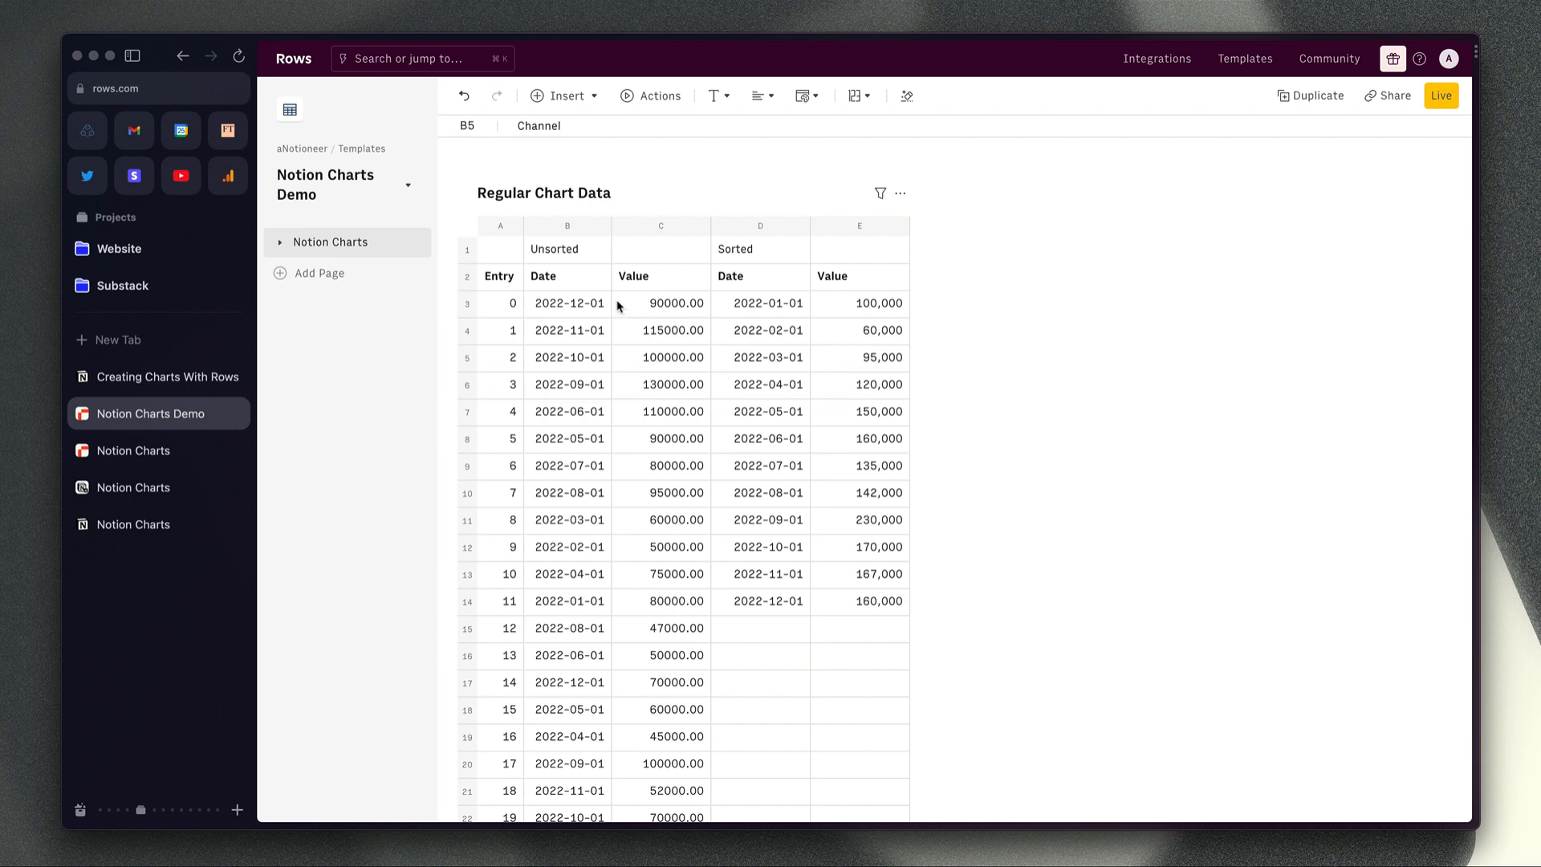
scroll("down", 3)
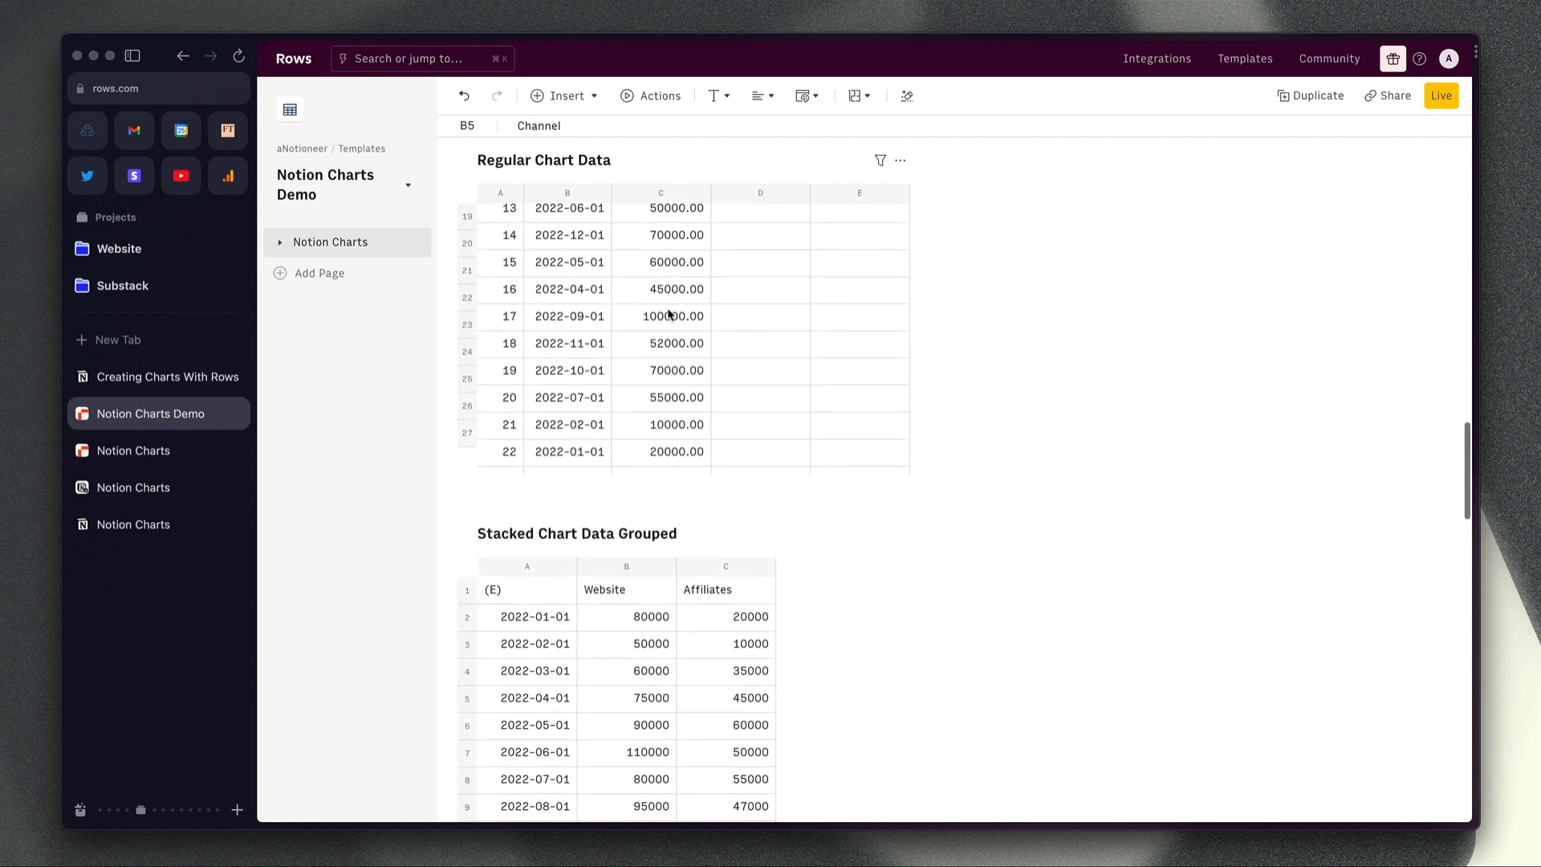
scroll("down", 3)
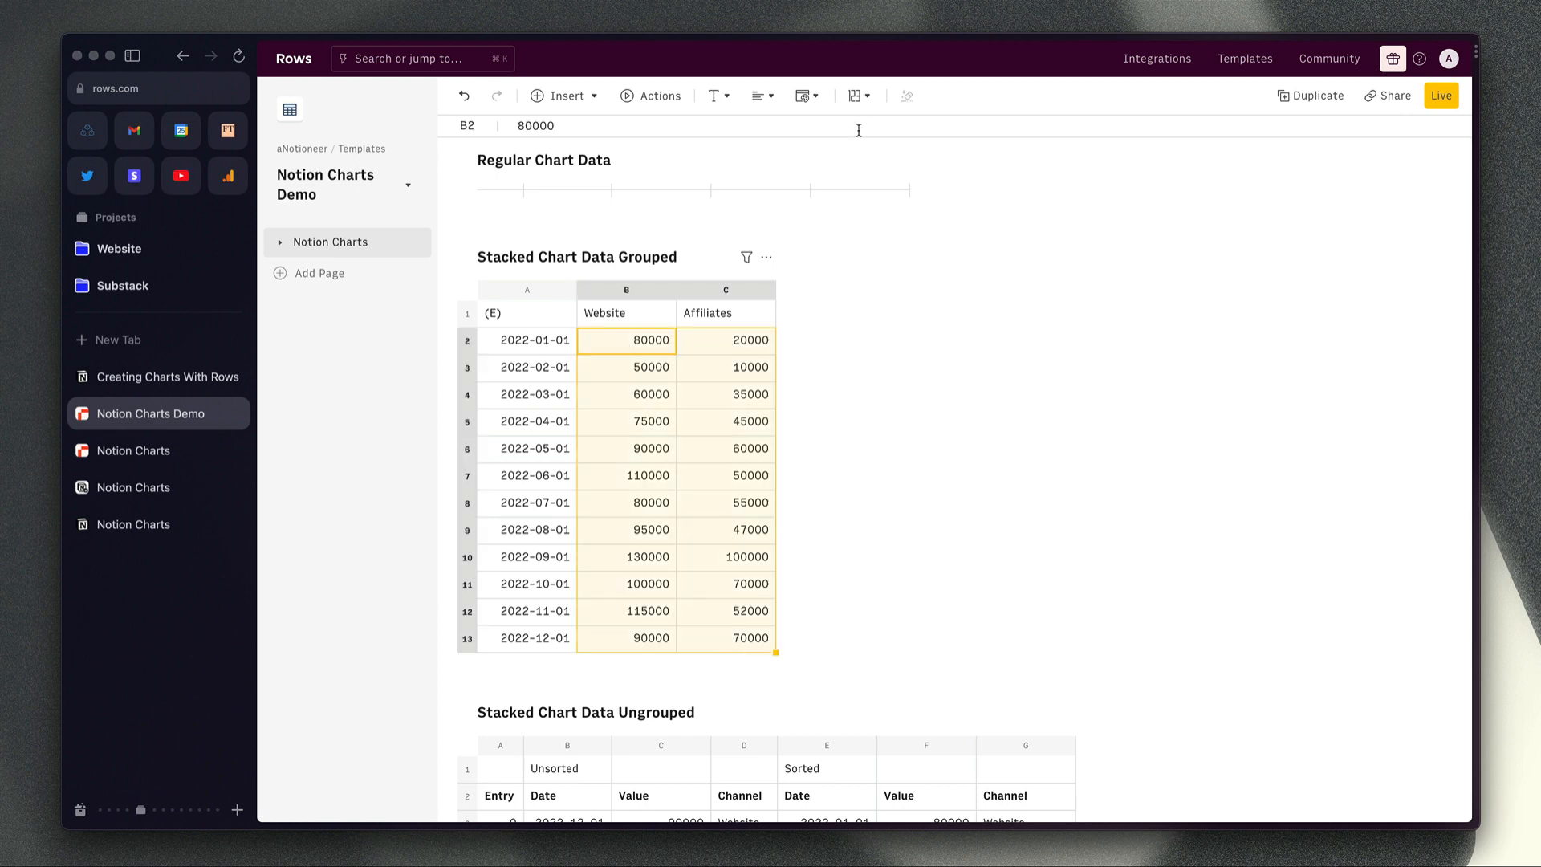
left_click(852, 95)
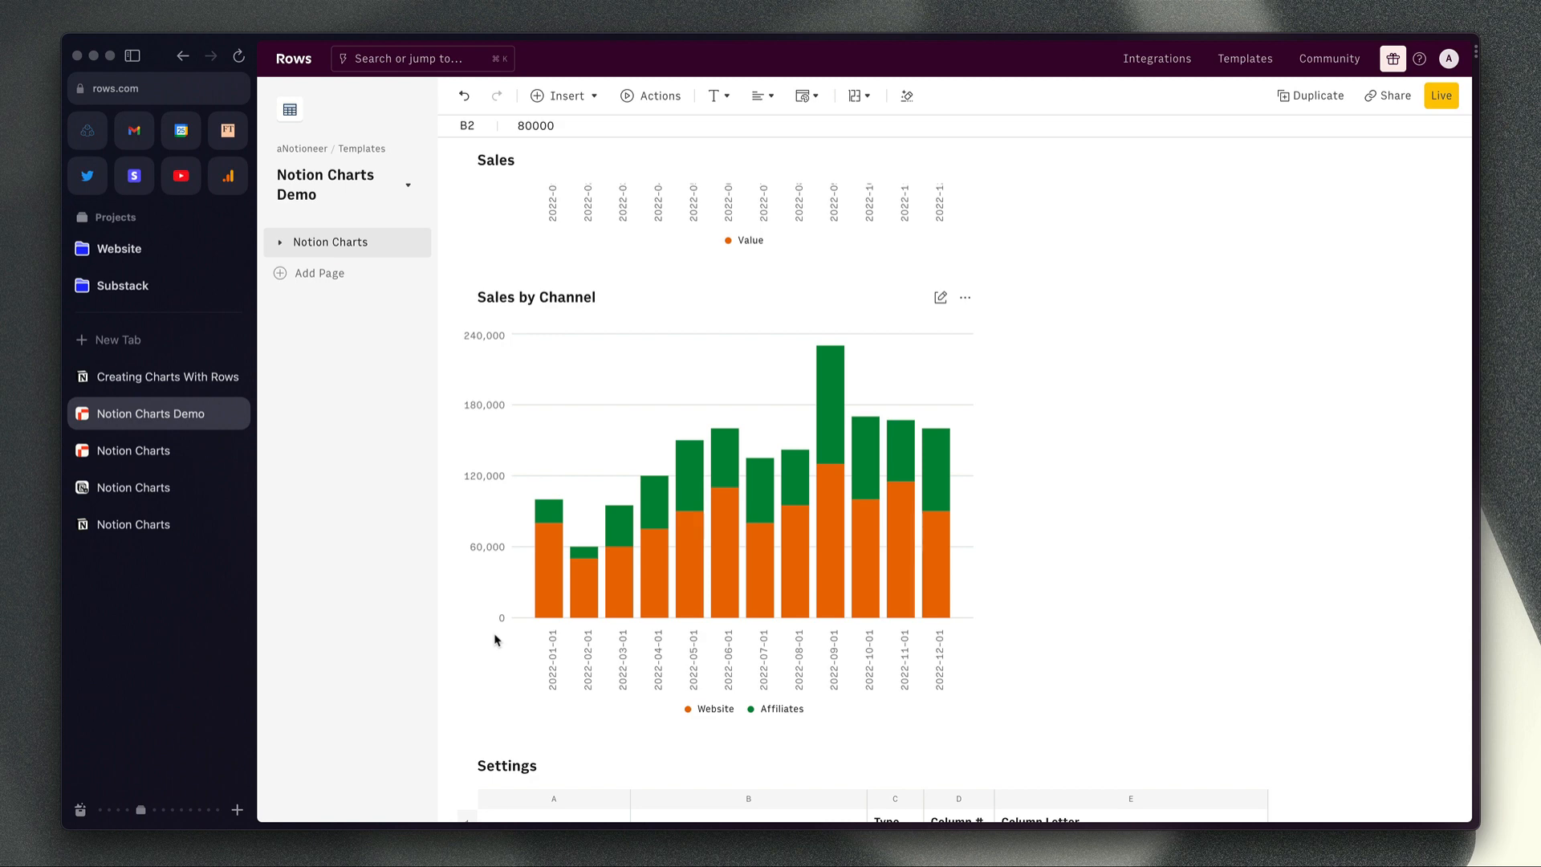
Copy the Sales by Channel chart's embed link from its options menu.
left_click(964, 297)
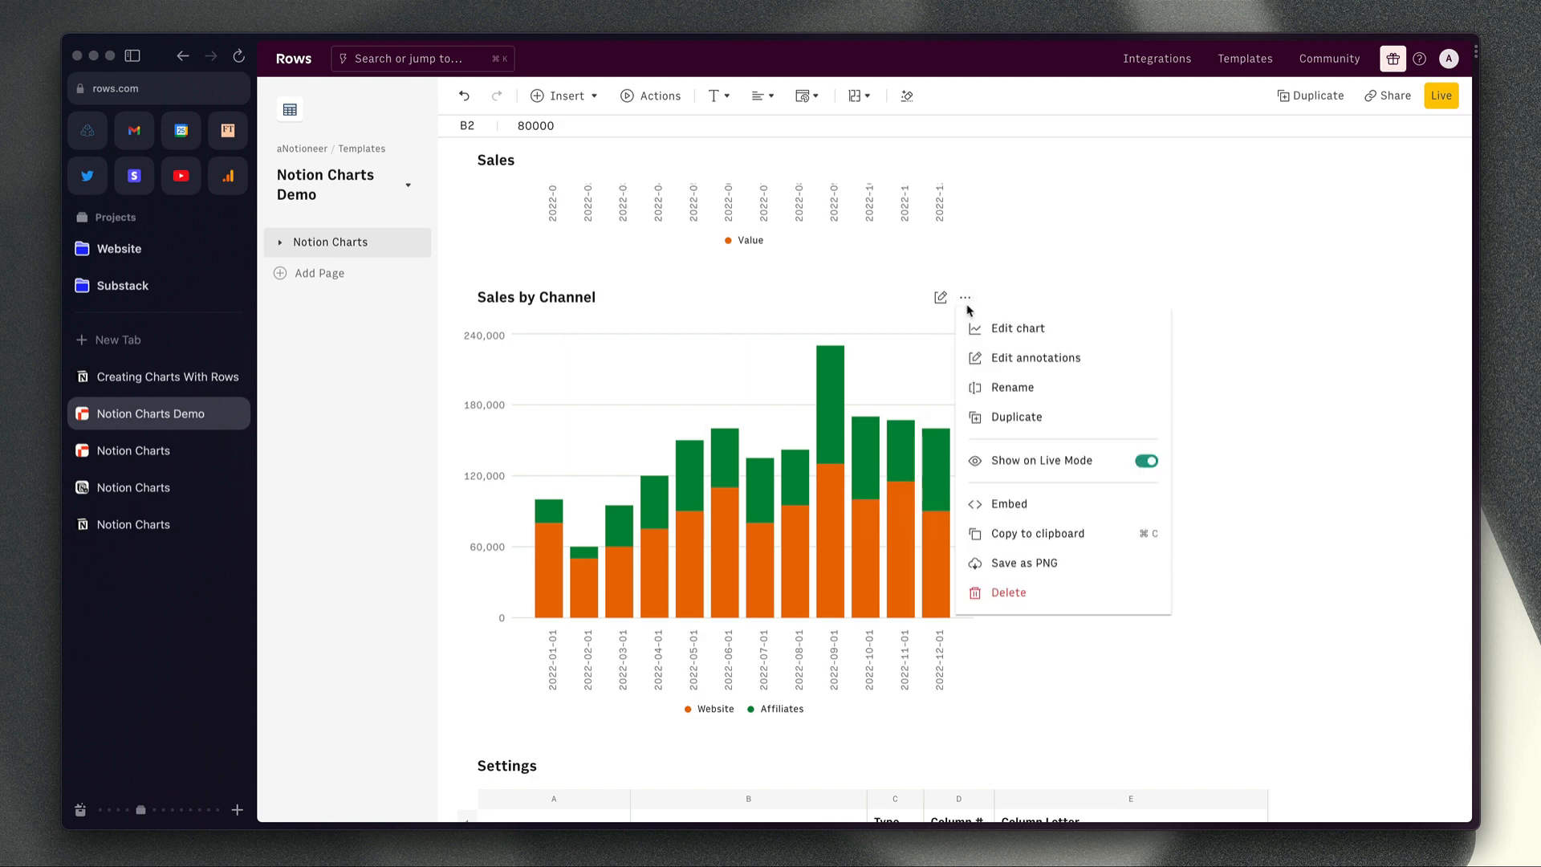
left_click(1008, 502)
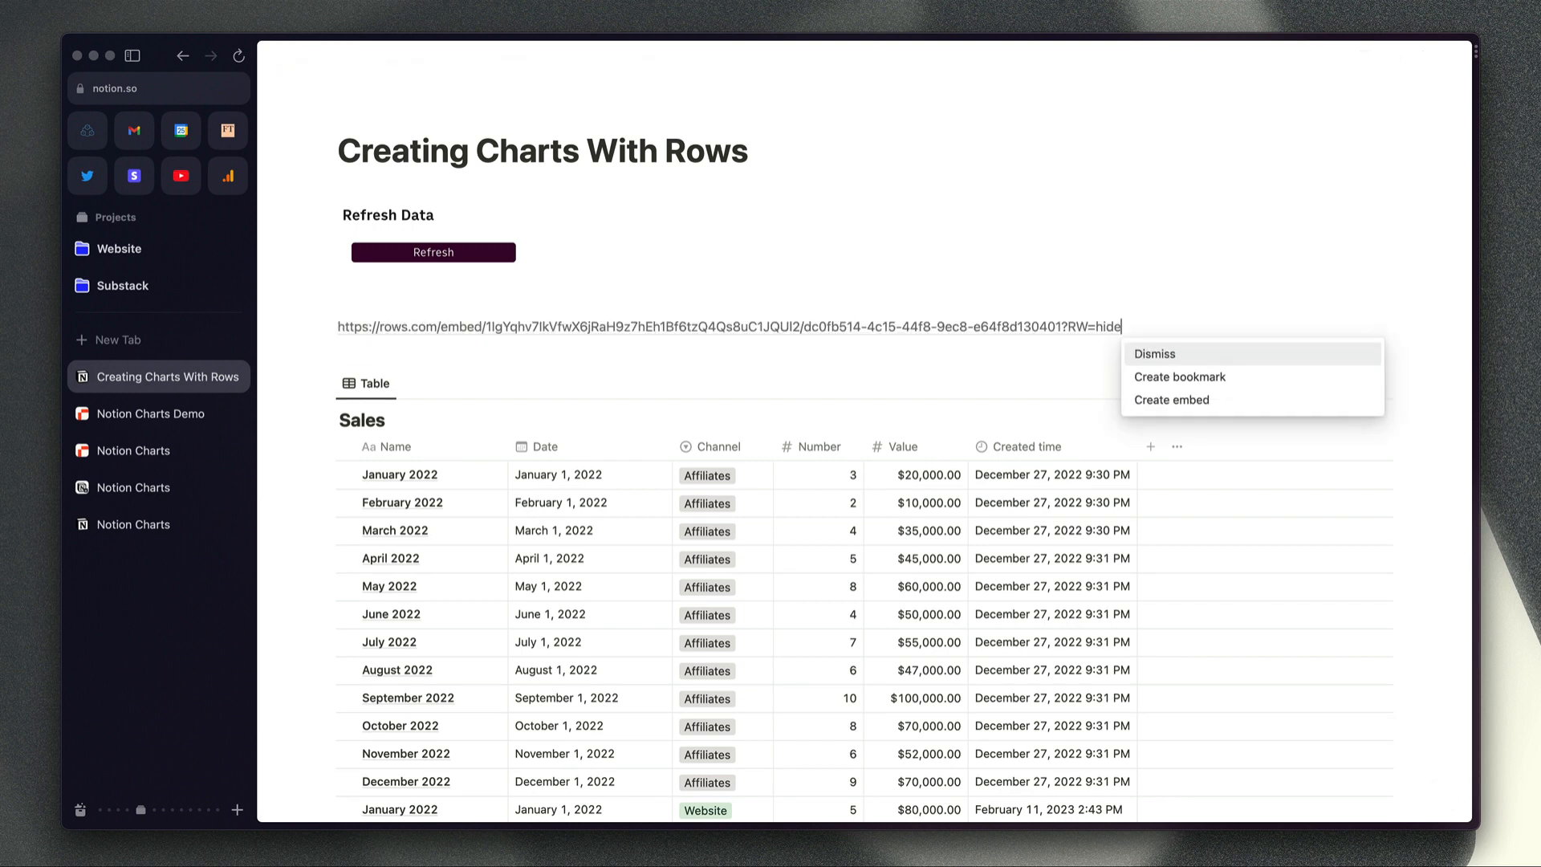
Convert the pasted Rows link into an embedded chart via Create embed.
left_click(1172, 400)
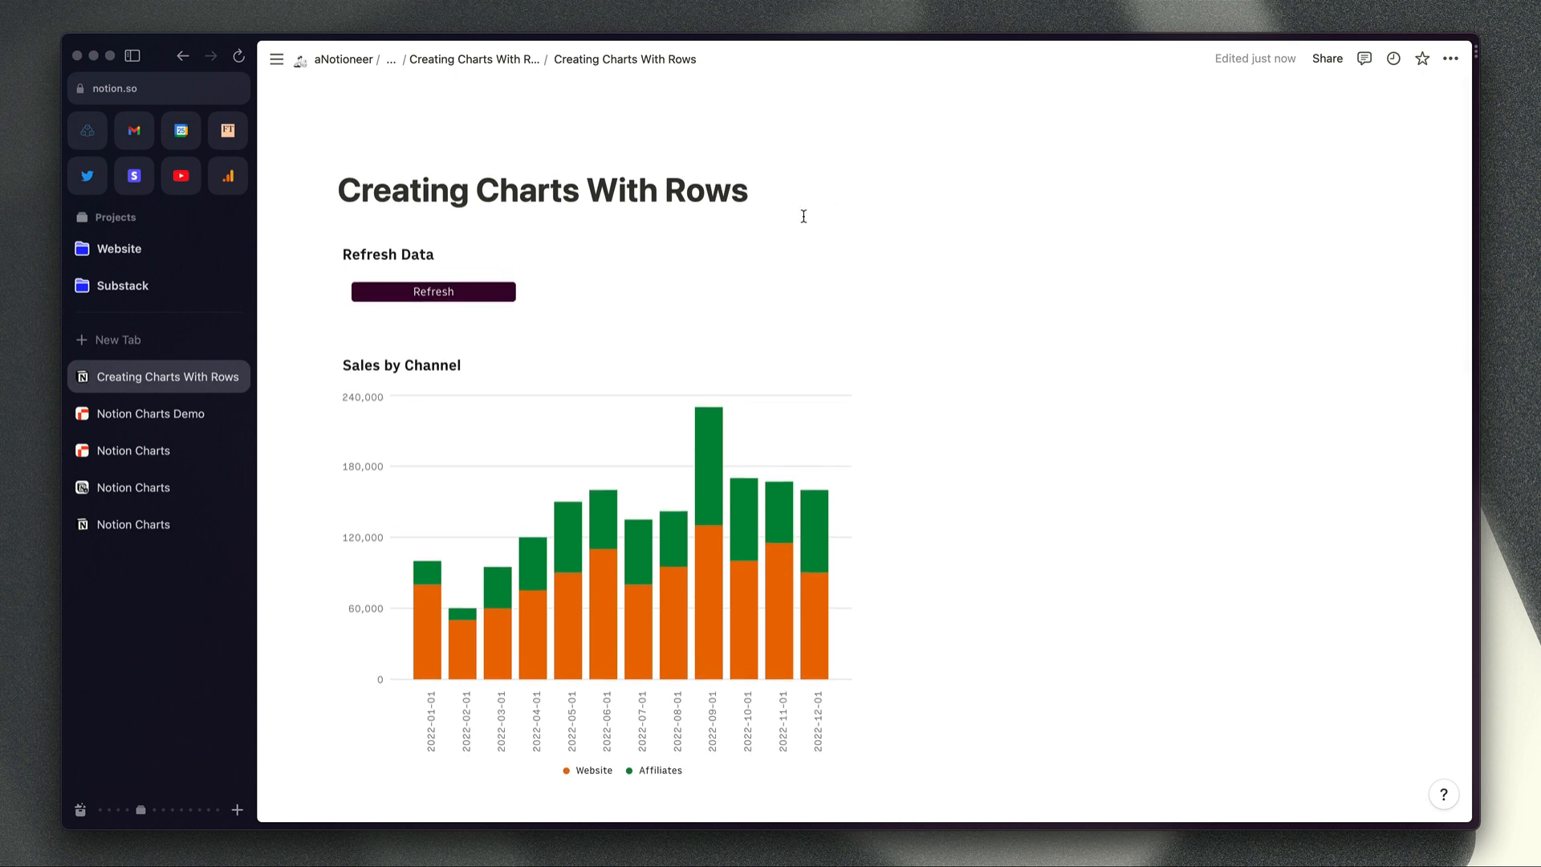
mouse_move(773, 224)
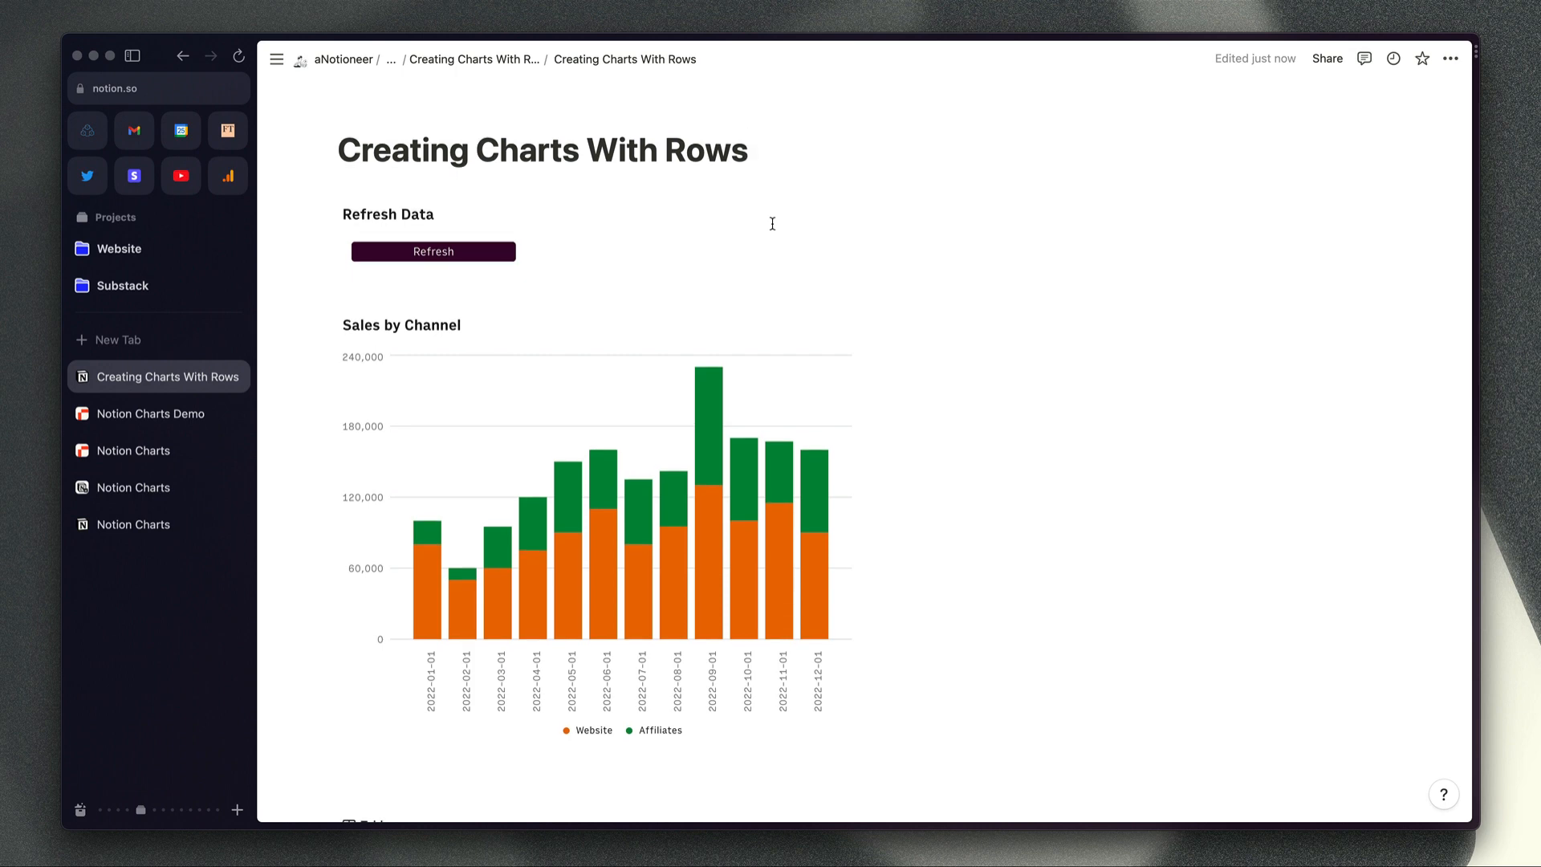
Change the Data Refresh Frequency in API Request Config from 24 to 1 hour.
left_click(153, 413)
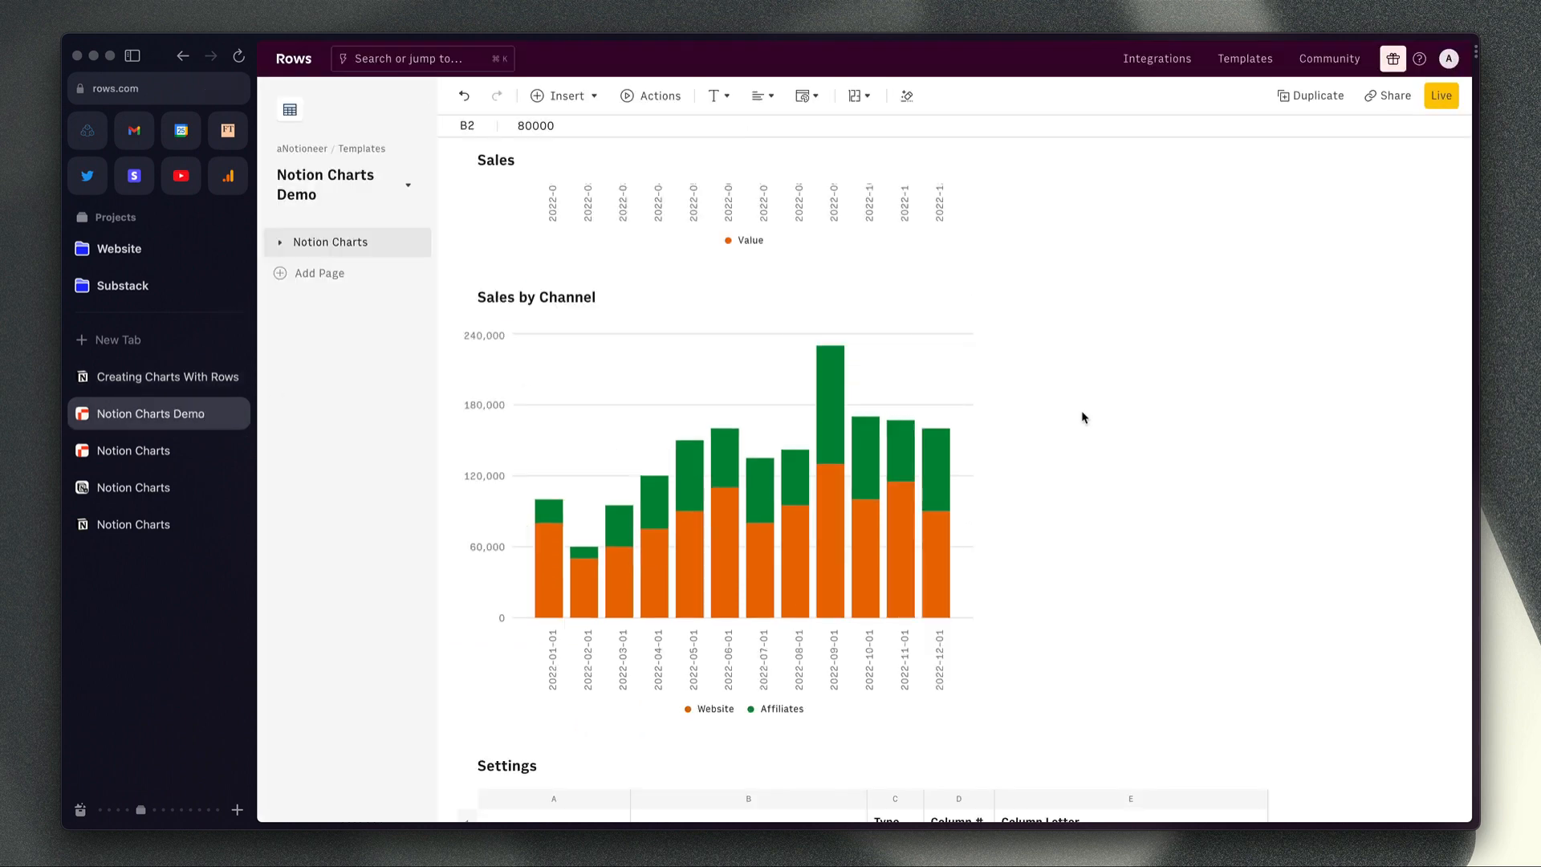
scroll("down", 3)
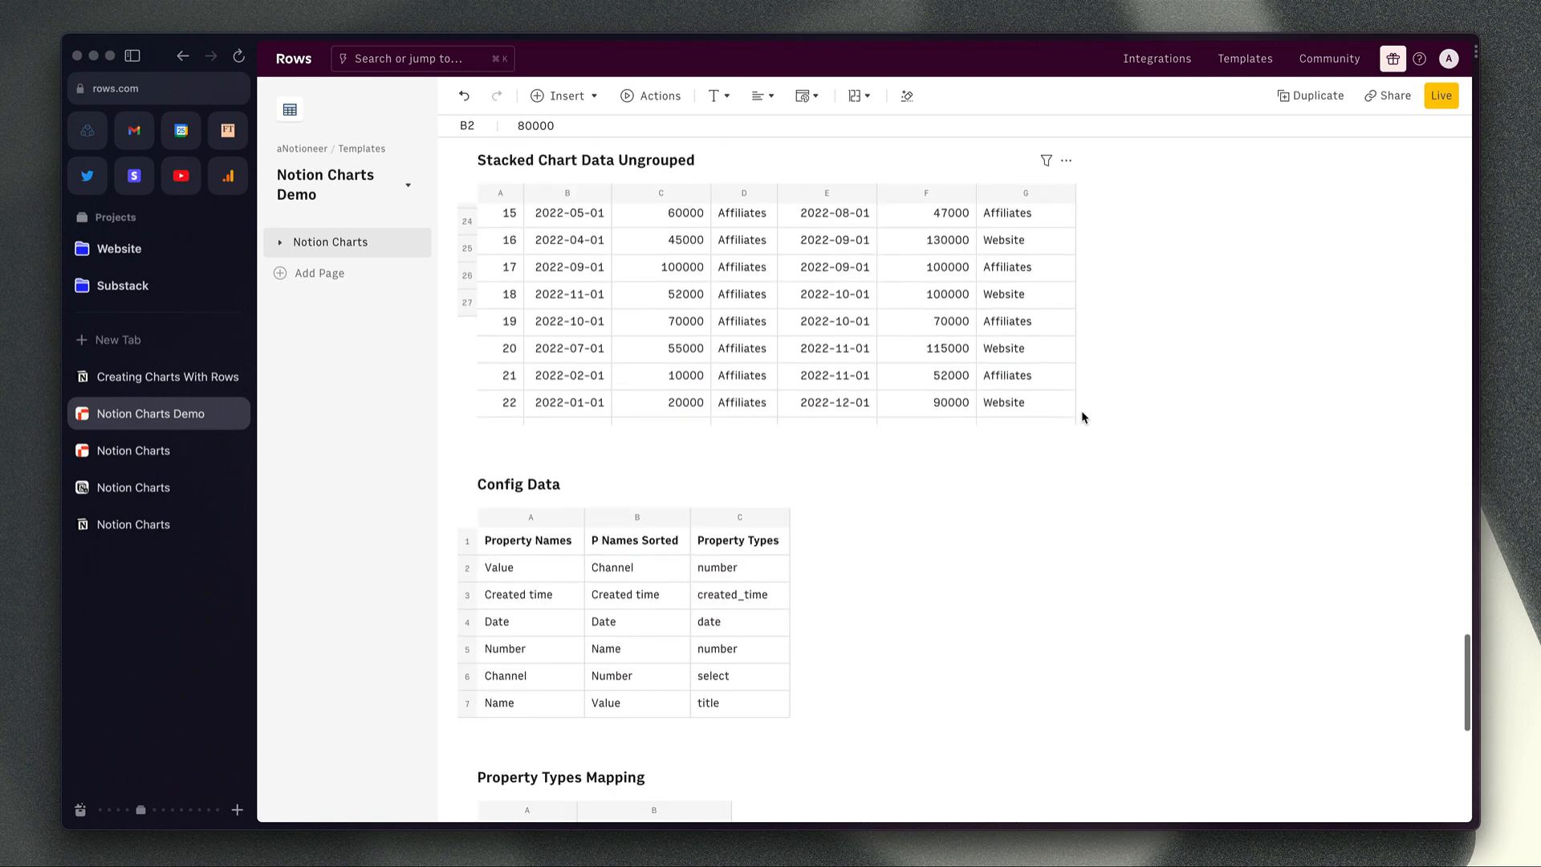
scroll("down", 3)
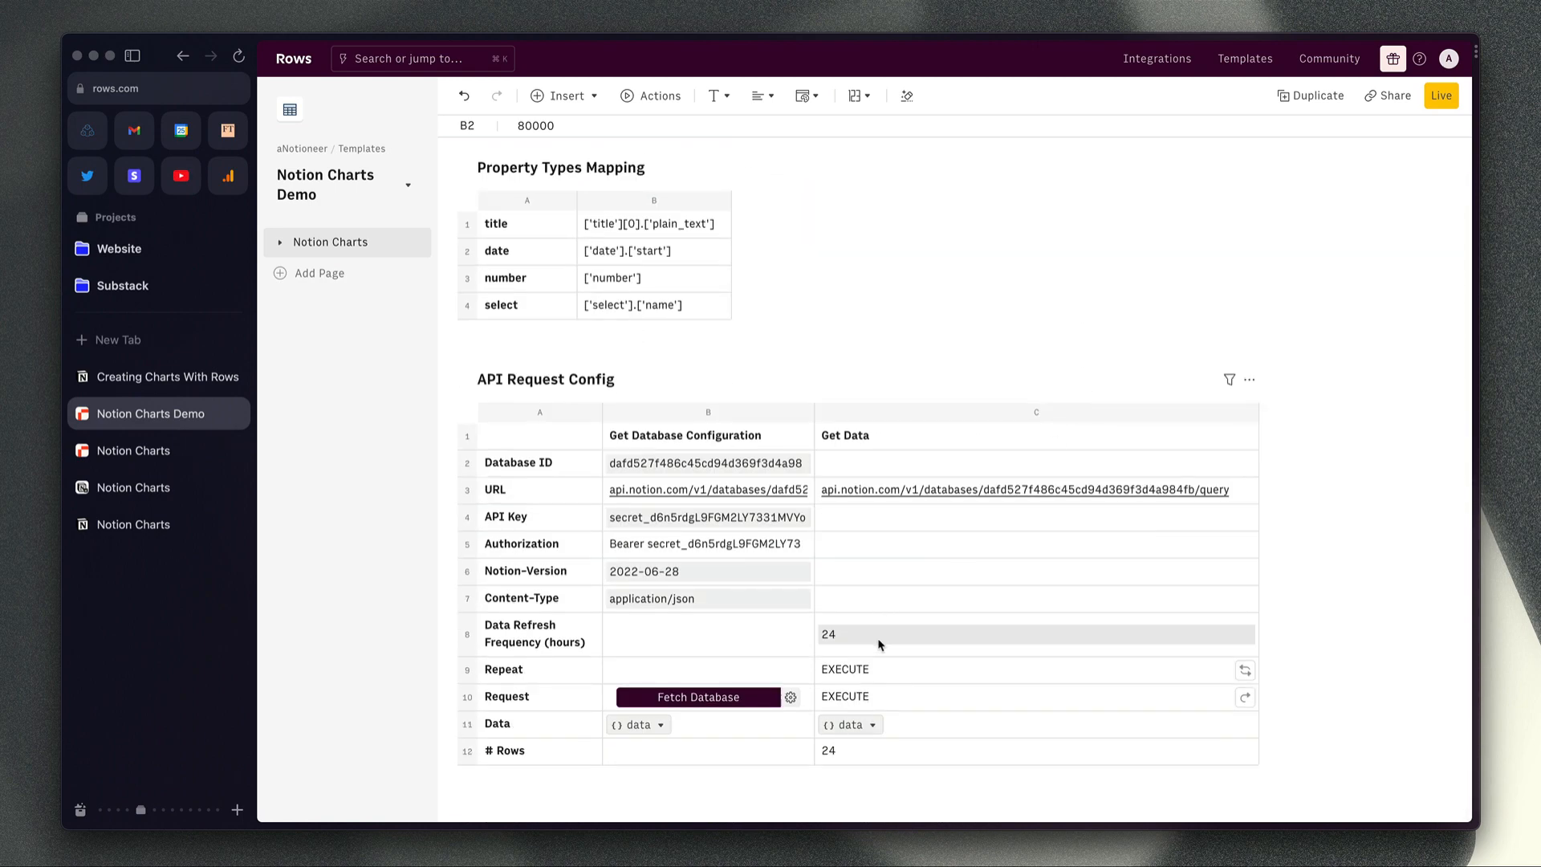
left_click(1036, 634)
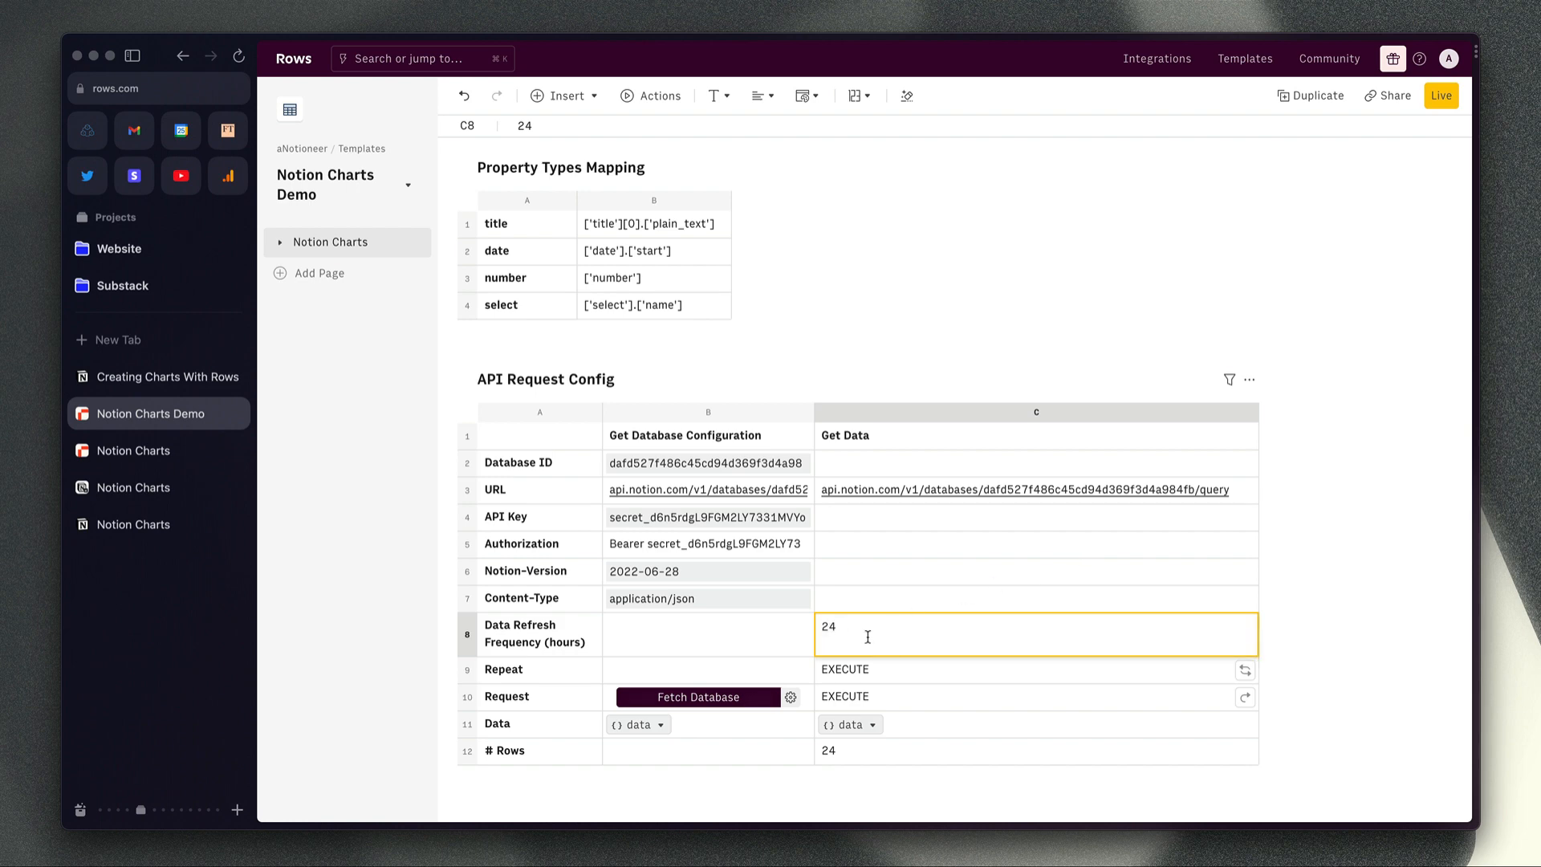
type("1")
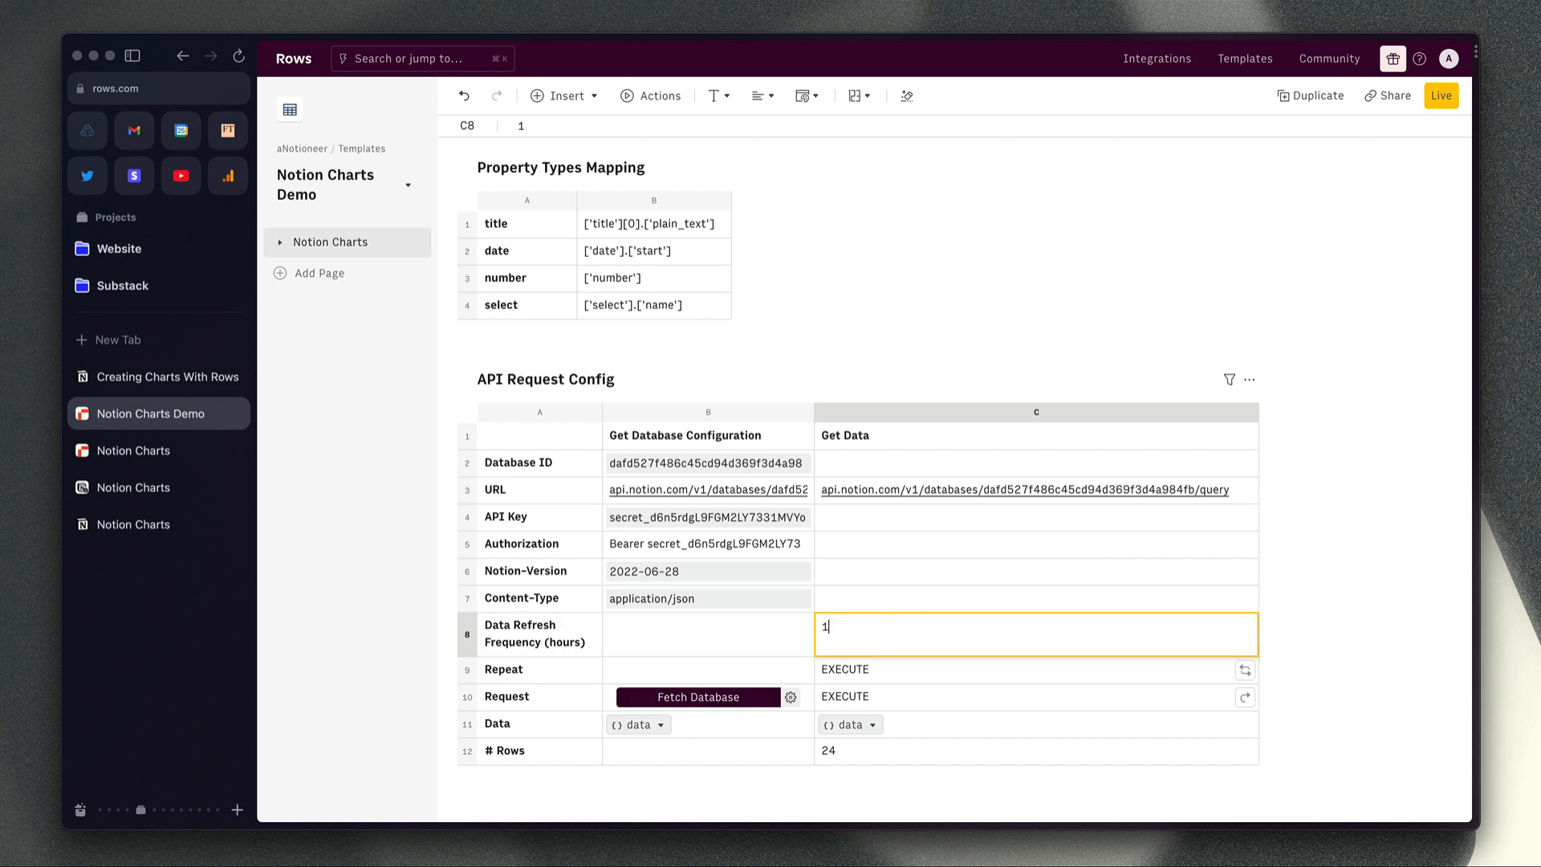
left_click(540, 435)
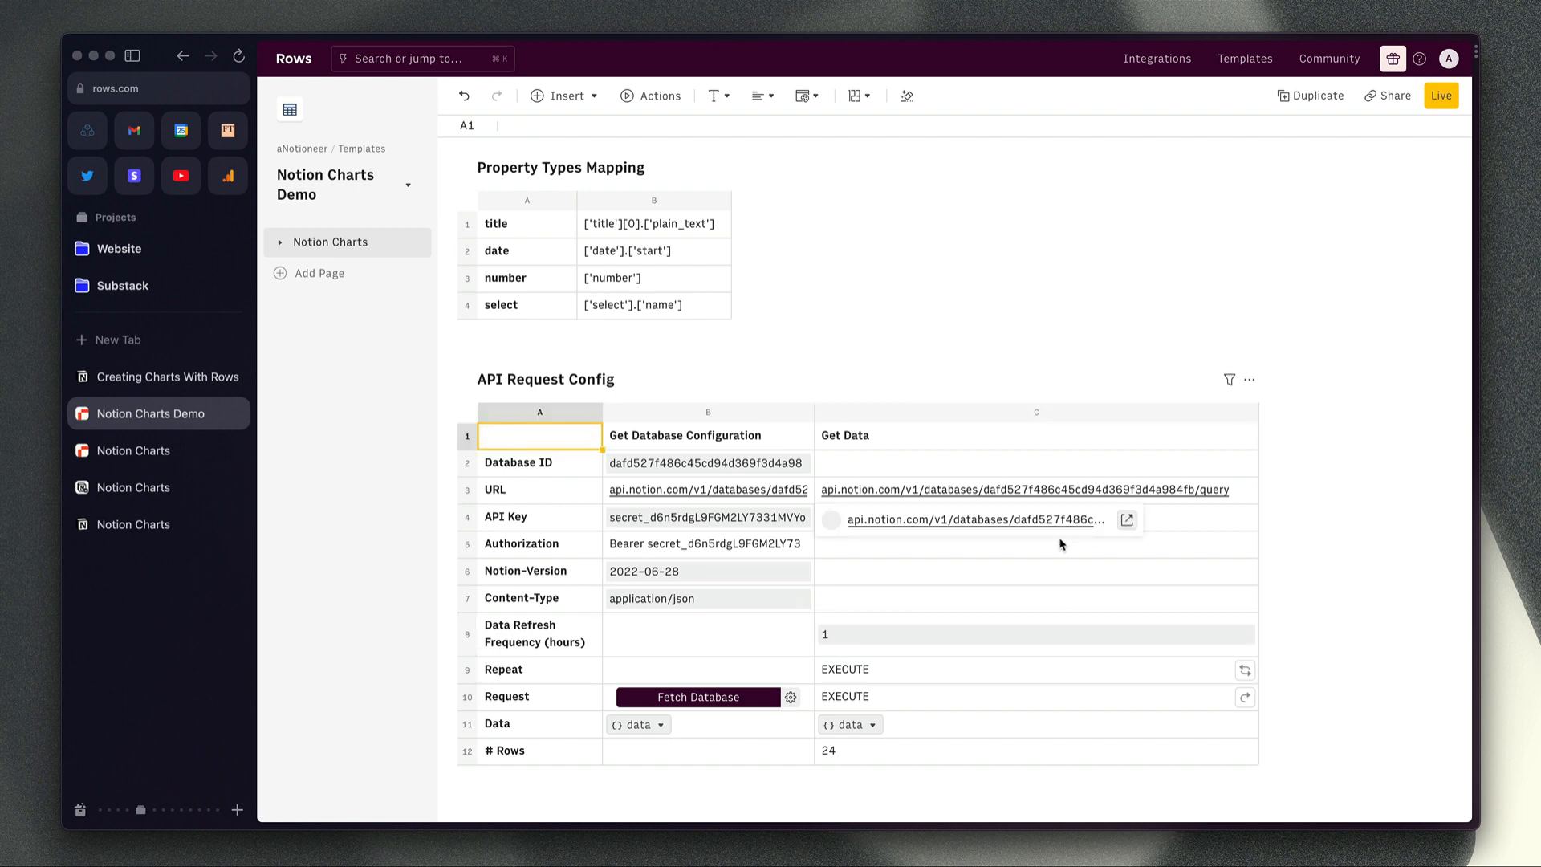
Check the REPEAT formula in C9 that uses the refresh frequency.
left_click(1027, 670)
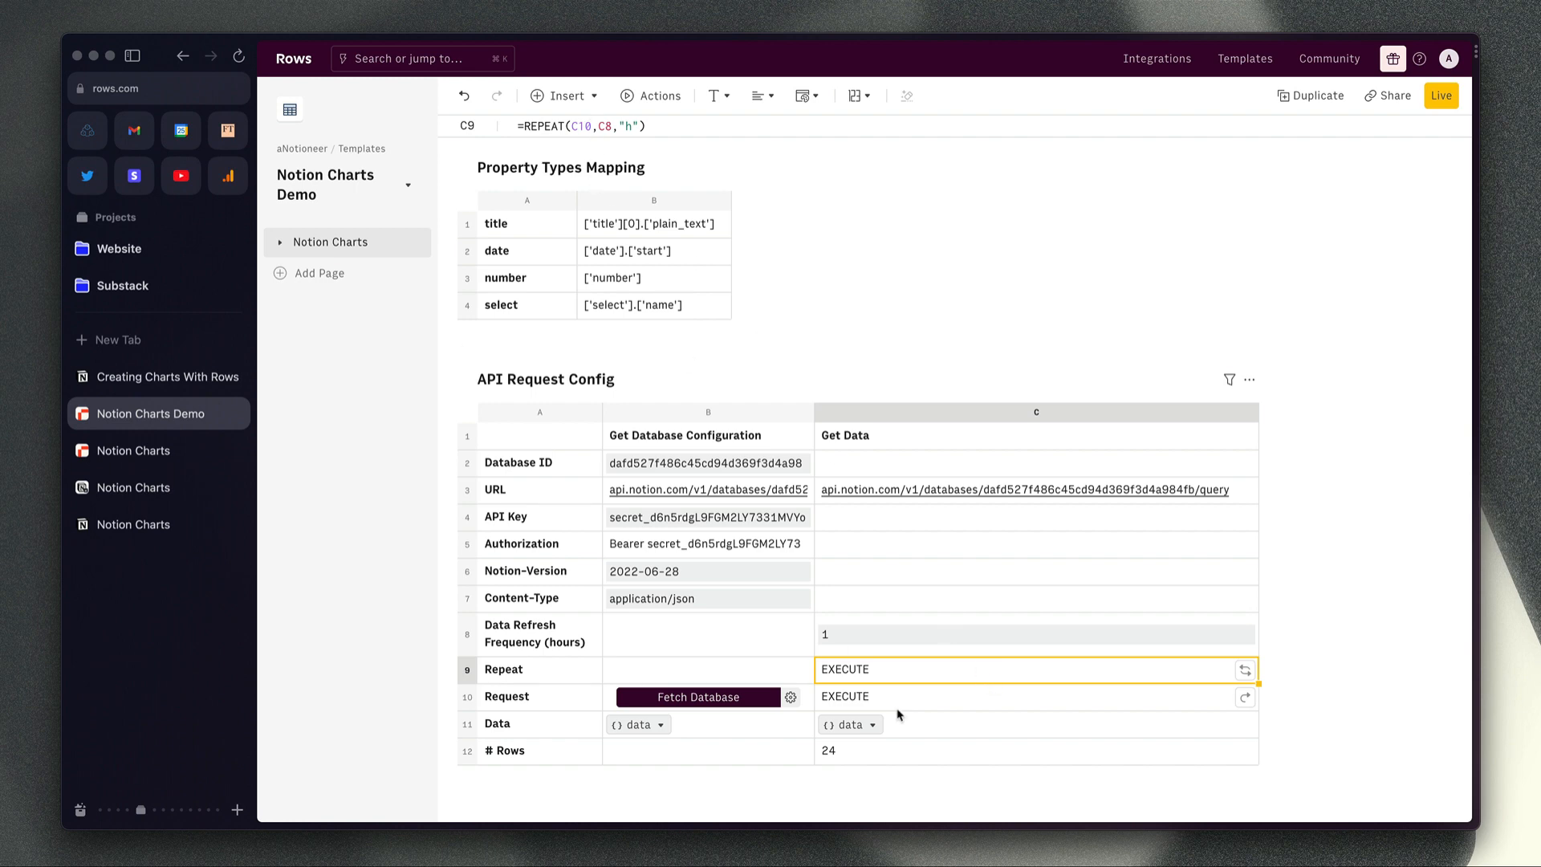
mouse_move(942, 699)
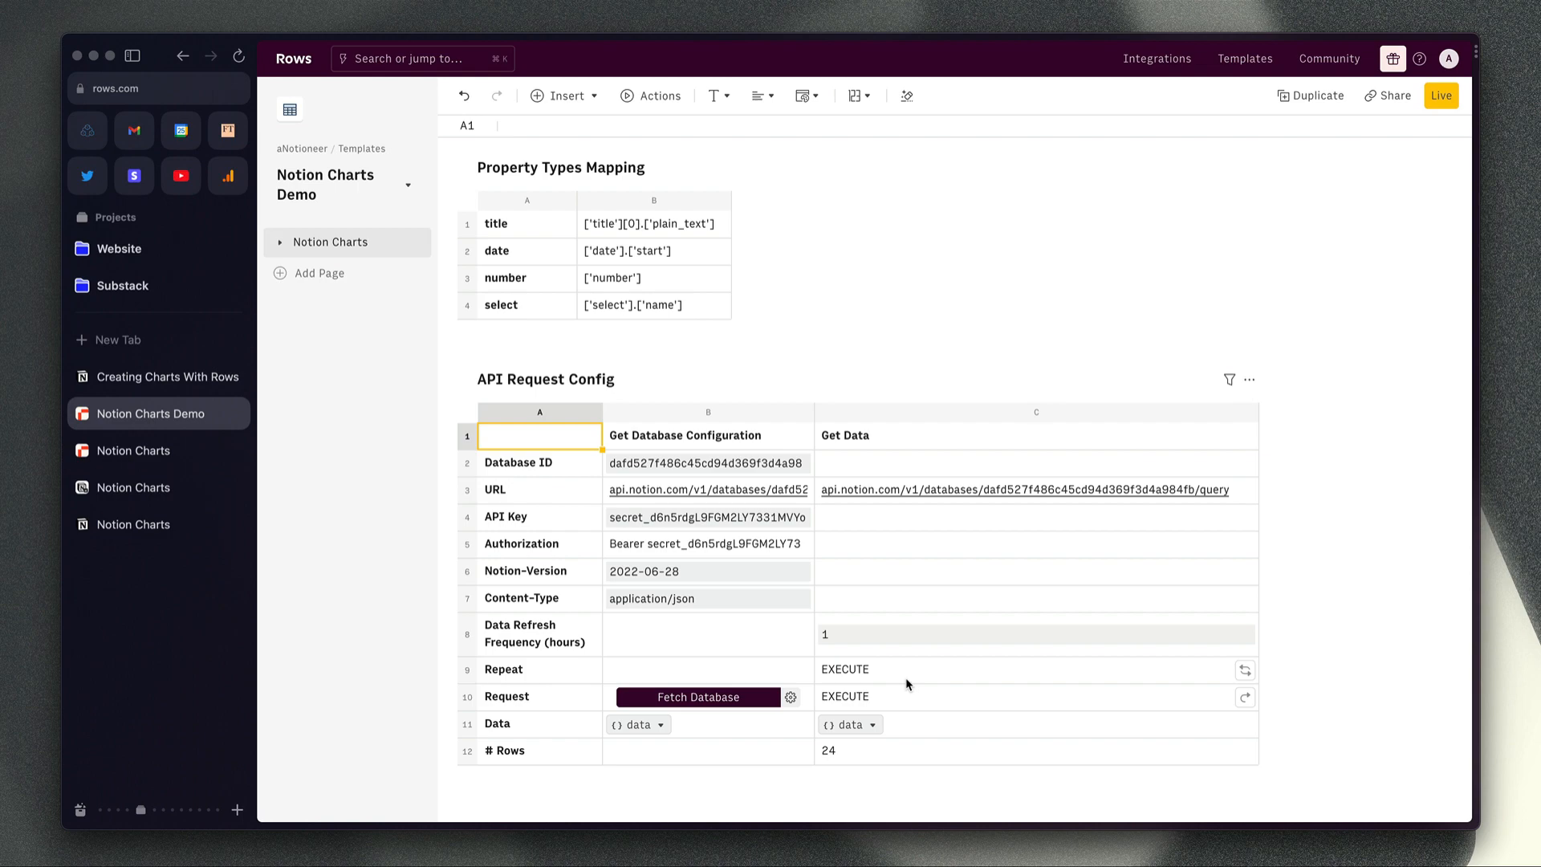
mouse_move(906, 679)
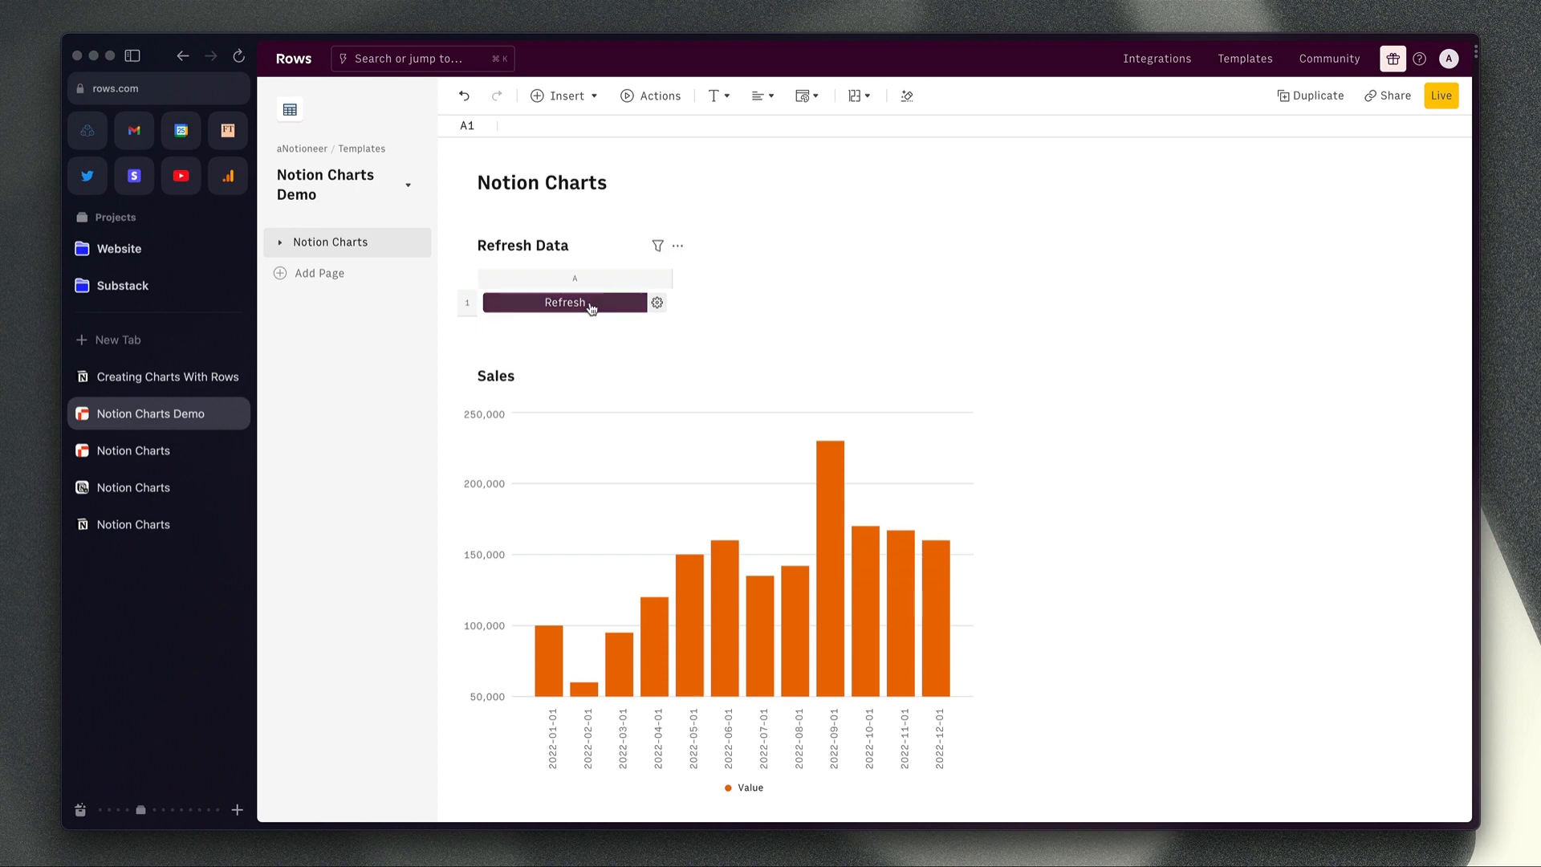
Edit the December 2022 Website sale value in Notion's Sales table to 15000.
left_click(168, 376)
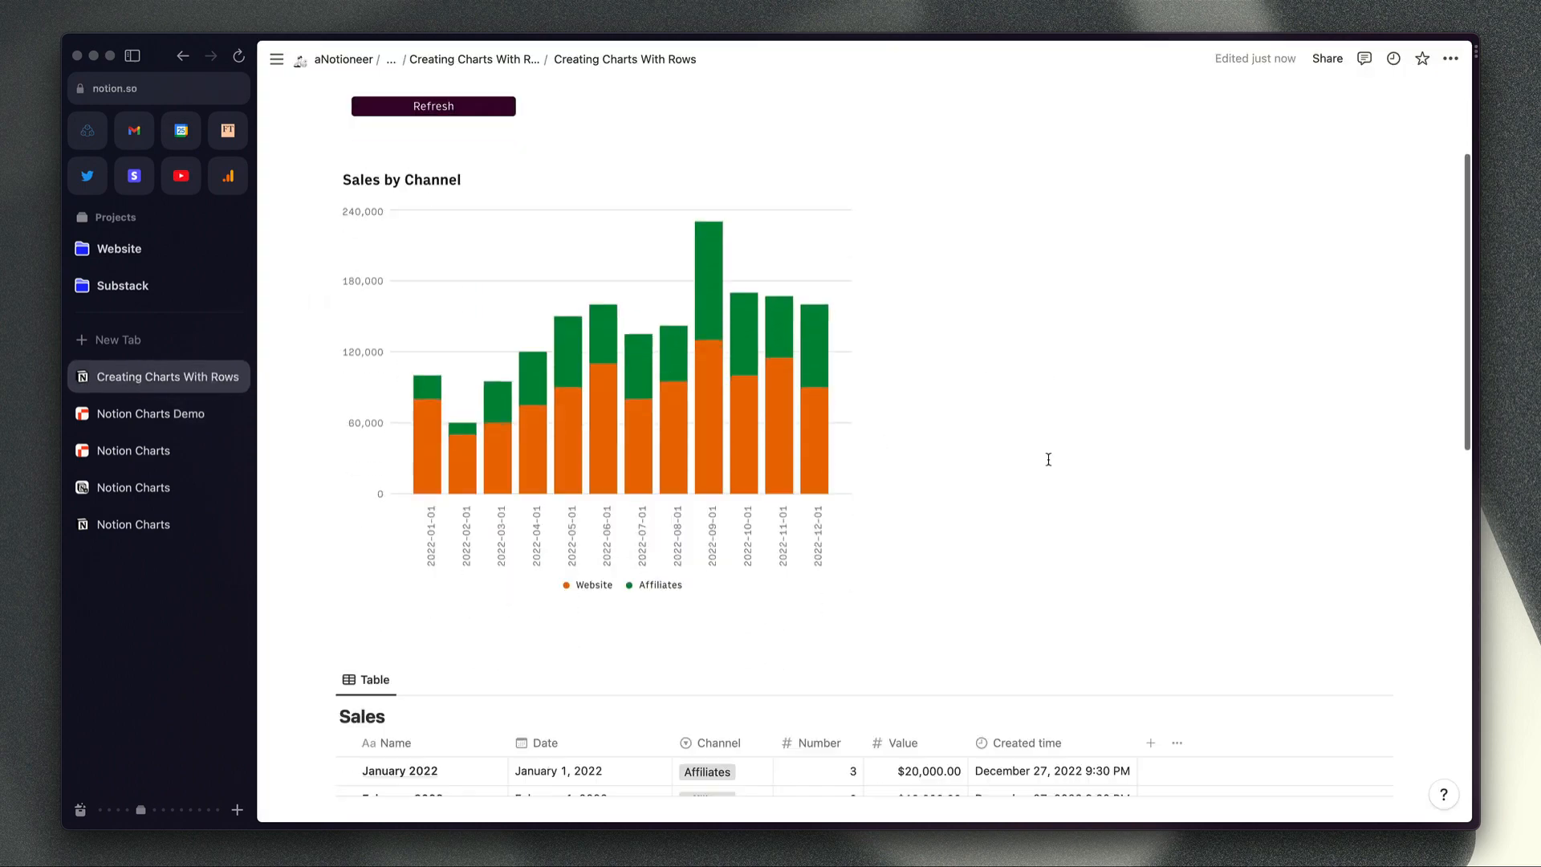
scroll("down", 3)
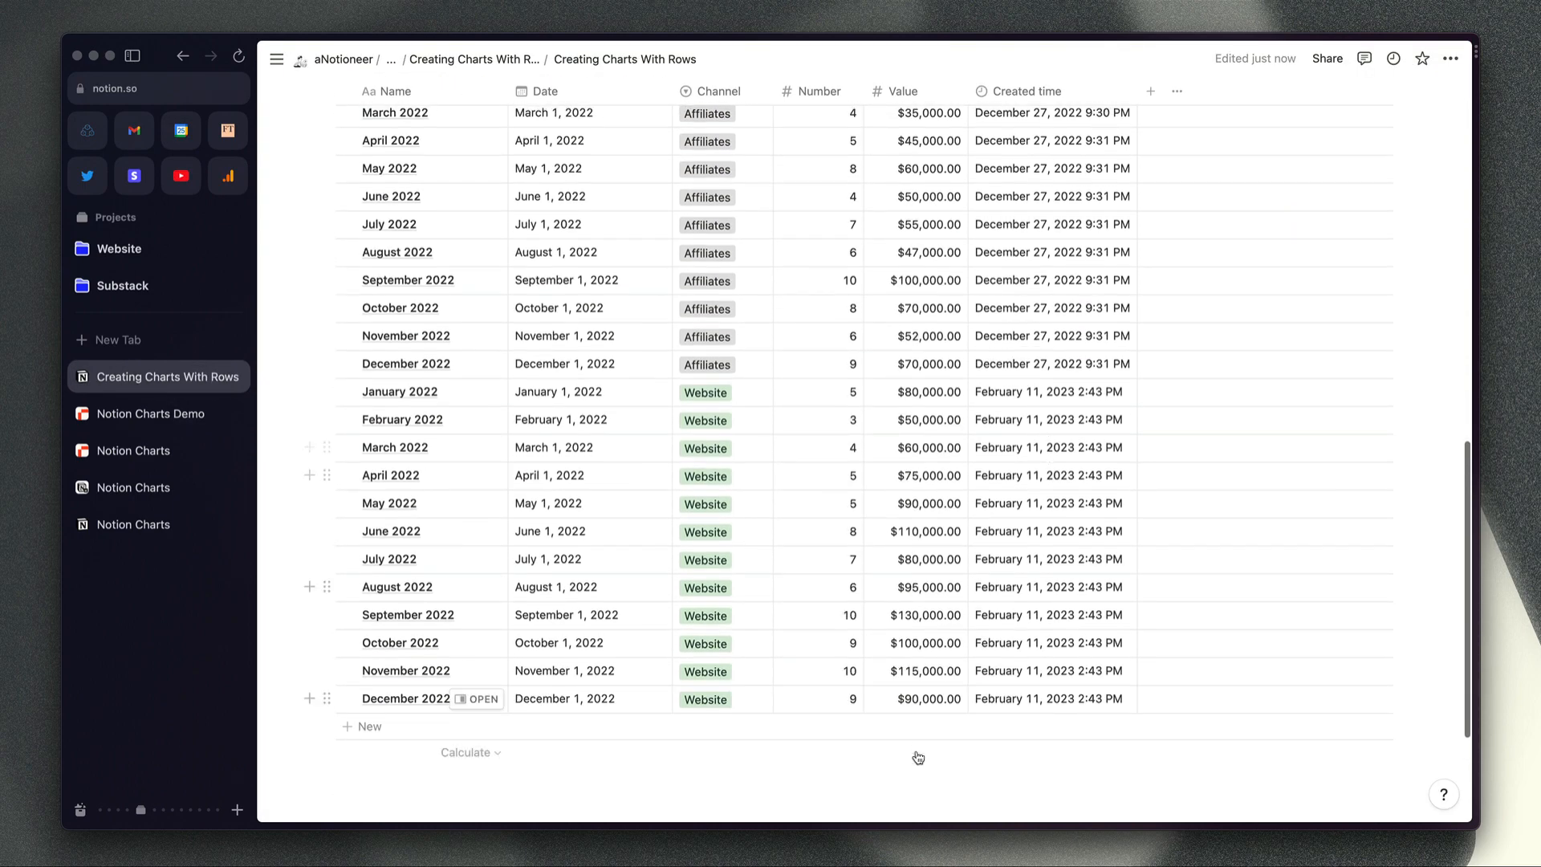
left_click(926, 699)
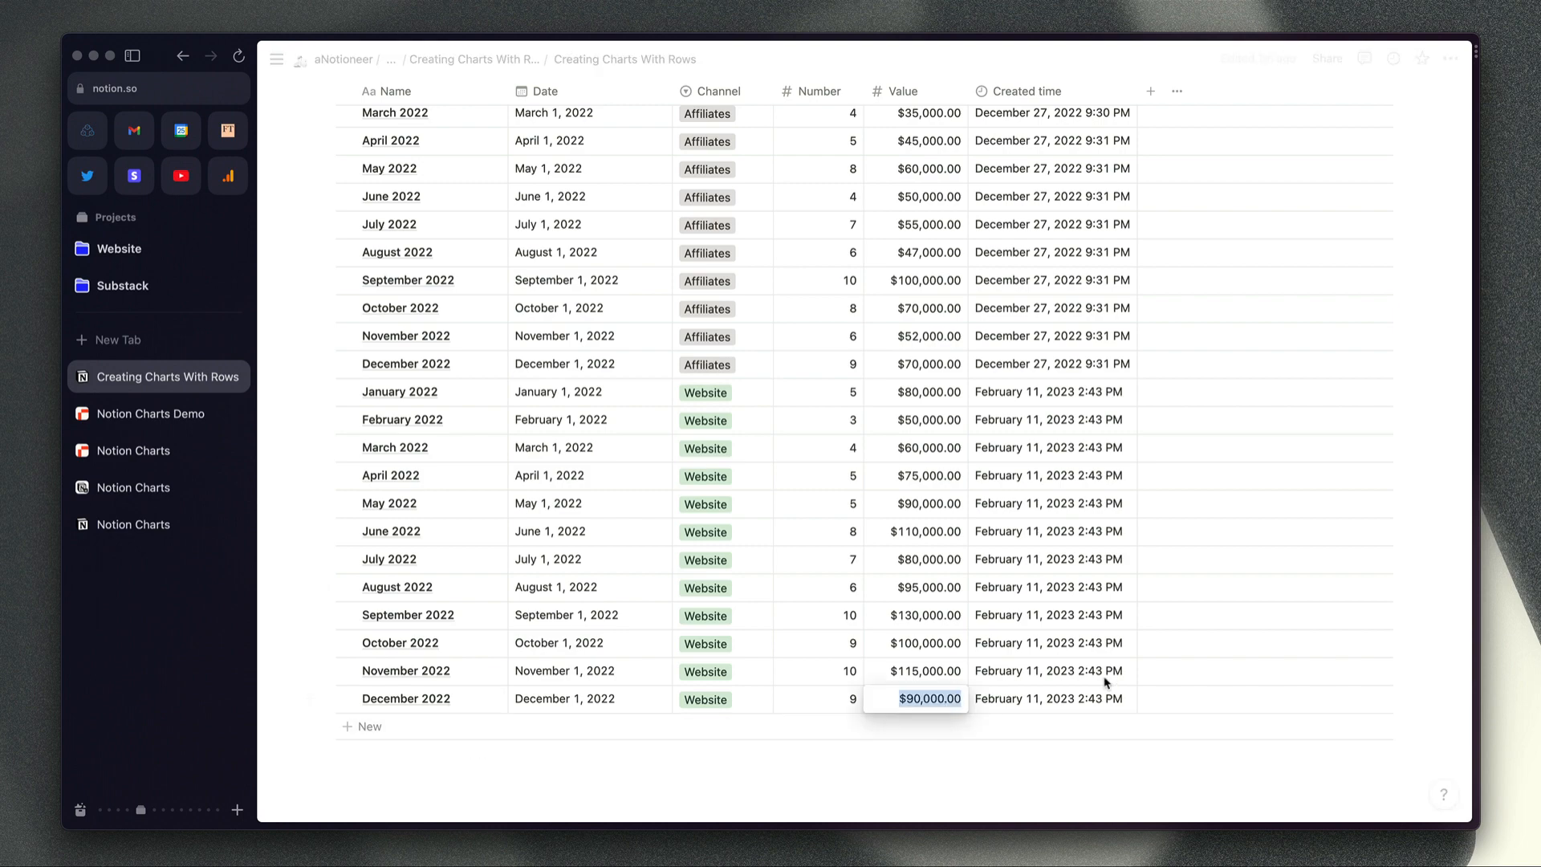
type("15000")
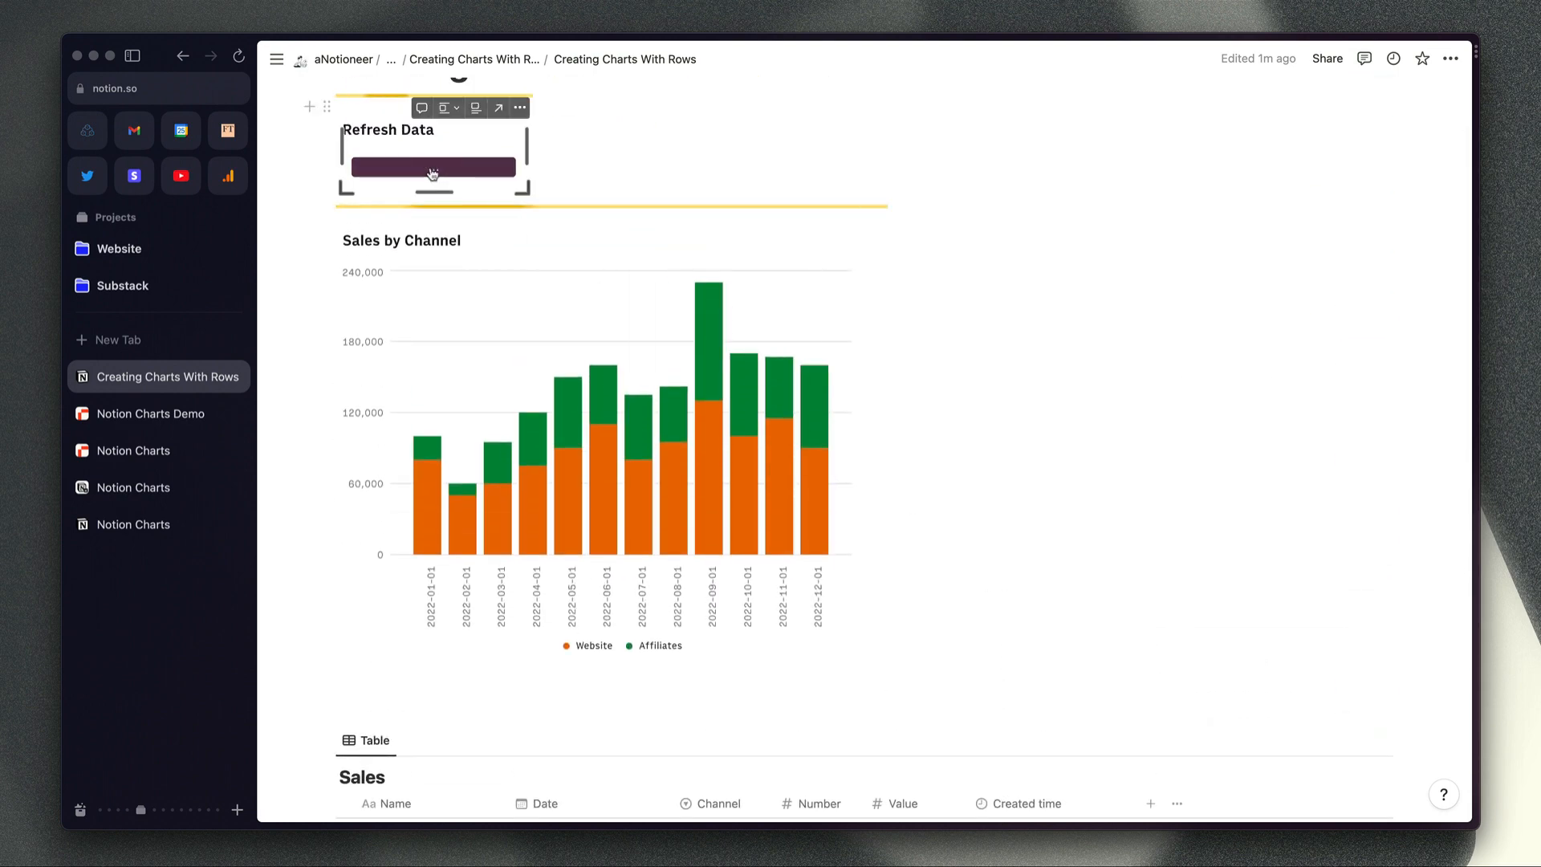
Refresh the data so the embedded Sales by Channel chart updates its December bar.
left_click(433, 167)
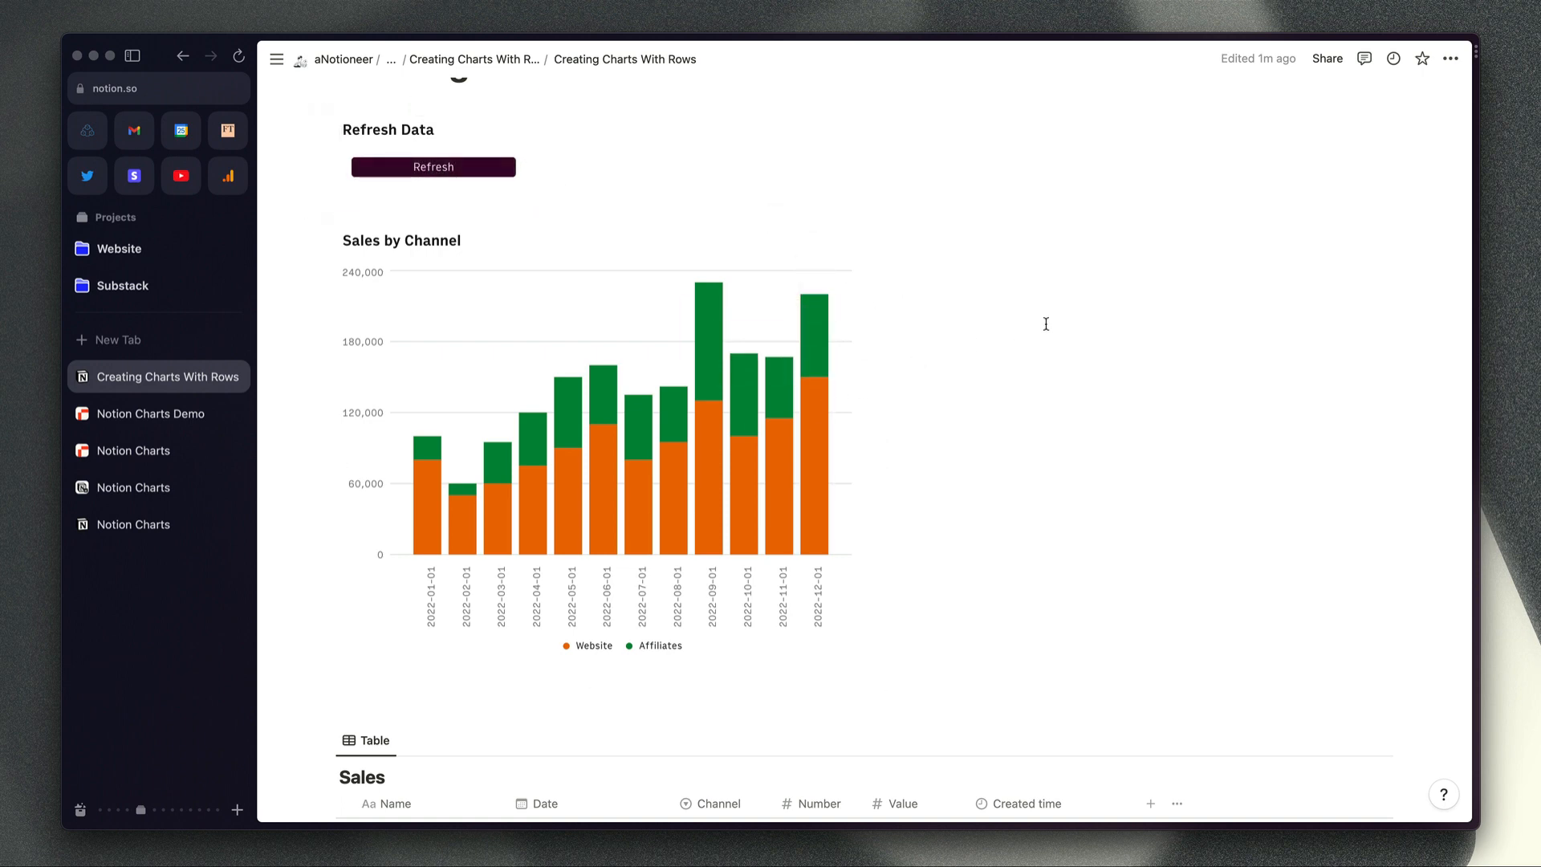
mouse_move(815, 462)
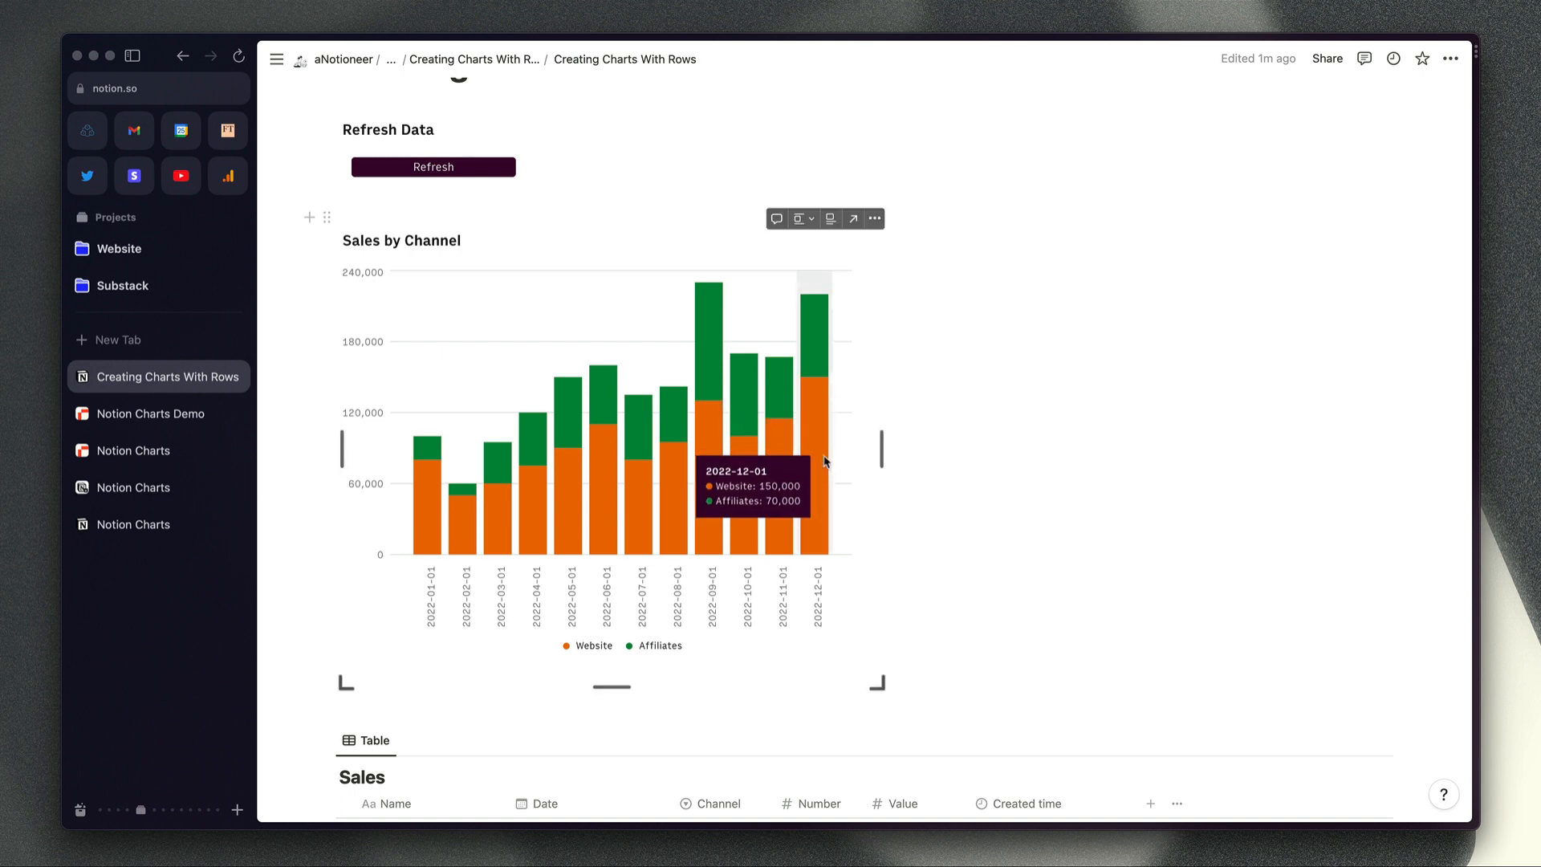